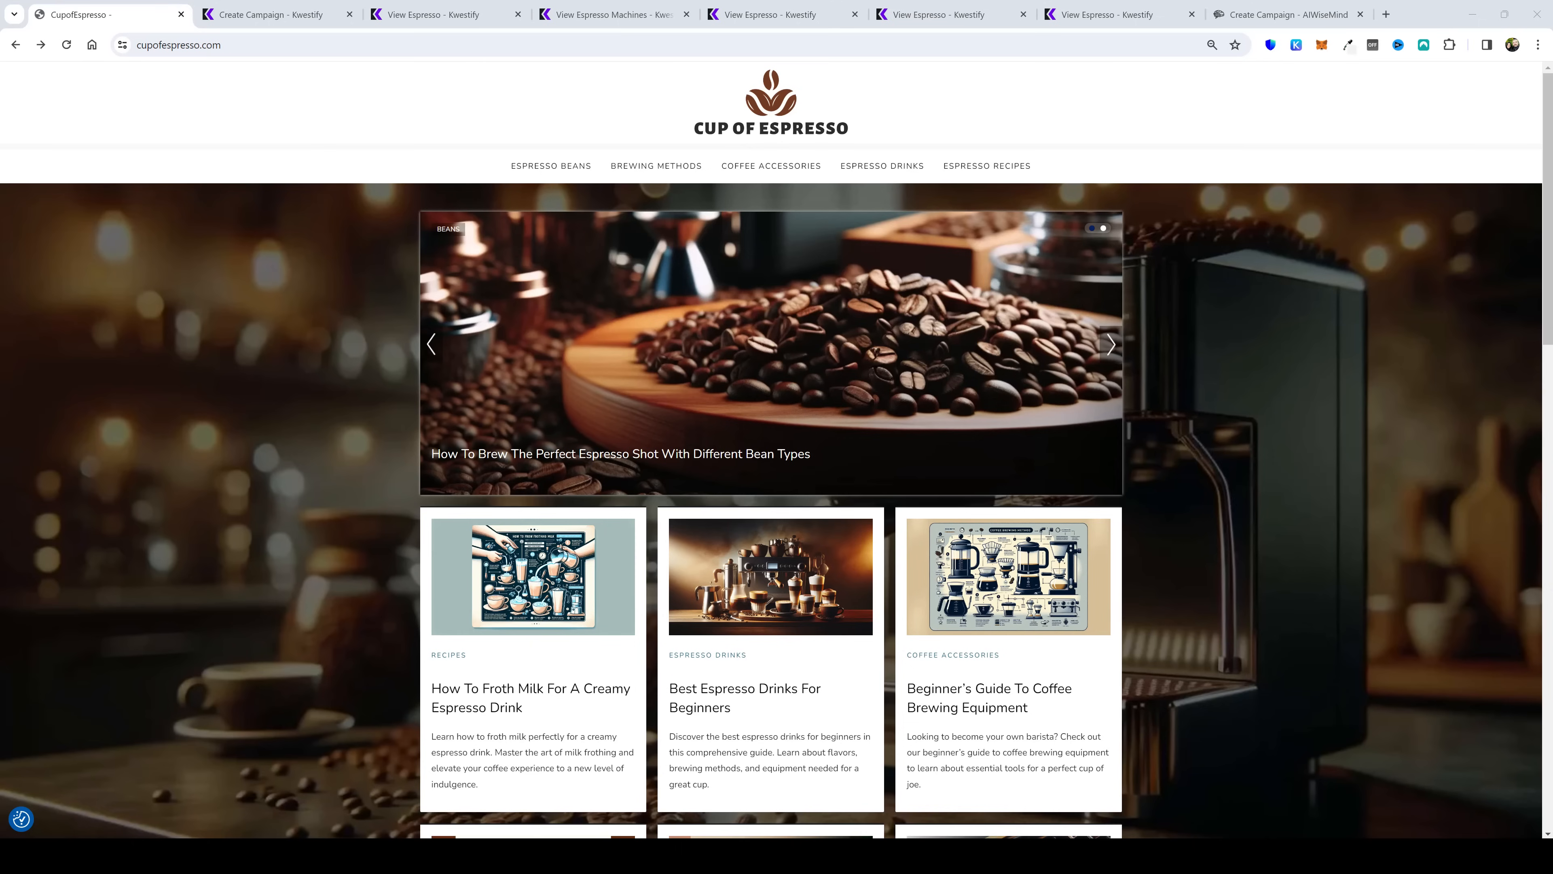
mouse_move(756, 174)
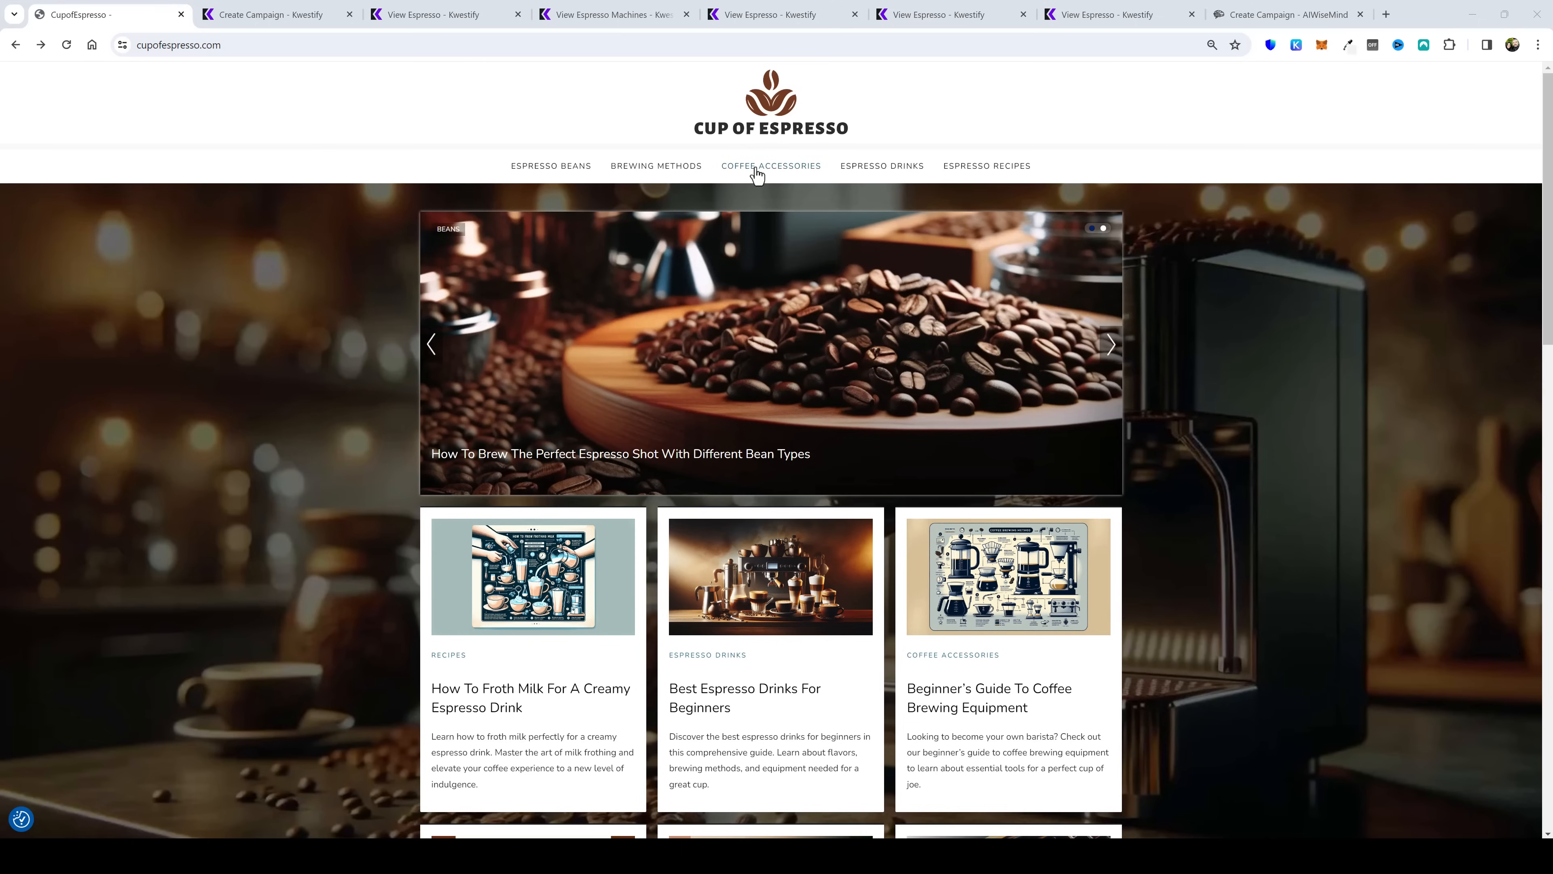
Step: Switch to Kwestify's Create Campaign page listing the research, title generator, keyword extraction and tool types
scroll("down", 3)
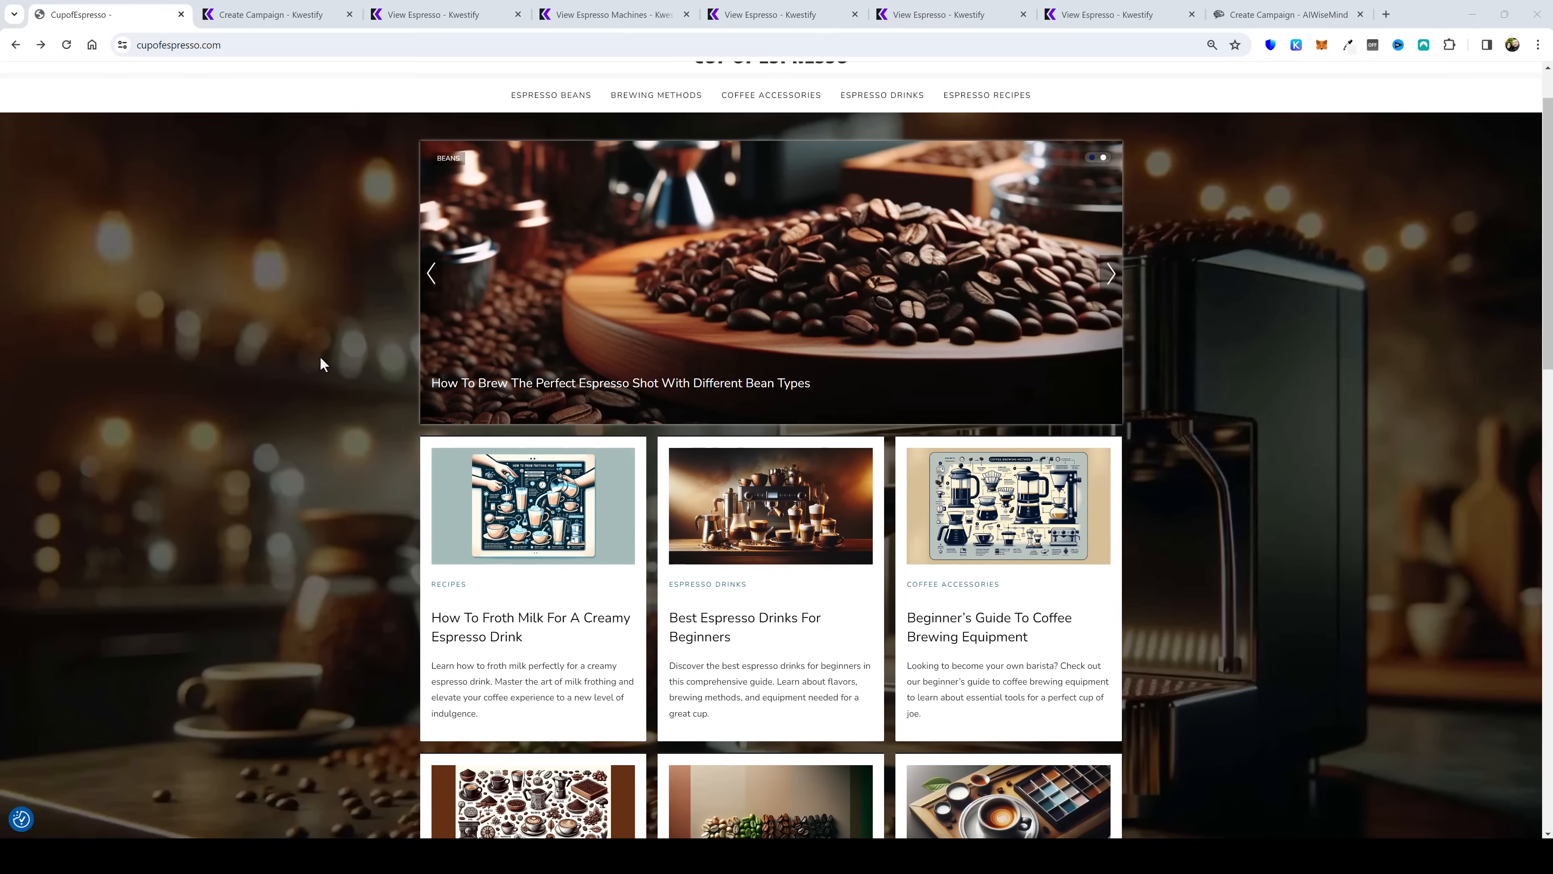
scroll("down", 3)
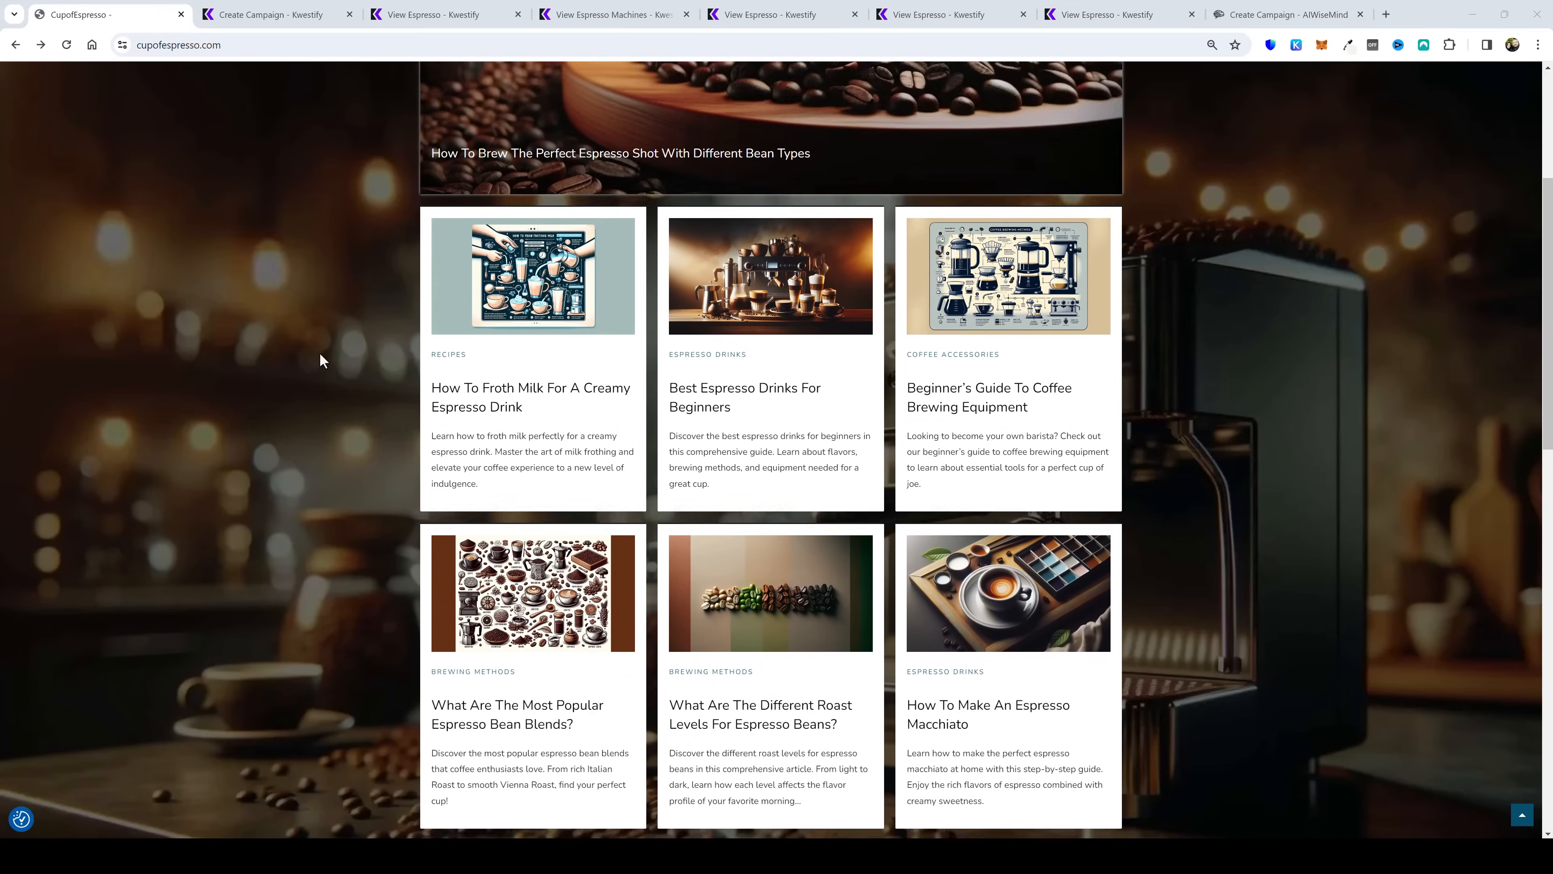
scroll("up", 3)
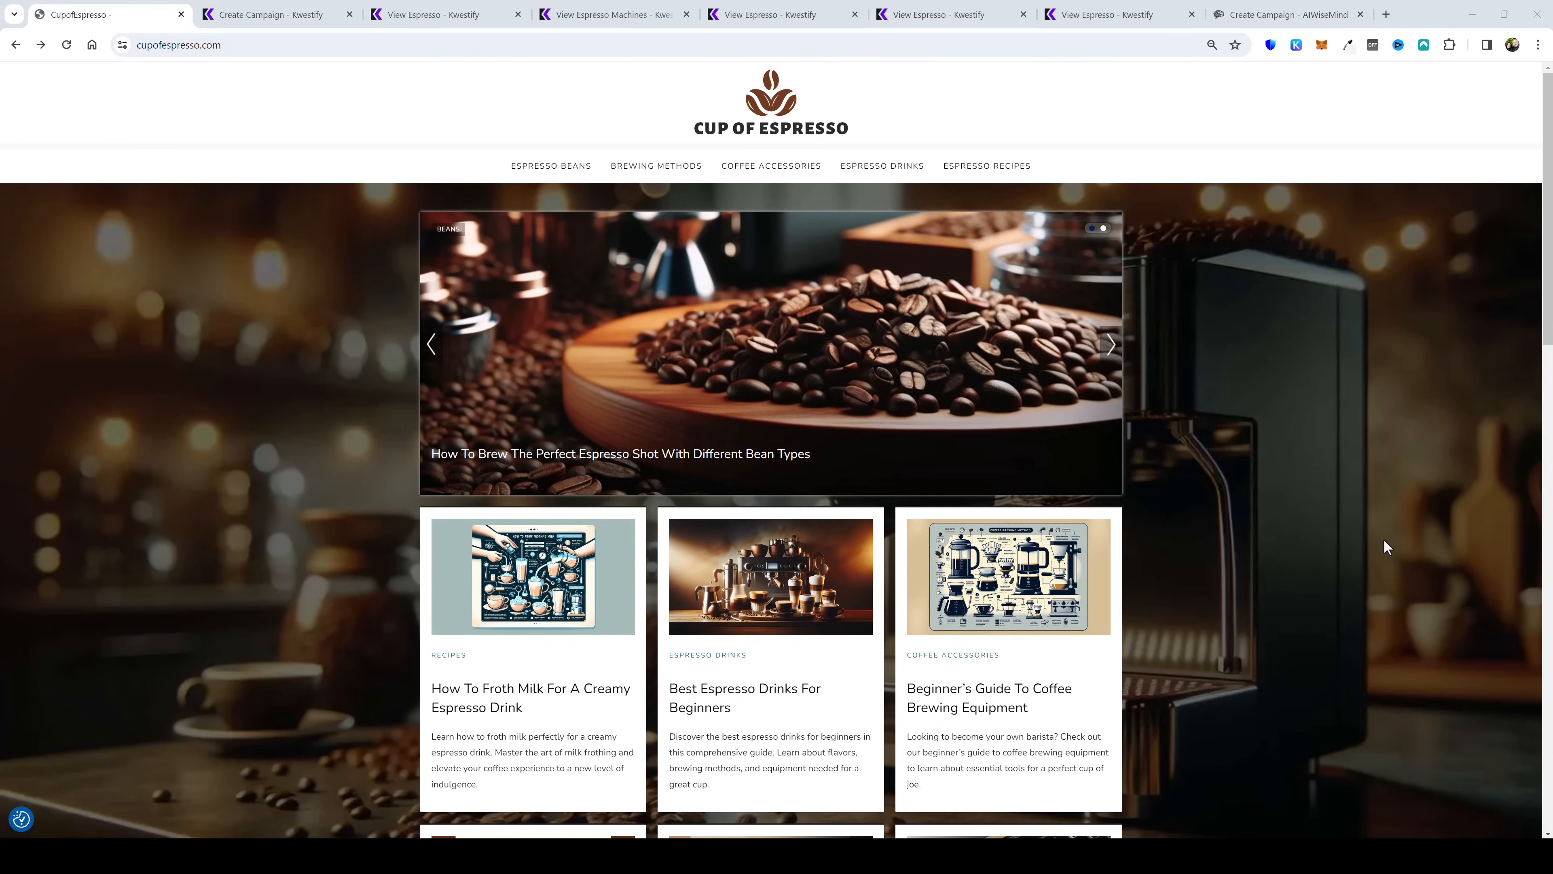
mouse_move(882, 333)
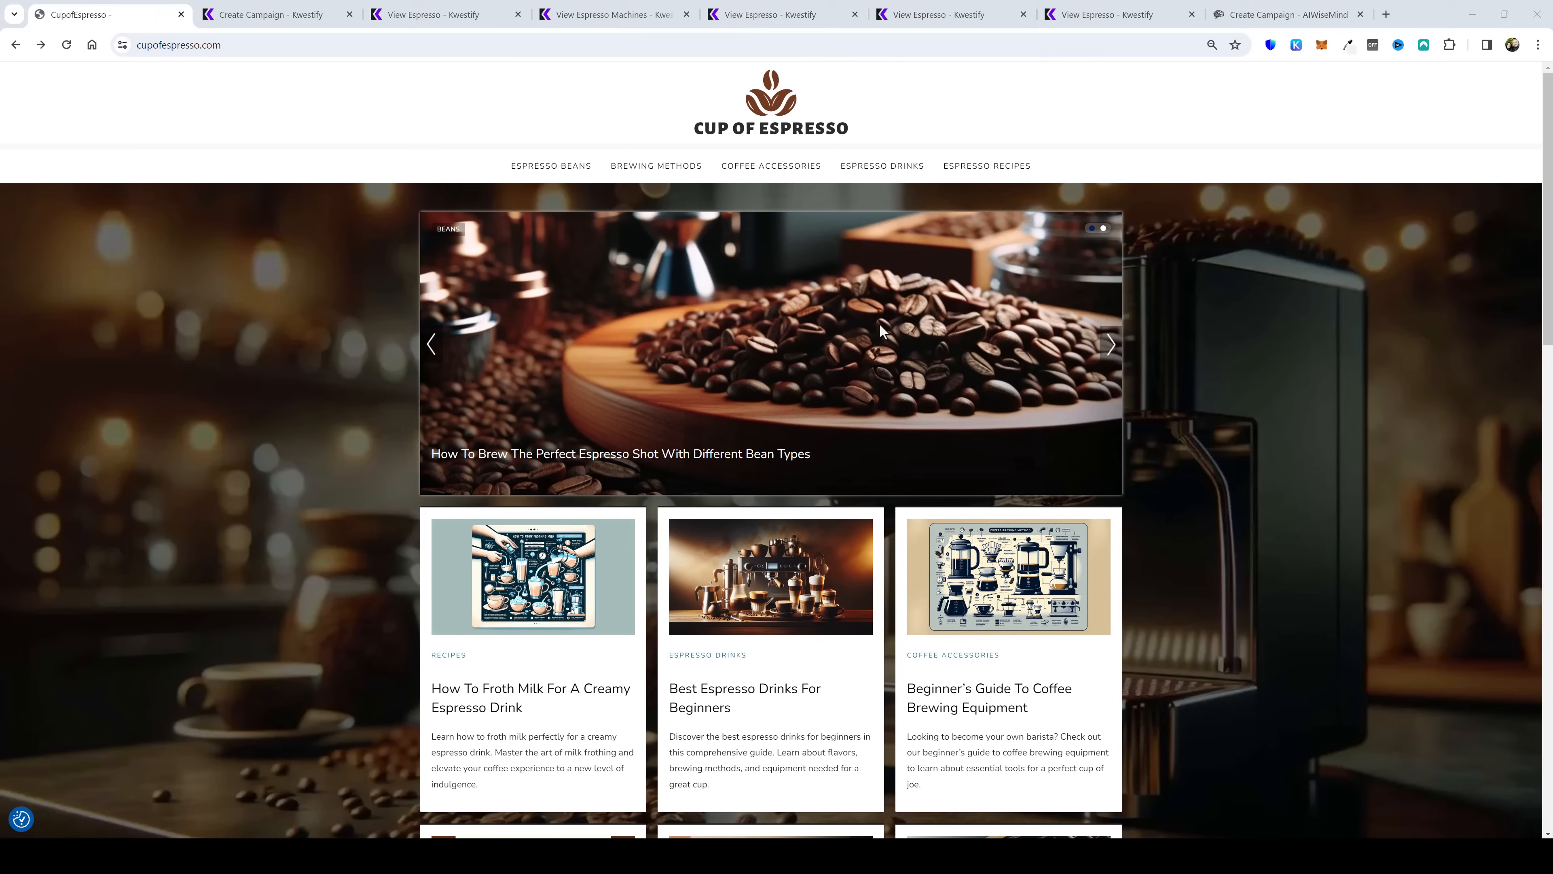
scroll("down", 3)
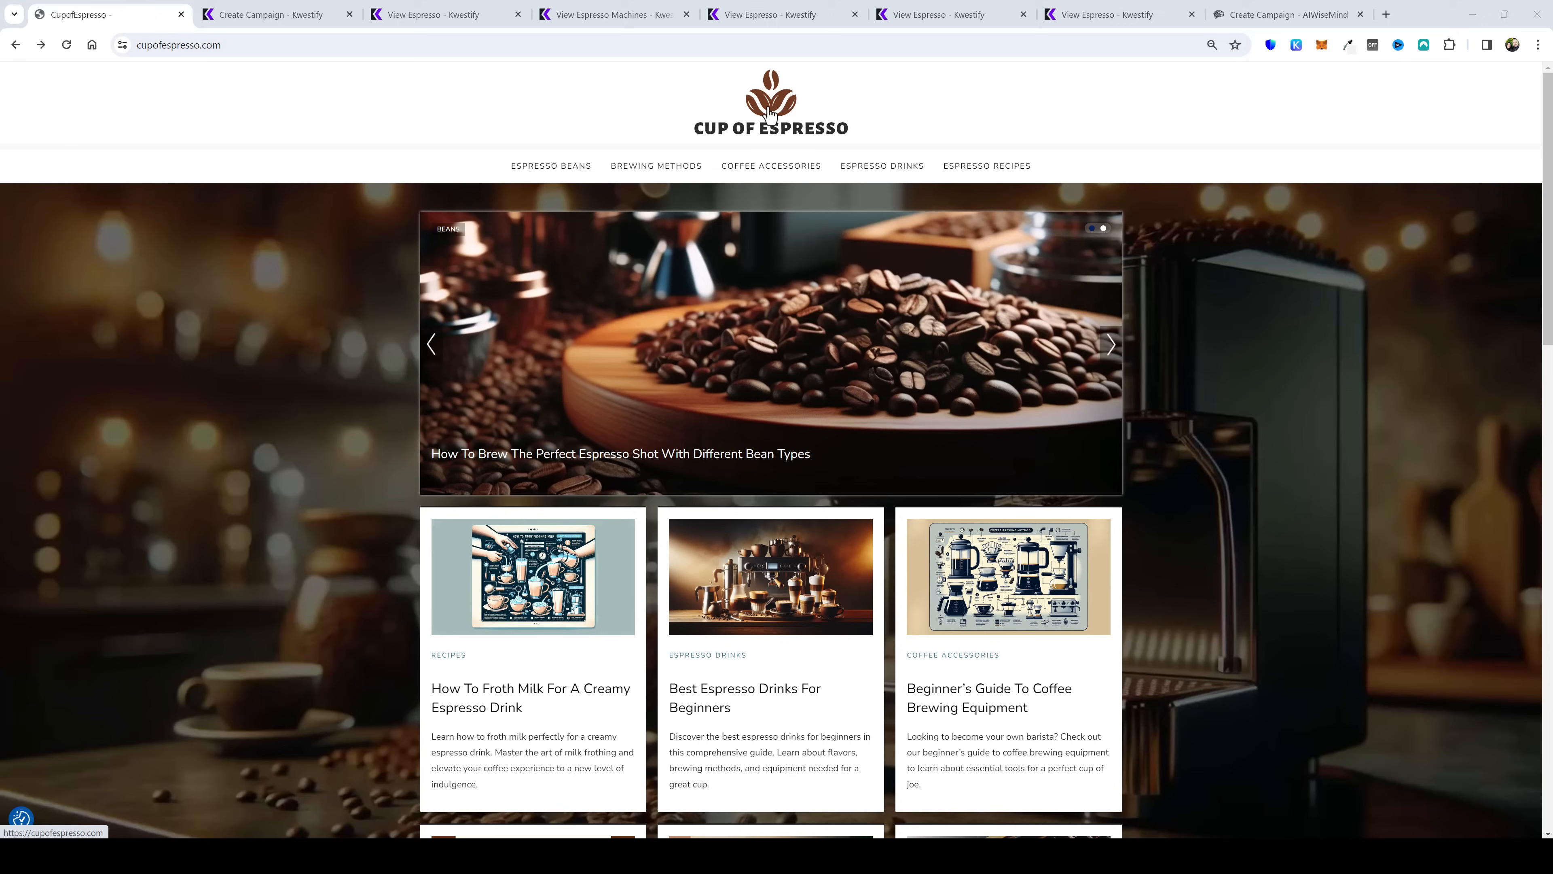
mouse_move(794, 134)
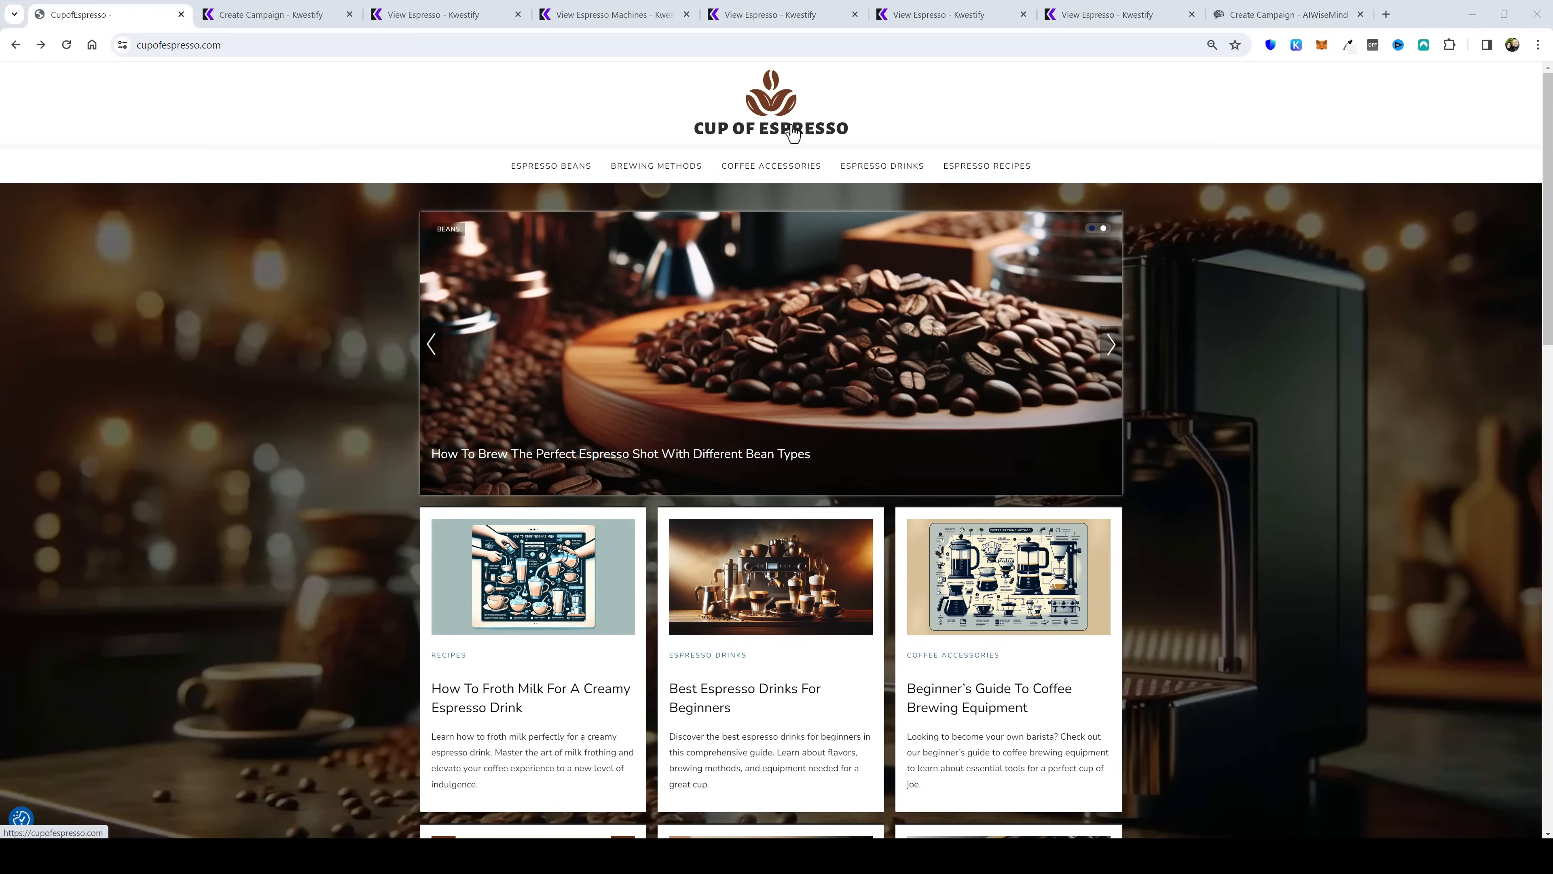
mouse_move(1268, 423)
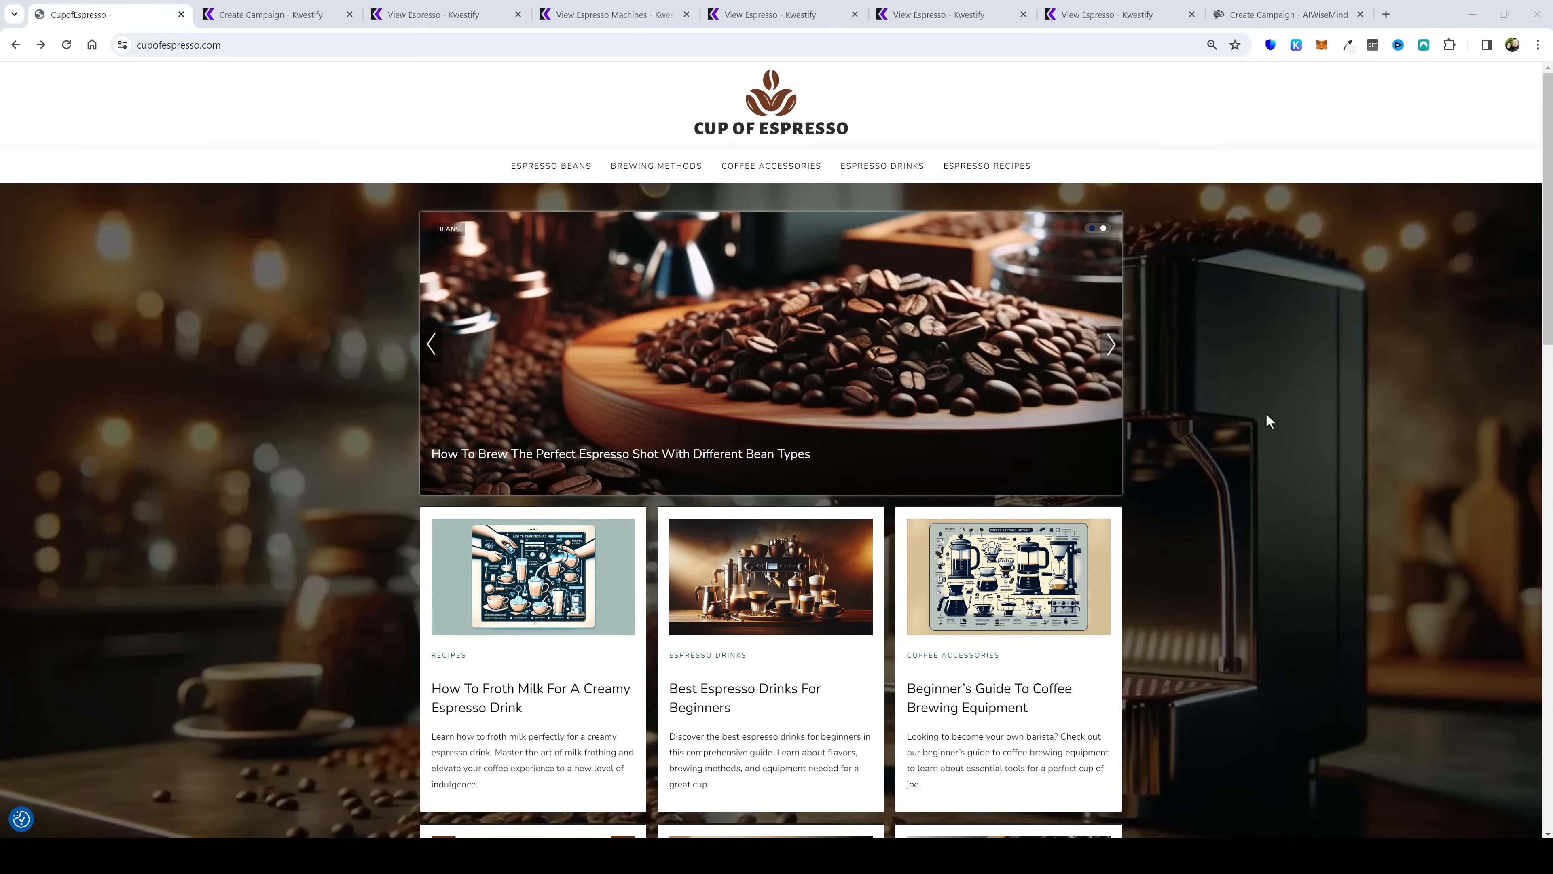
mouse_move(1155, 284)
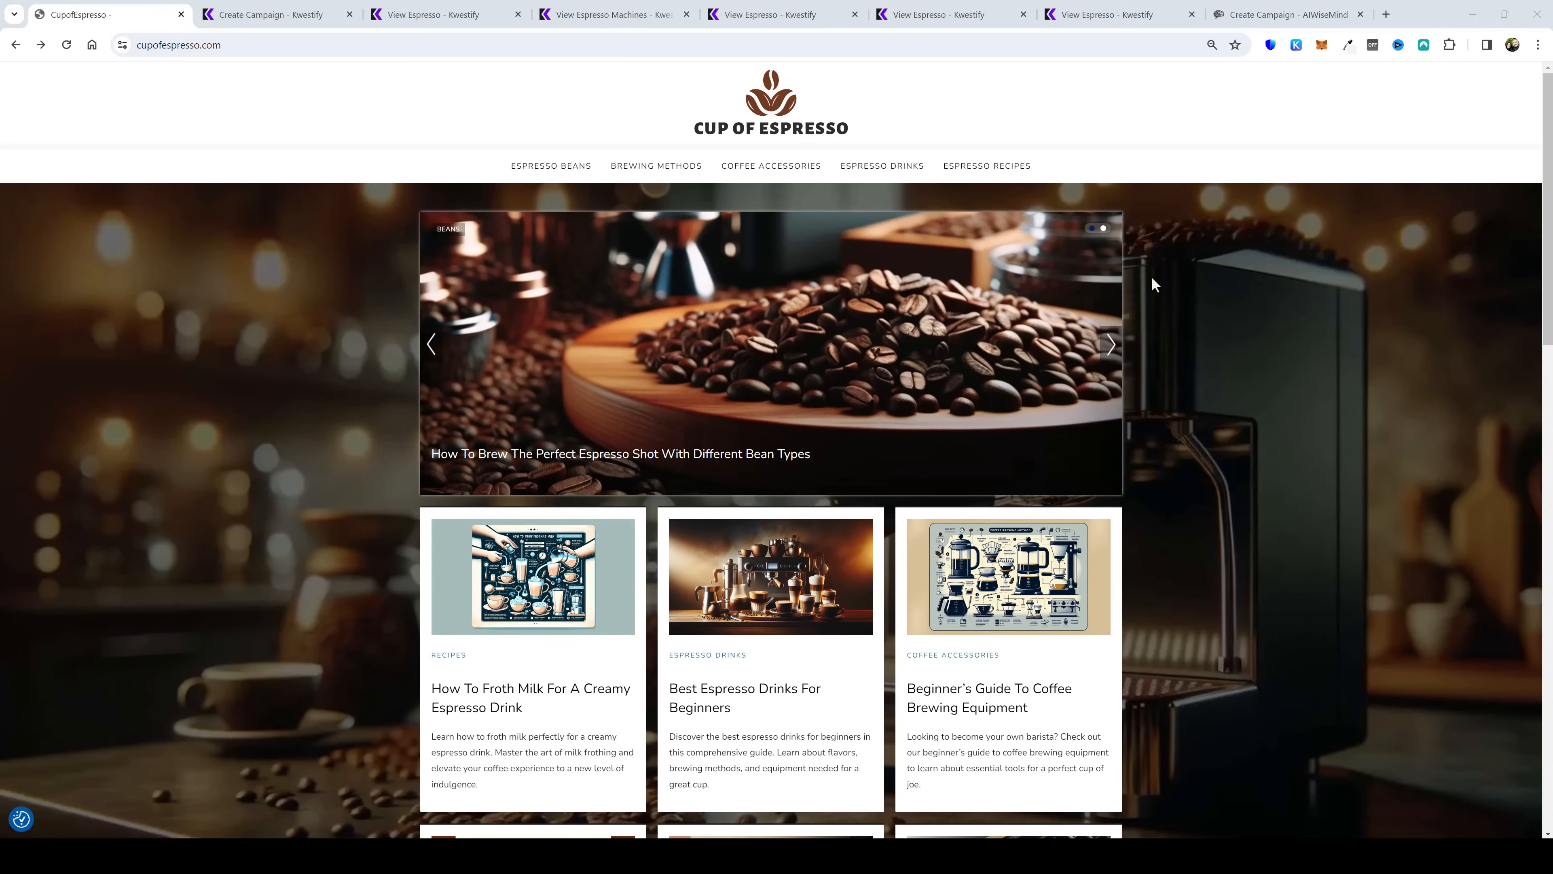
mouse_move(1254, 503)
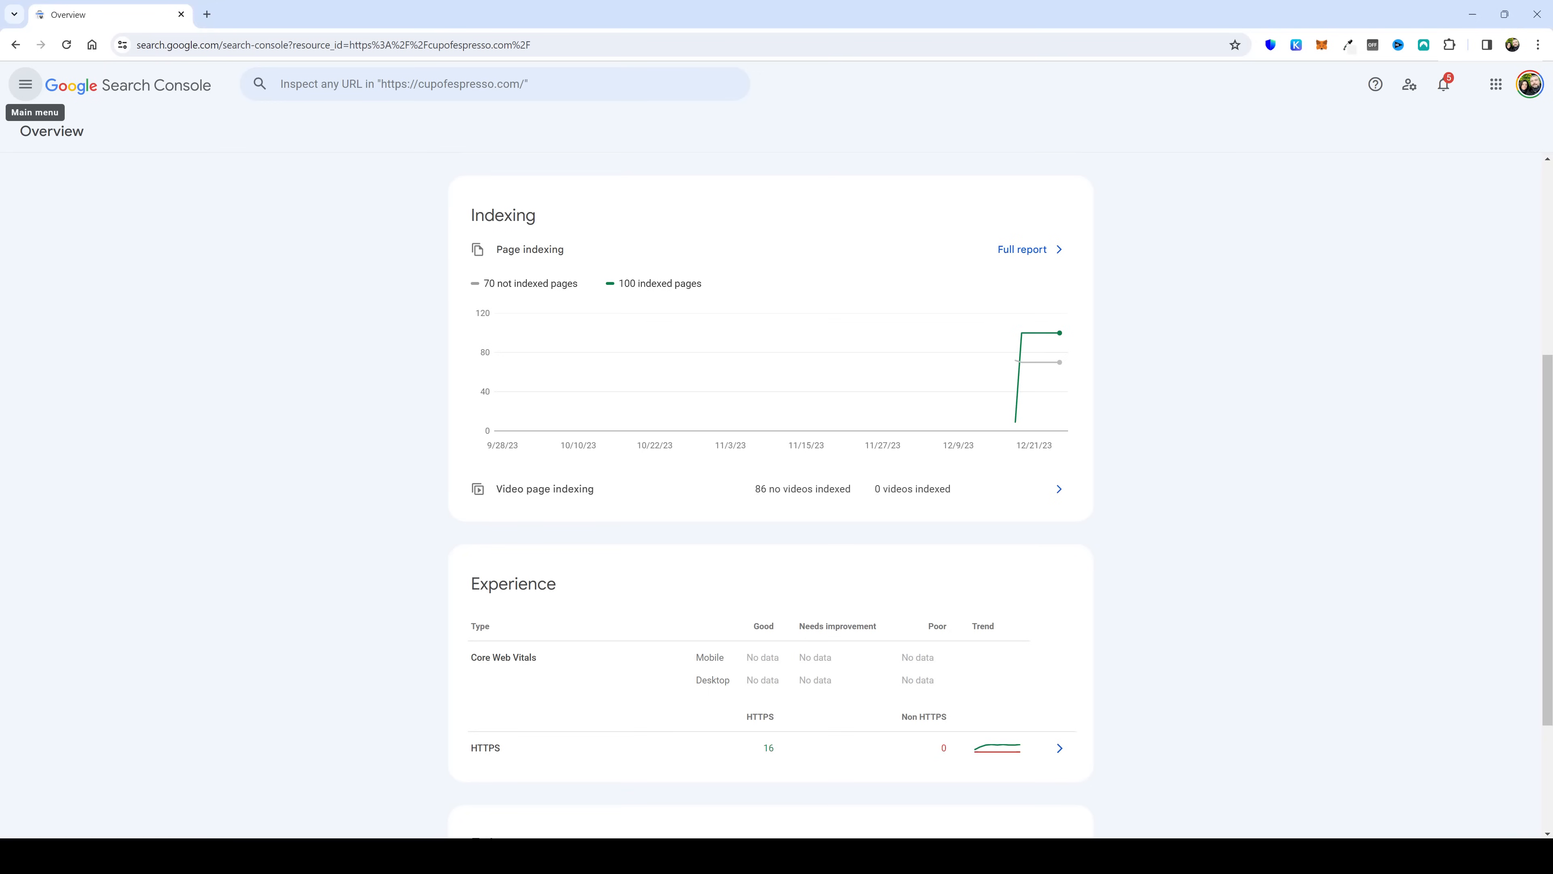
mouse_move(591, 263)
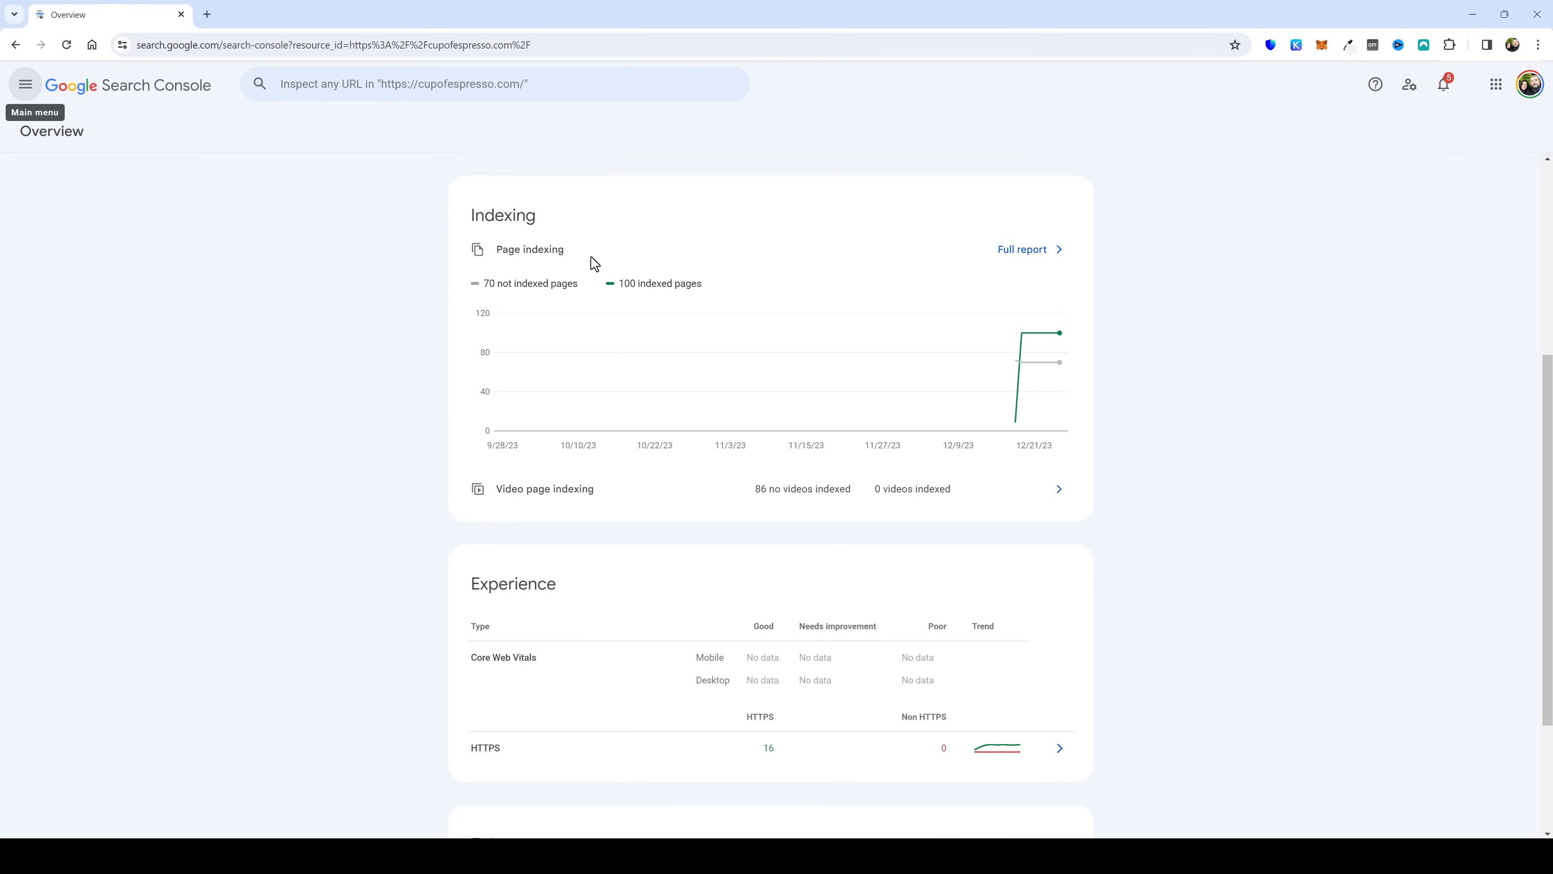
mouse_move(662, 279)
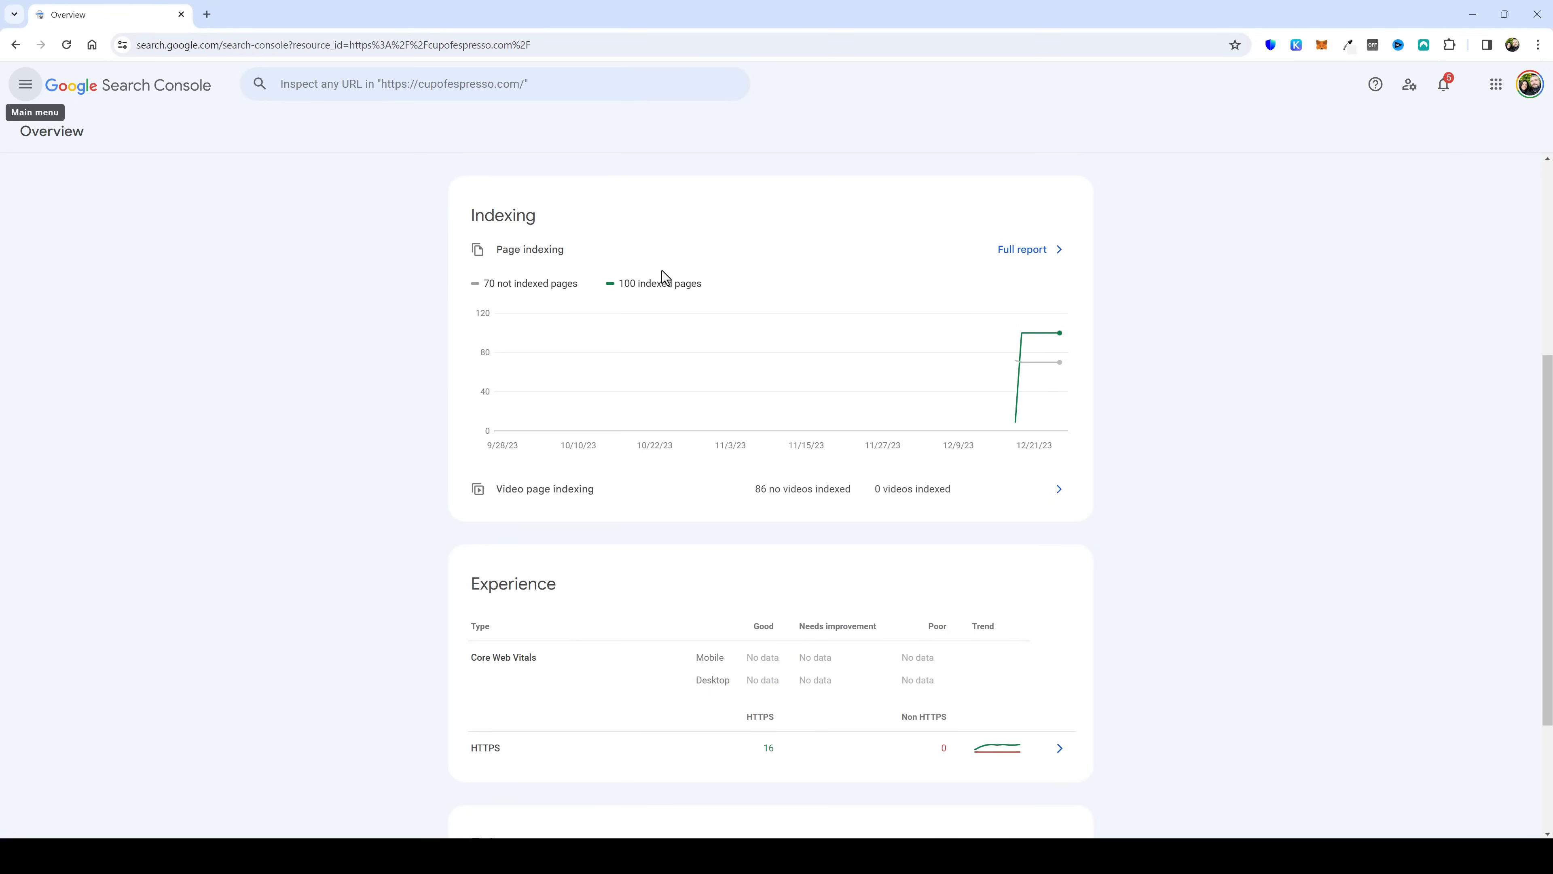
mouse_move(741, 286)
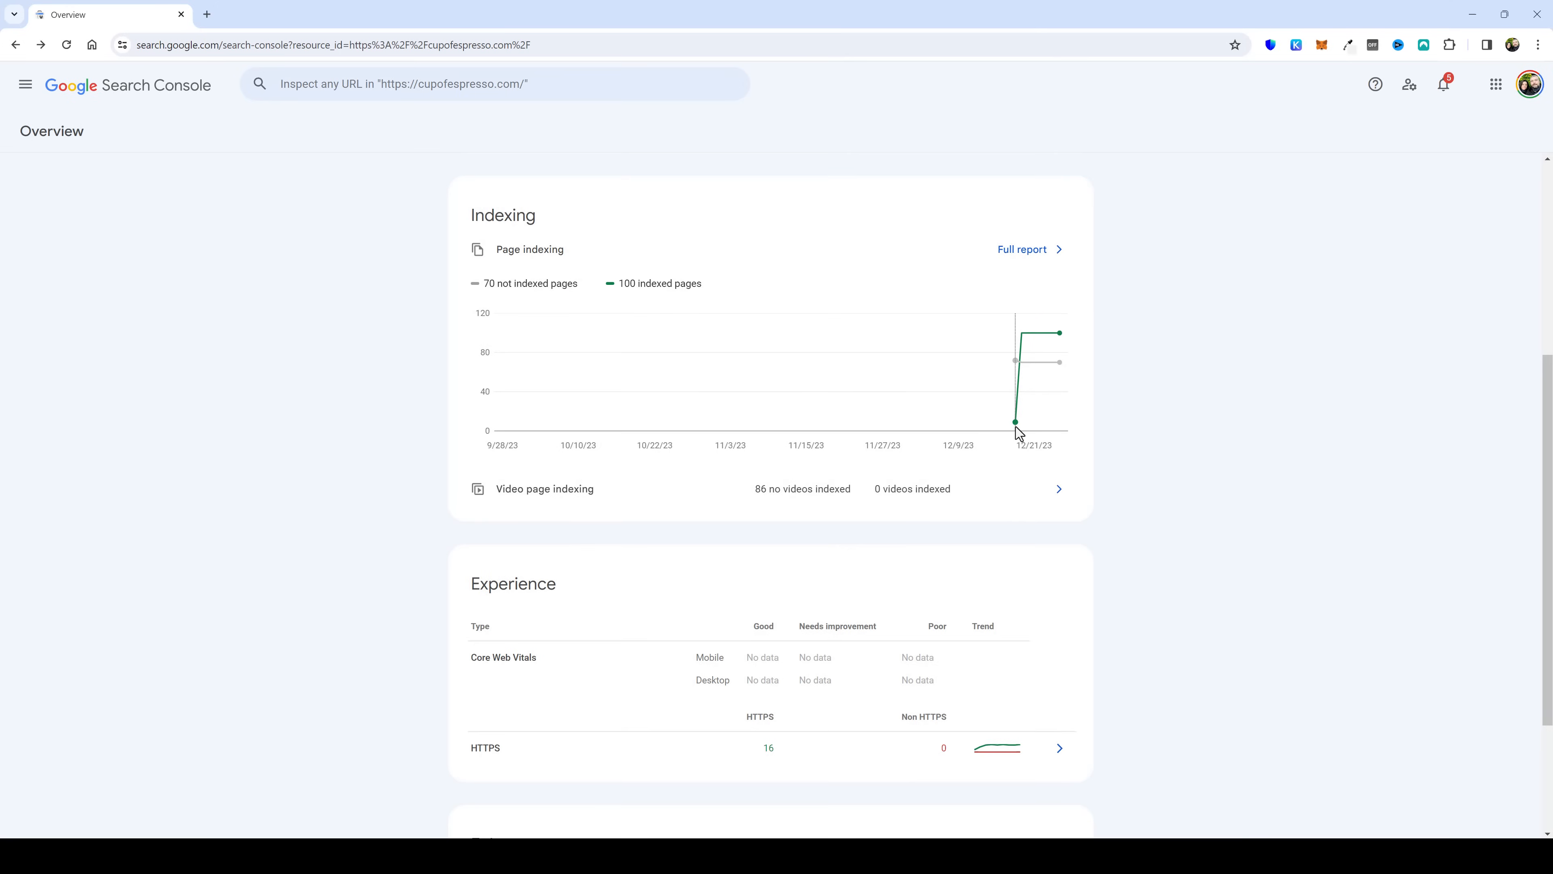
mouse_move(1012, 422)
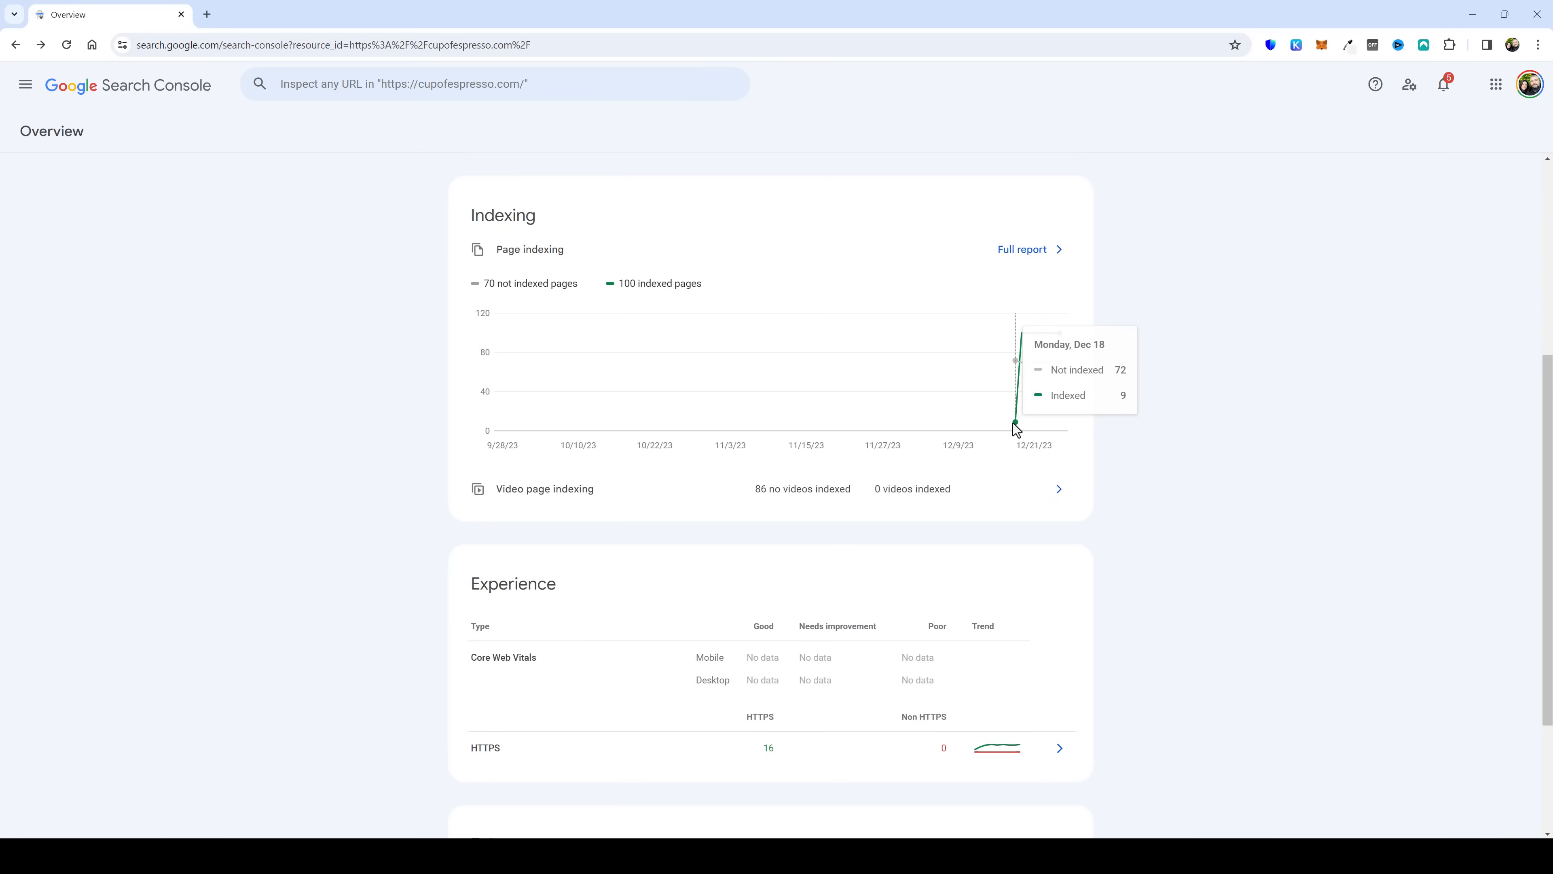
mouse_move(666, 314)
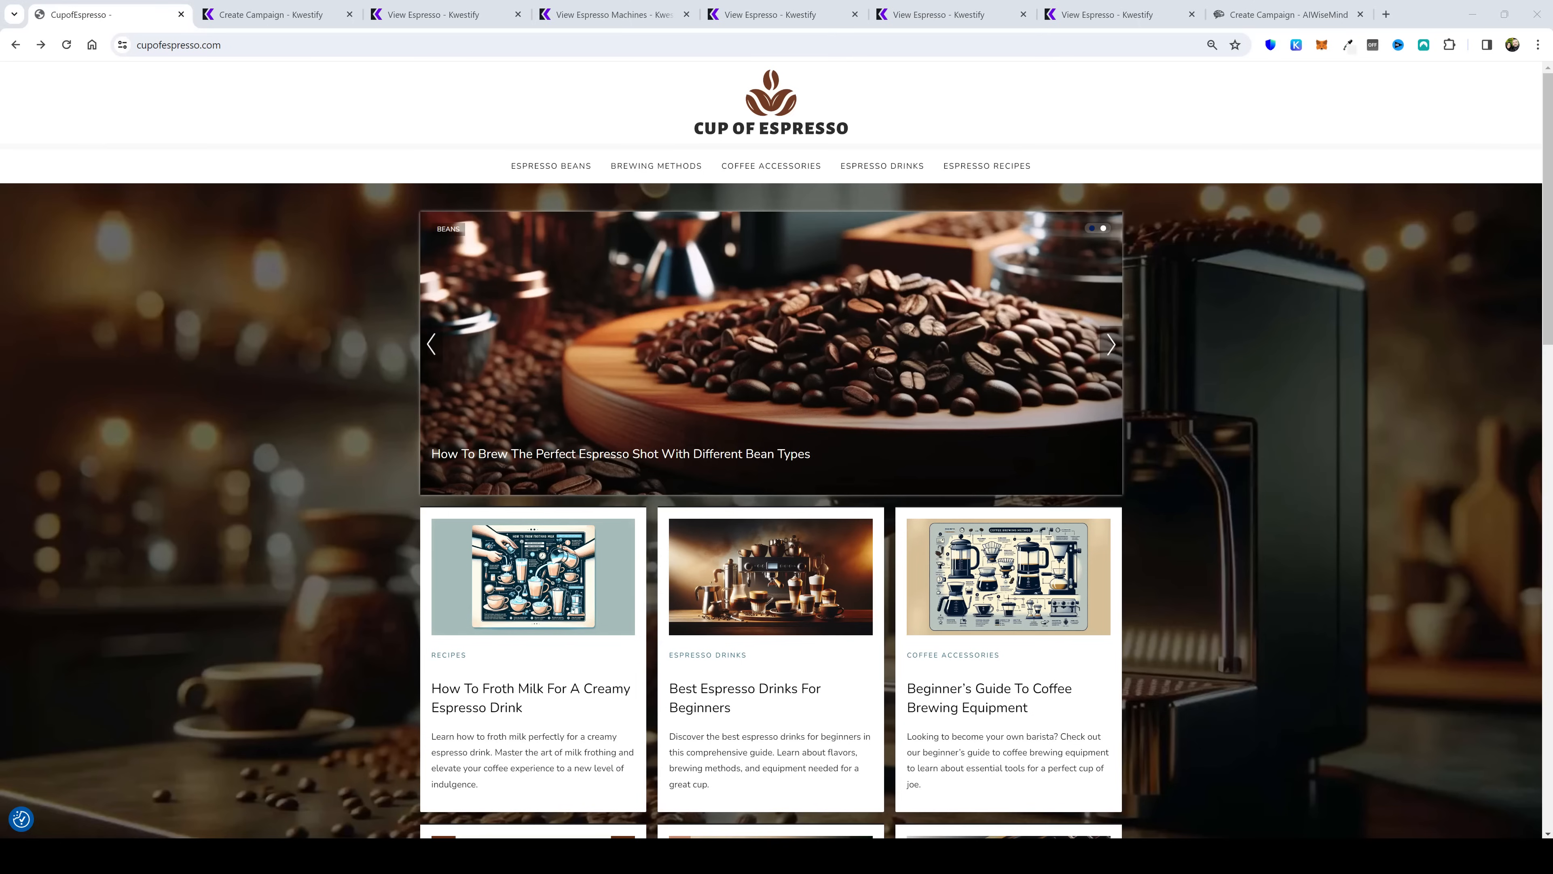
mouse_move(1230, 468)
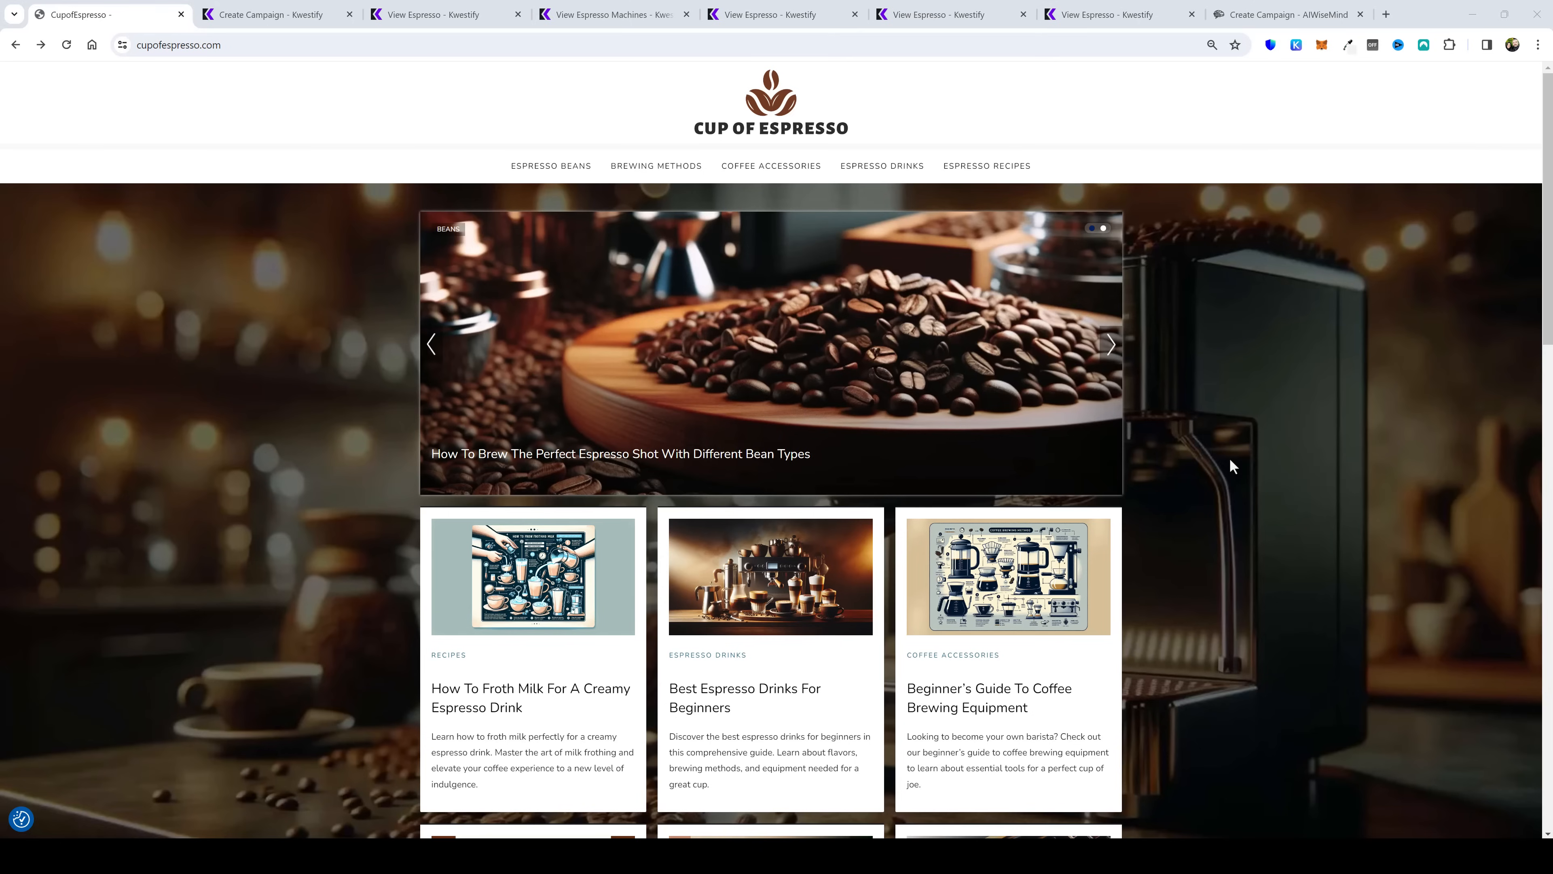
mouse_move(1246, 494)
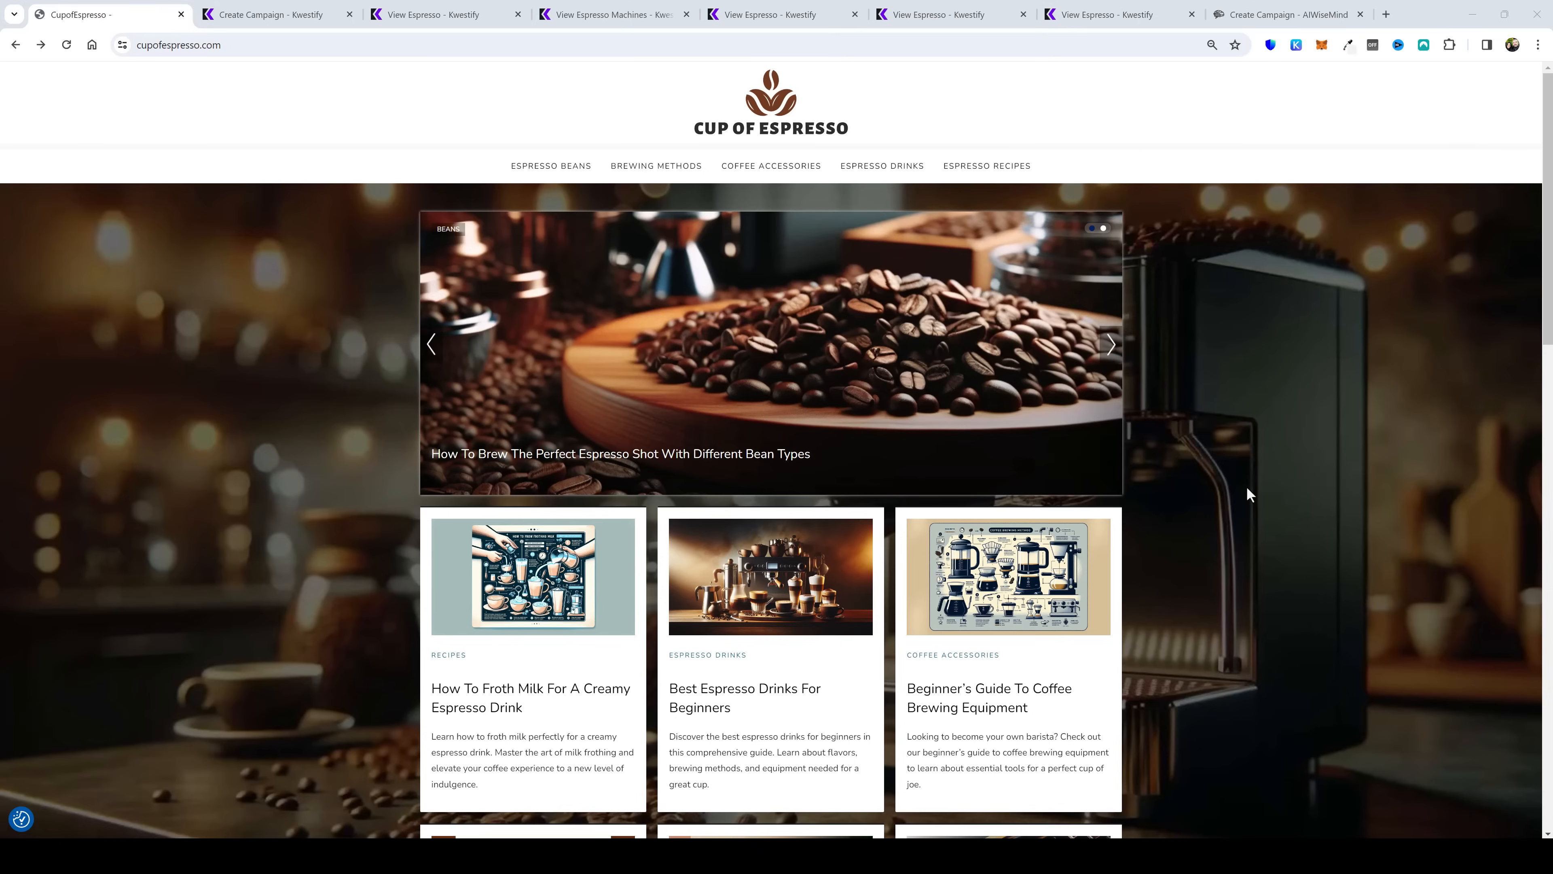
mouse_move(1295, 489)
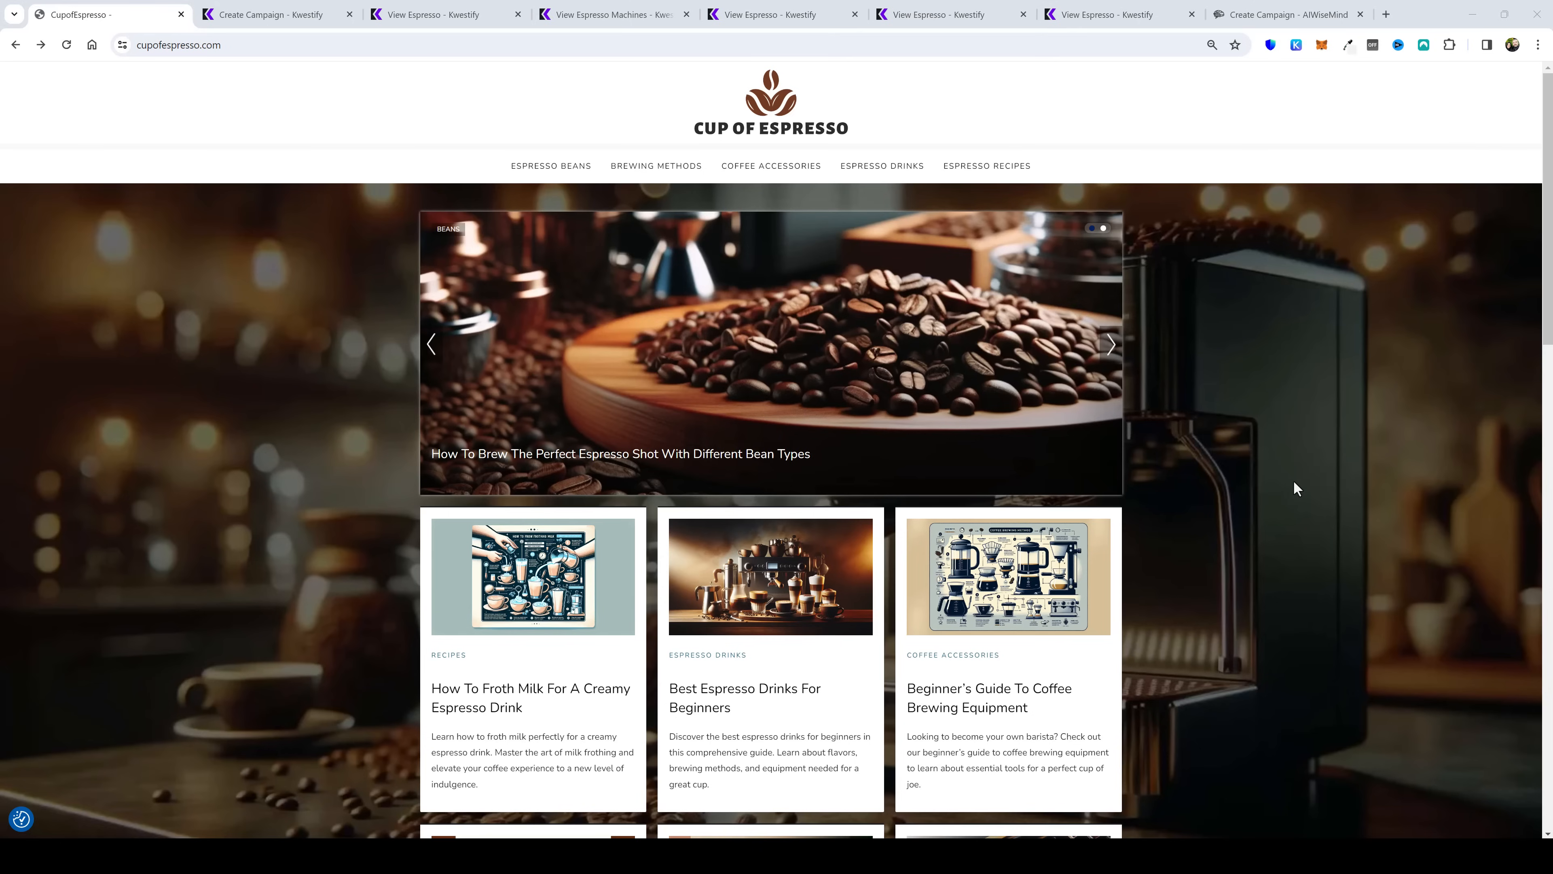
mouse_move(1293, 501)
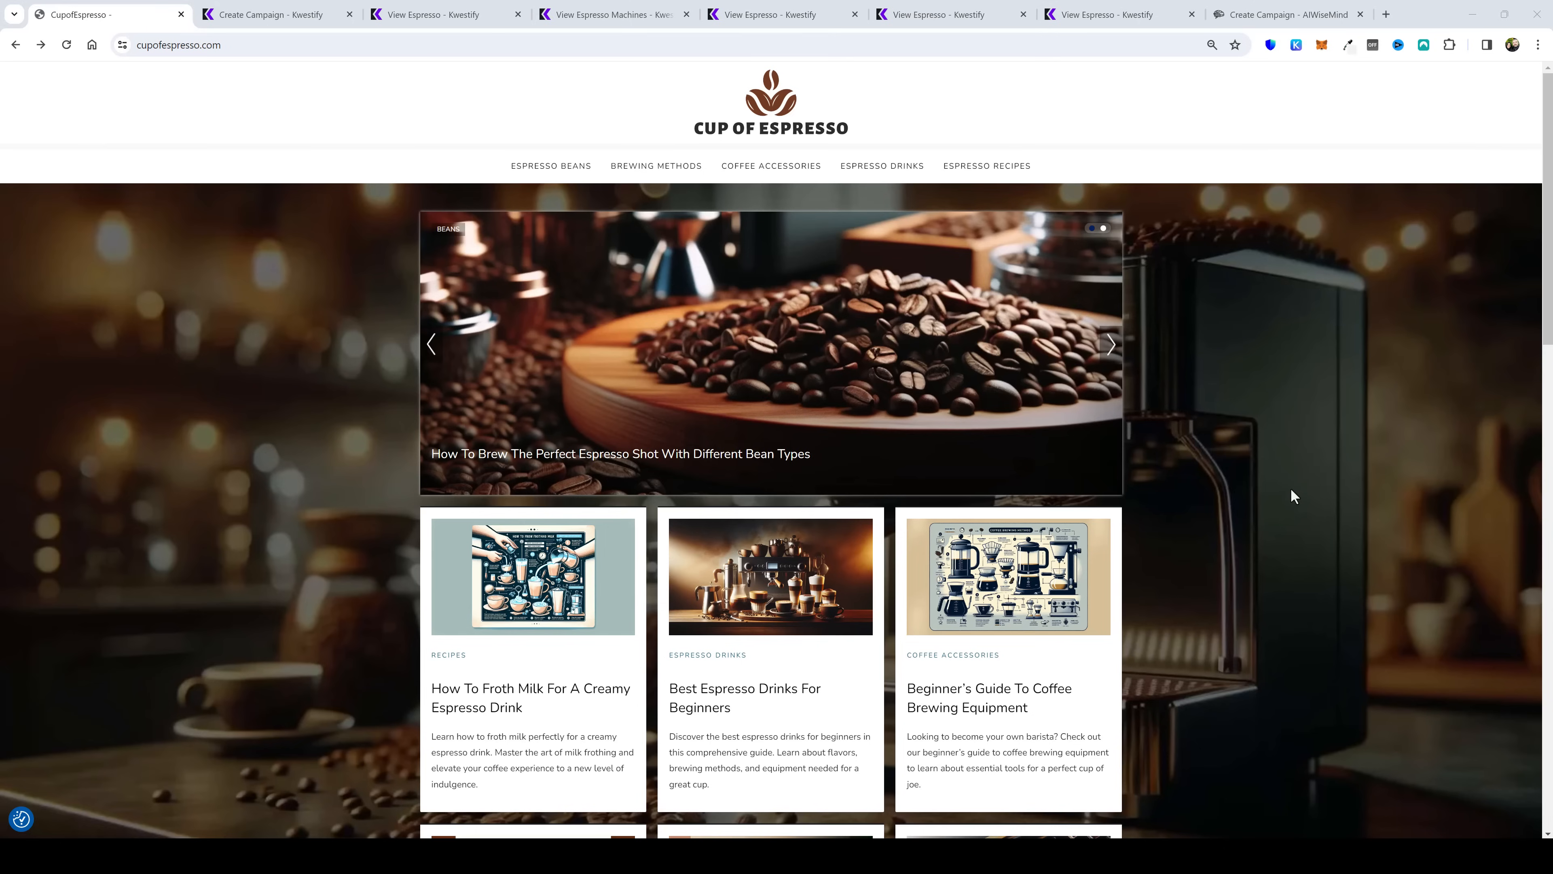
mouse_move(1311, 553)
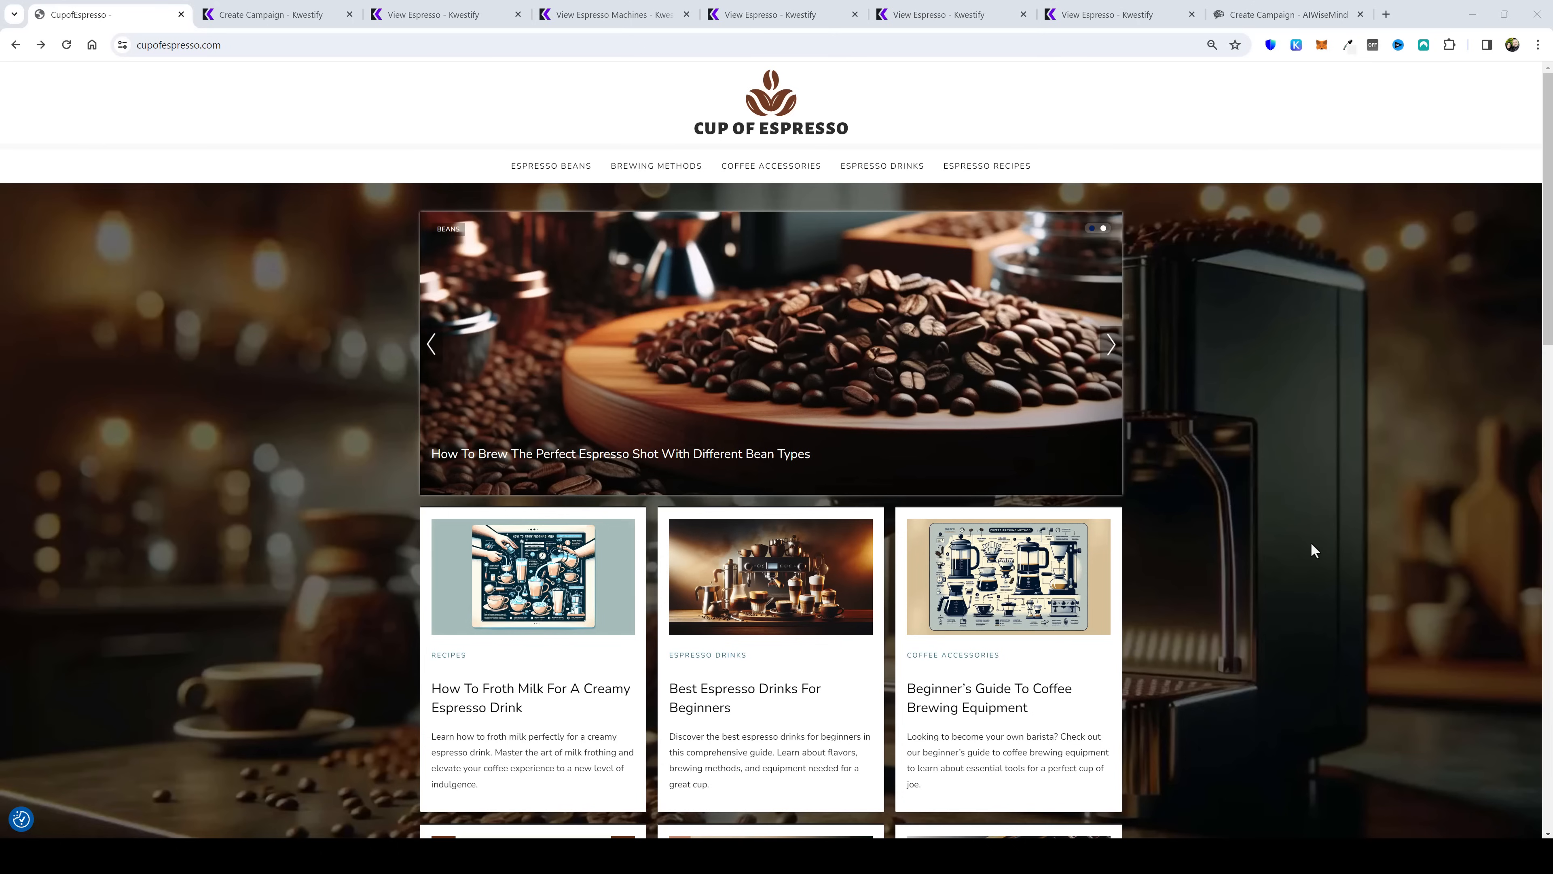
left_click(267, 15)
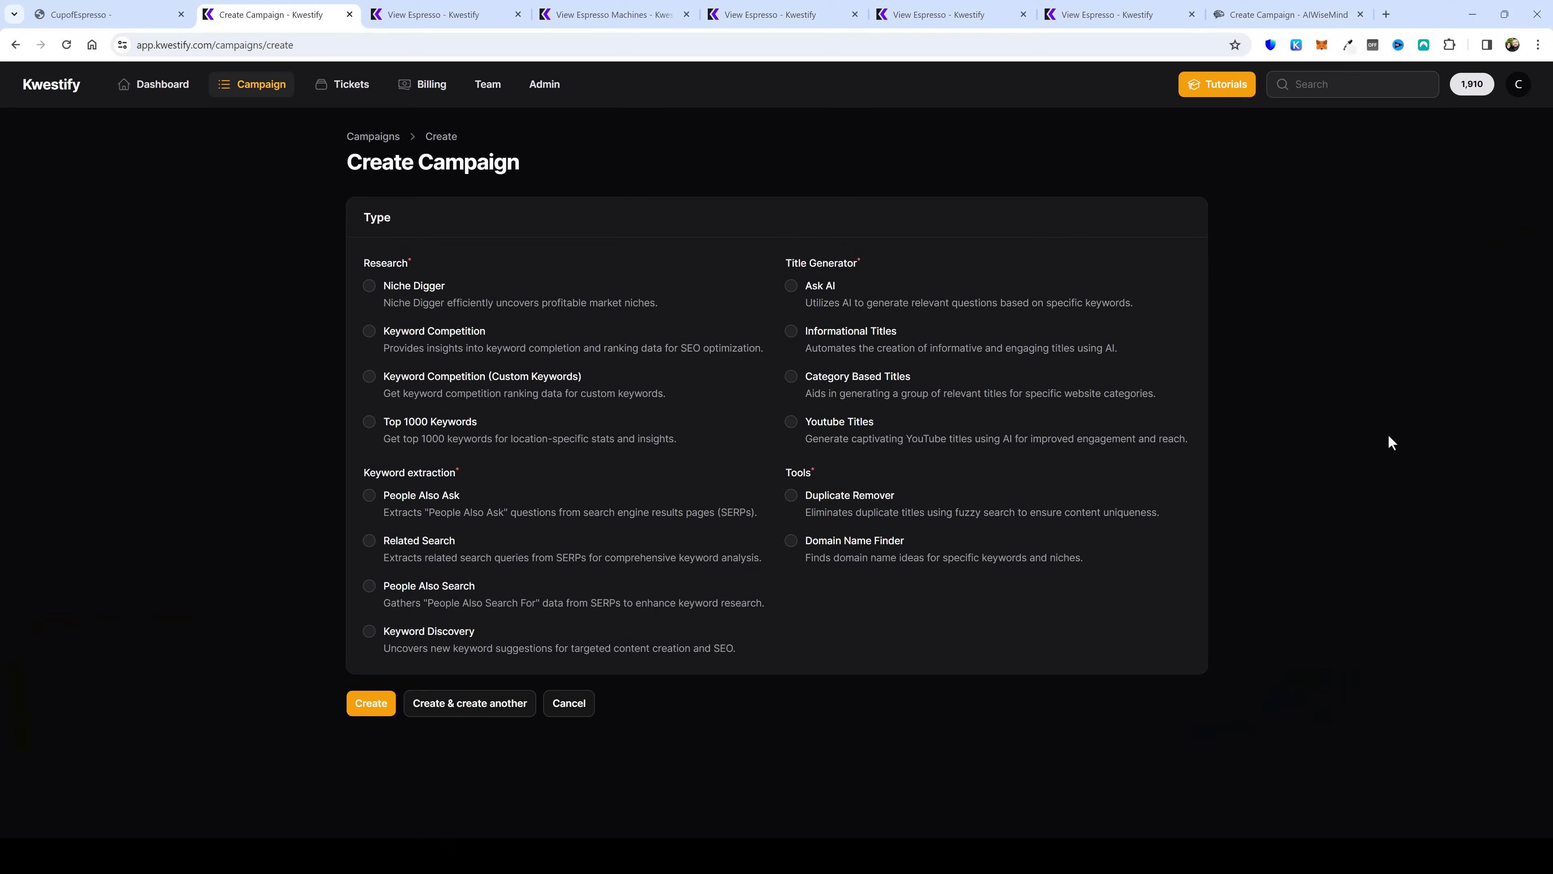
mouse_move(301, 408)
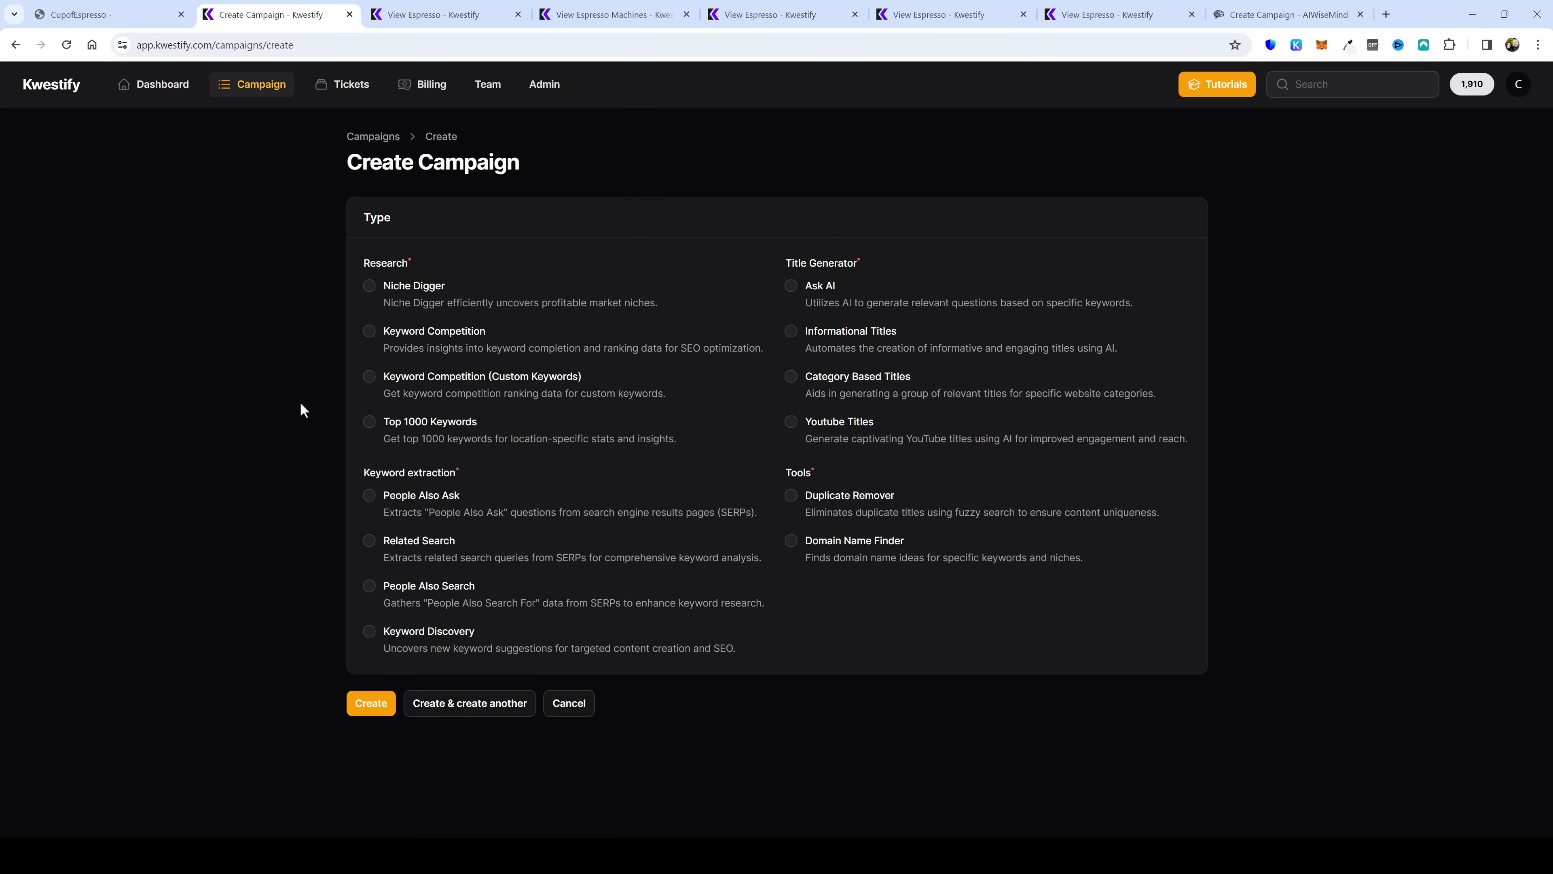
mouse_move(373, 293)
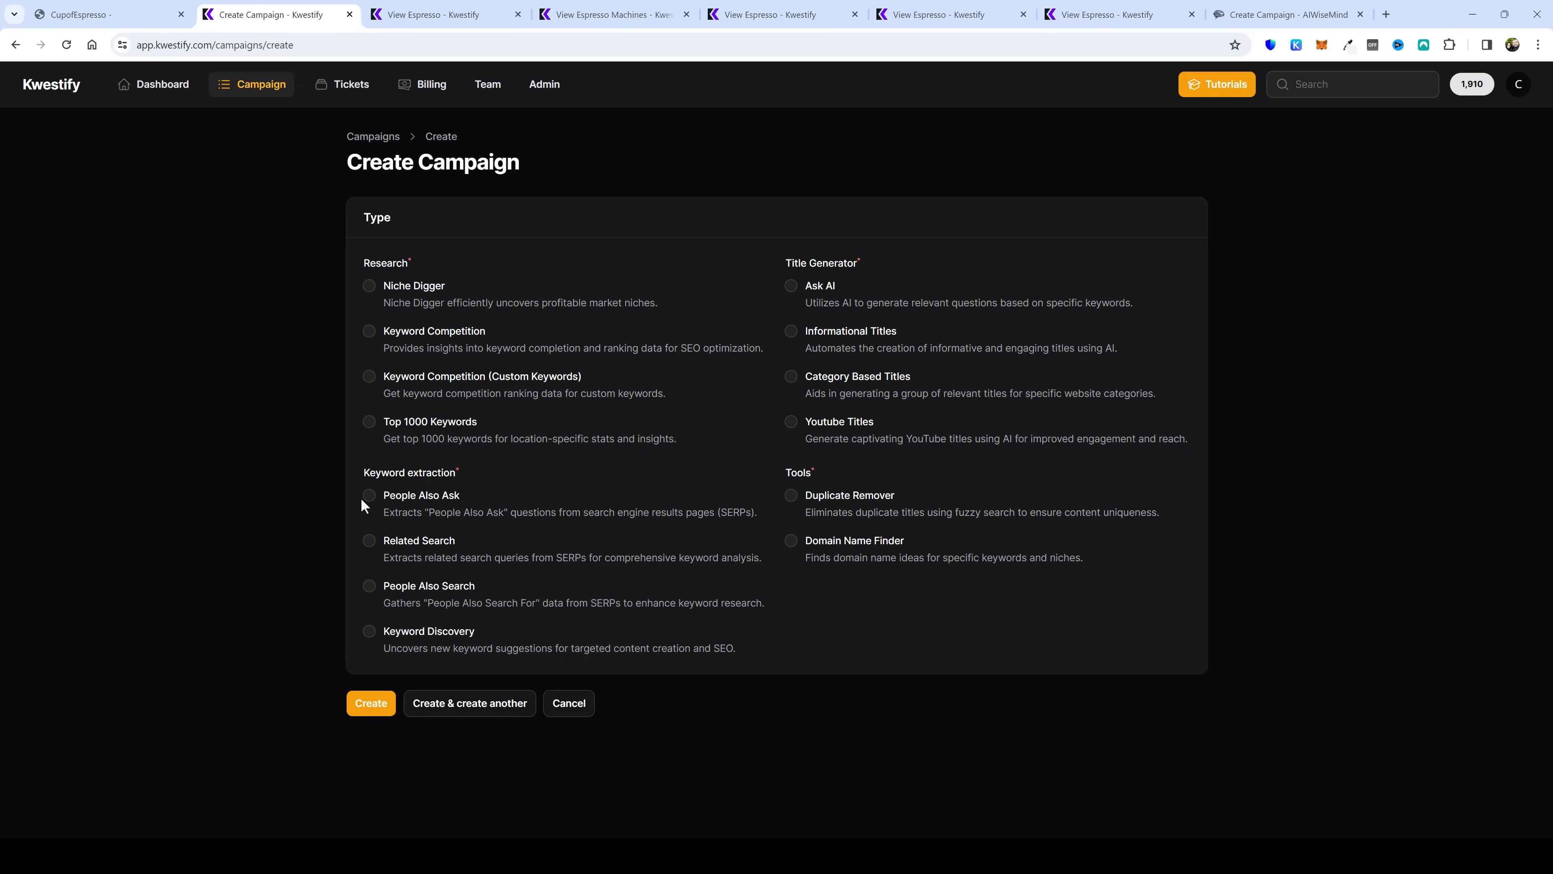
mouse_move(521, 588)
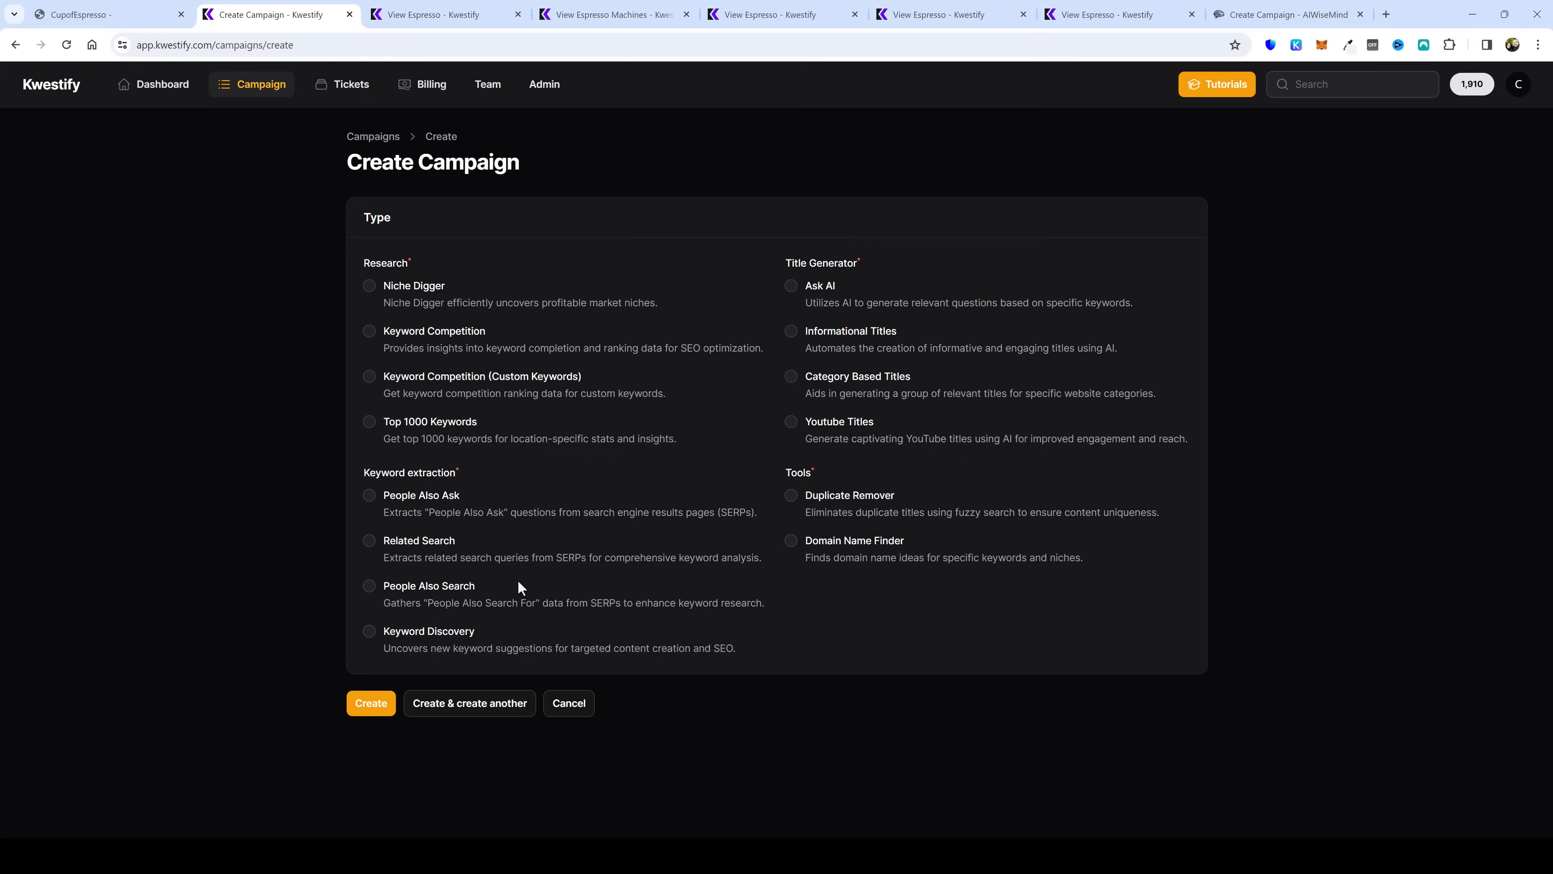
mouse_move(432, 650)
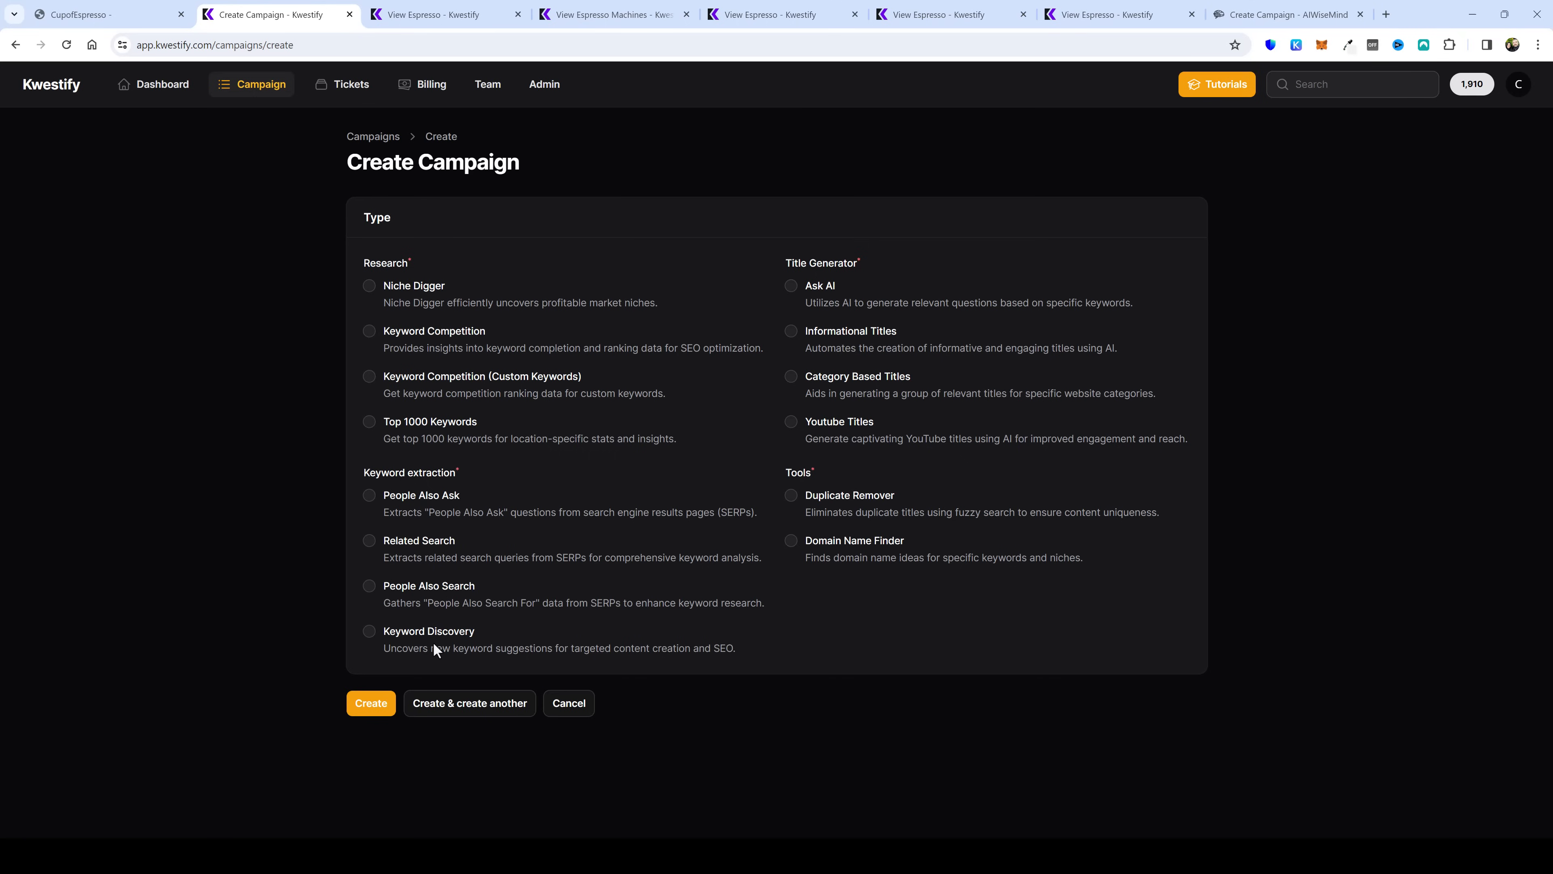
mouse_move(957, 372)
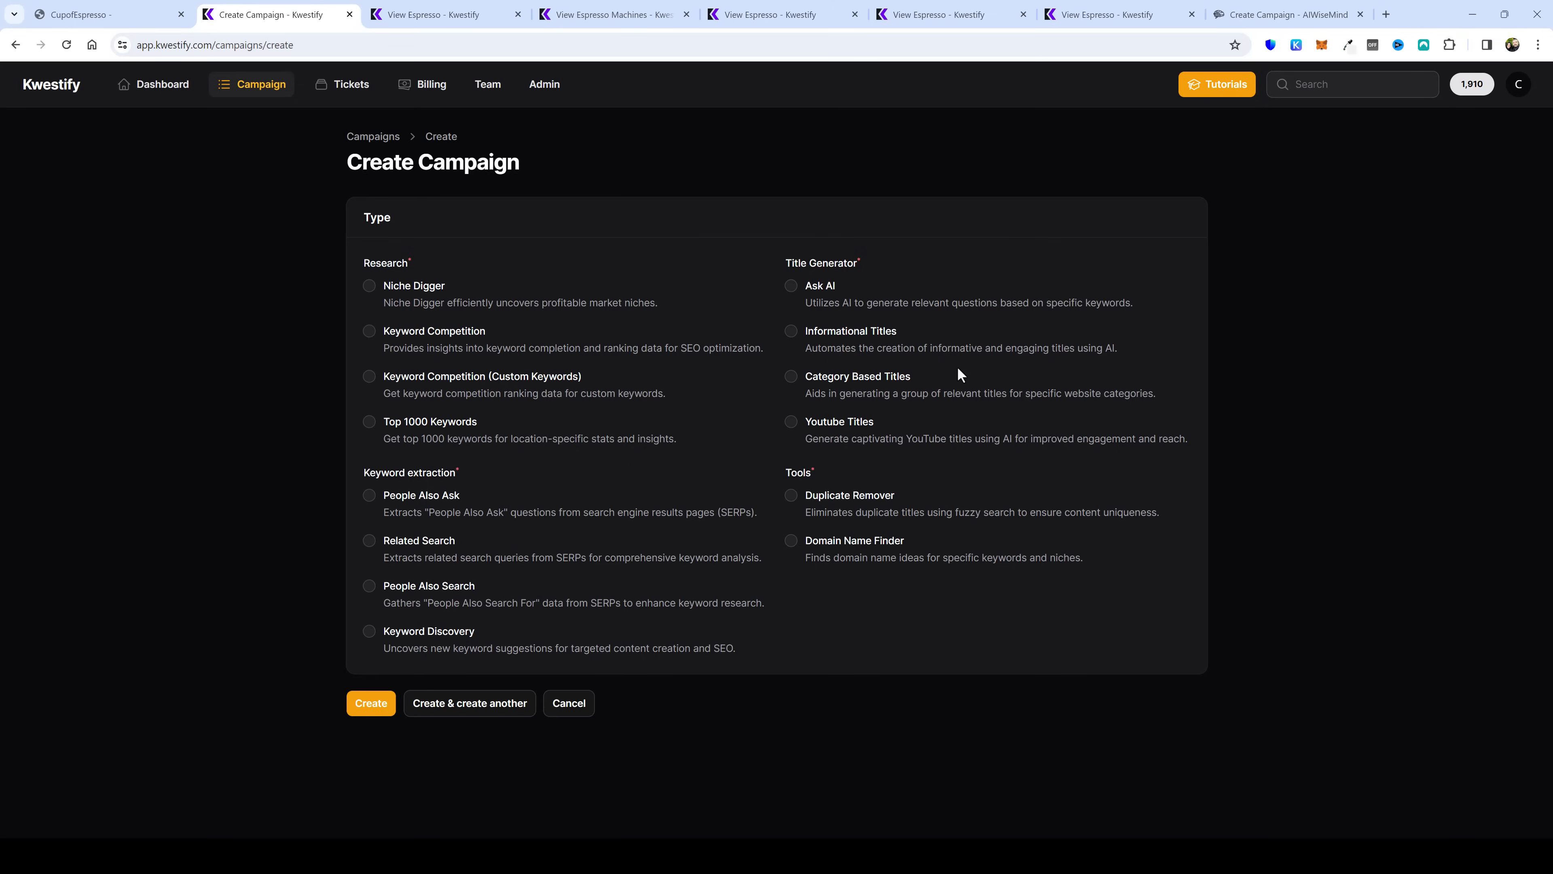
mouse_move(882, 443)
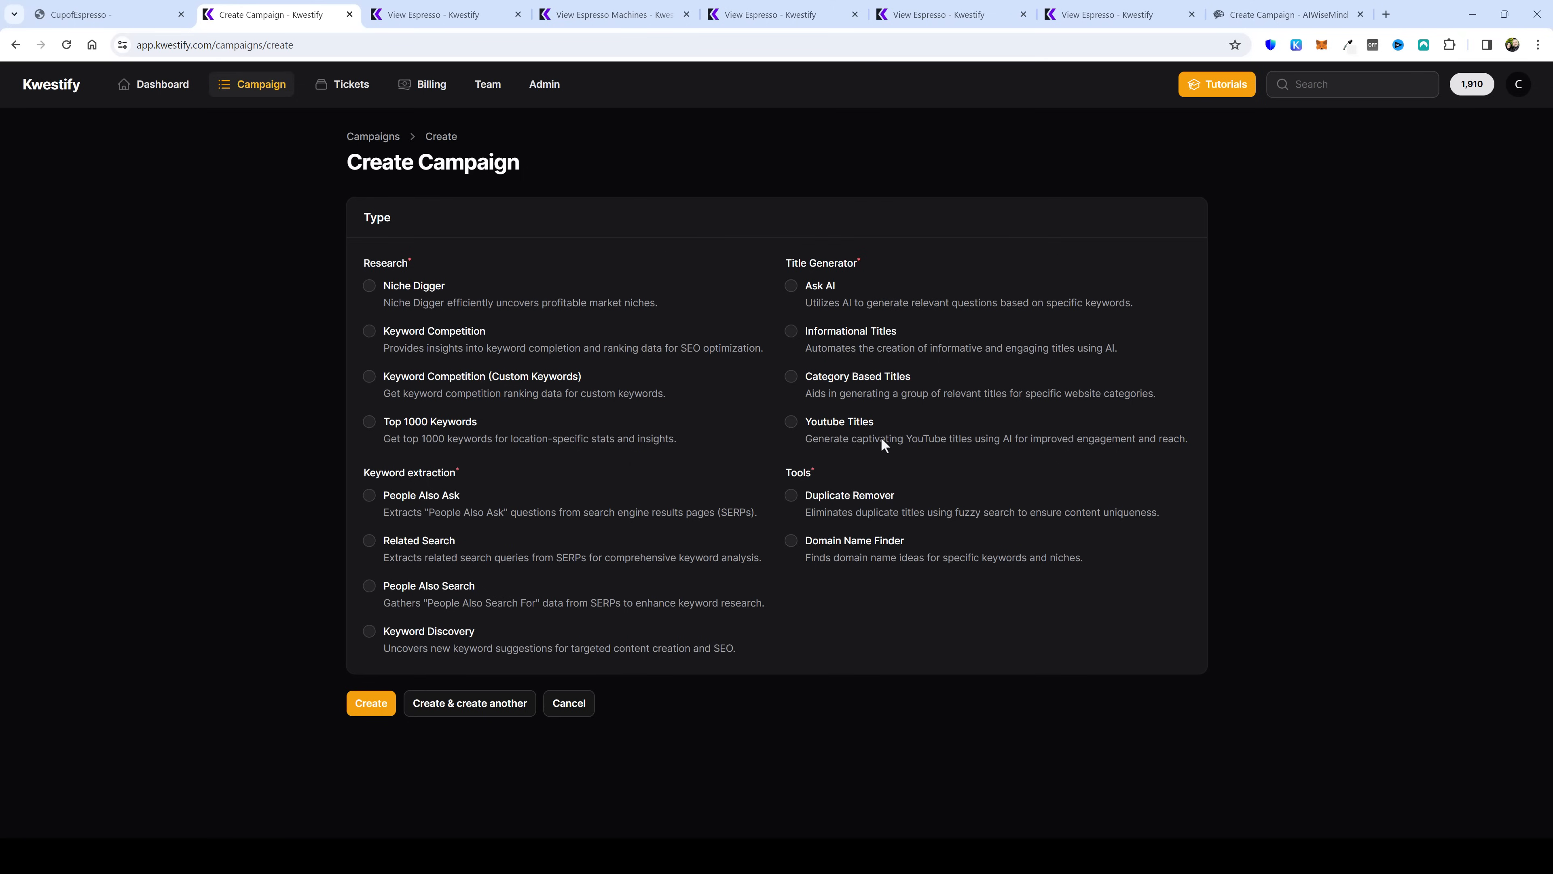
mouse_move(938, 344)
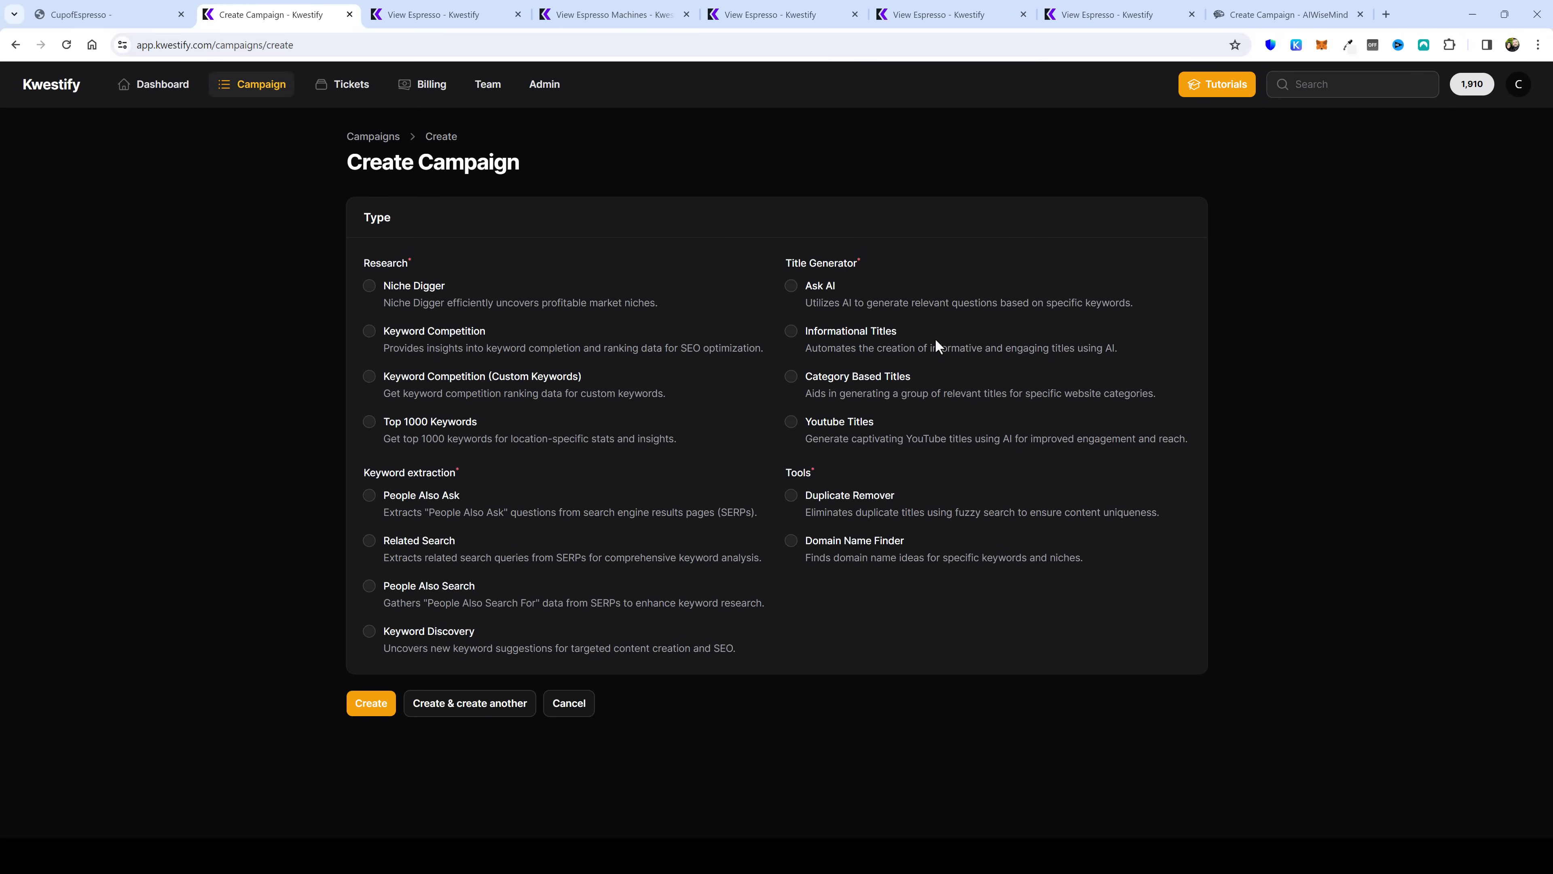
mouse_move(513, 319)
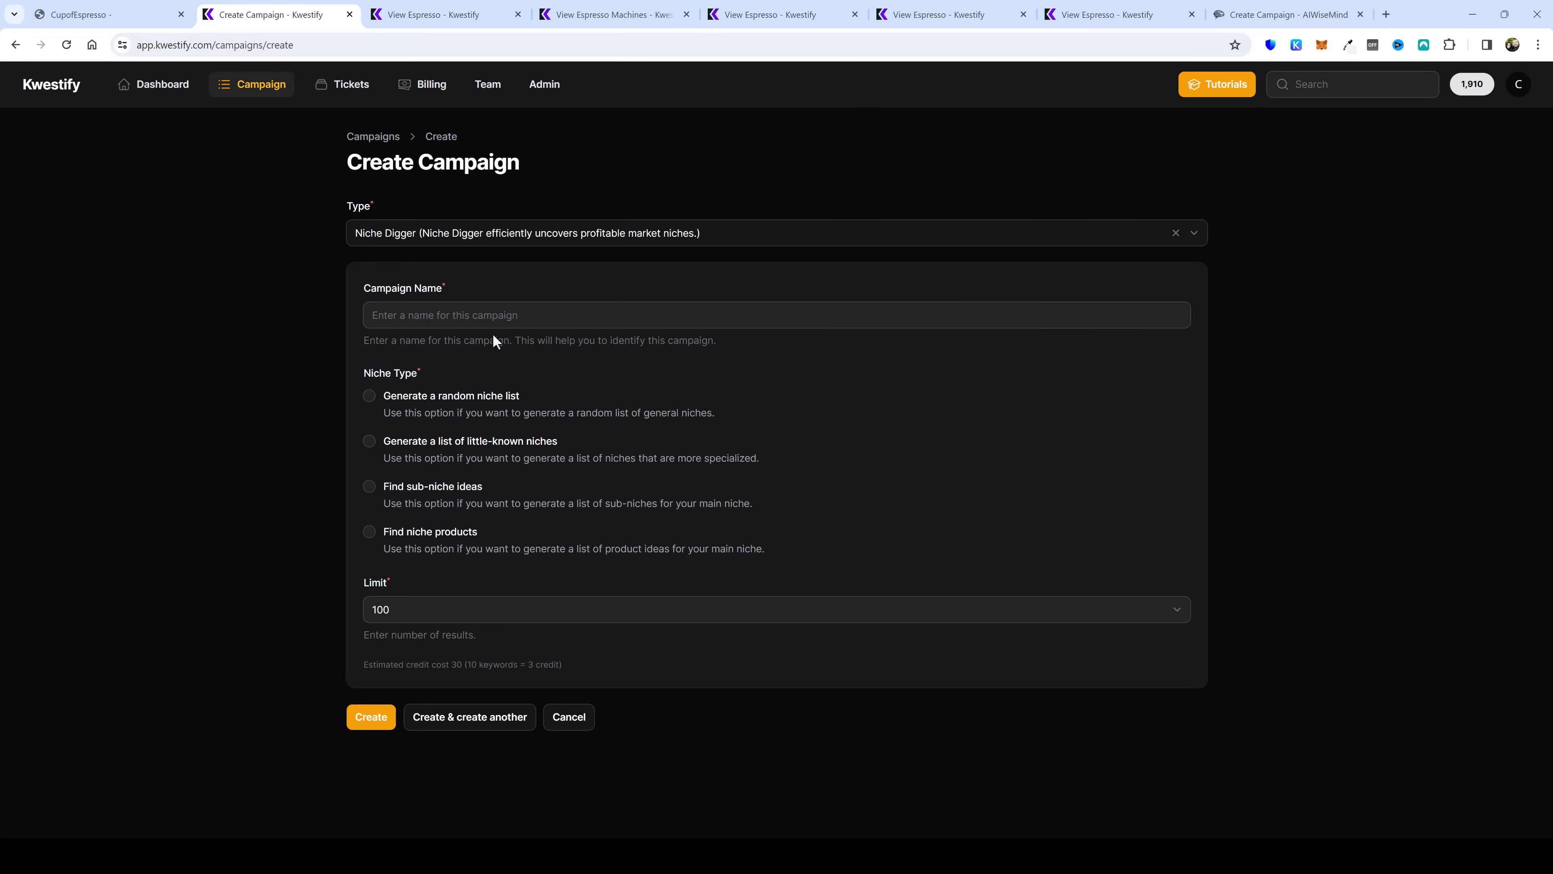
mouse_move(481, 411)
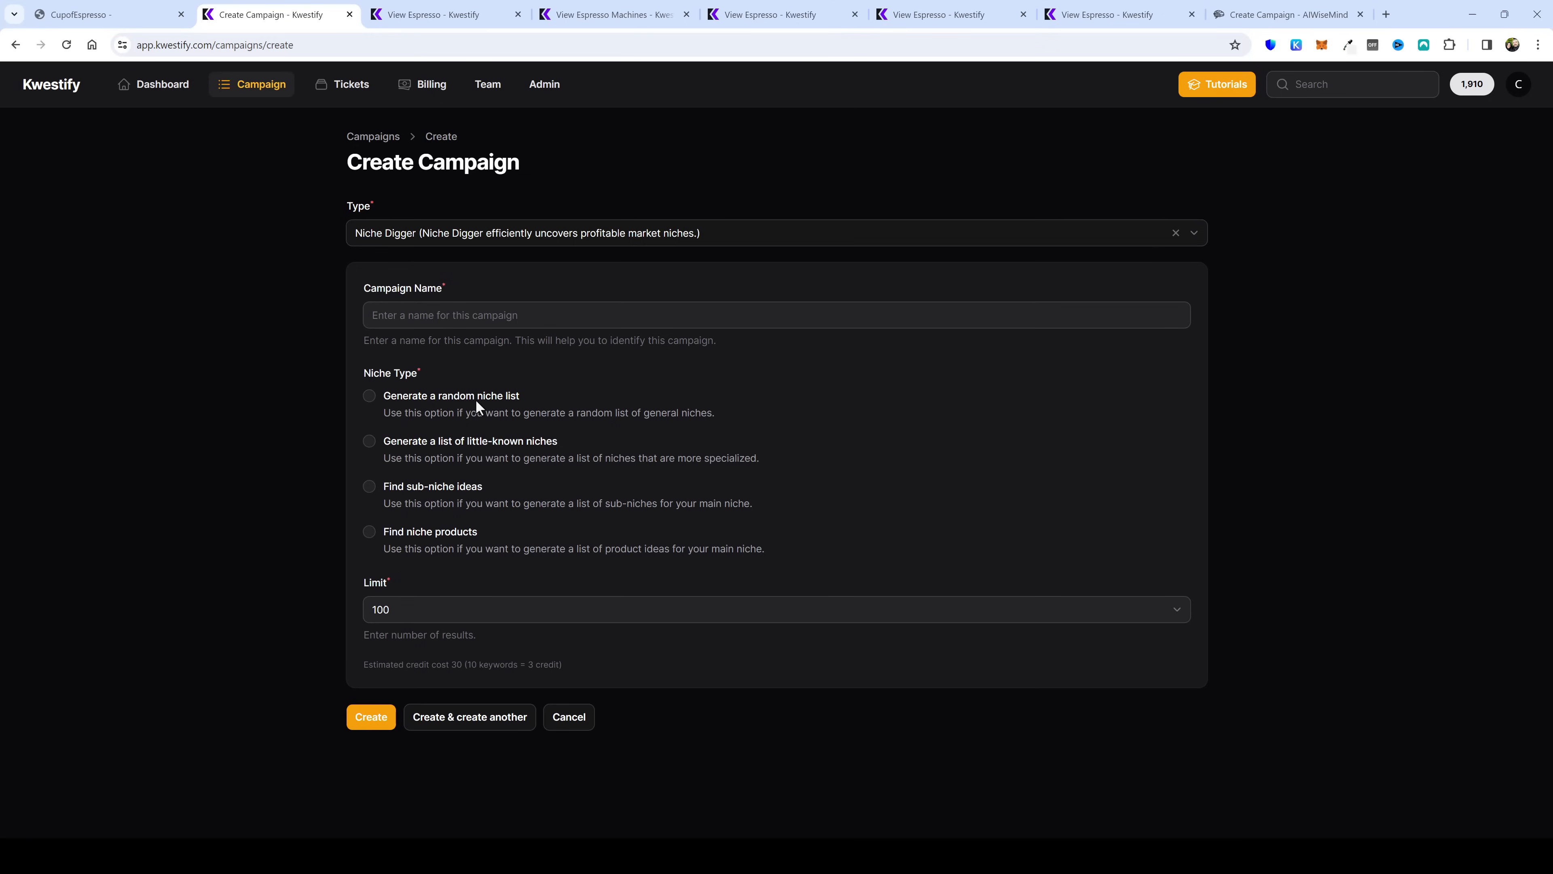
mouse_move(440, 465)
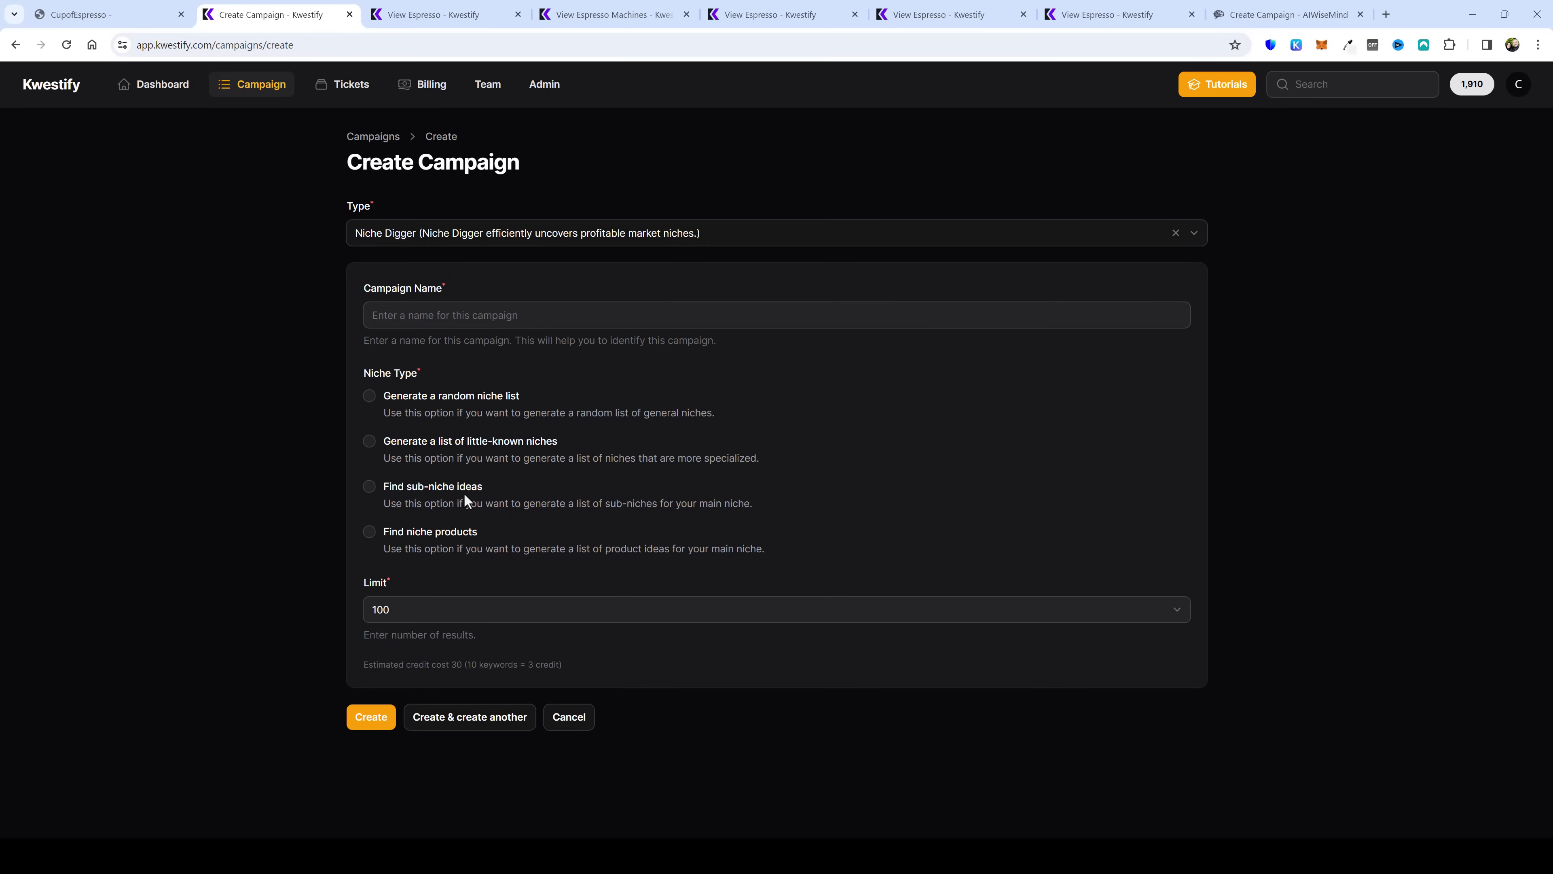
mouse_move(433, 552)
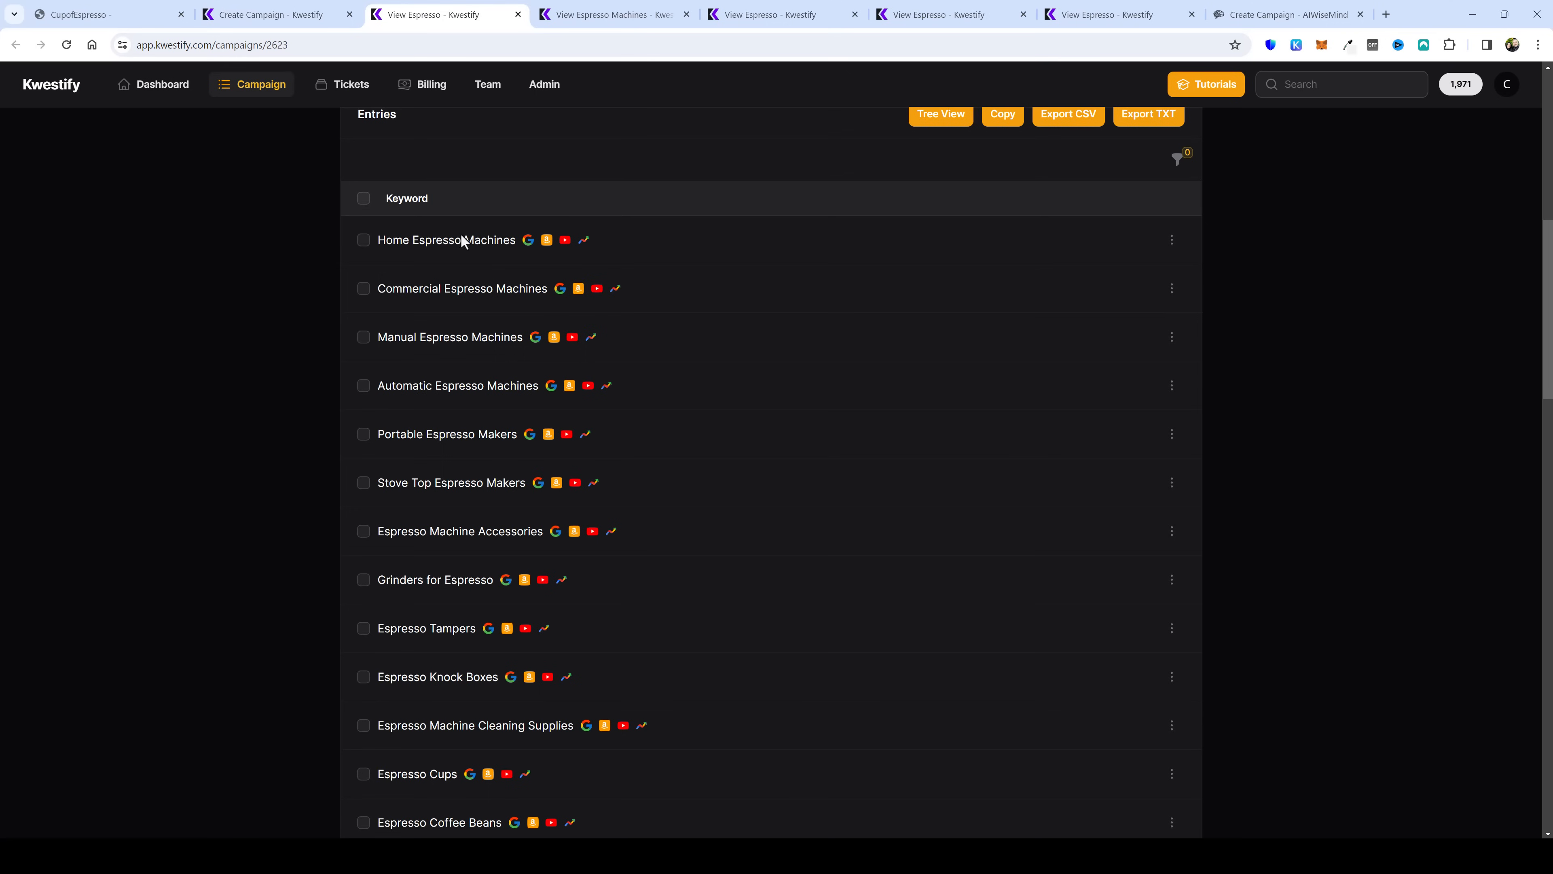
Step: Scroll the espresso sub-niche entries, then return to the Create Campaign type chooser
scroll("down", 3)
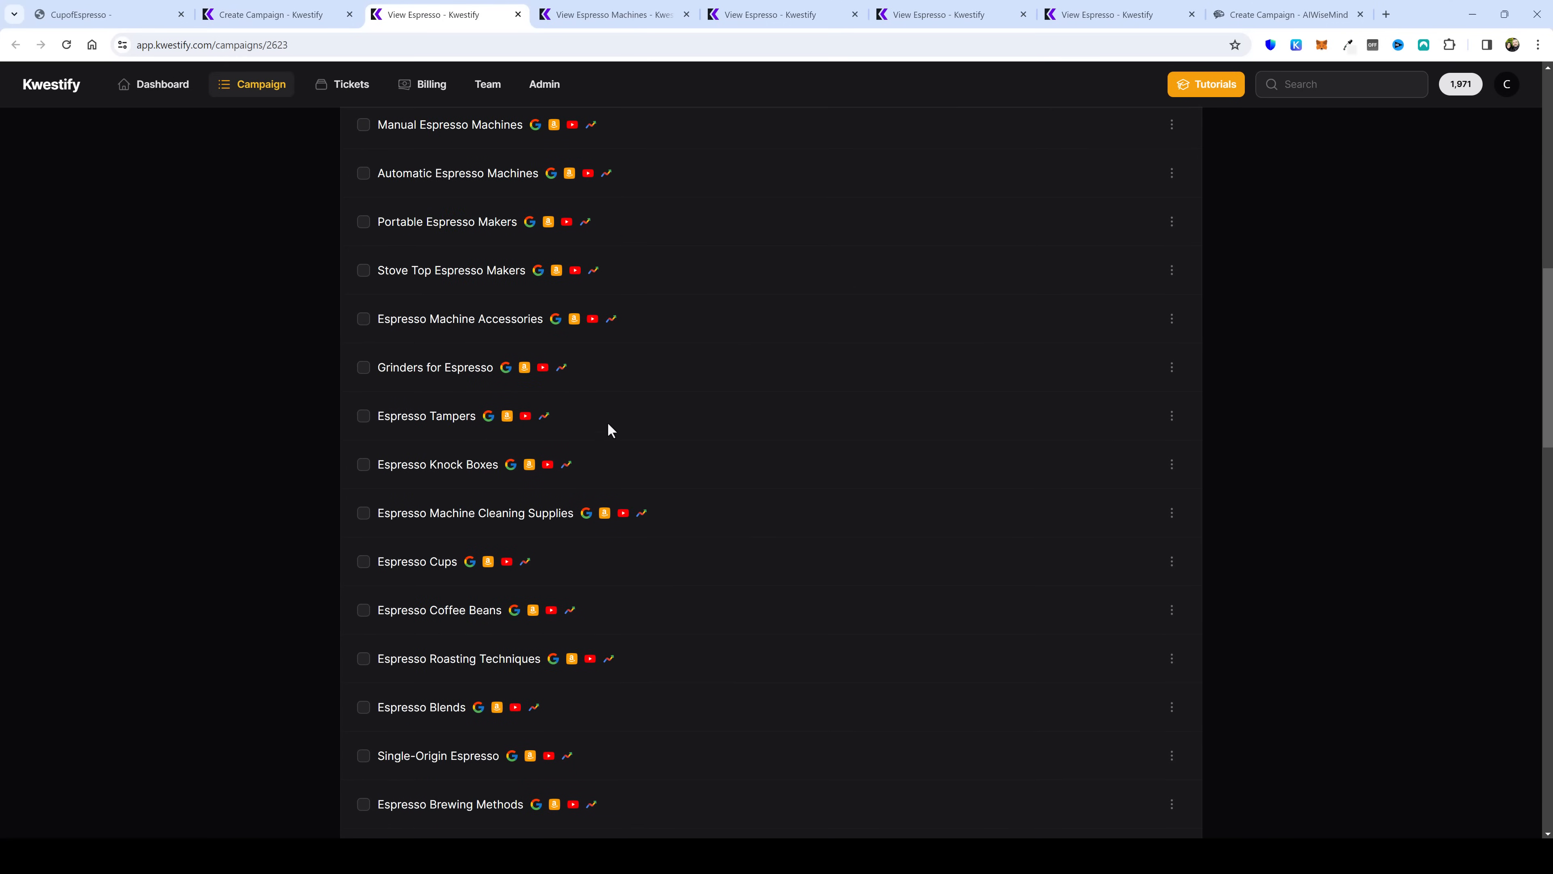
scroll("down", 3)
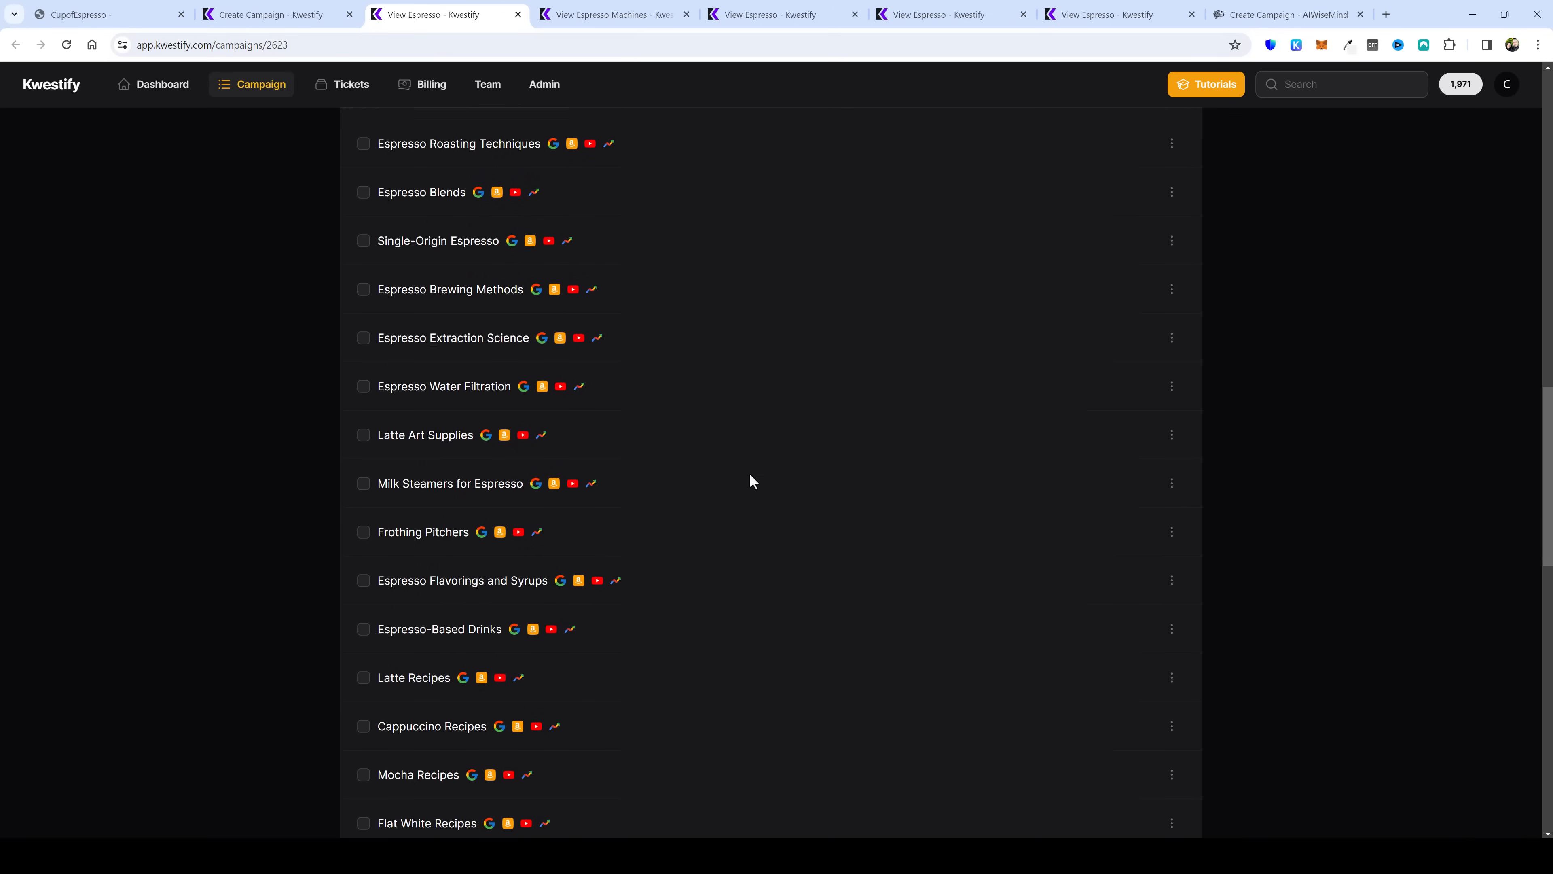
scroll("down", 3)
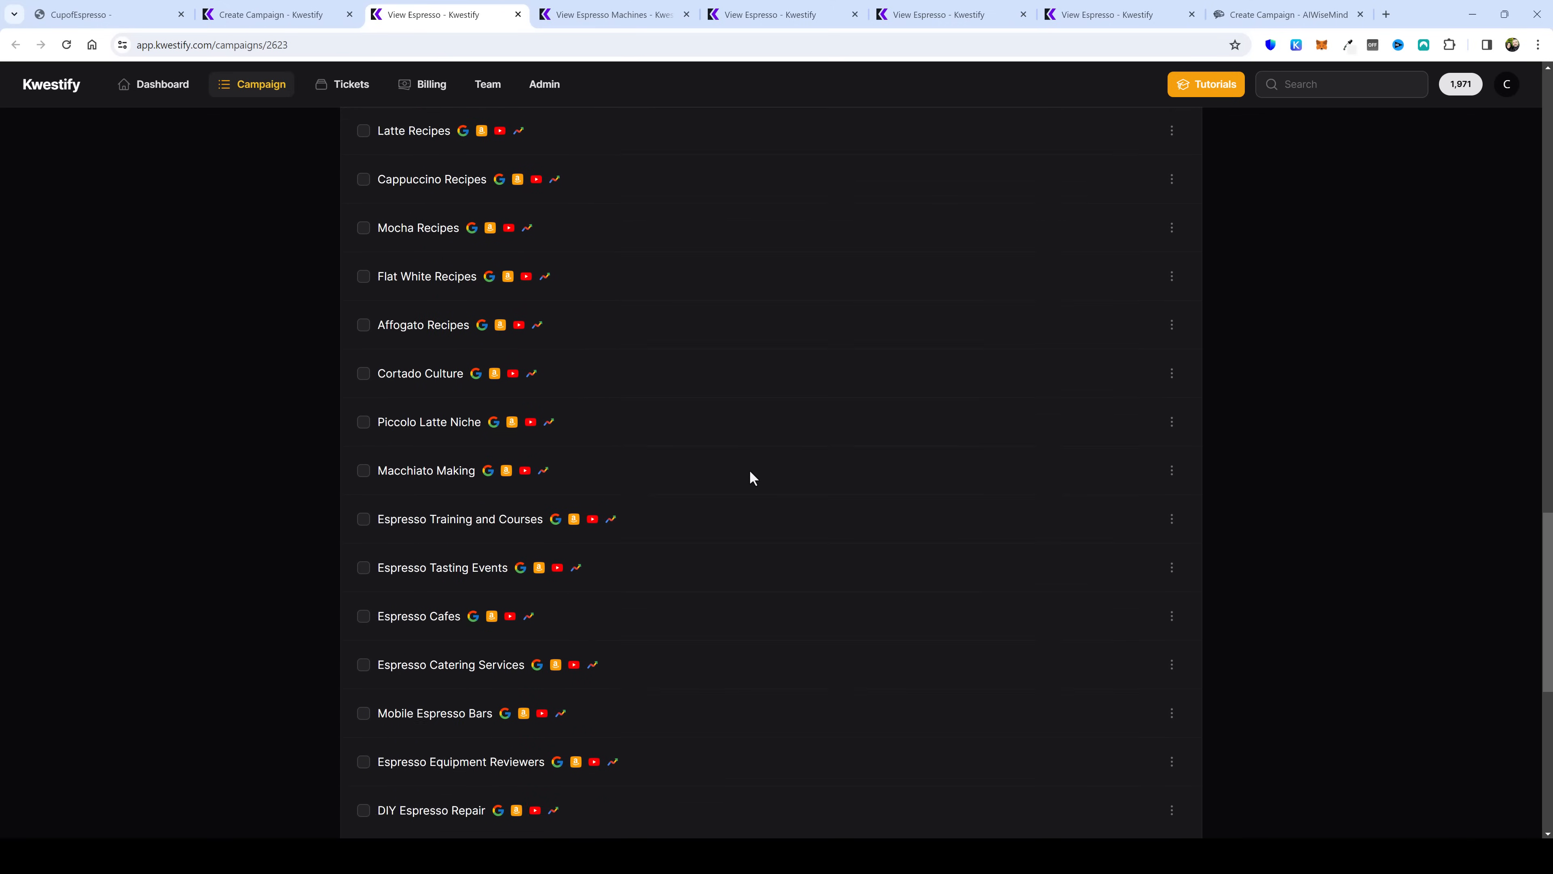
left_click(269, 14)
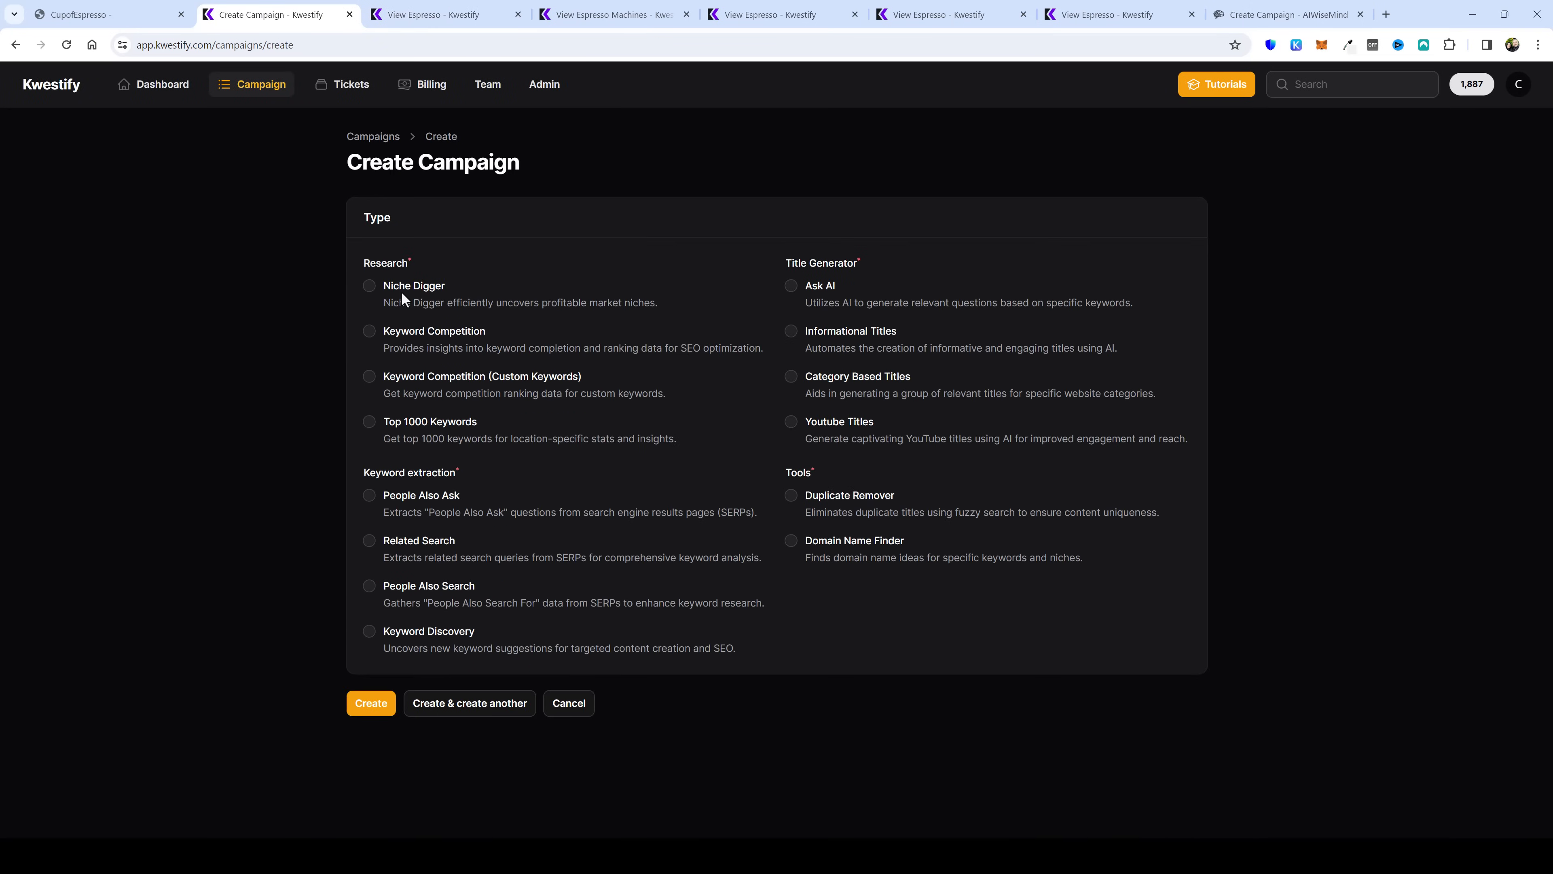
mouse_move(389, 346)
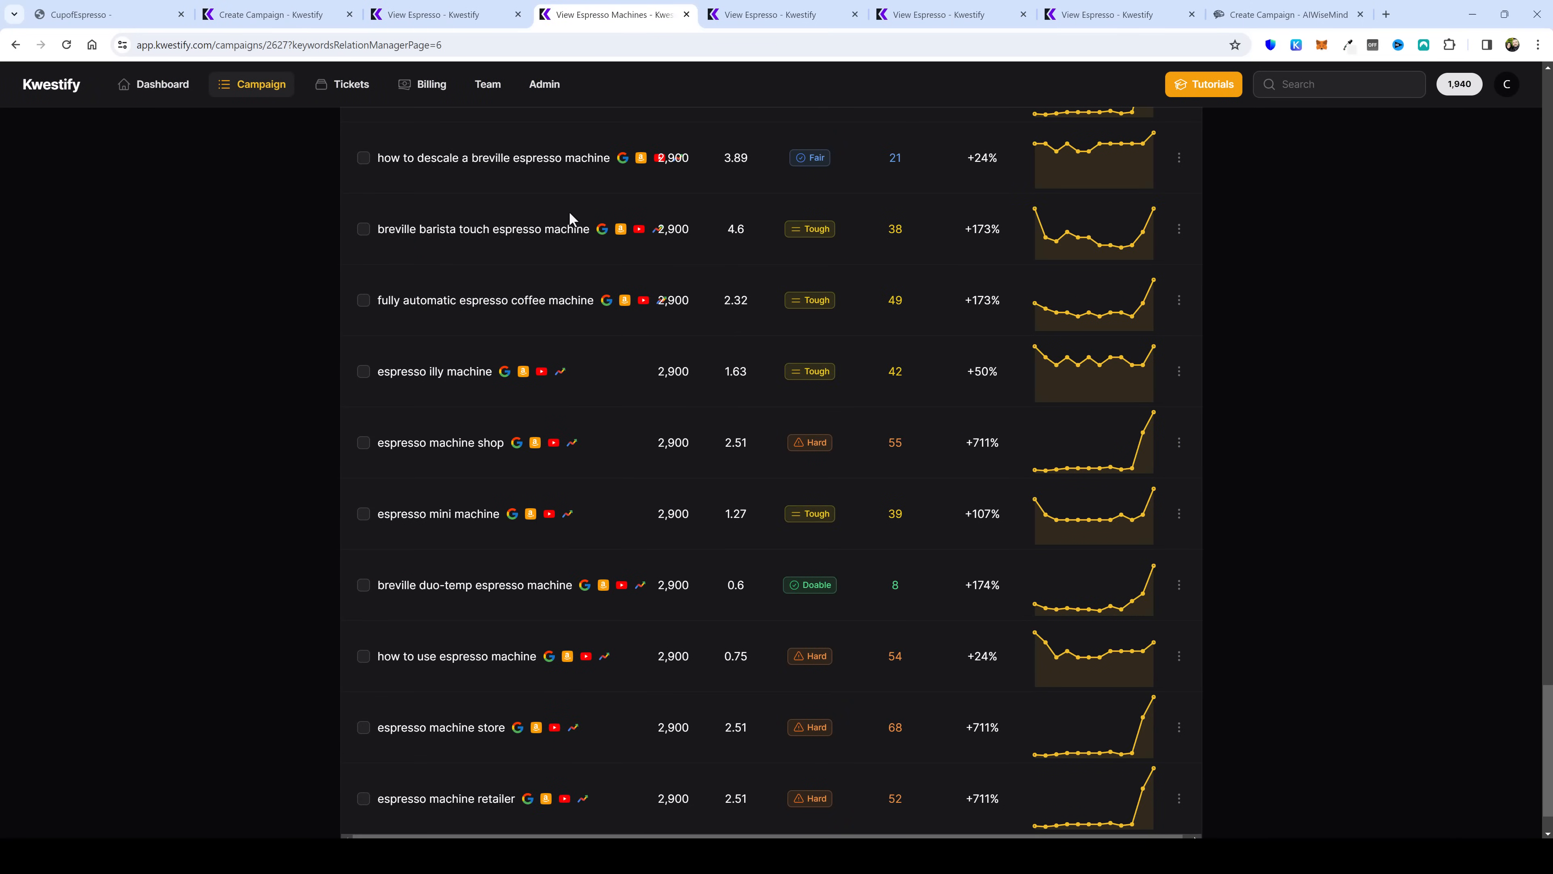
mouse_move(582, 213)
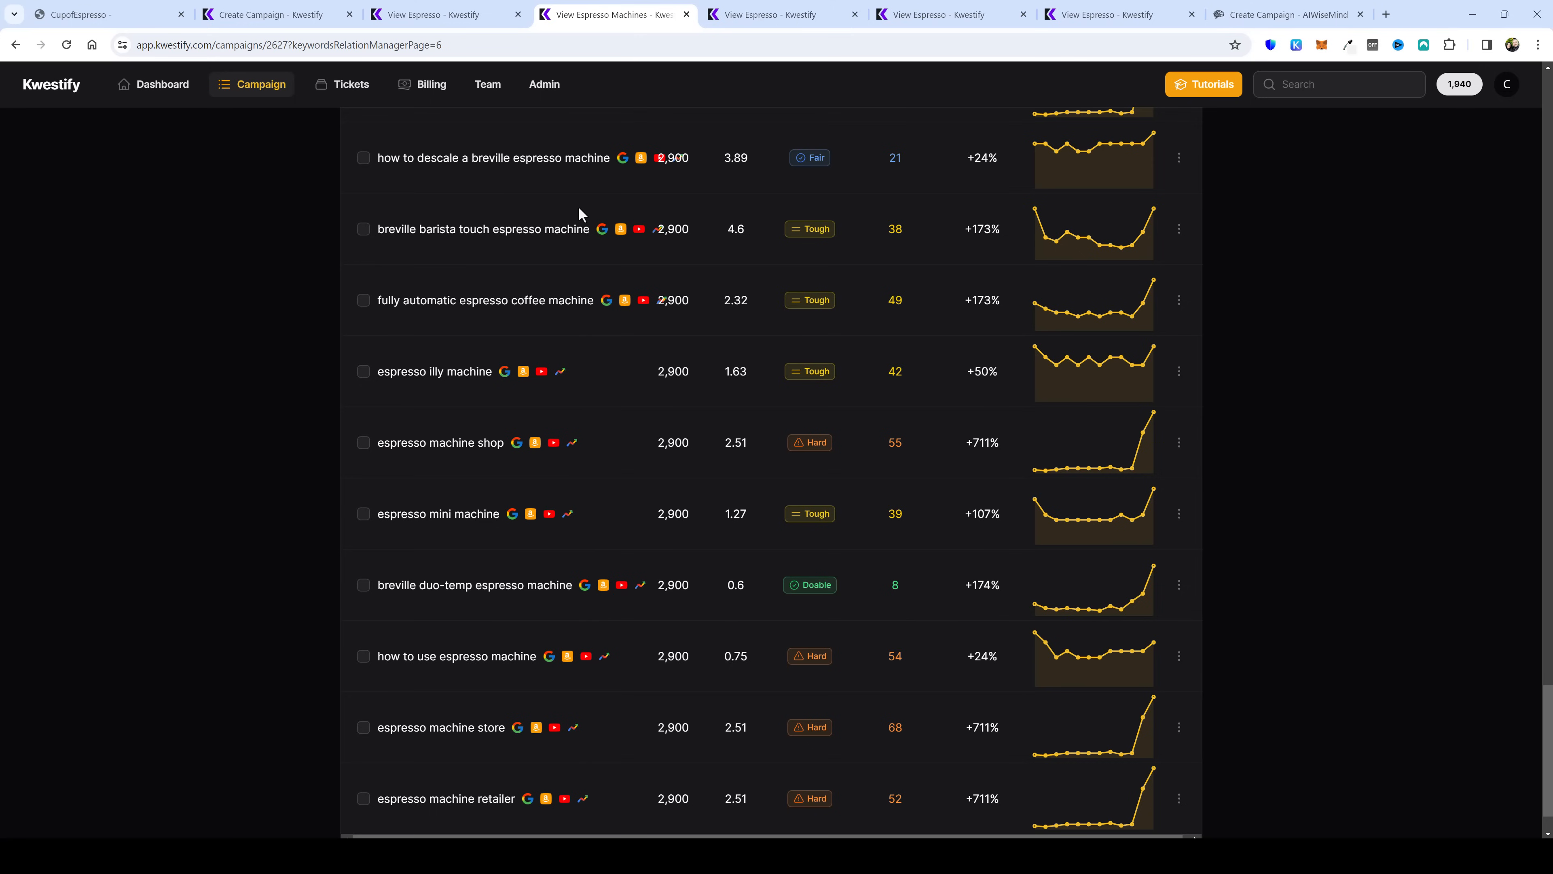
mouse_move(492, 163)
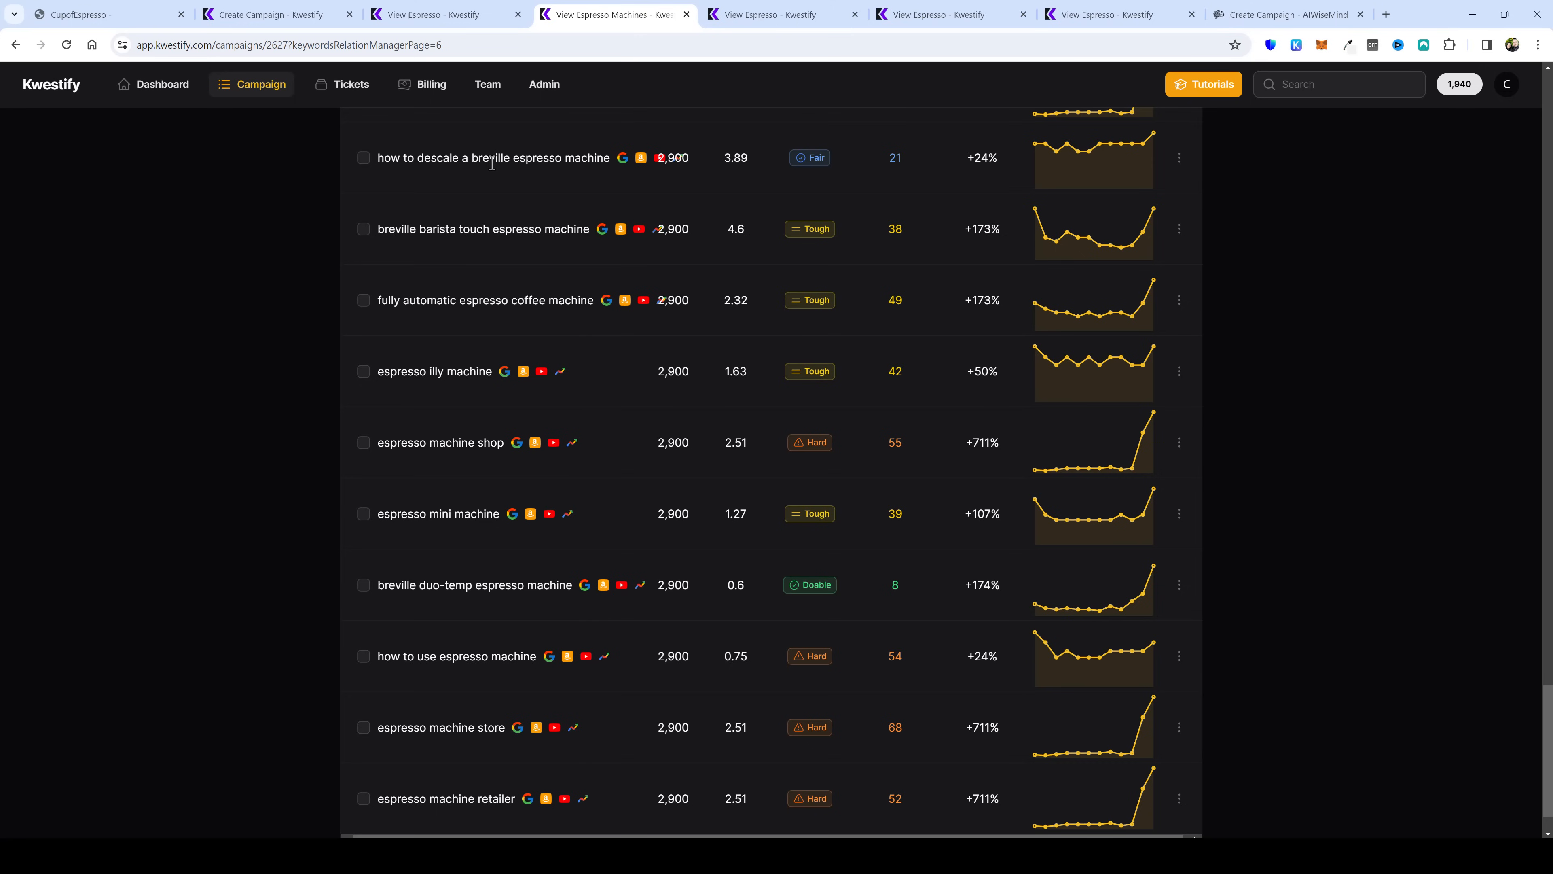
mouse_move(662, 204)
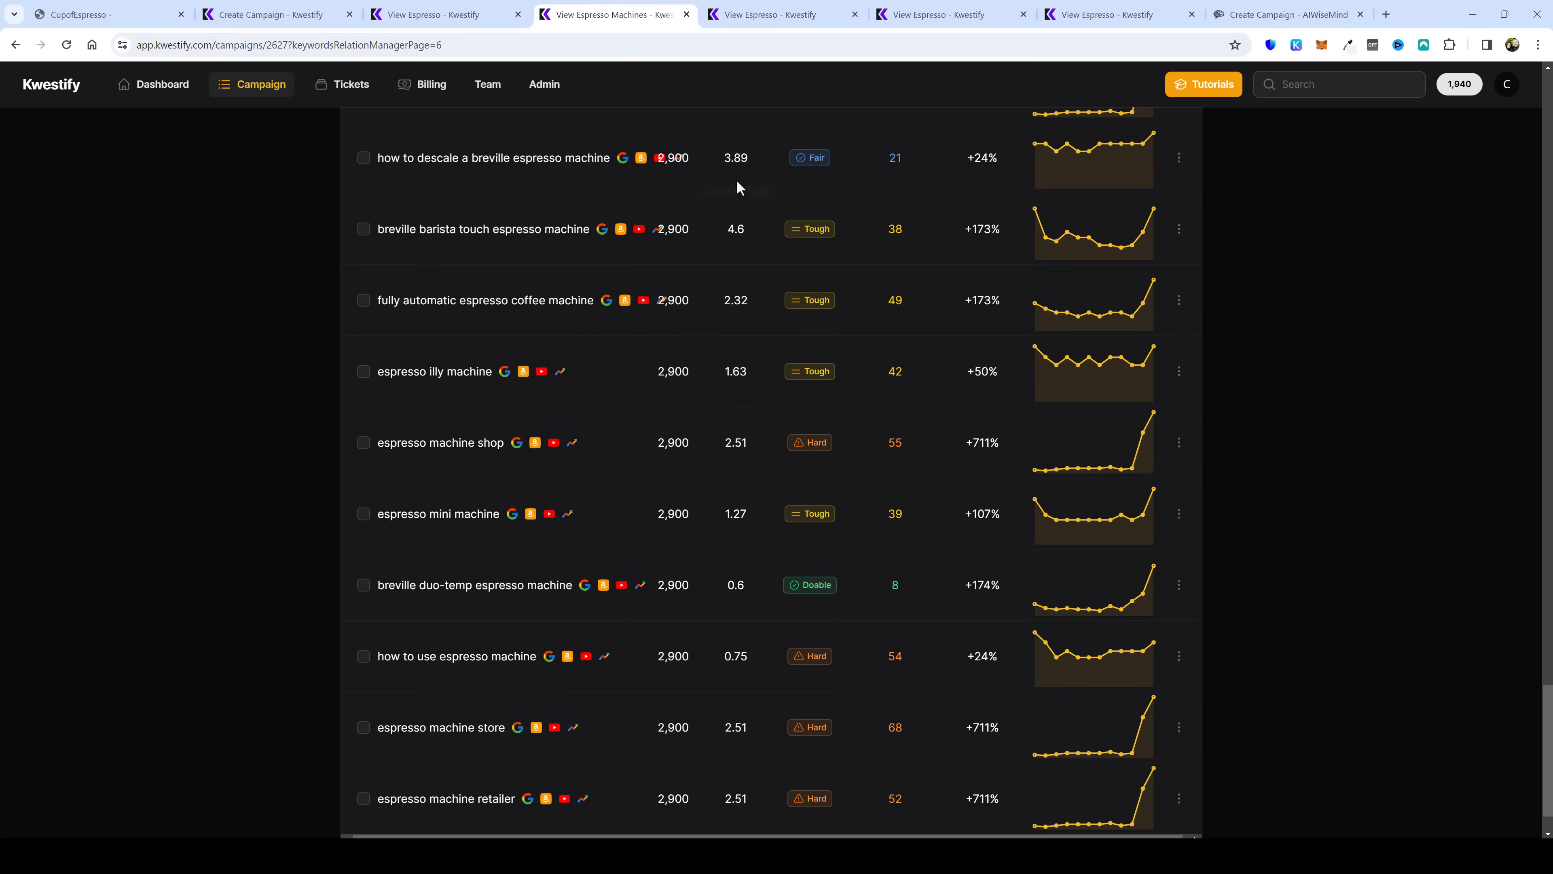
mouse_move(808, 228)
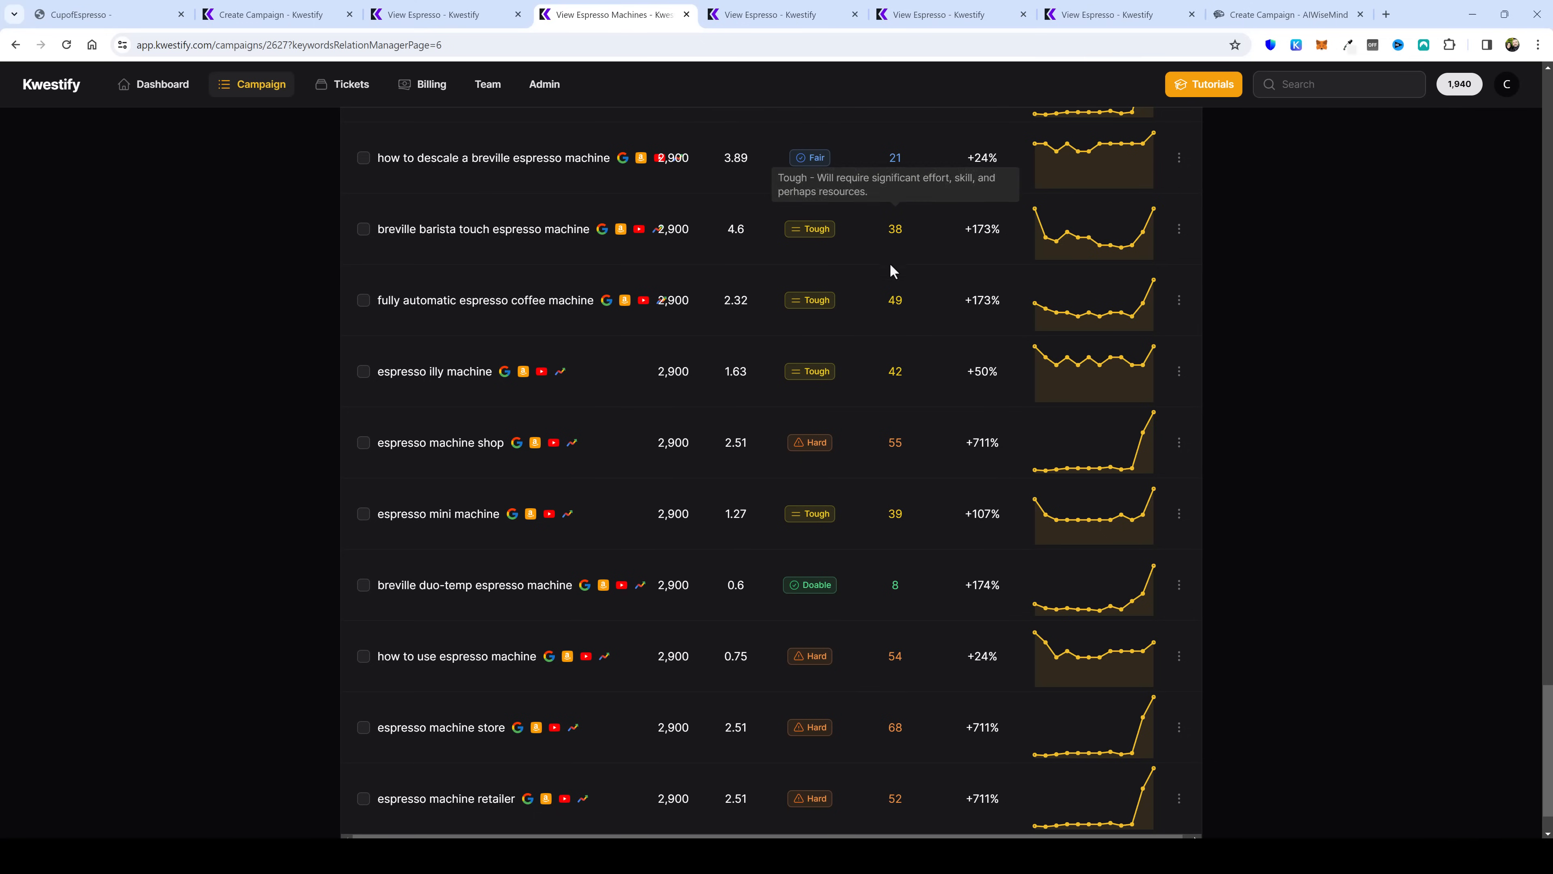
mouse_move(889, 514)
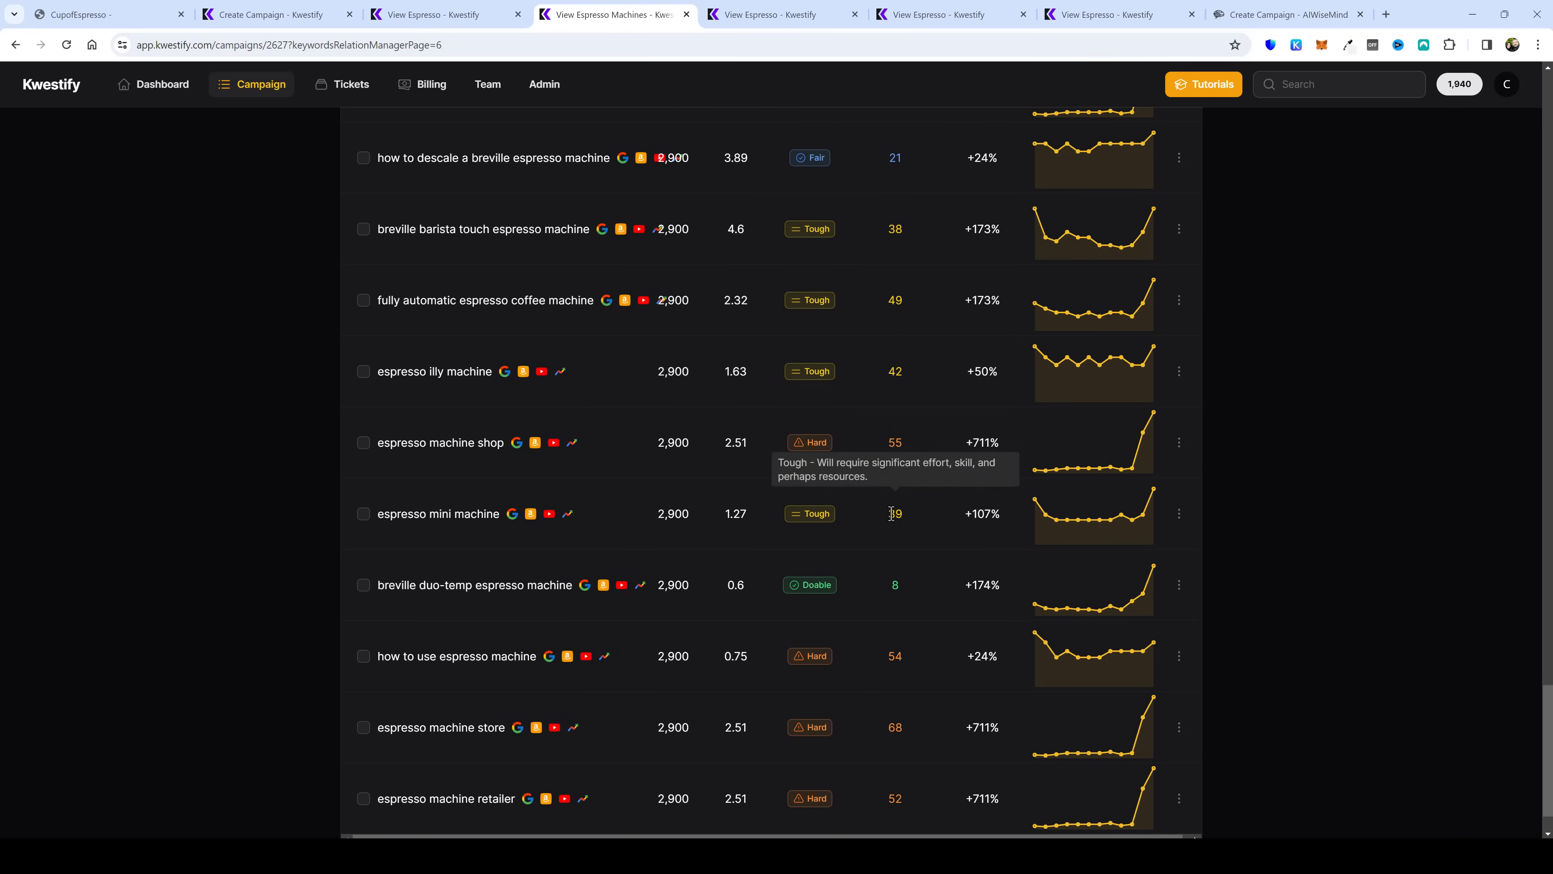
mouse_move(370, 593)
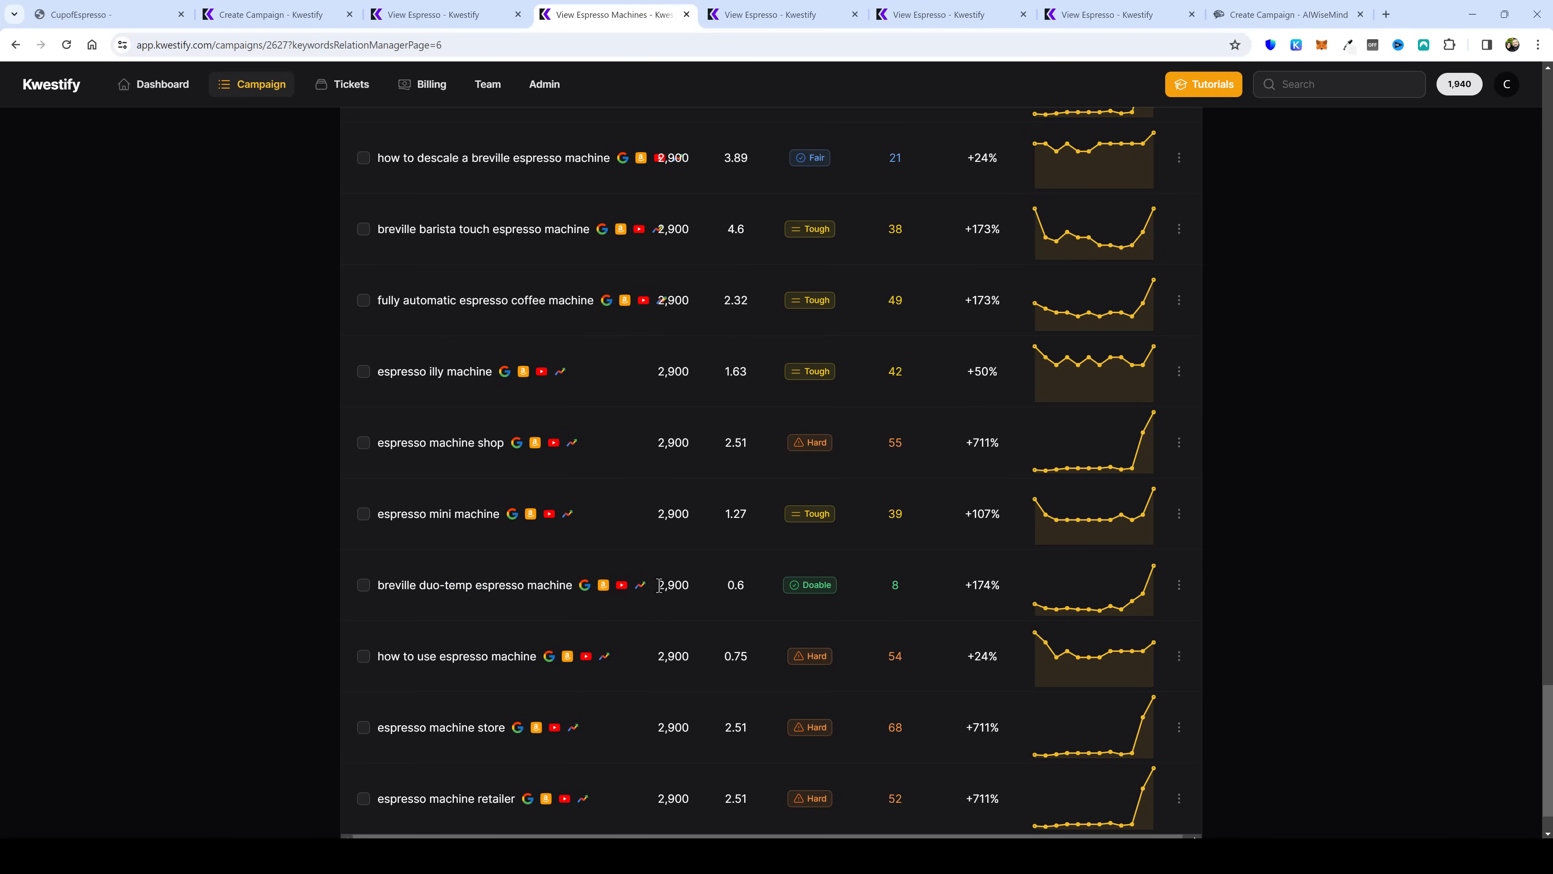
double_click(673, 585)
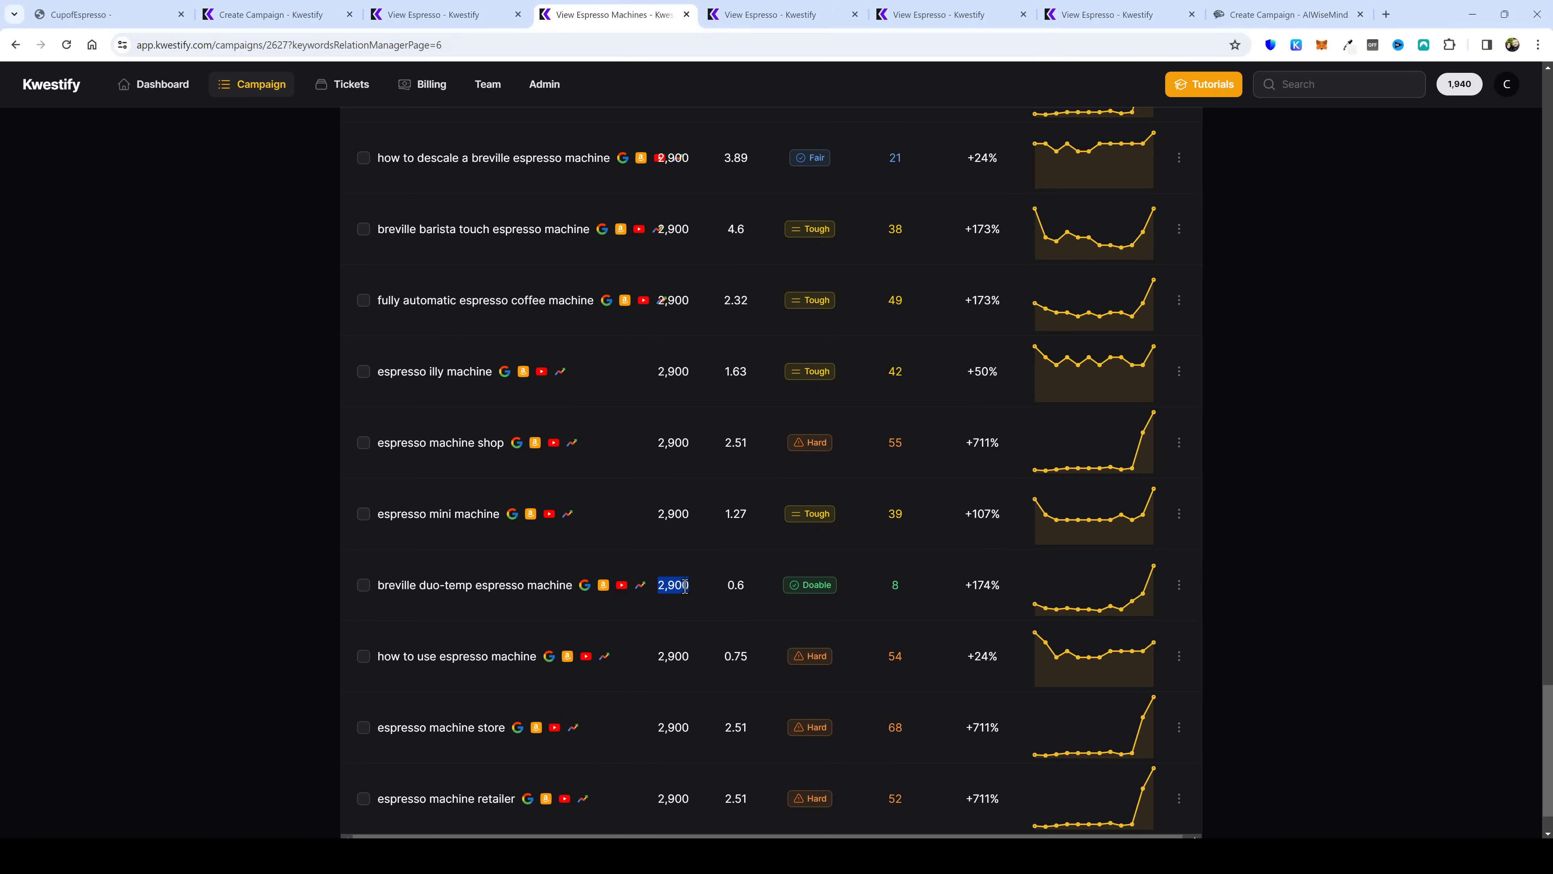
mouse_move(1153, 567)
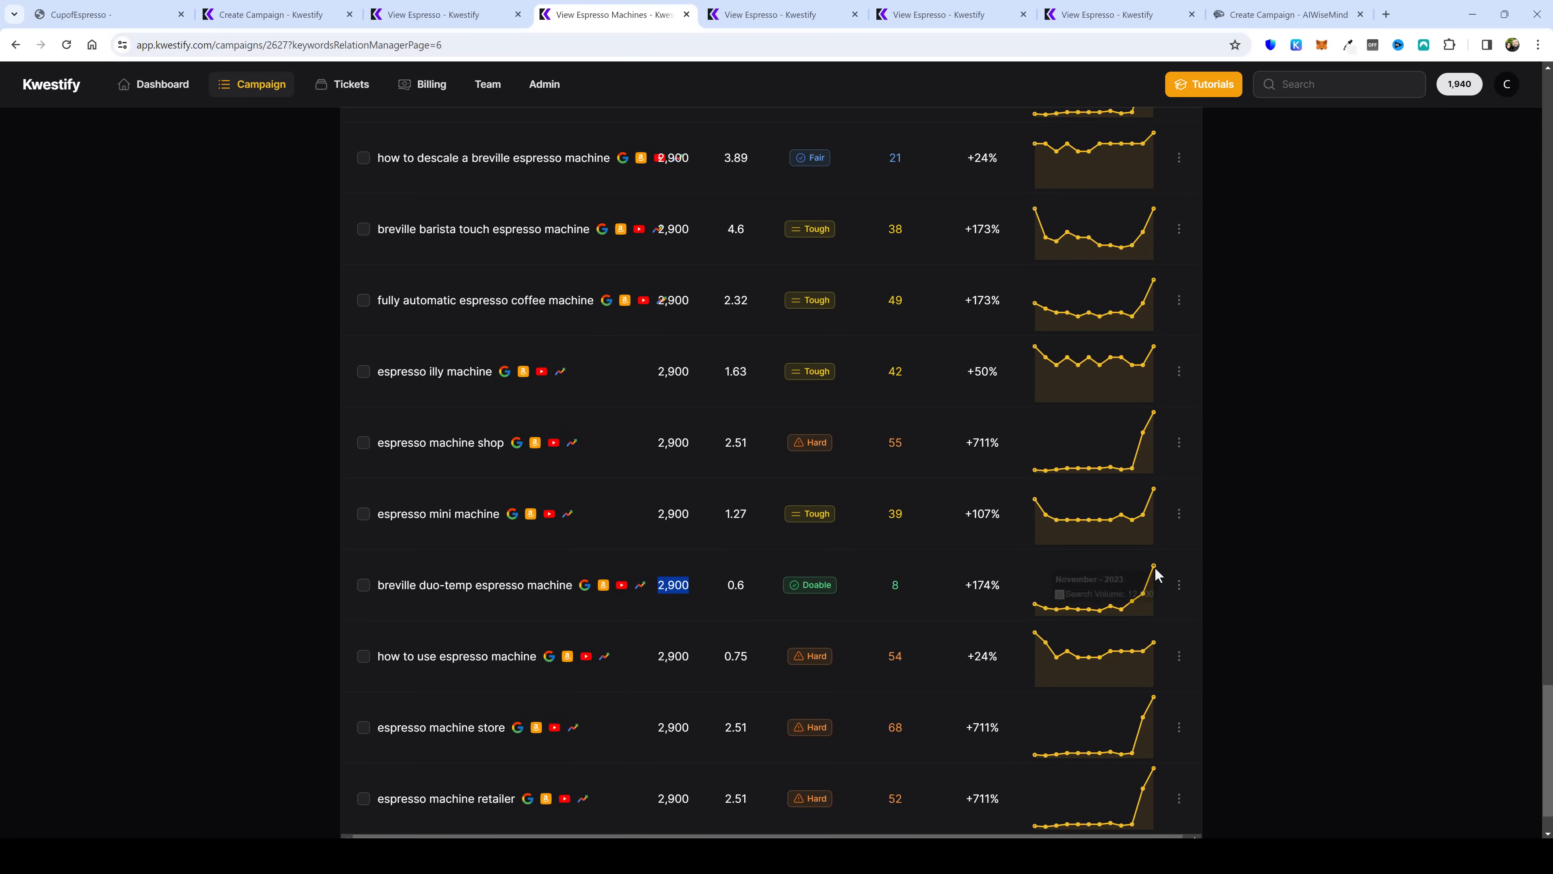
mouse_move(1153, 565)
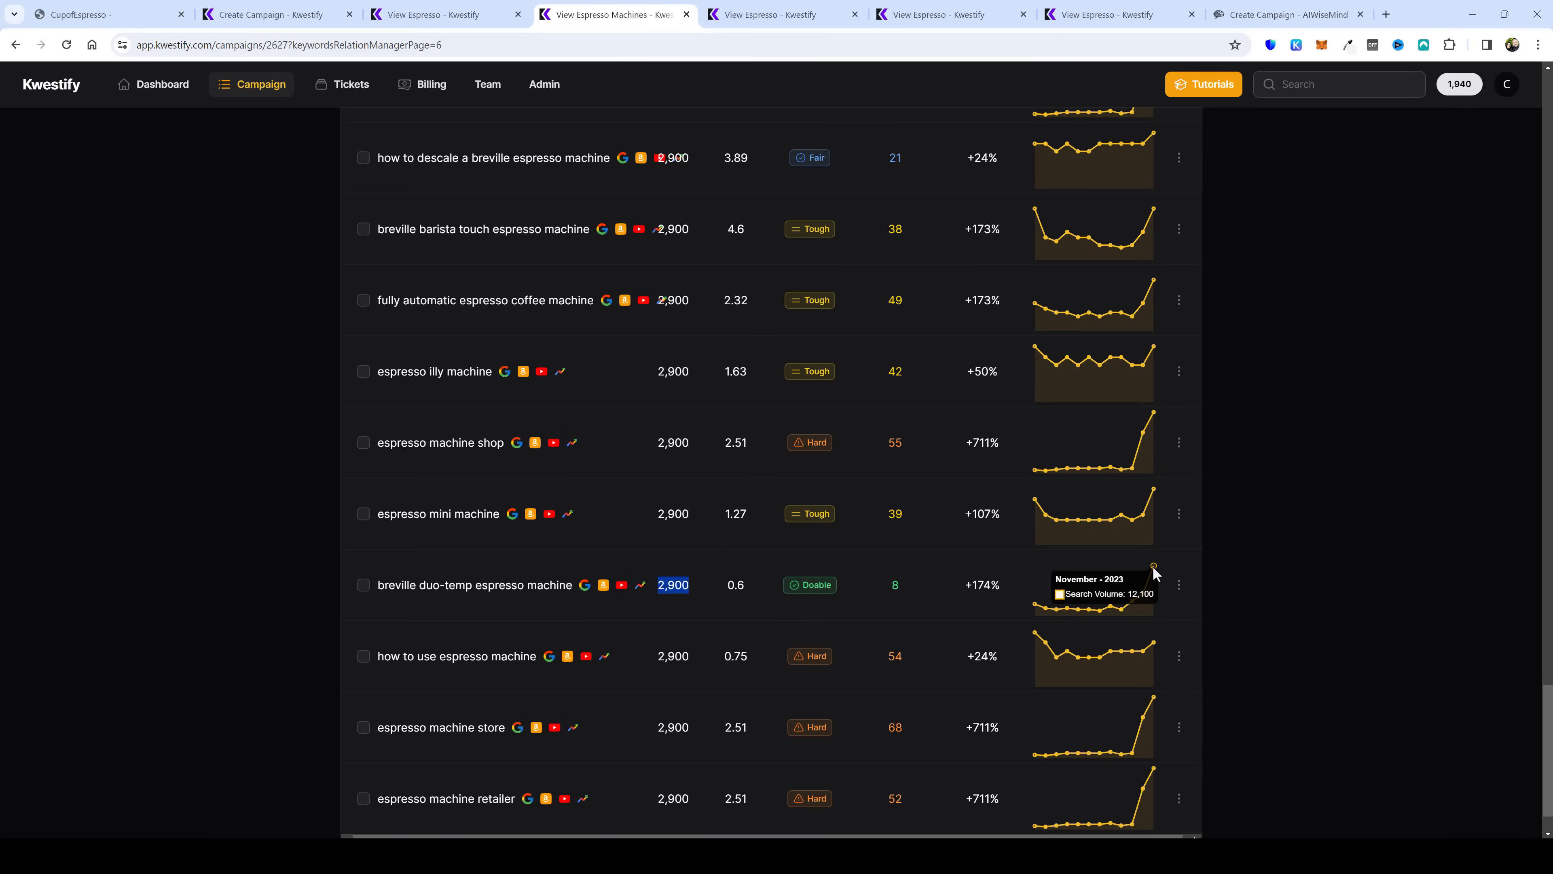
mouse_move(930, 596)
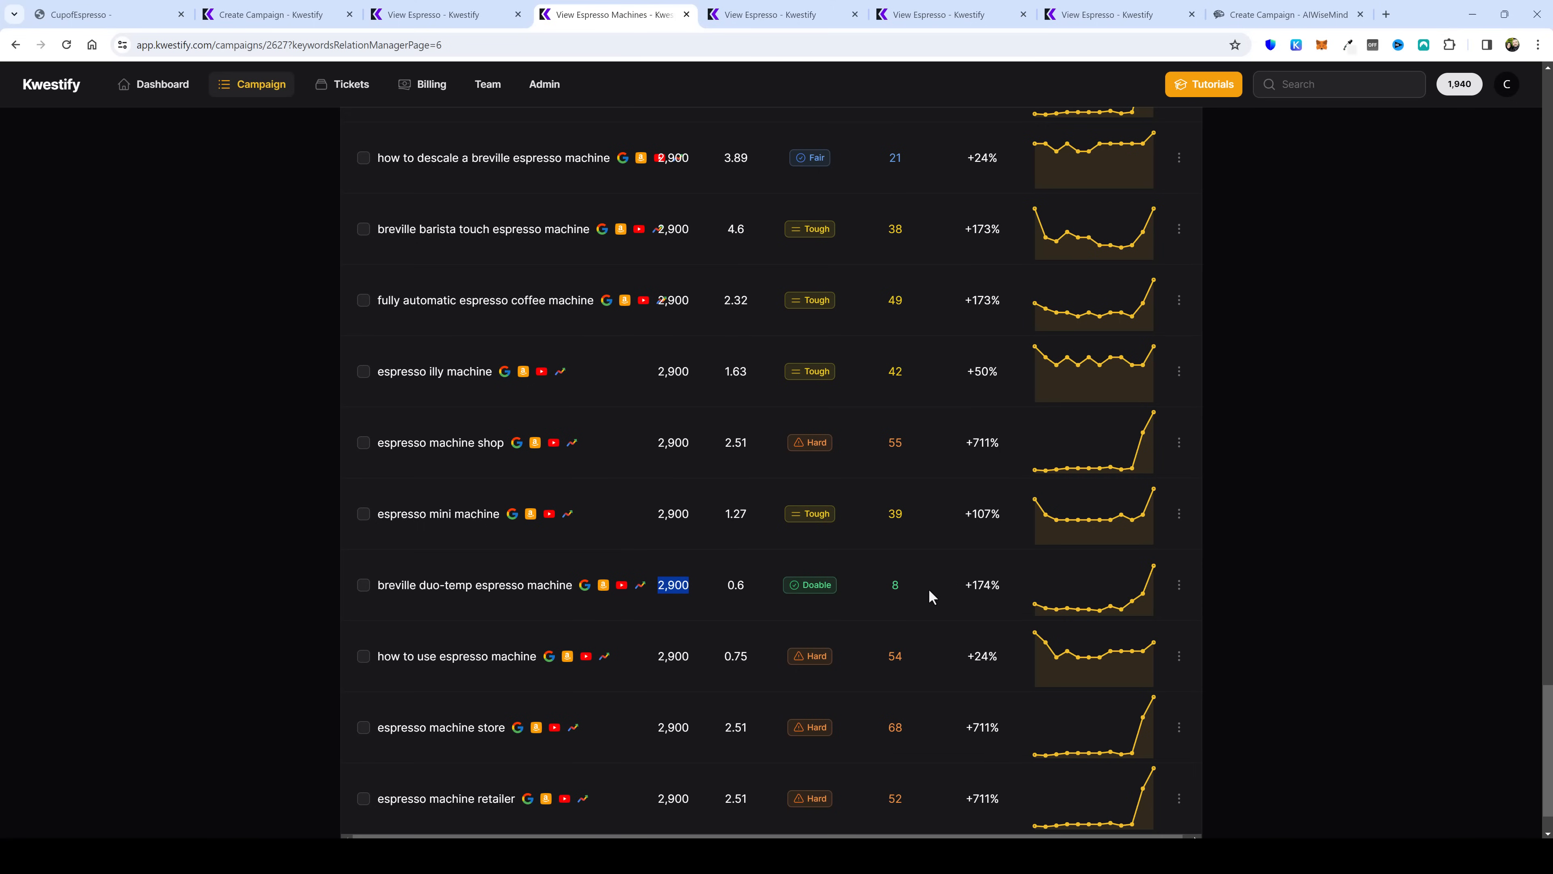
mouse_move(810, 585)
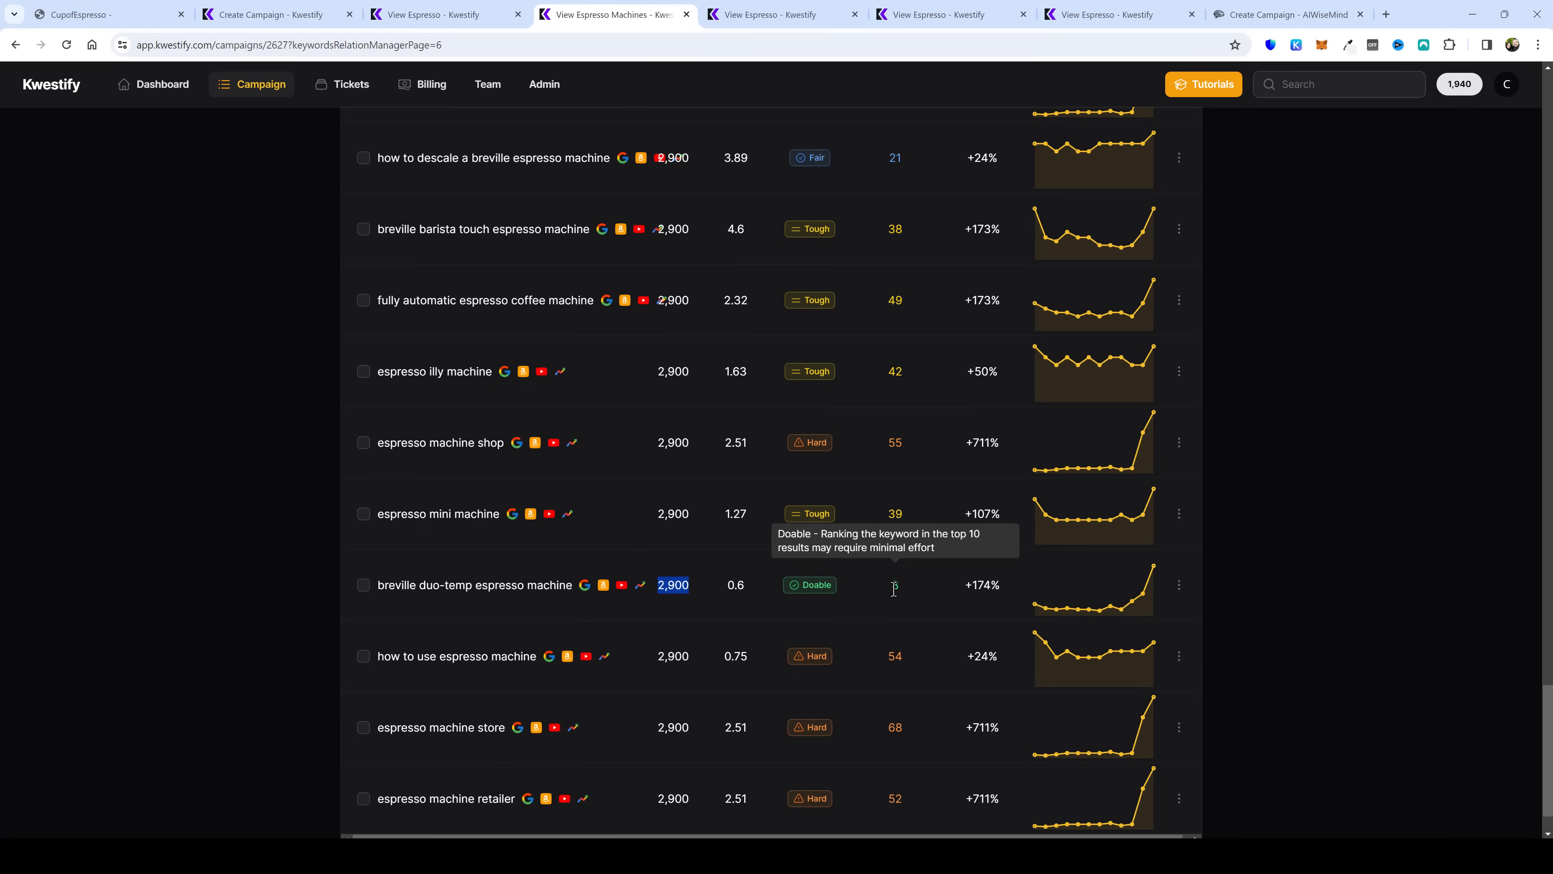
left_click(265, 15)
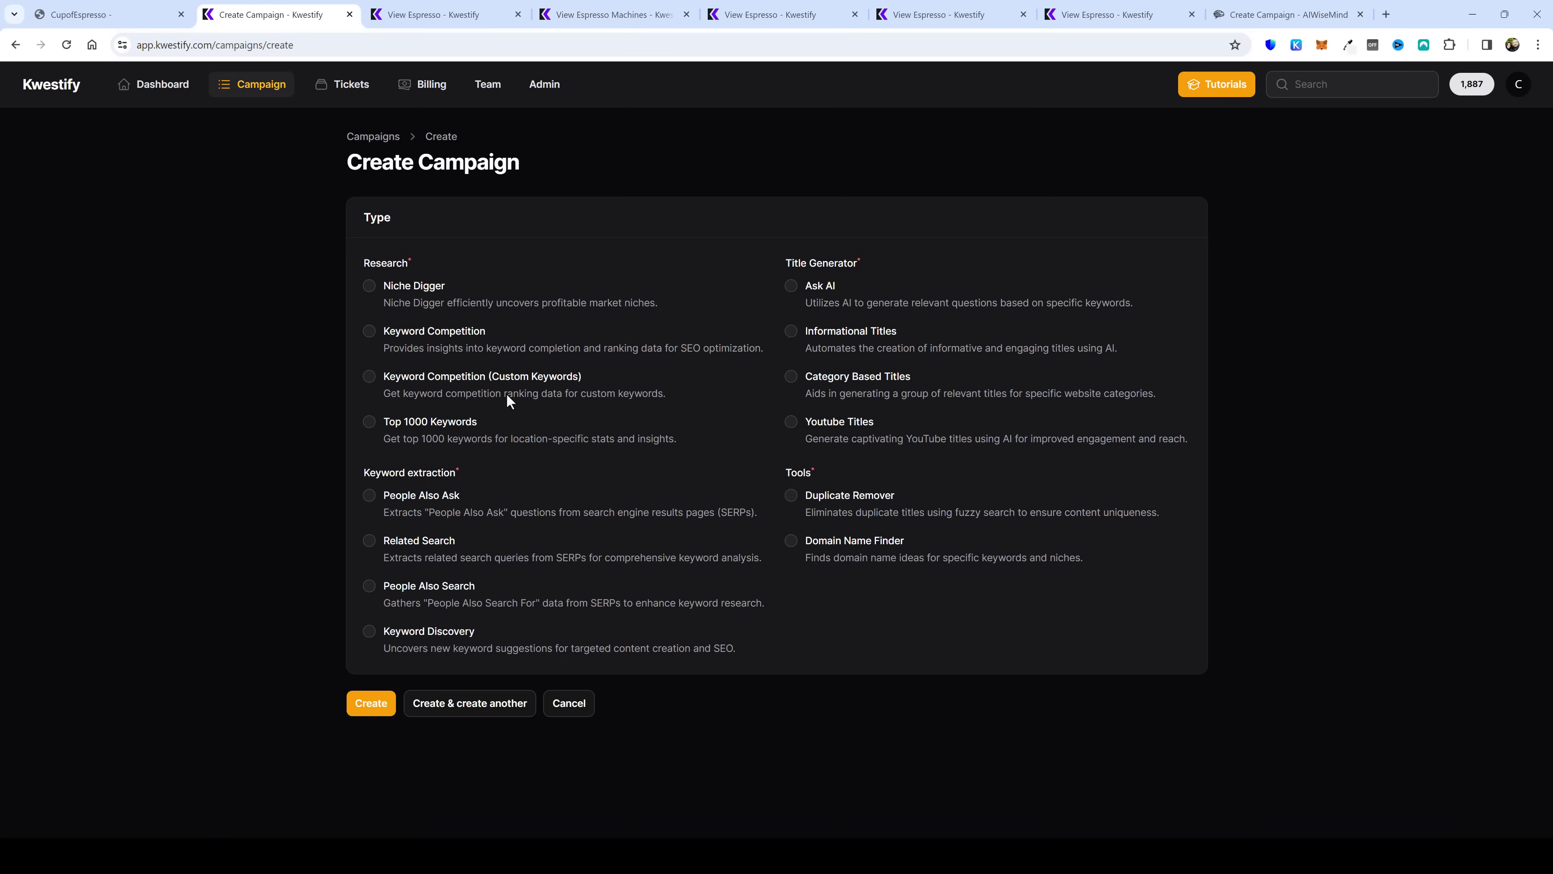
mouse_move(420, 518)
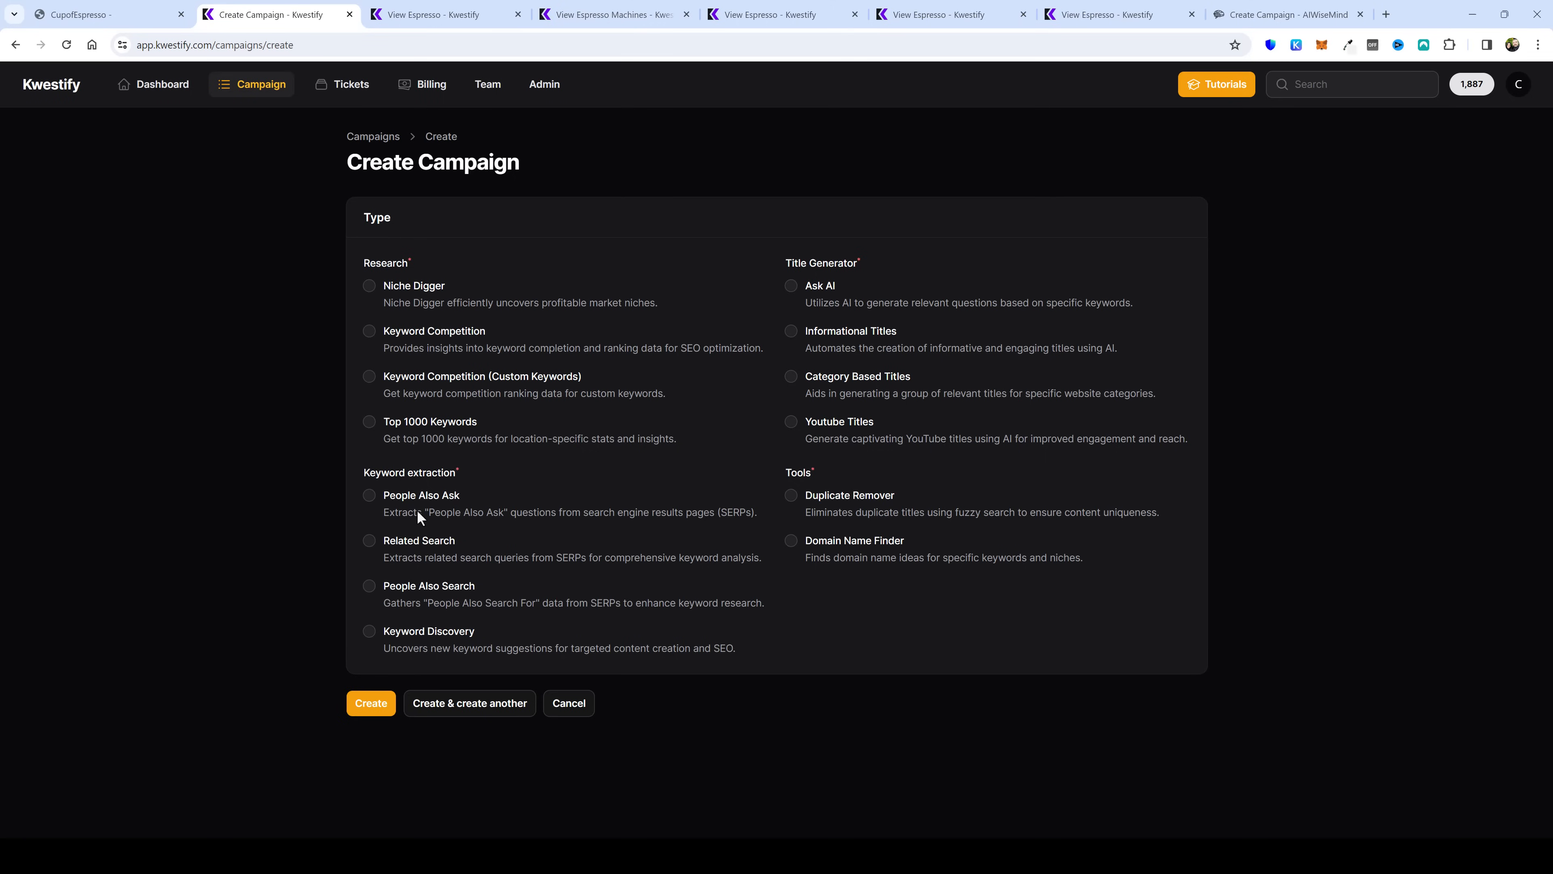
mouse_move(378, 505)
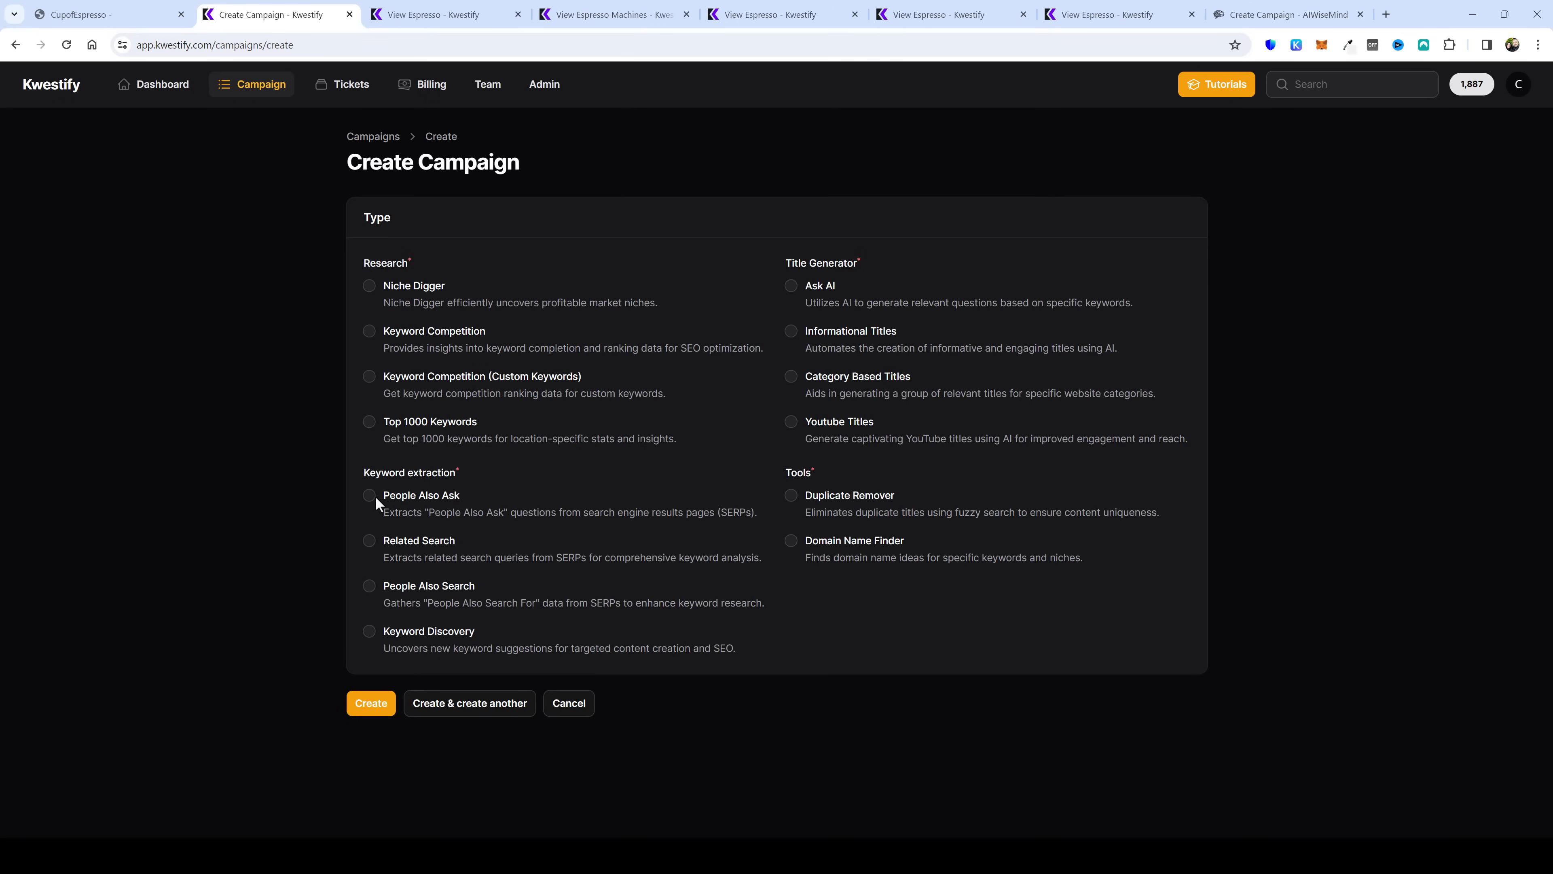
Step: Show the View Espresso campaign's espresso-versus-coffee questions with their levels
left_click(770, 14)
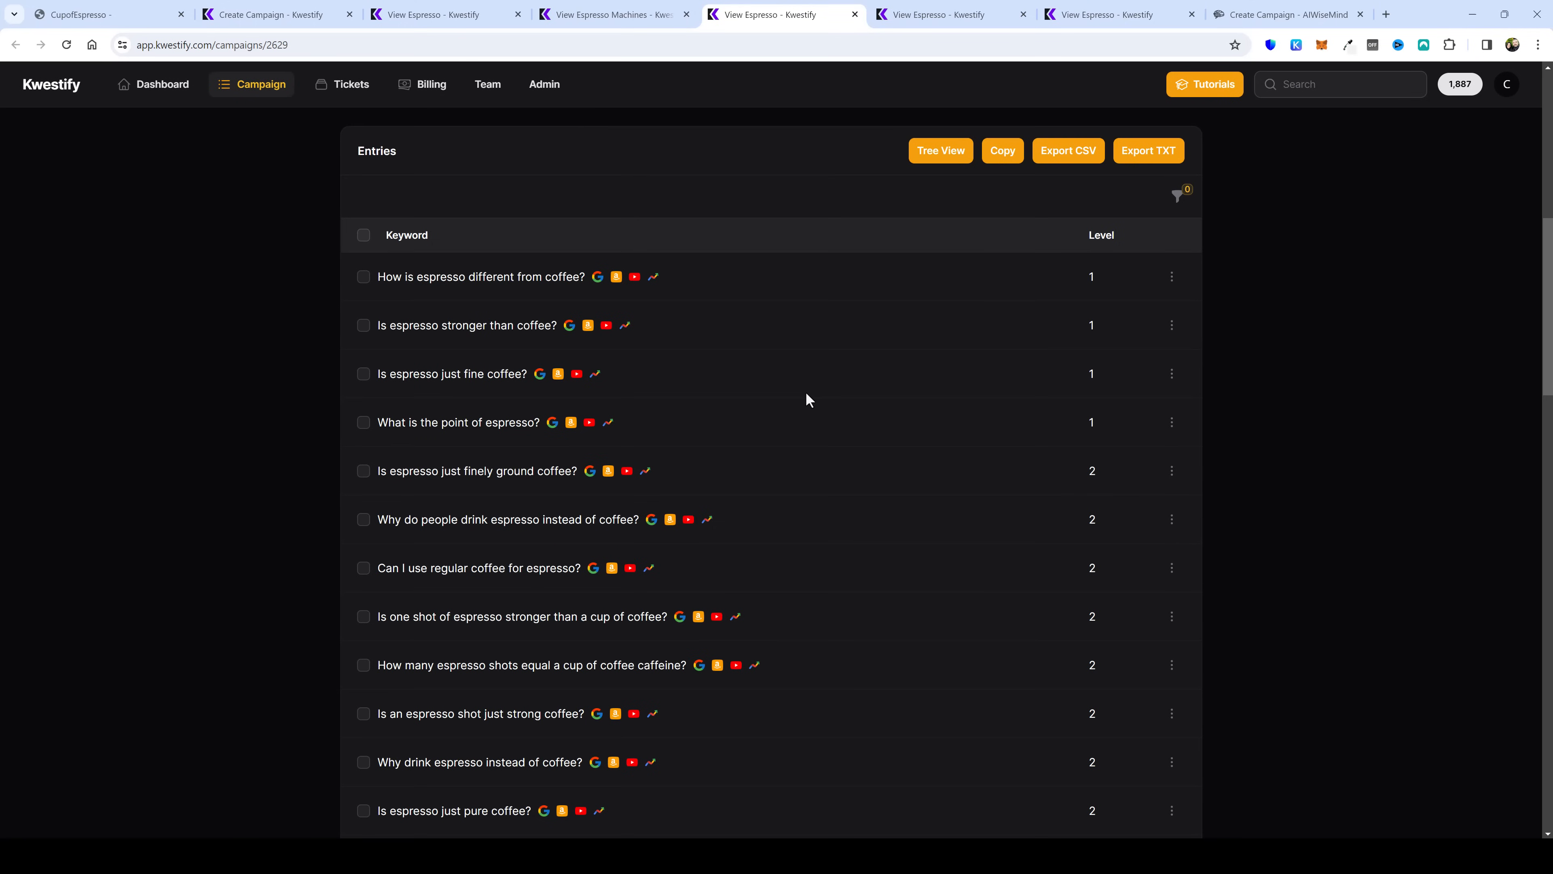
scroll("down", 3)
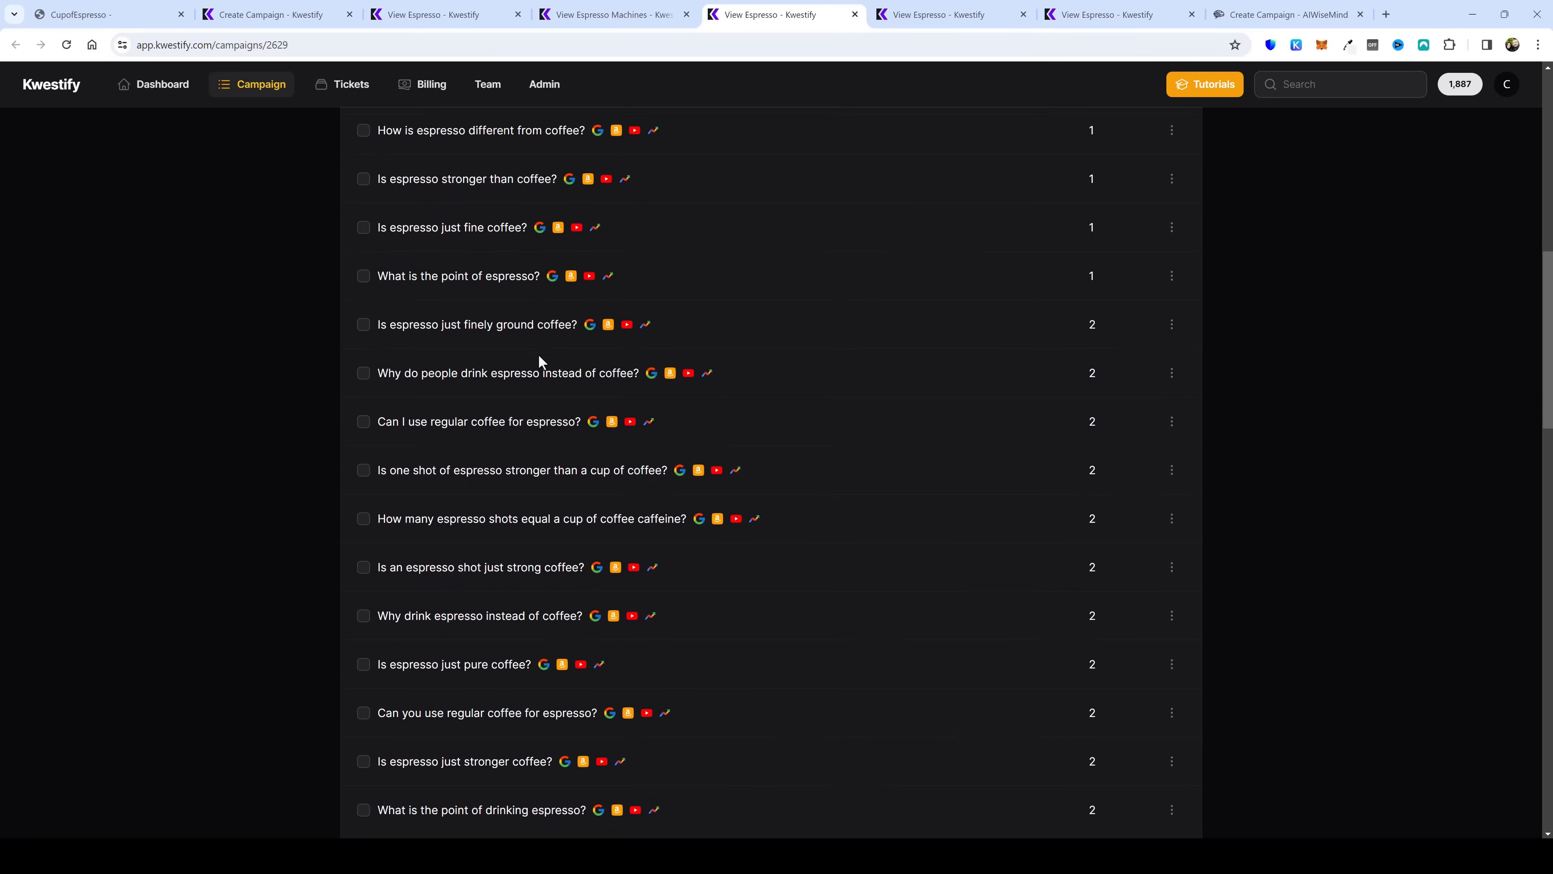
scroll("down", 3)
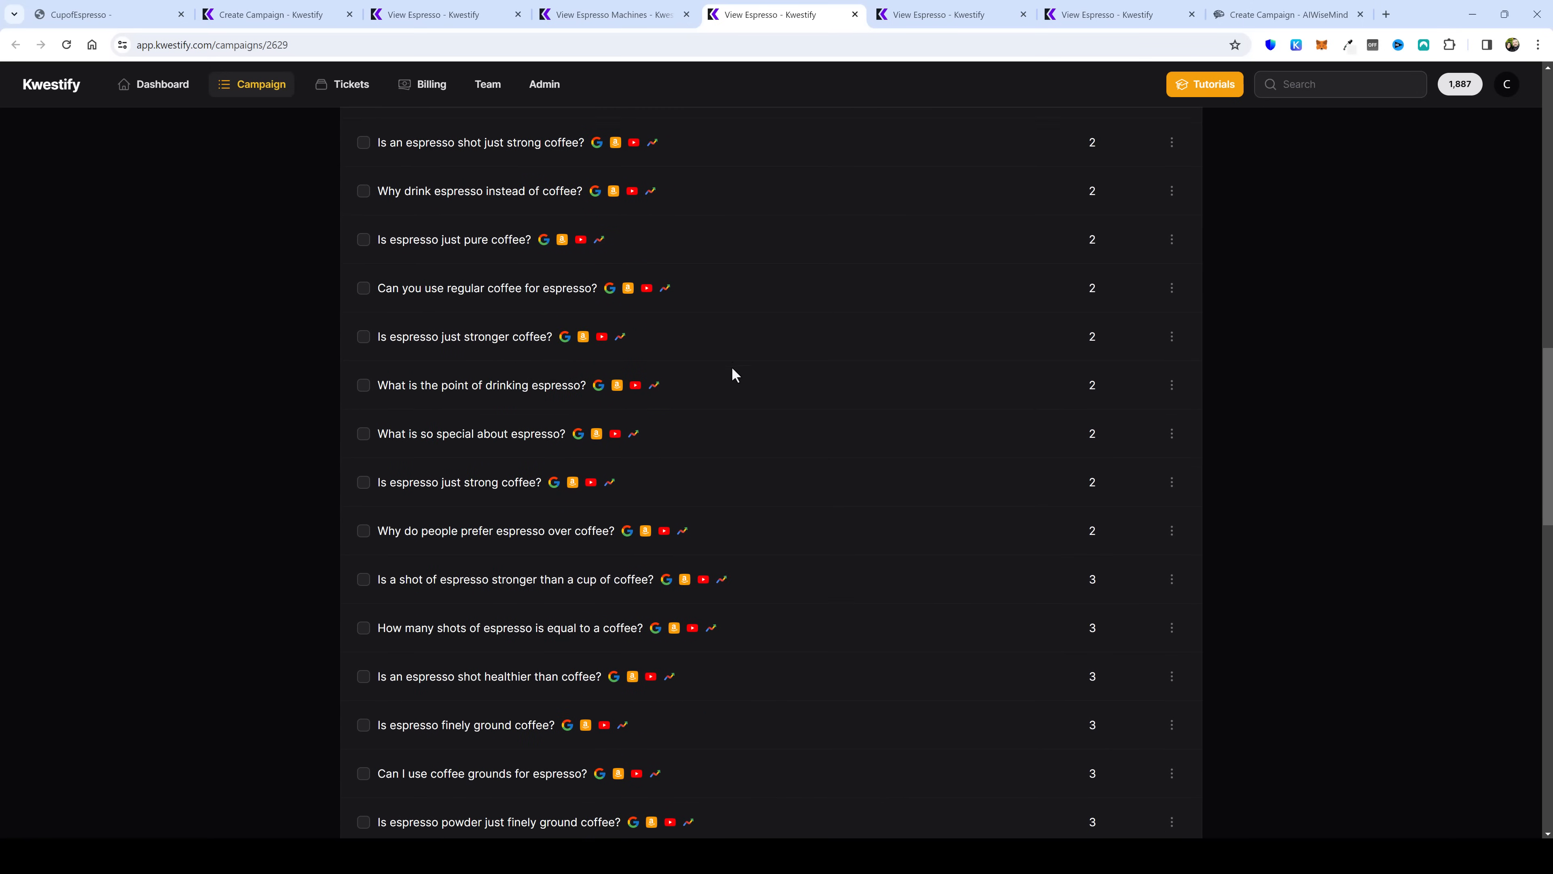
scroll("down", 3)
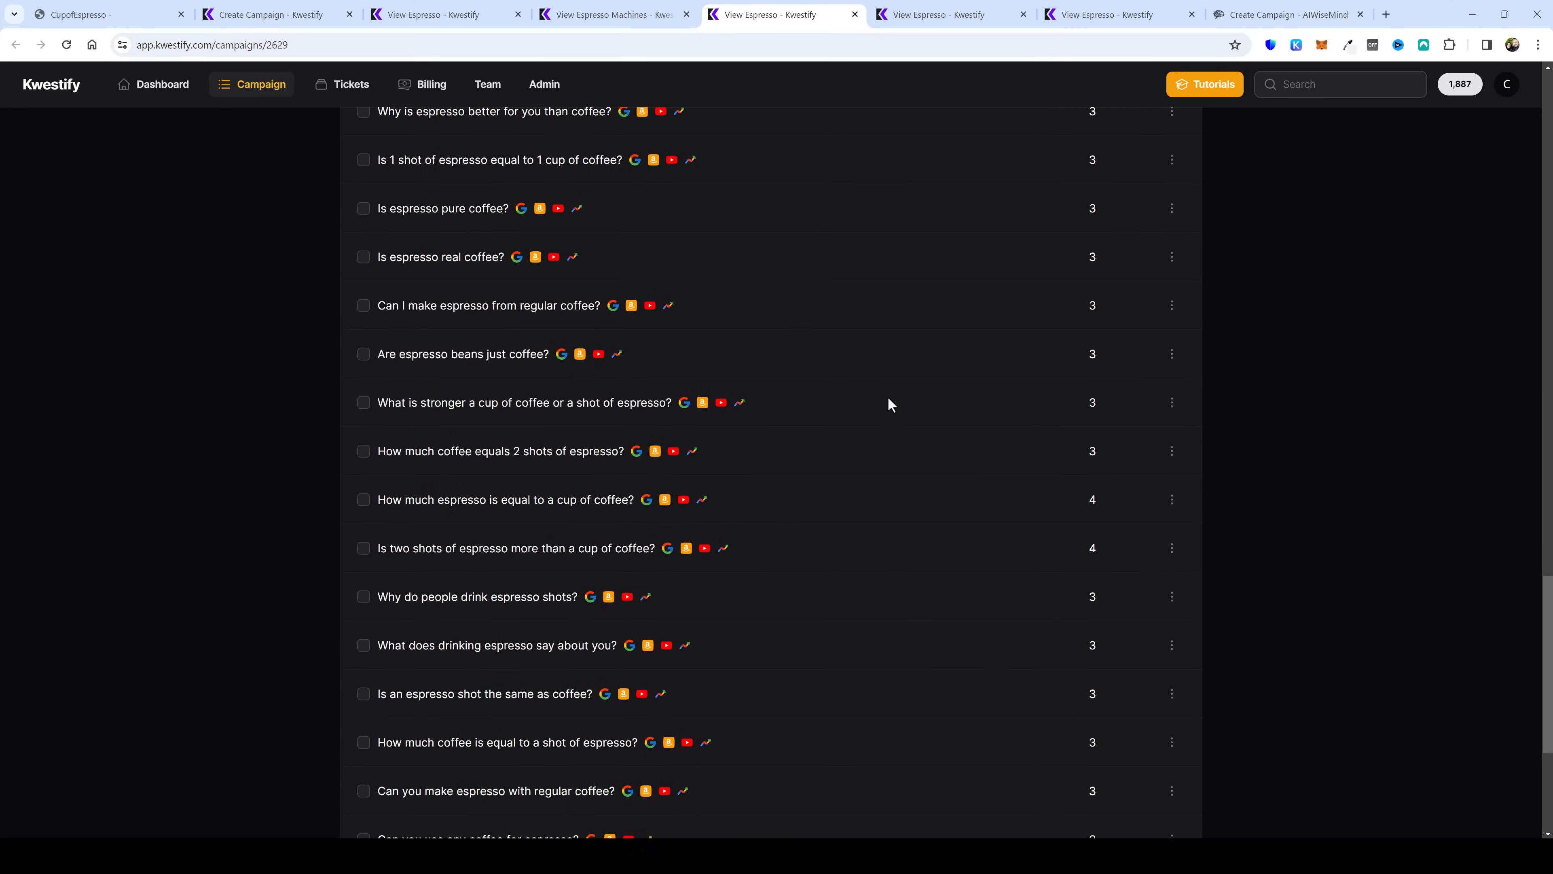
scroll("down", 3)
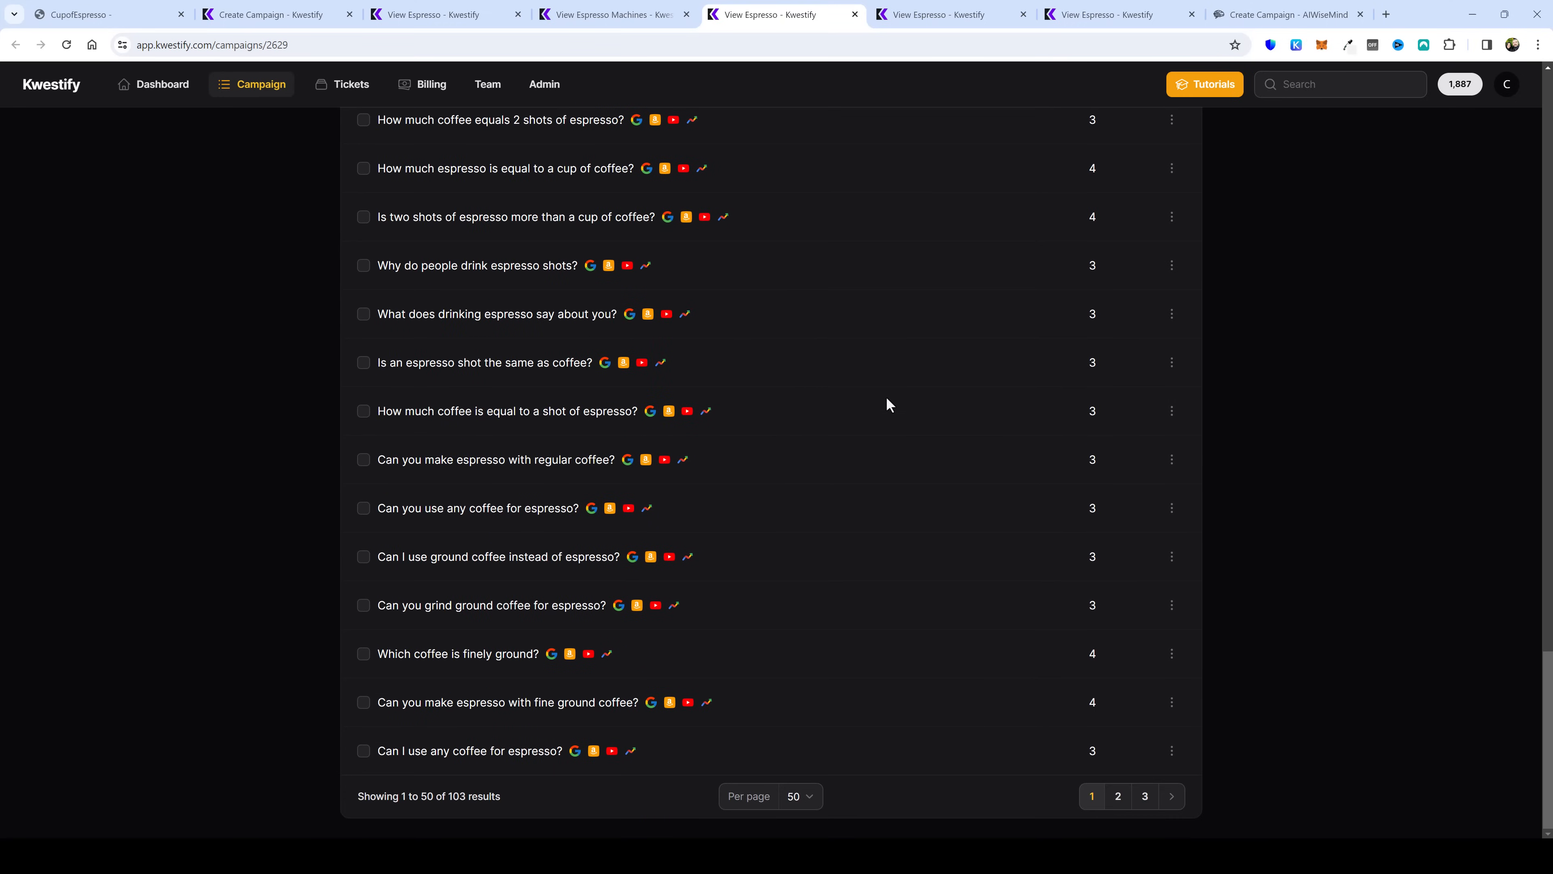
mouse_move(857, 577)
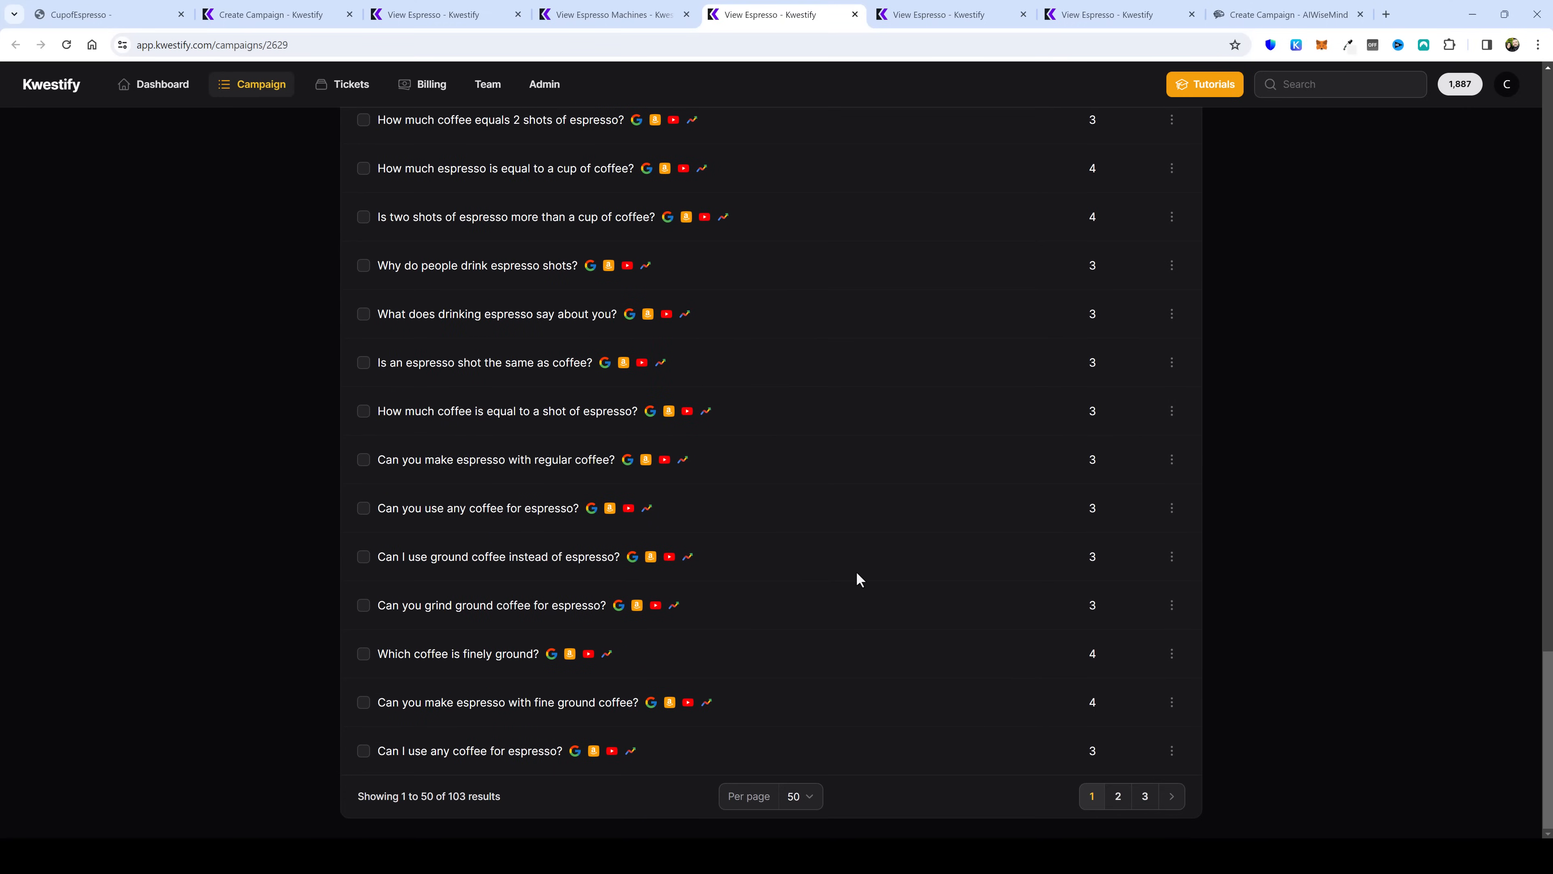
mouse_move(895, 526)
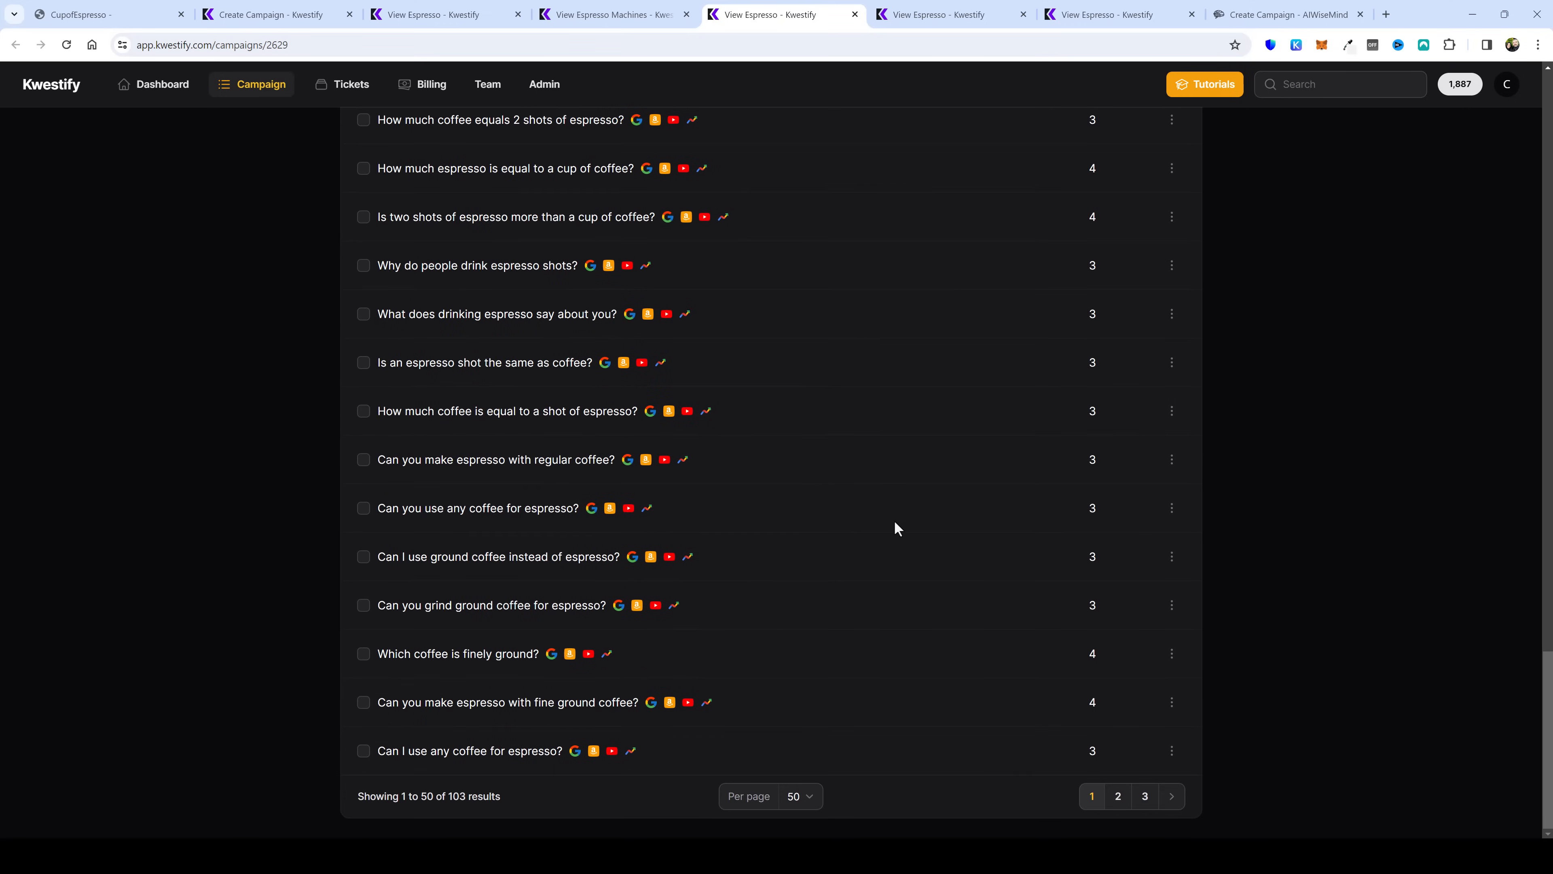
scroll("up", 3)
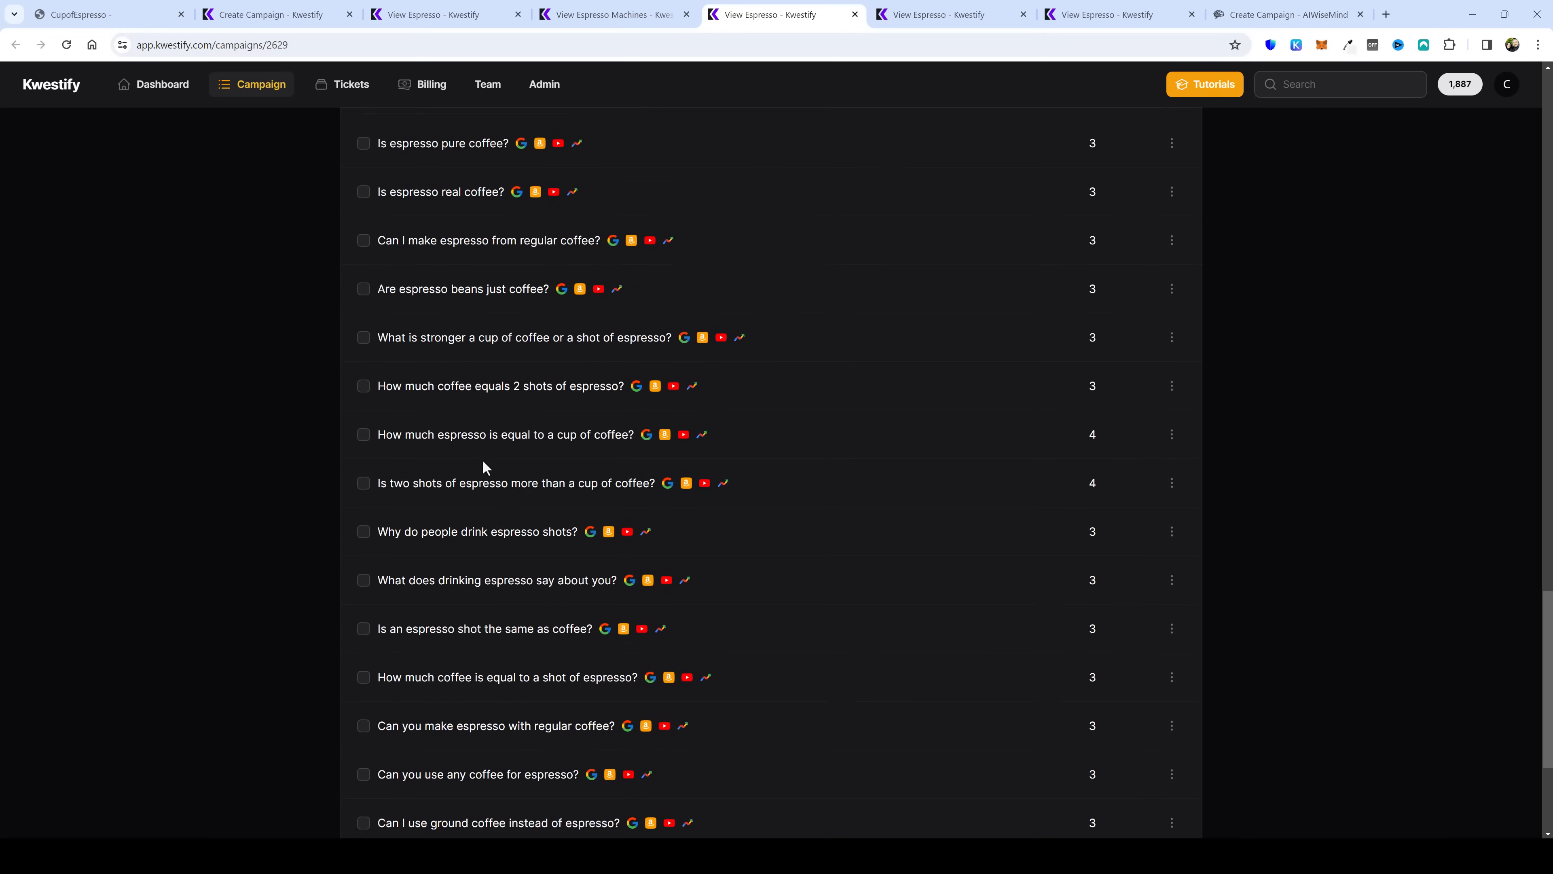
scroll("up", 3)
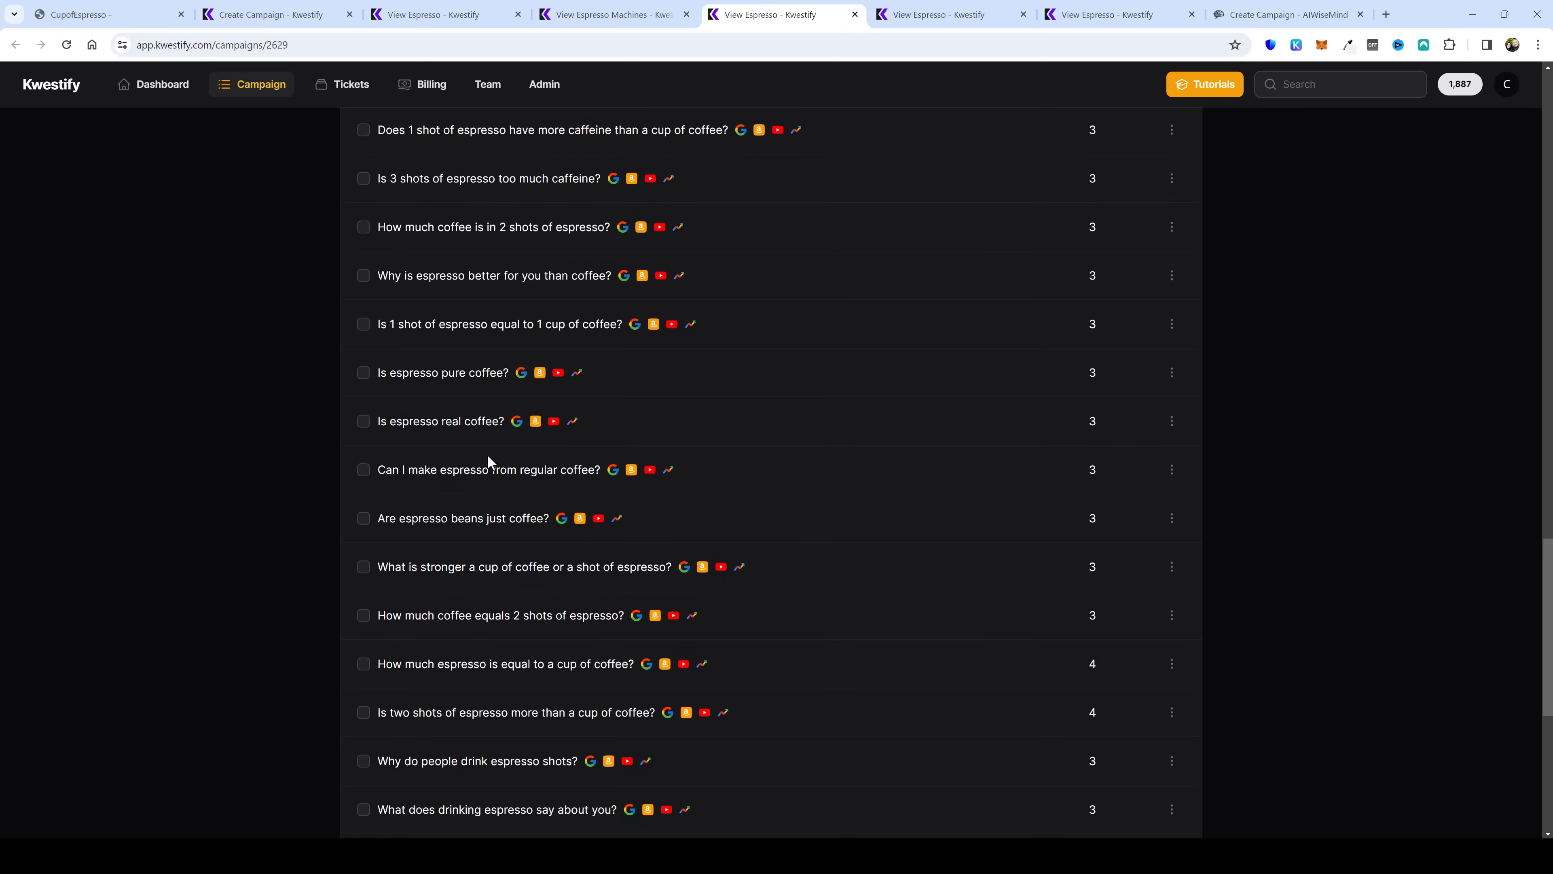
mouse_move(420, 521)
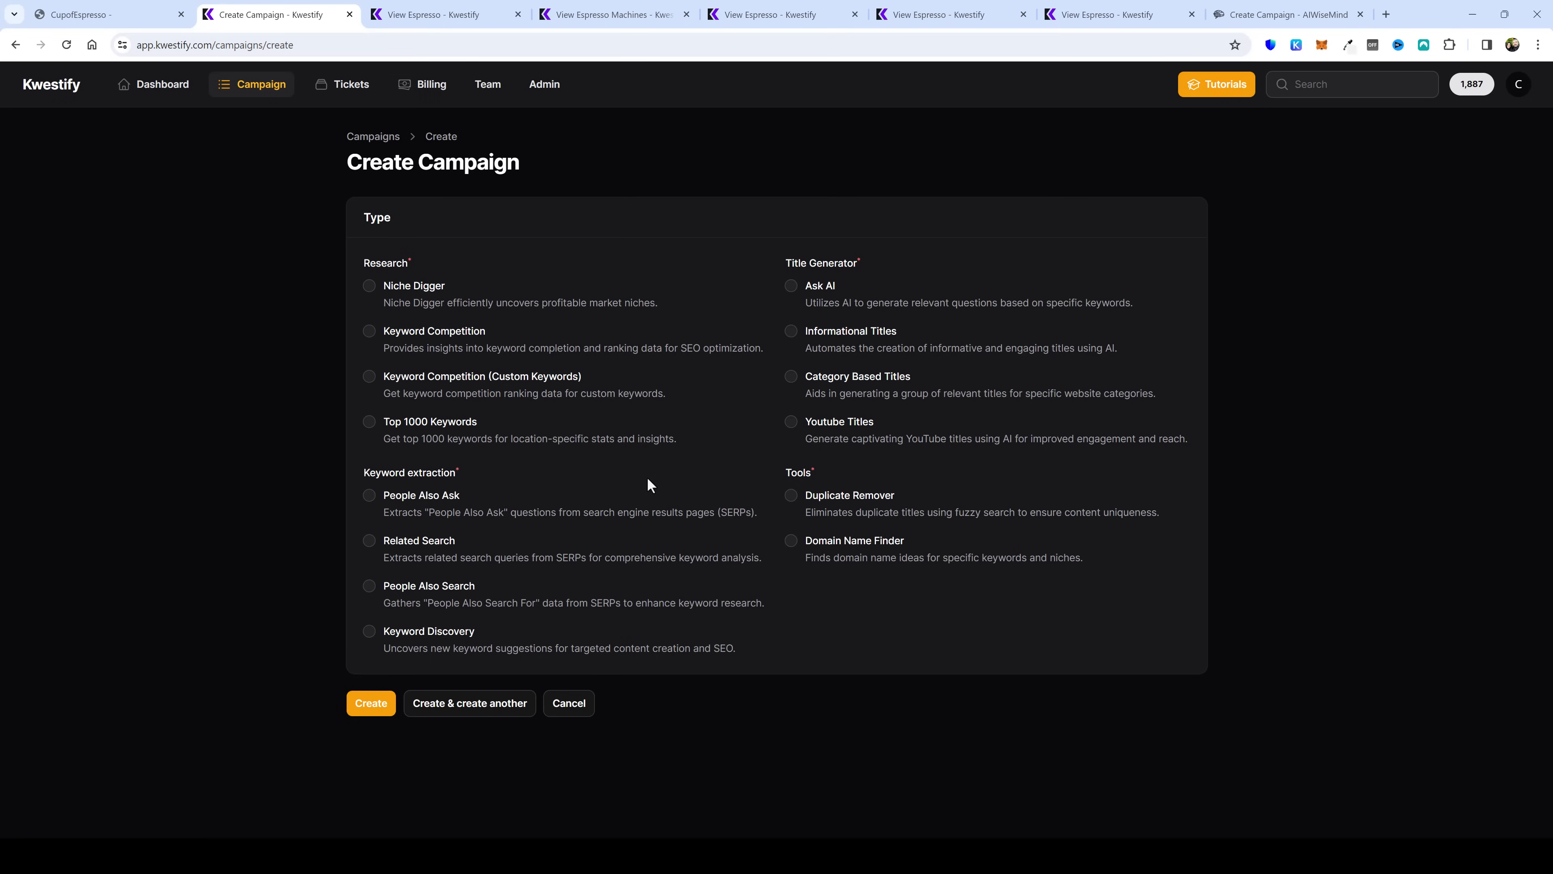
mouse_move(642, 485)
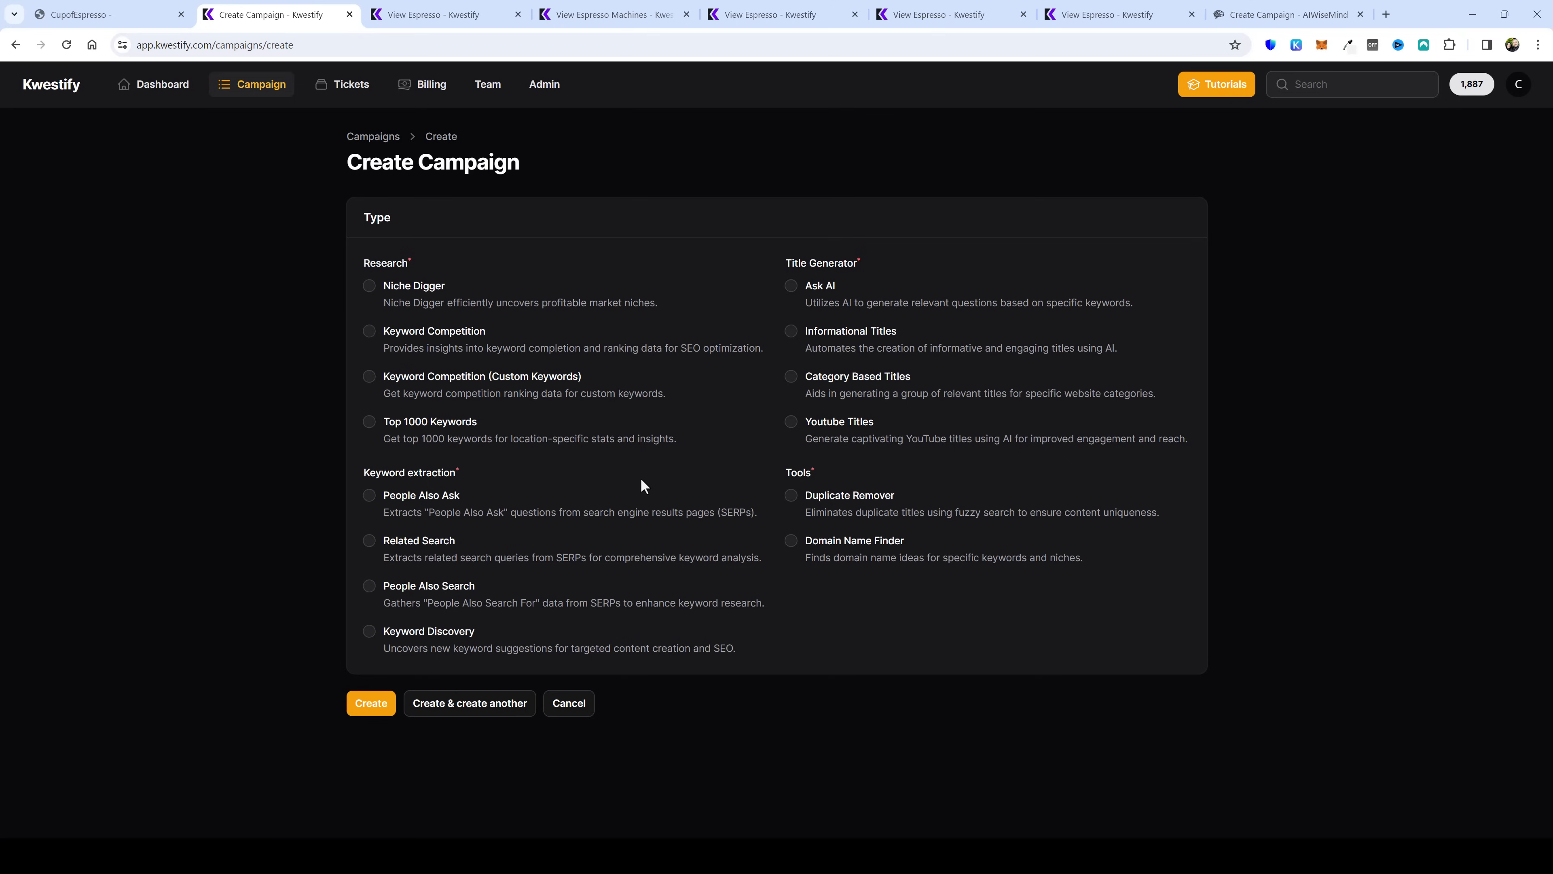
mouse_move(415, 642)
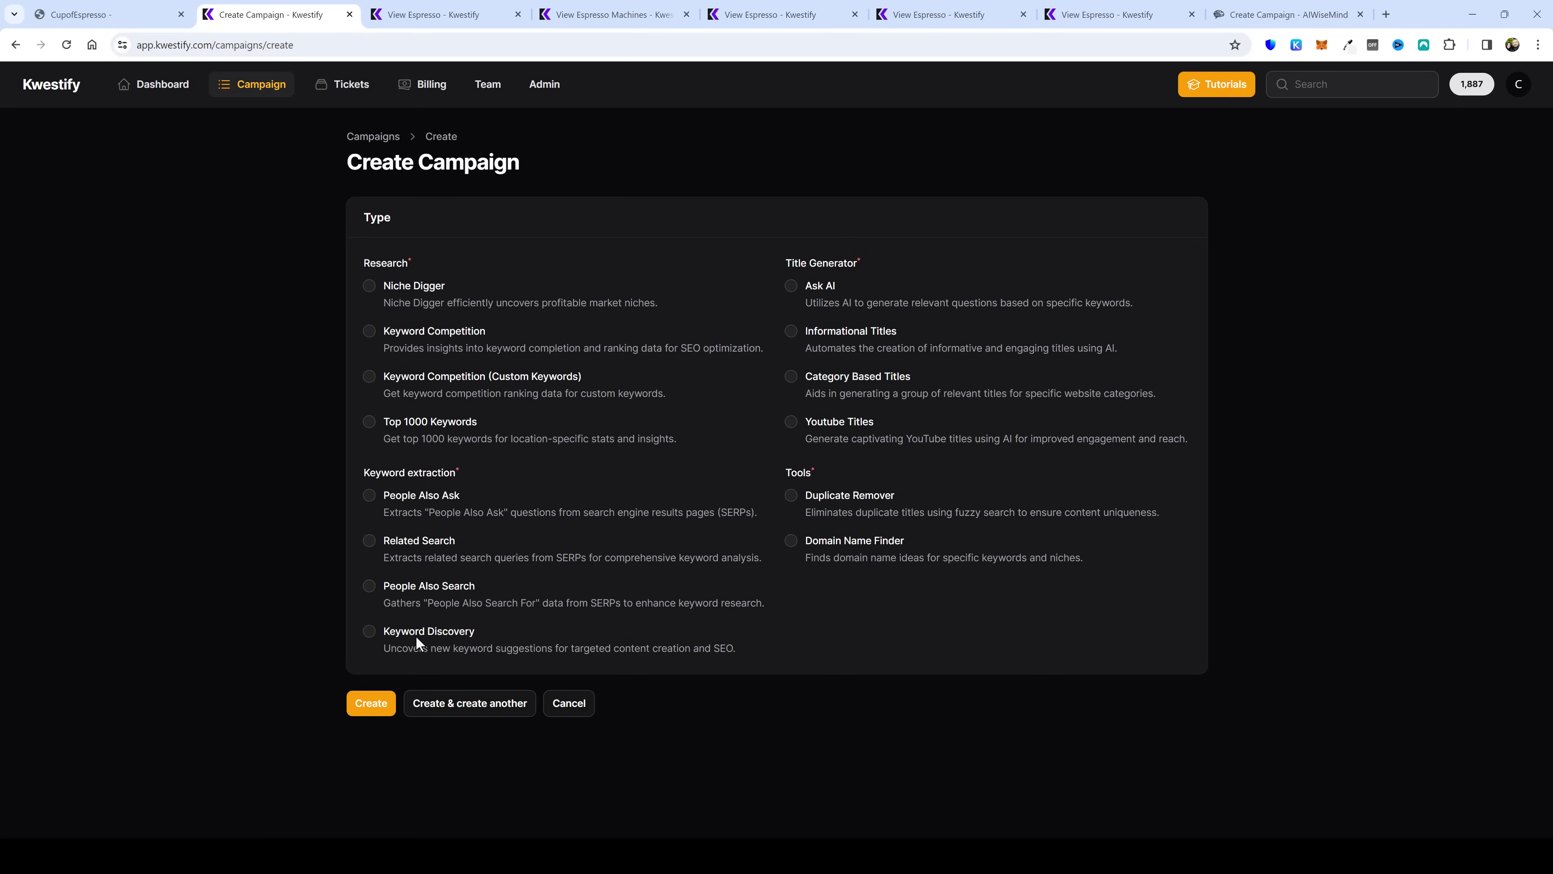
mouse_move(423, 649)
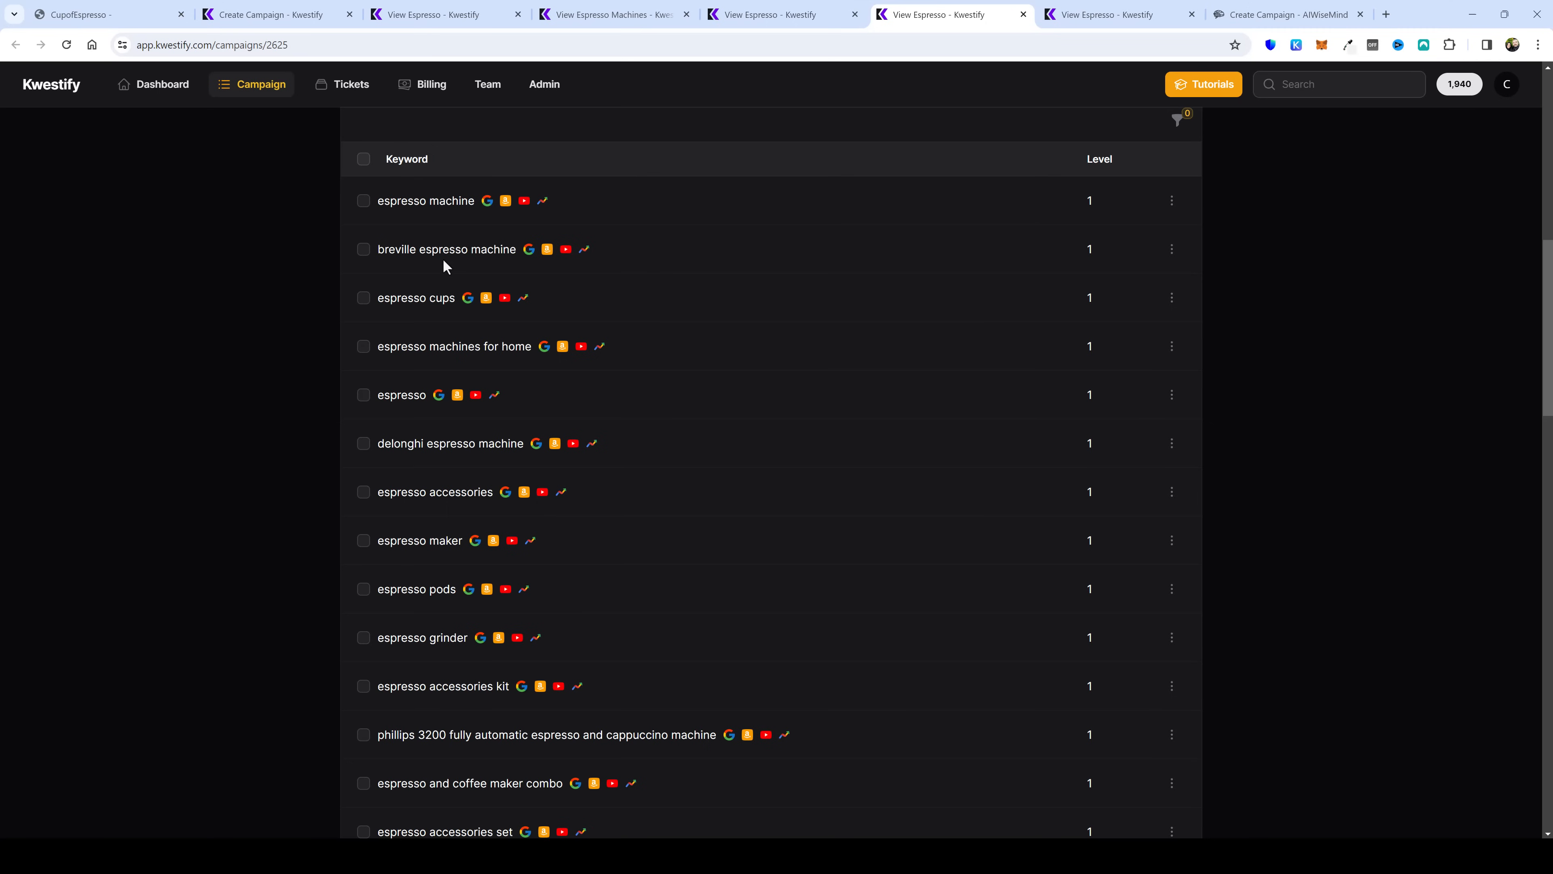
mouse_move(686, 444)
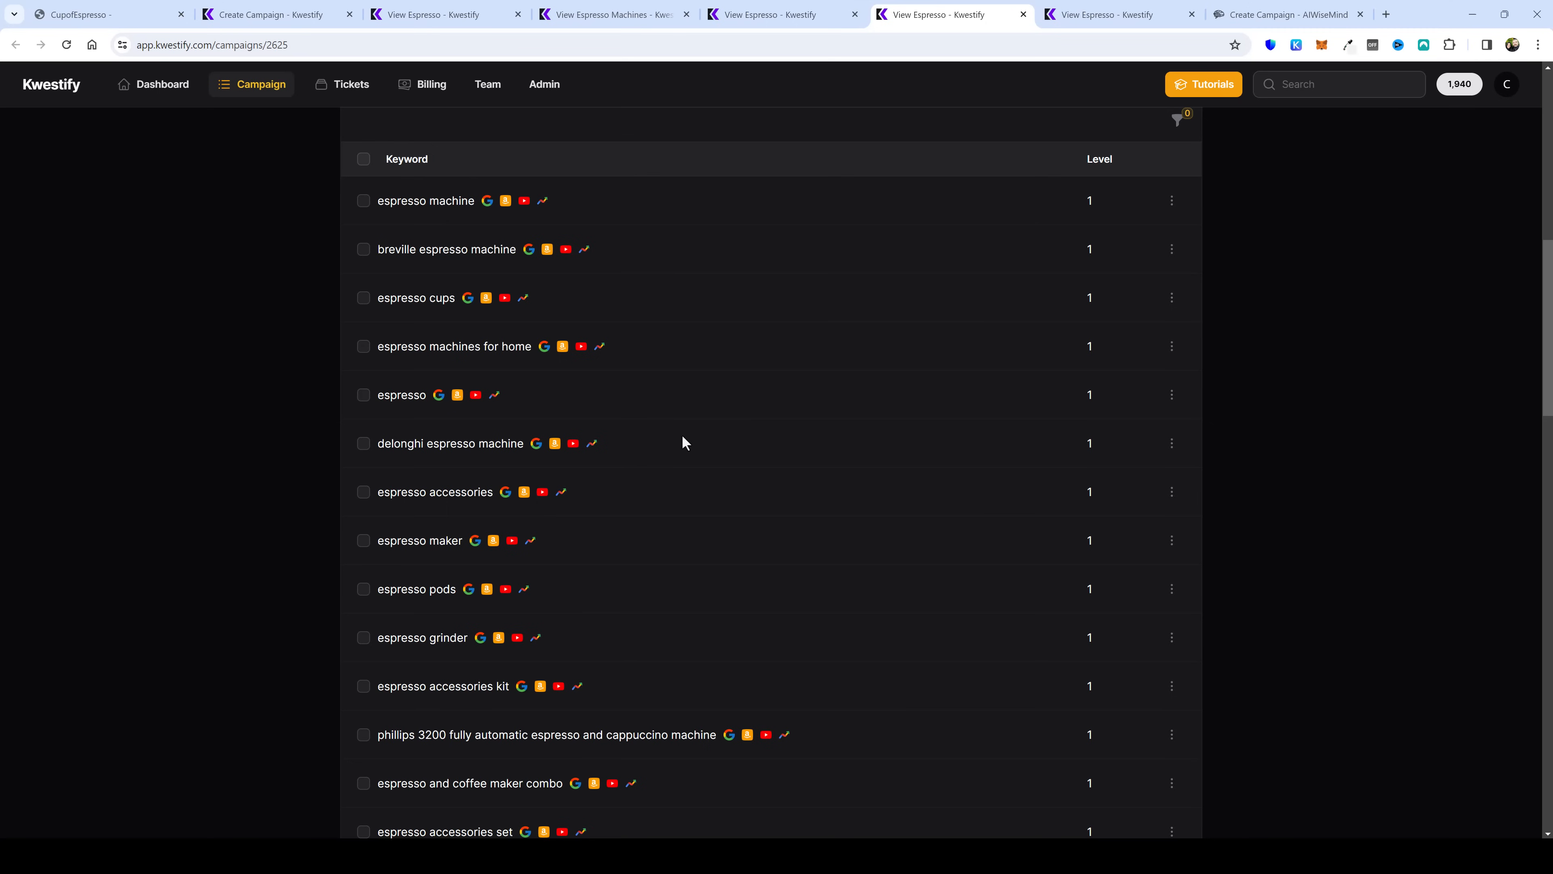
scroll("down", 3)
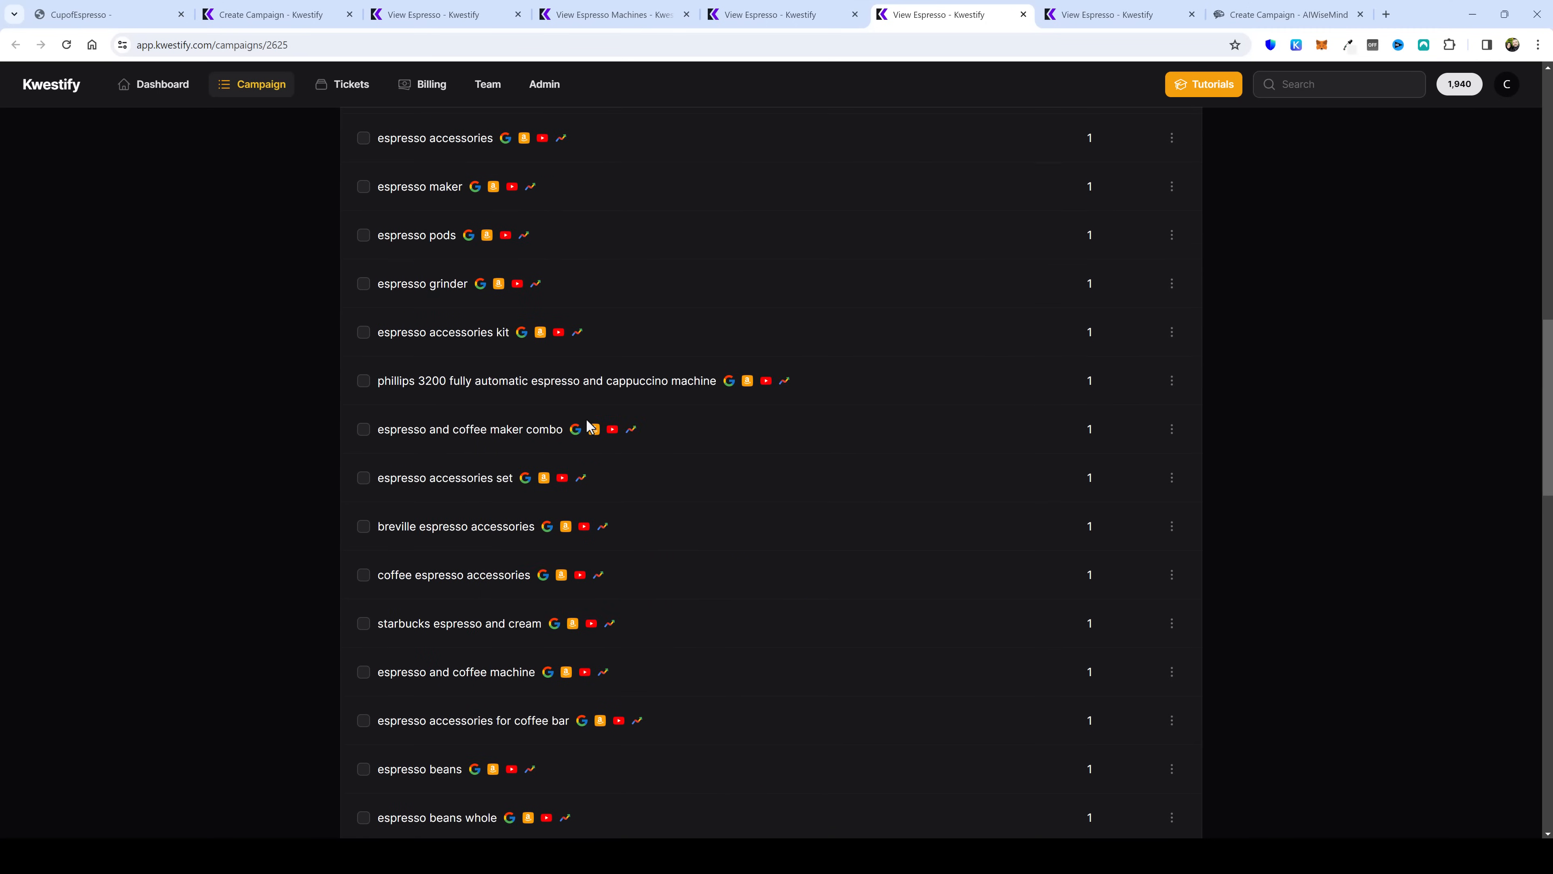
scroll("down", 3)
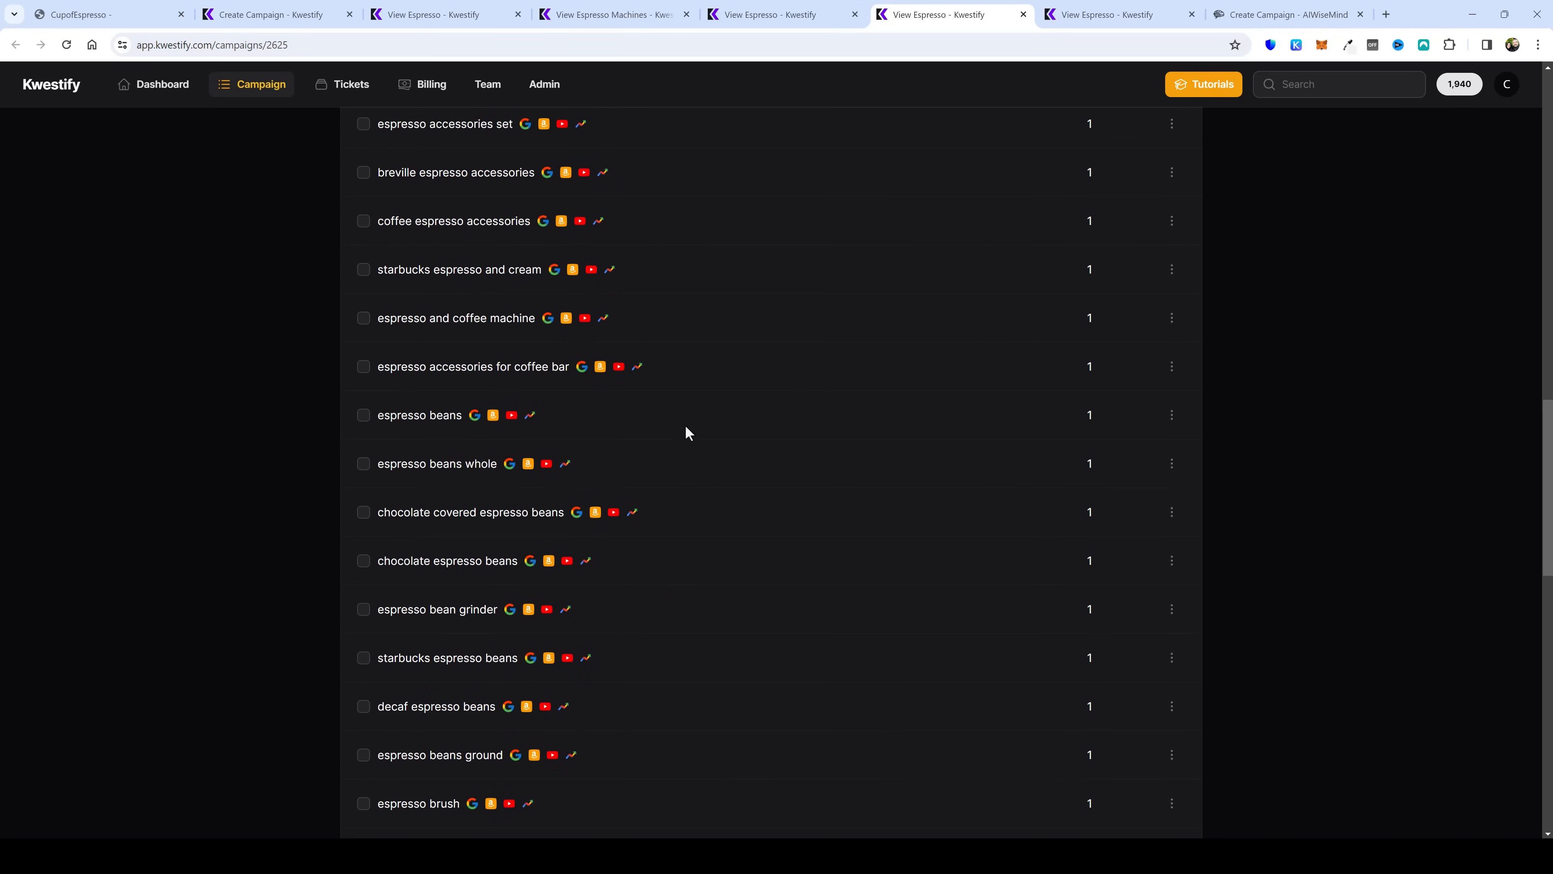
scroll("down", 3)
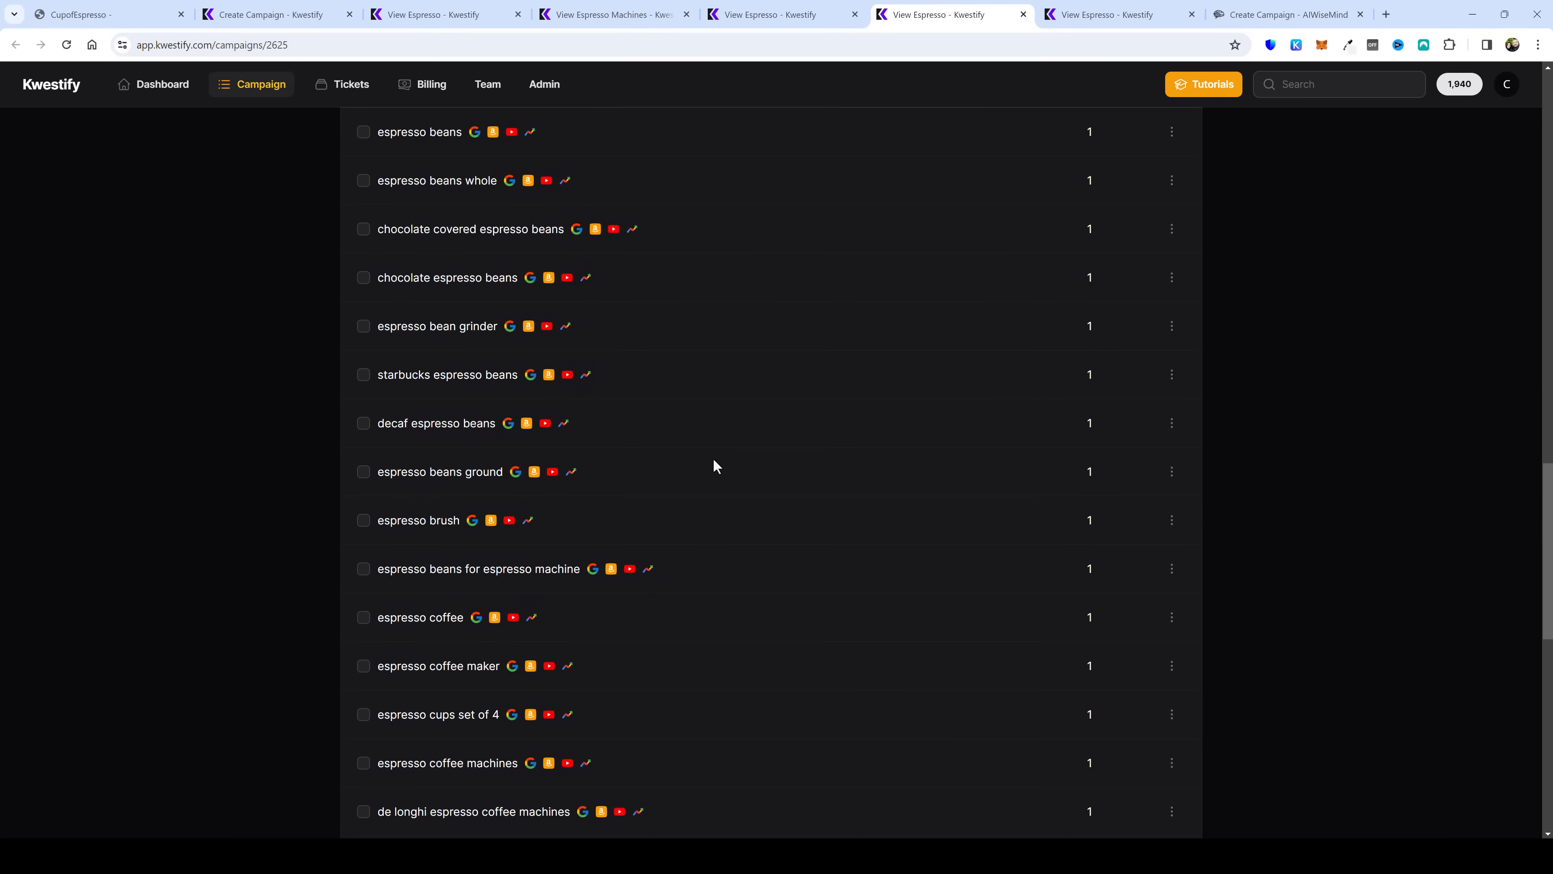
mouse_move(699, 461)
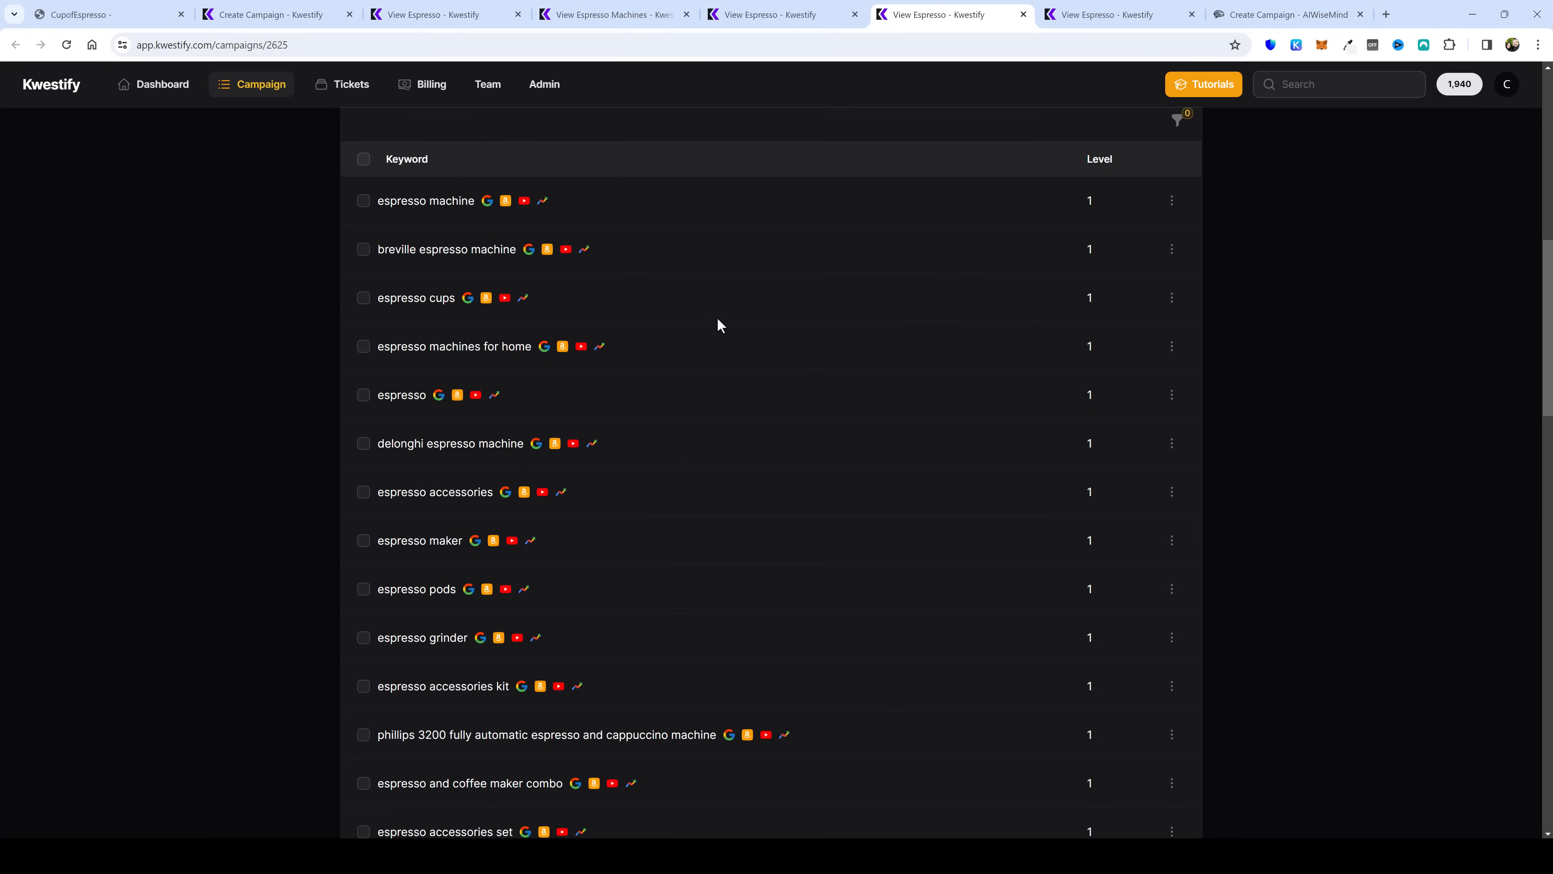
mouse_move(681, 309)
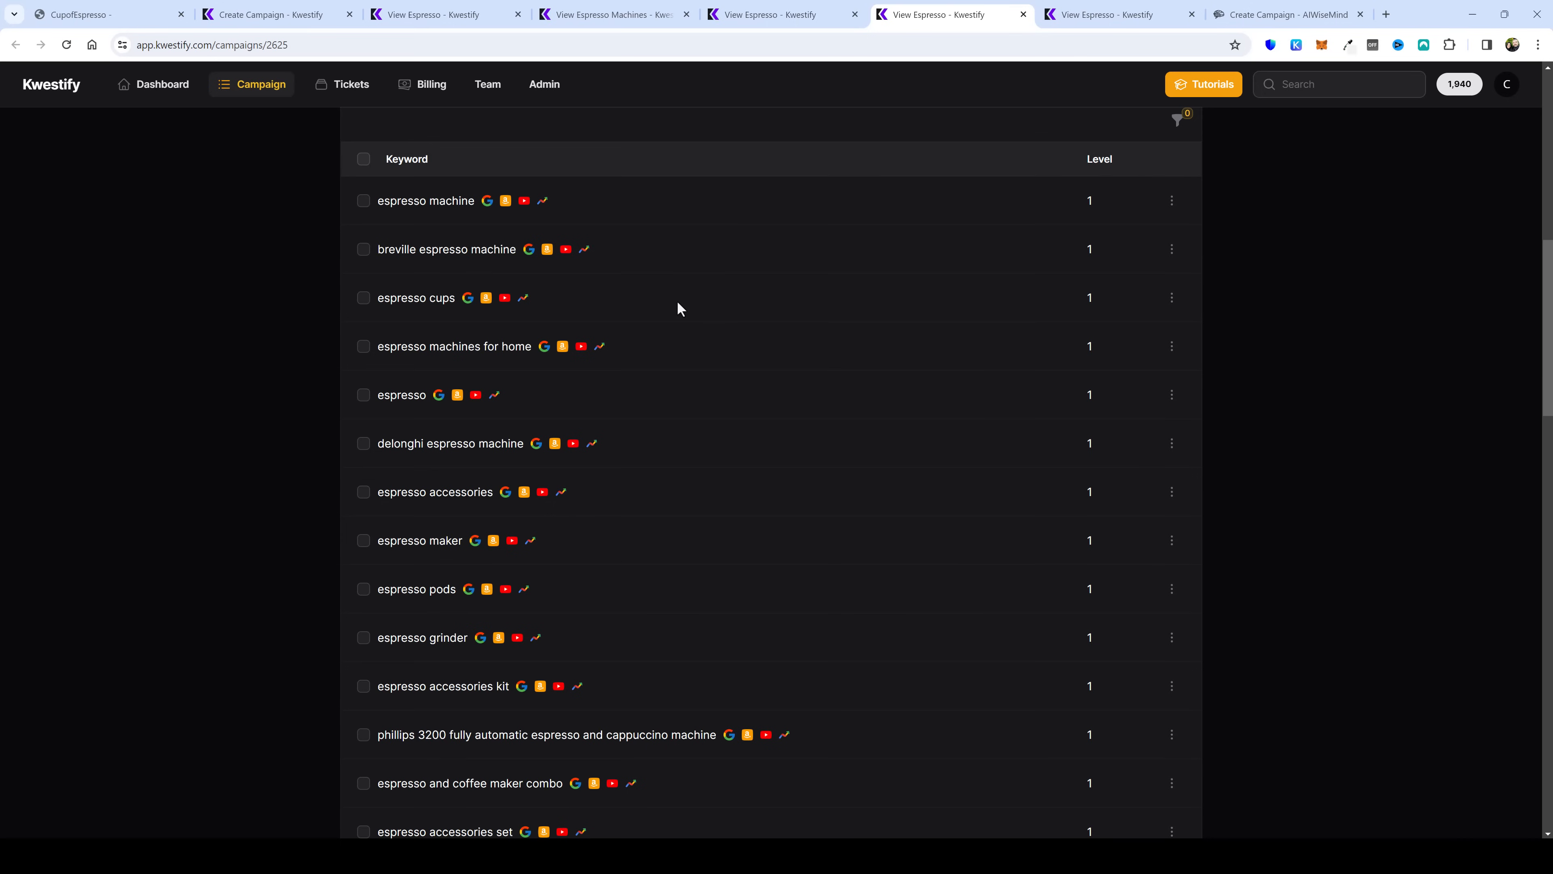
mouse_move(673, 307)
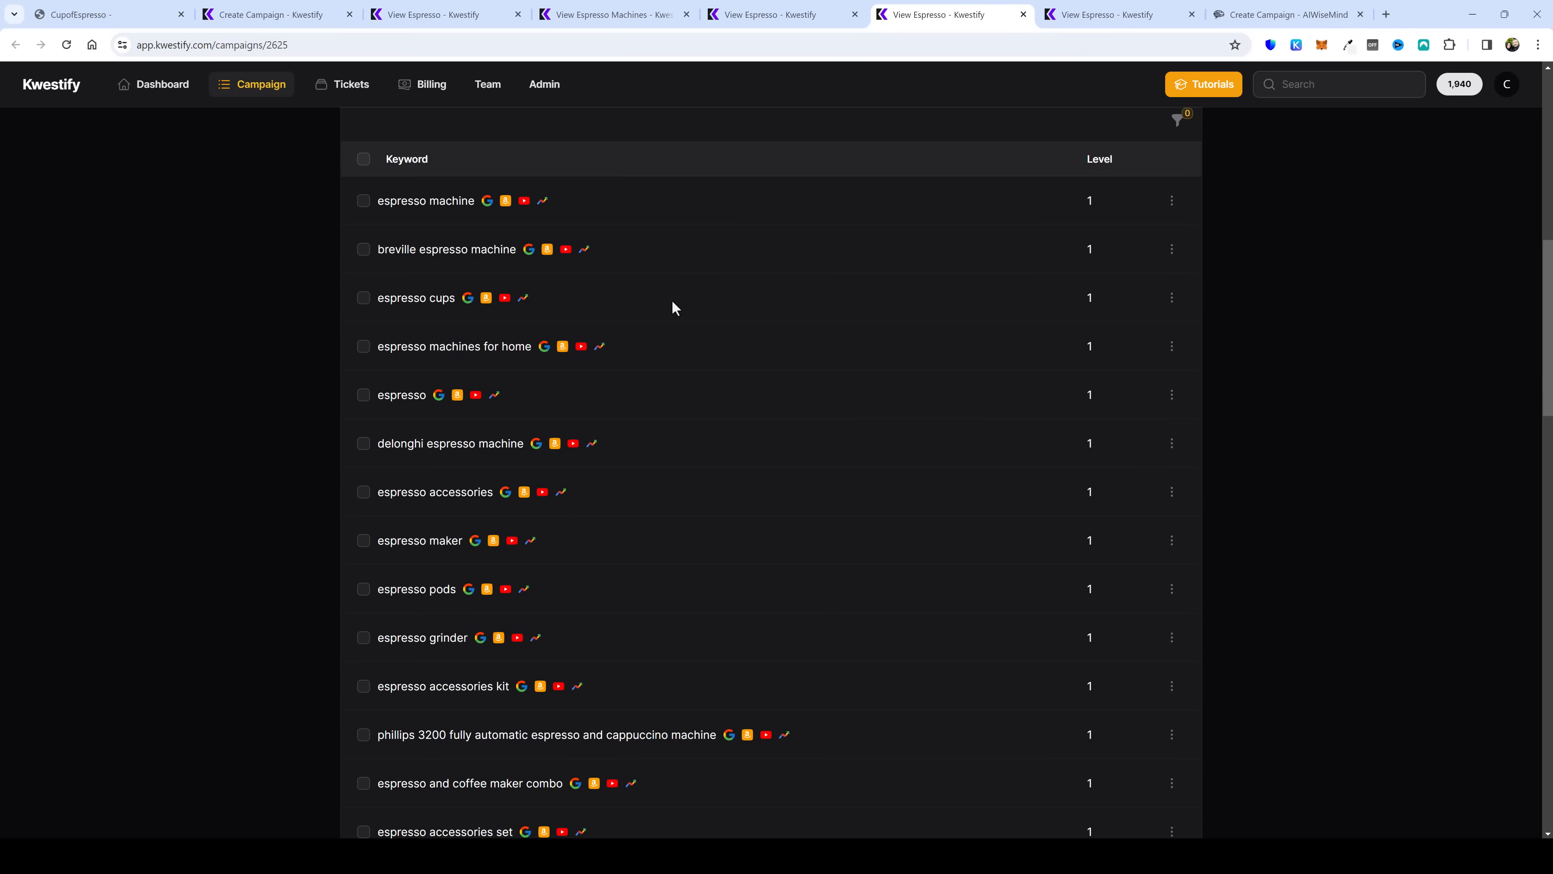
mouse_move(404, 91)
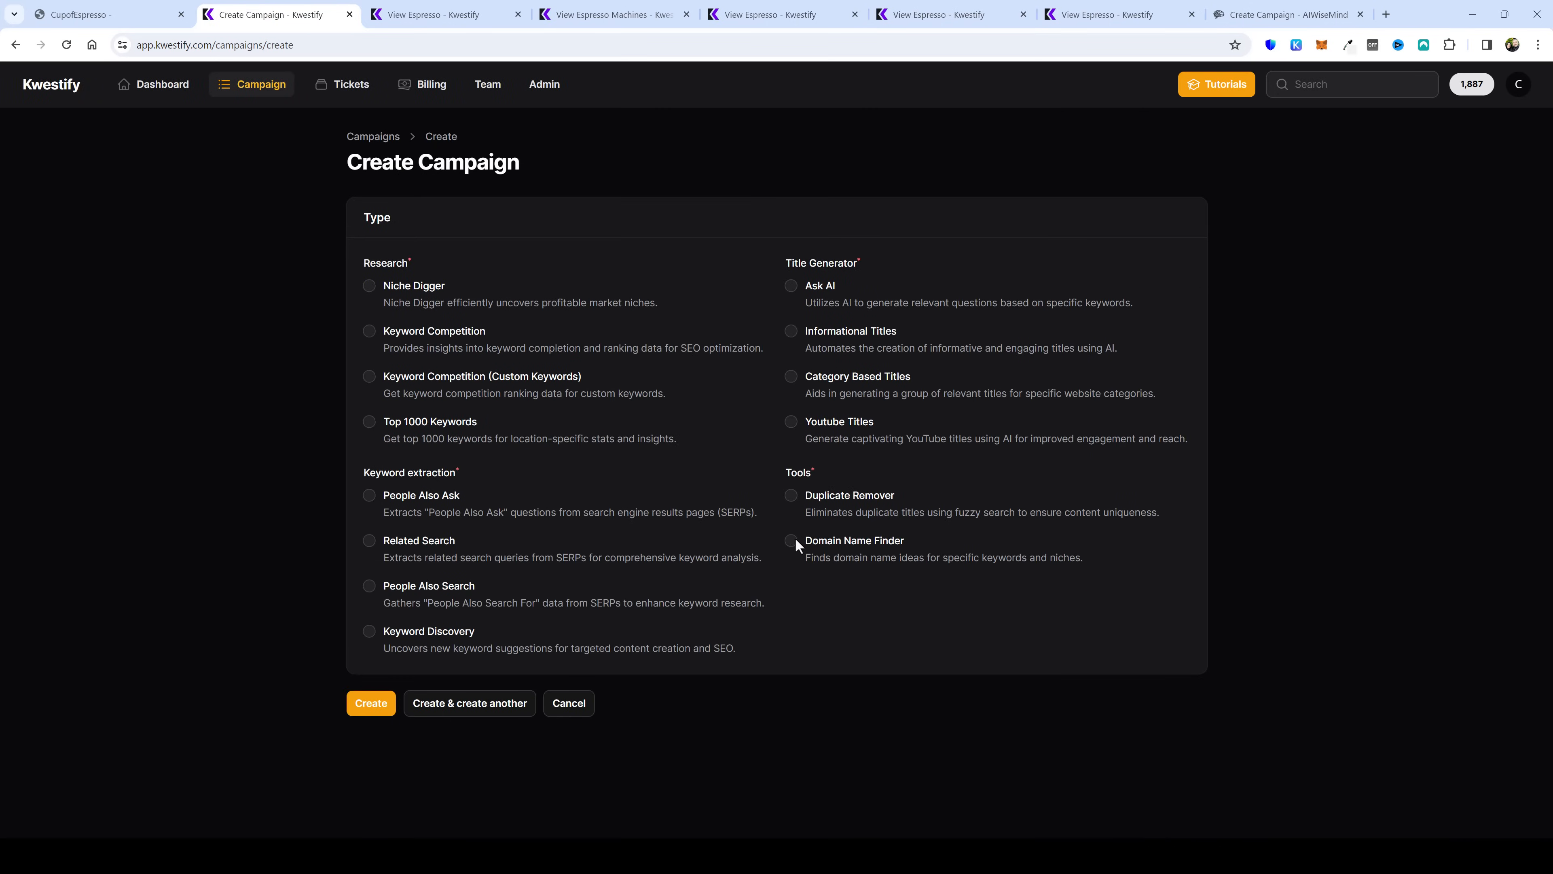
mouse_move(798, 552)
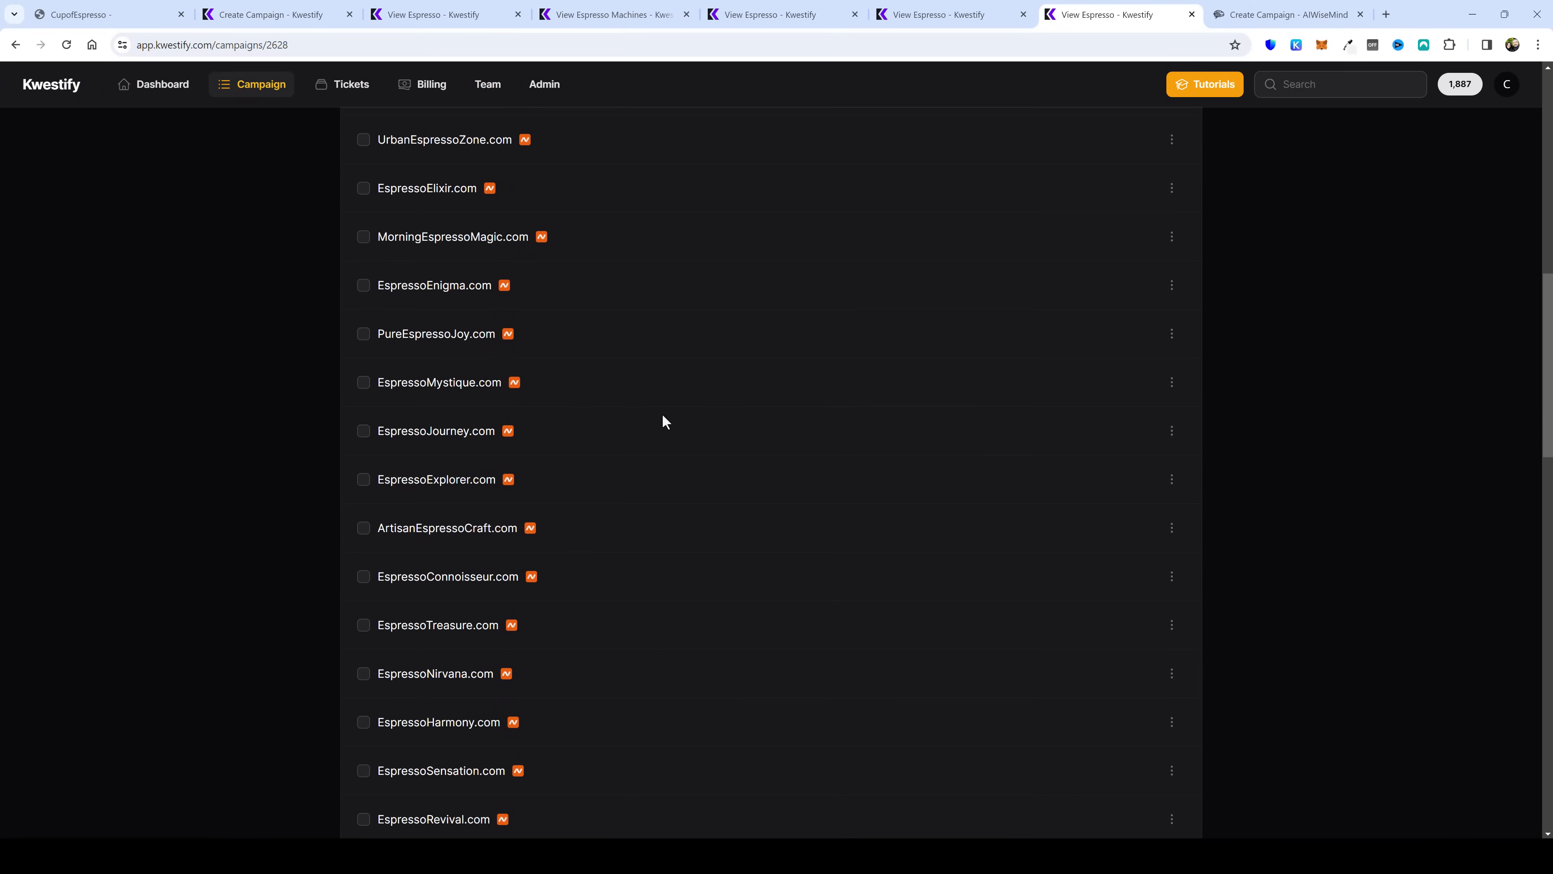
Step: Scroll the Domain Name Finder results and tick a suggested espresso domain such as EspressoVirtuoso.com
scroll("down", 3)
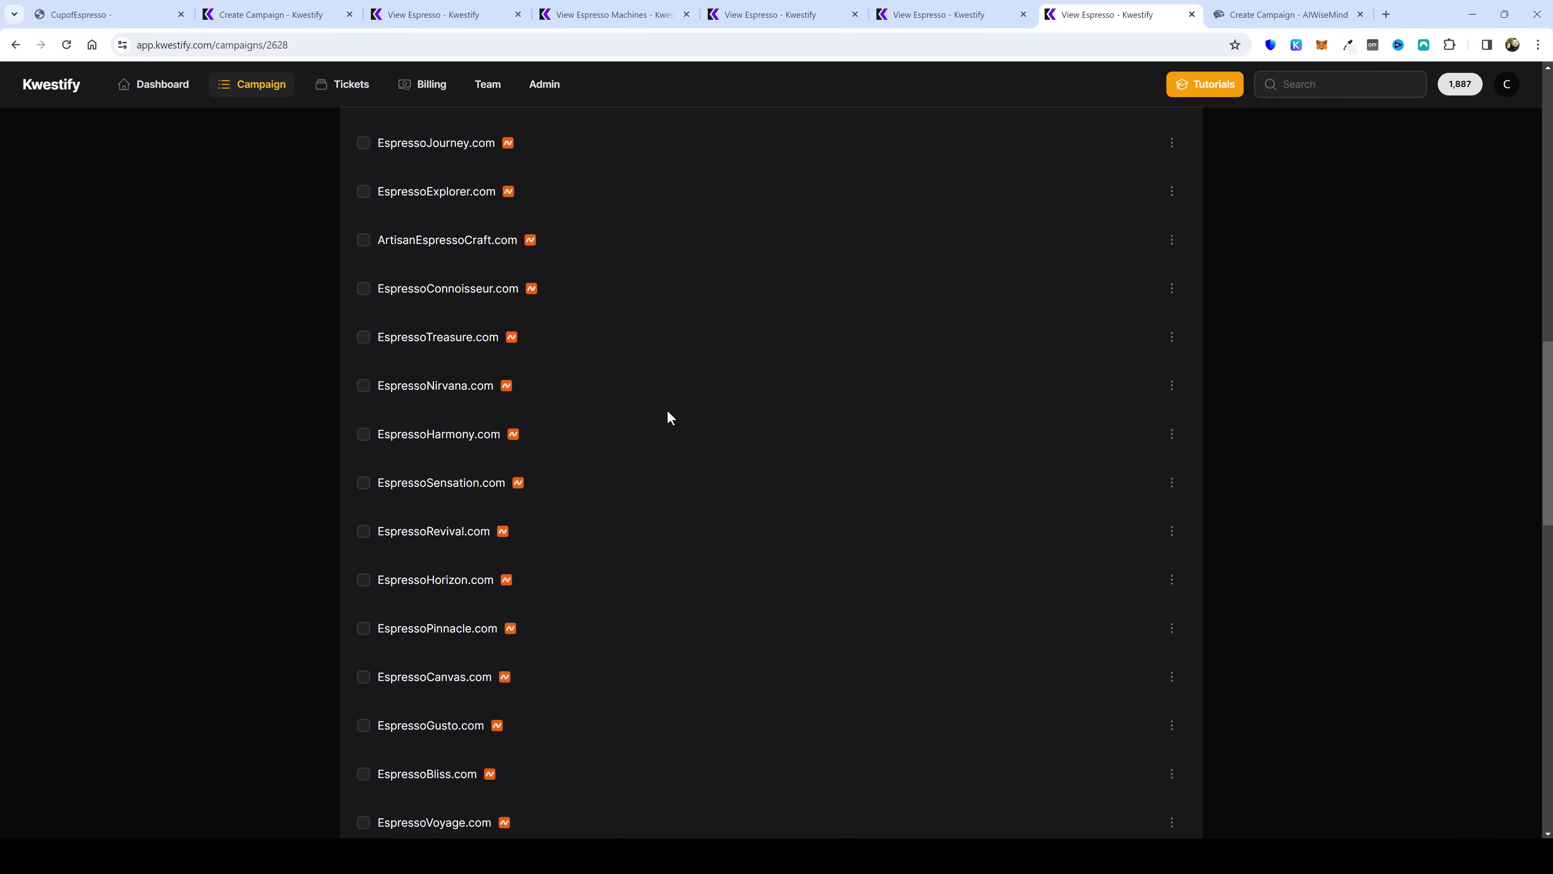
scroll("down", 3)
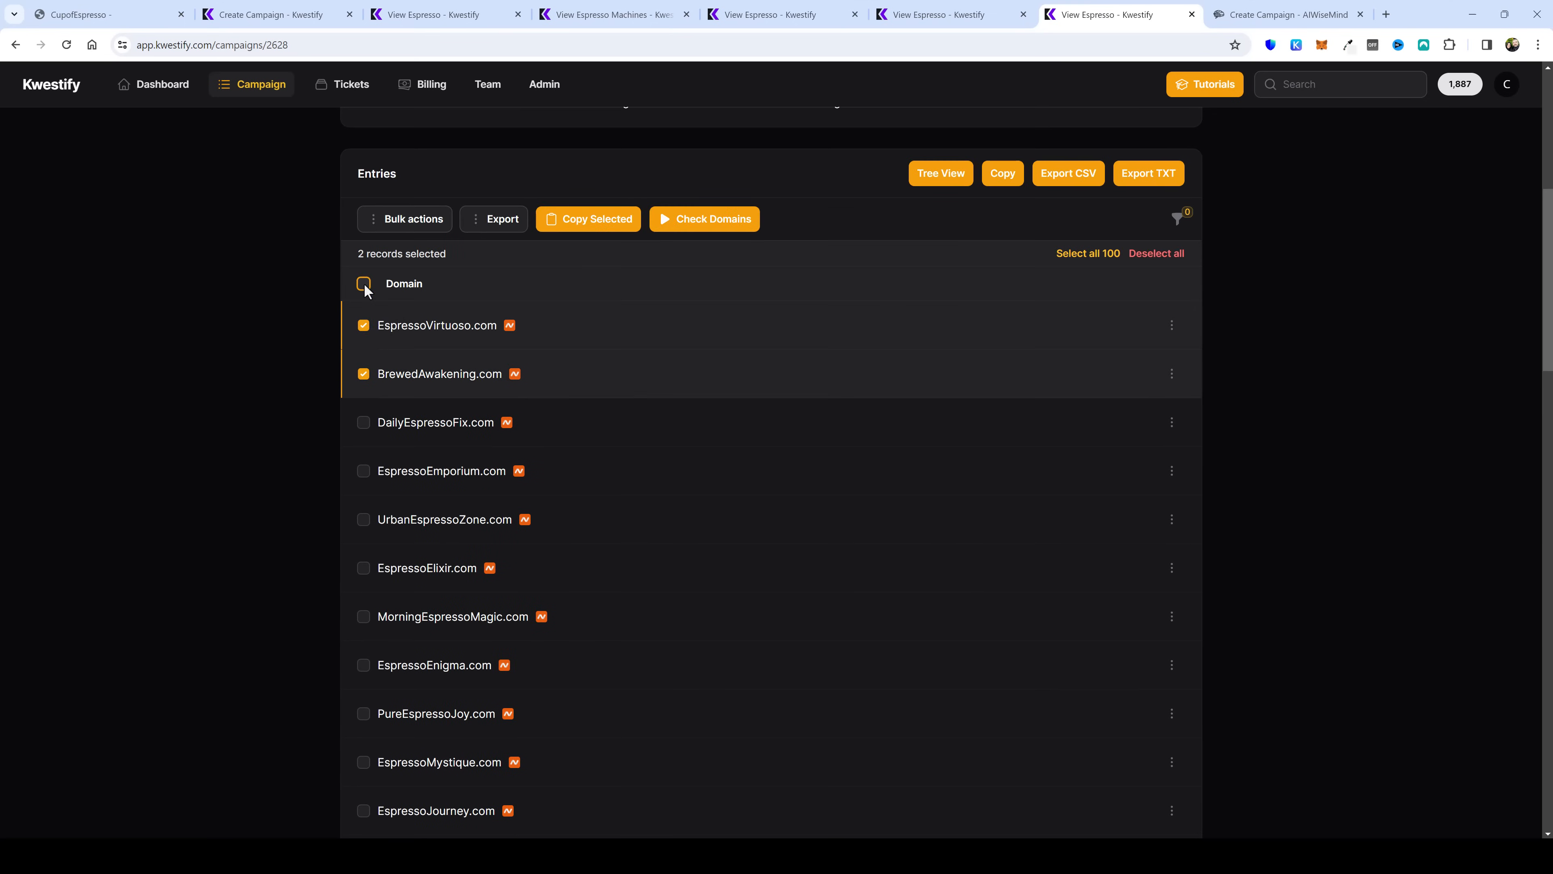
left_click(364, 284)
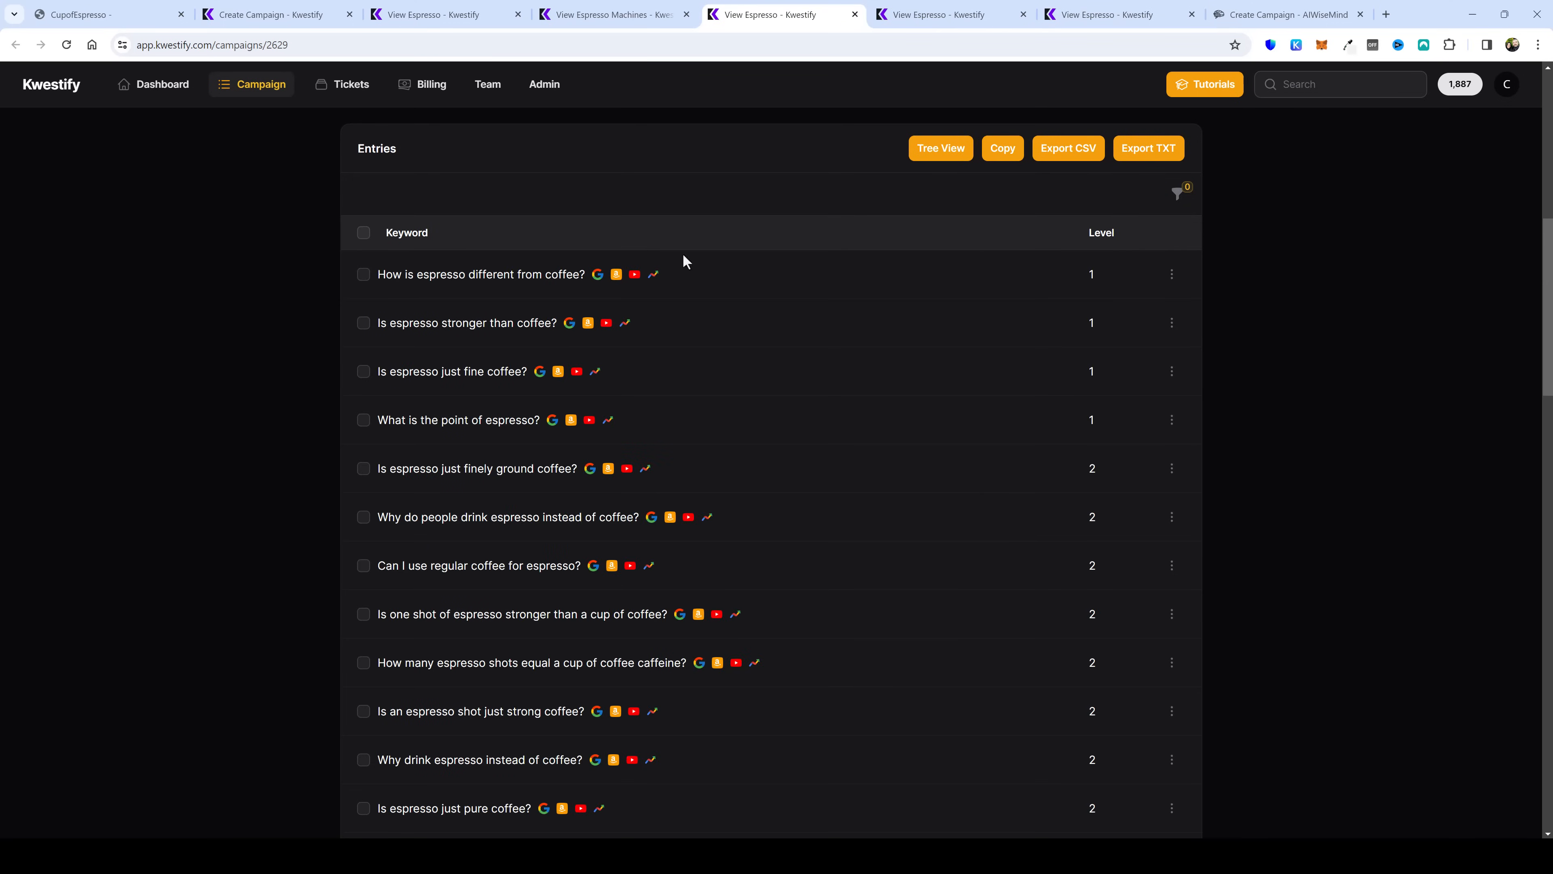
mouse_move(697, 353)
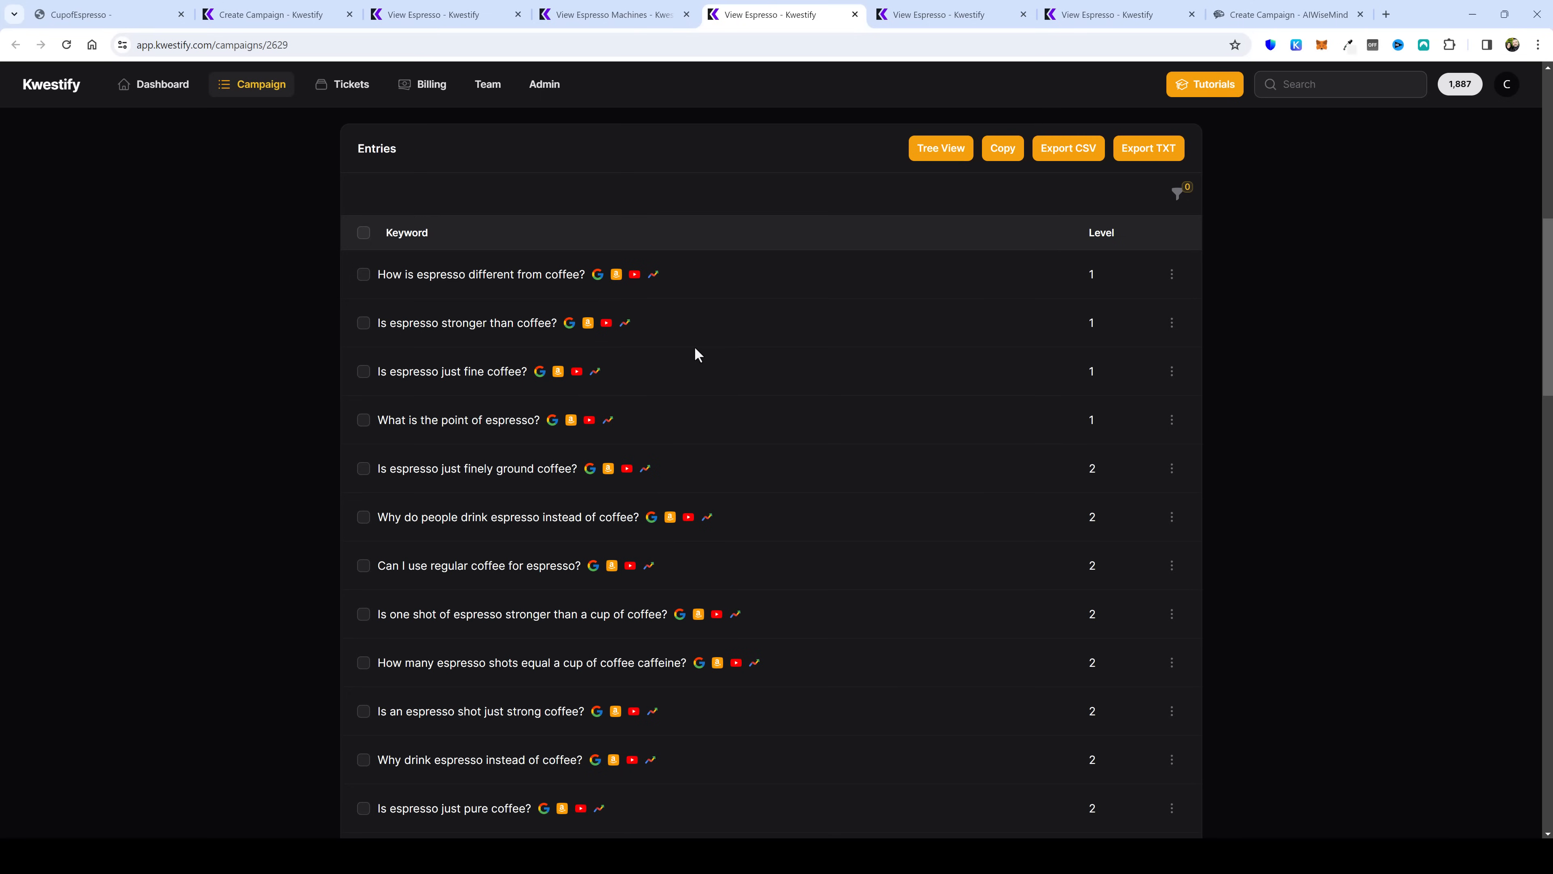
mouse_move(468, 348)
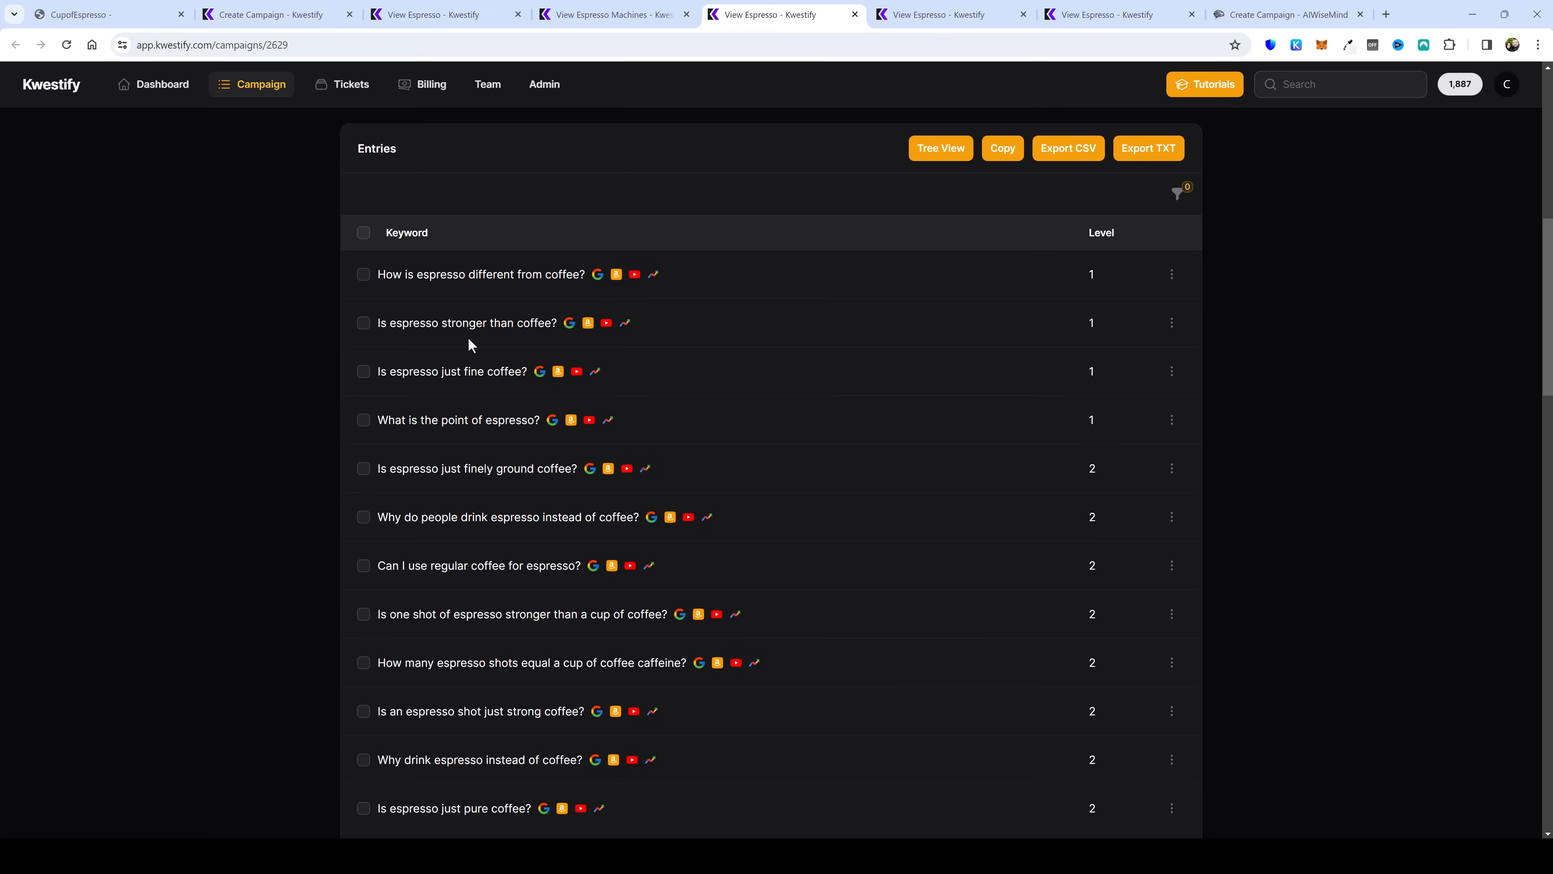
Step: Check the espresso-versus-coffee and regular coffee question rows, then switch to the Cup of Espresso site
left_click(363, 274)
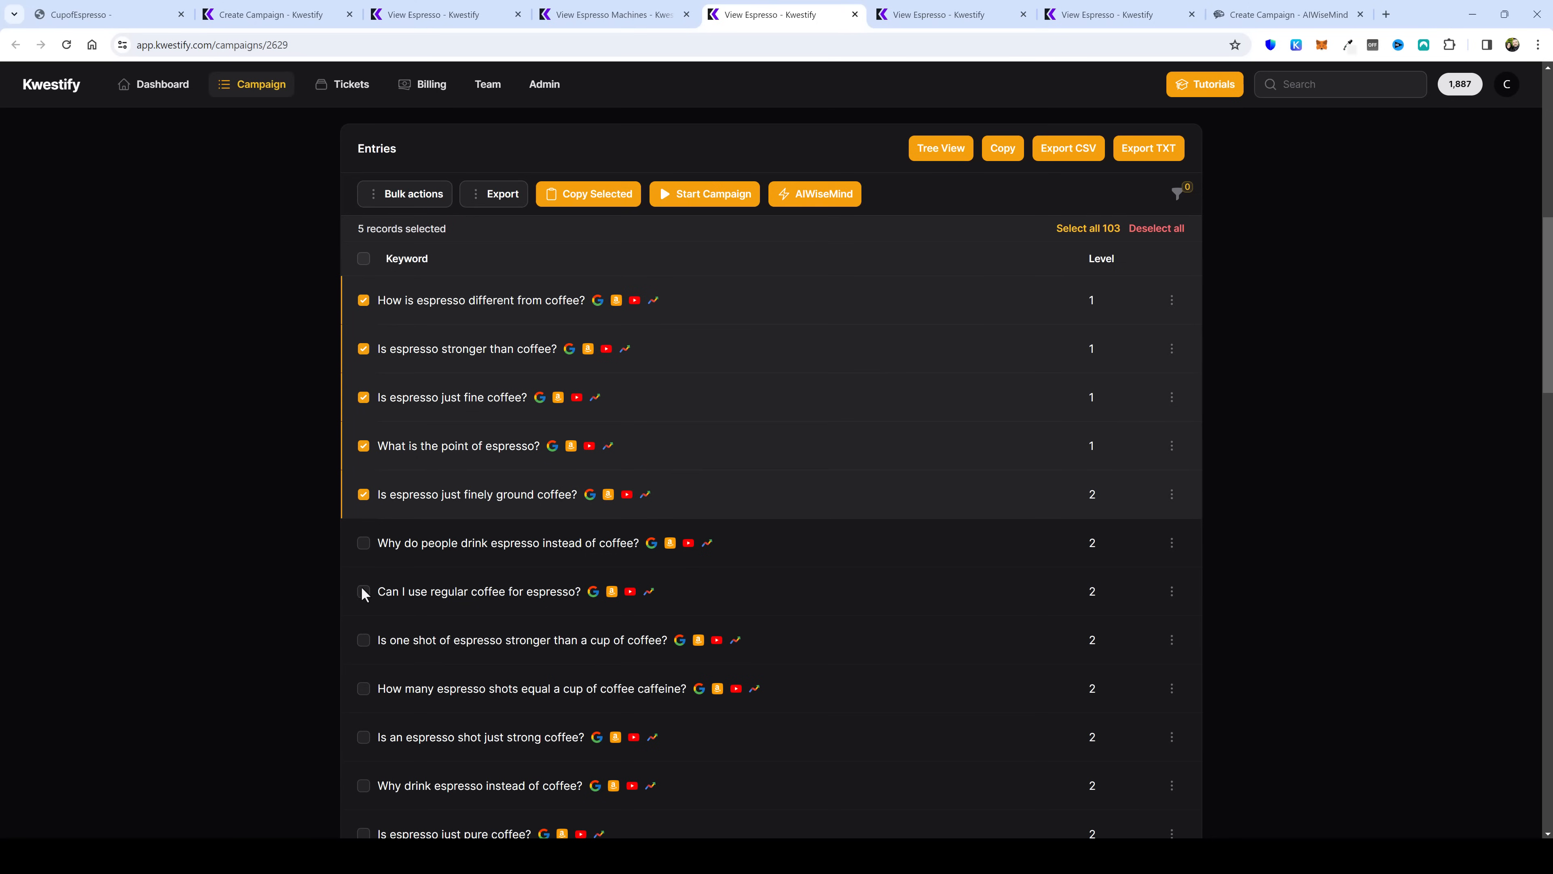
left_click(363, 591)
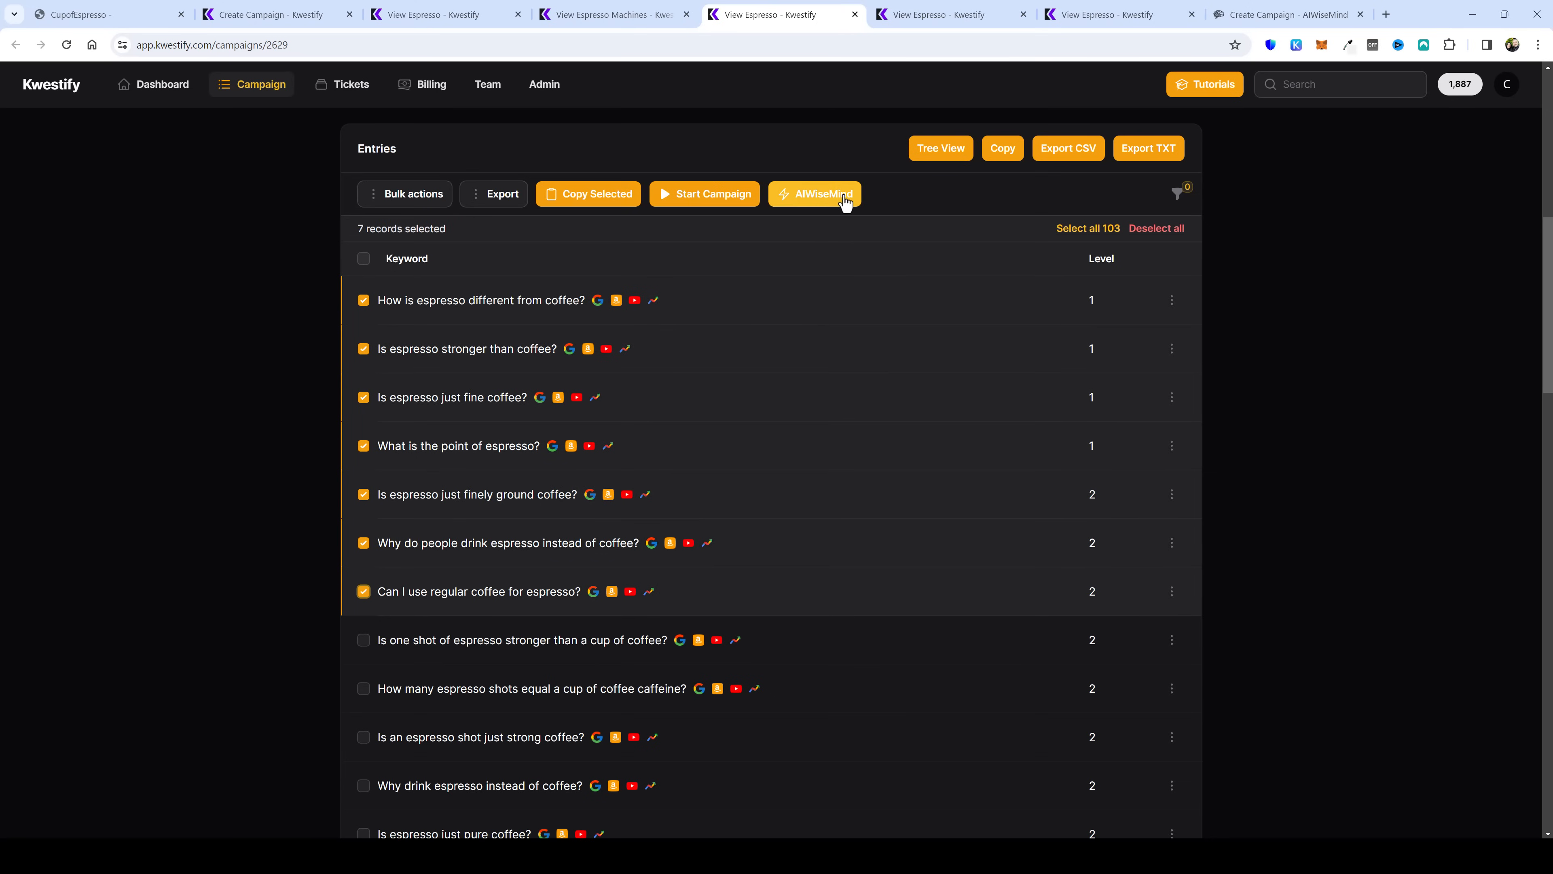
mouse_move(829, 208)
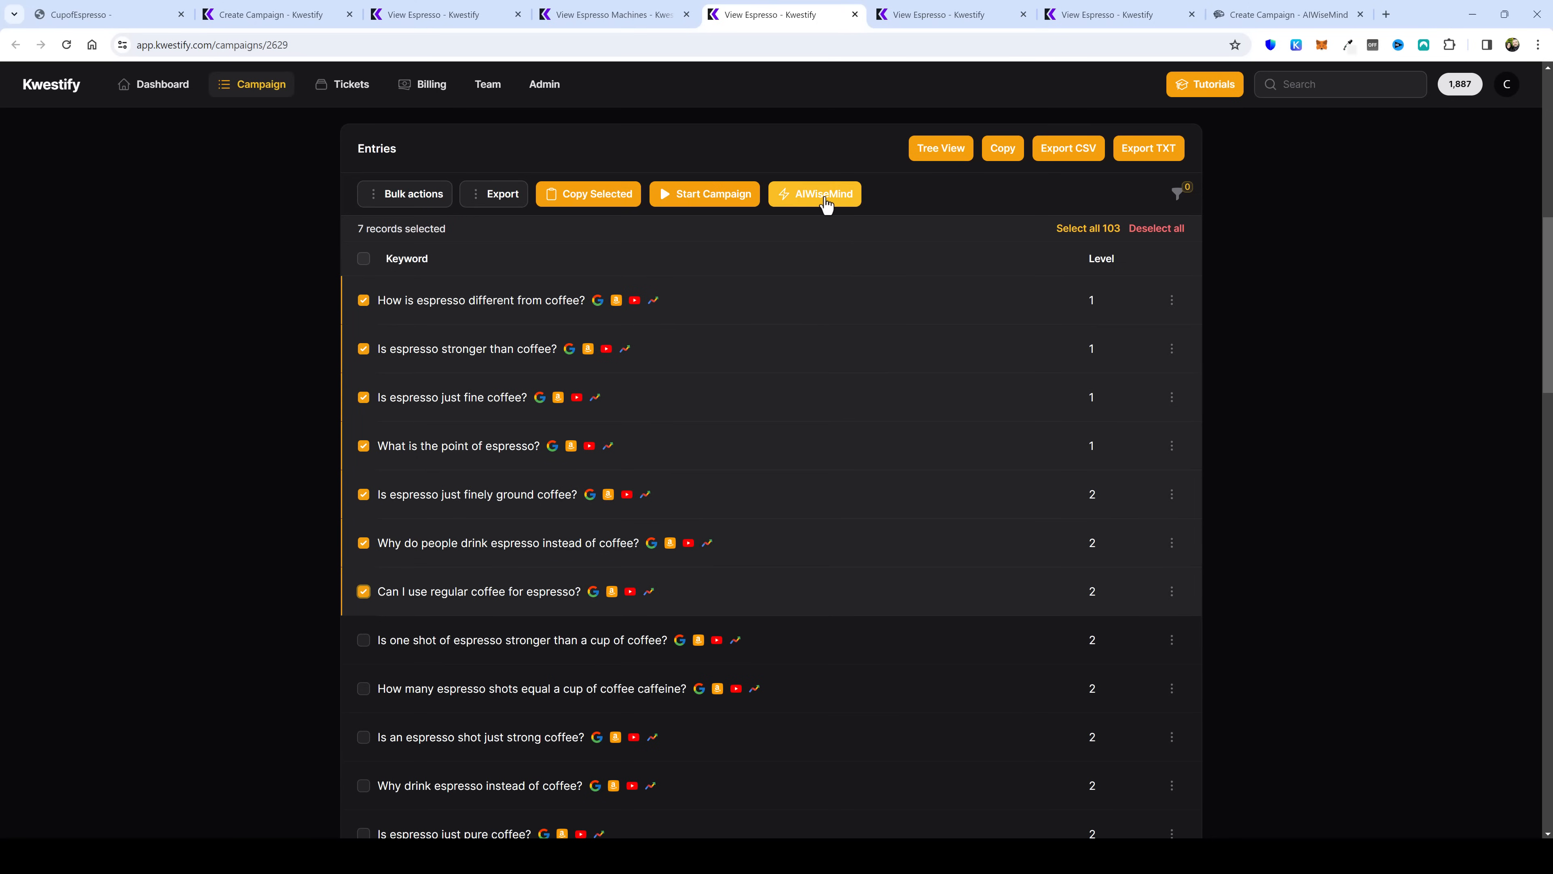
mouse_move(818, 233)
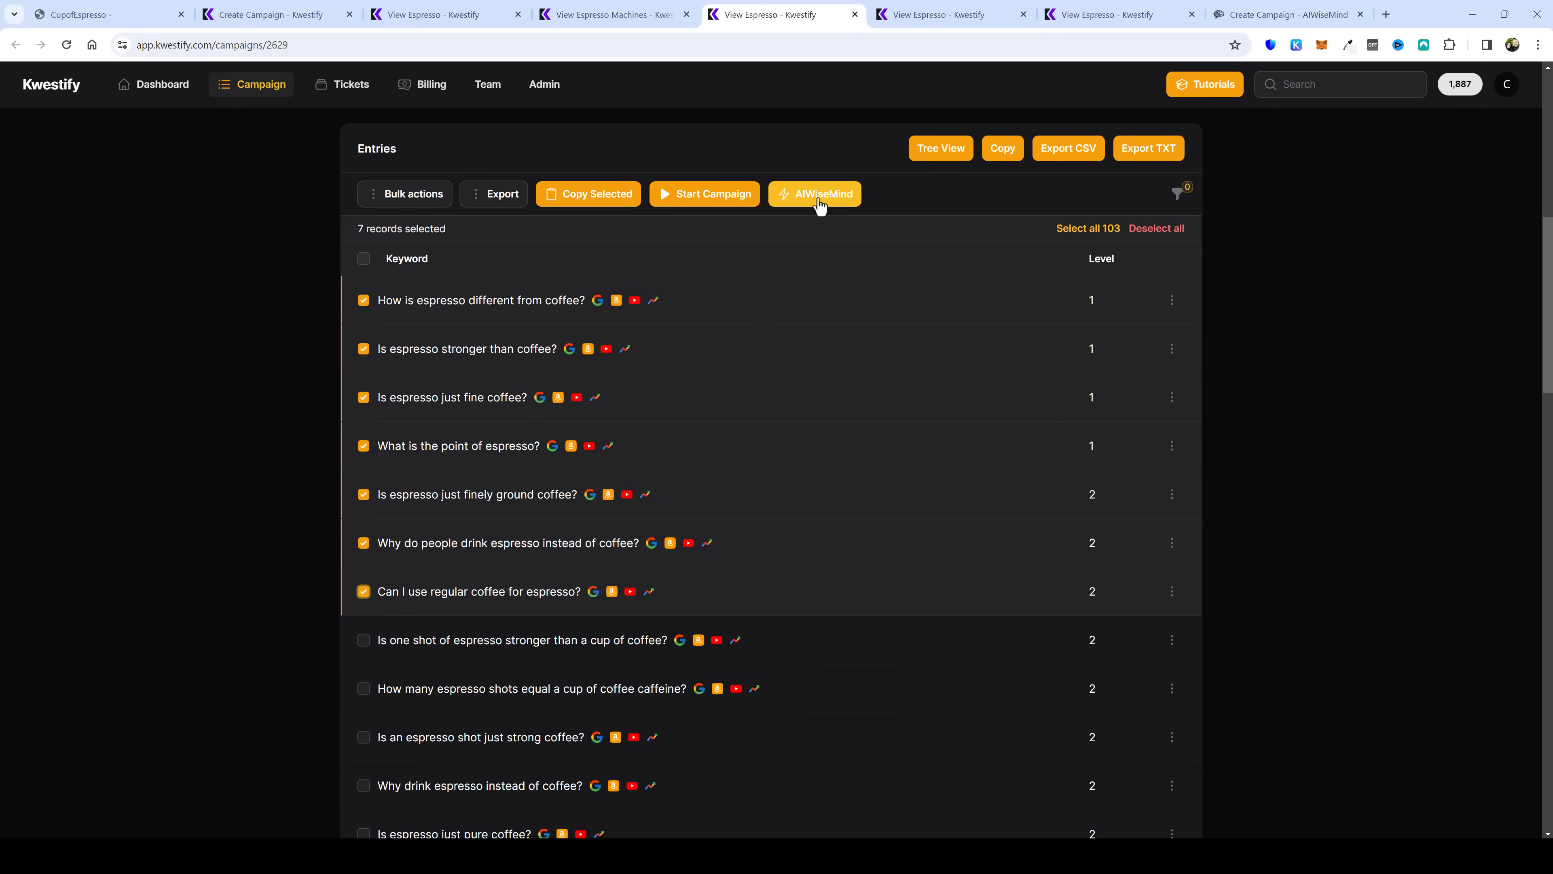
mouse_move(778, 338)
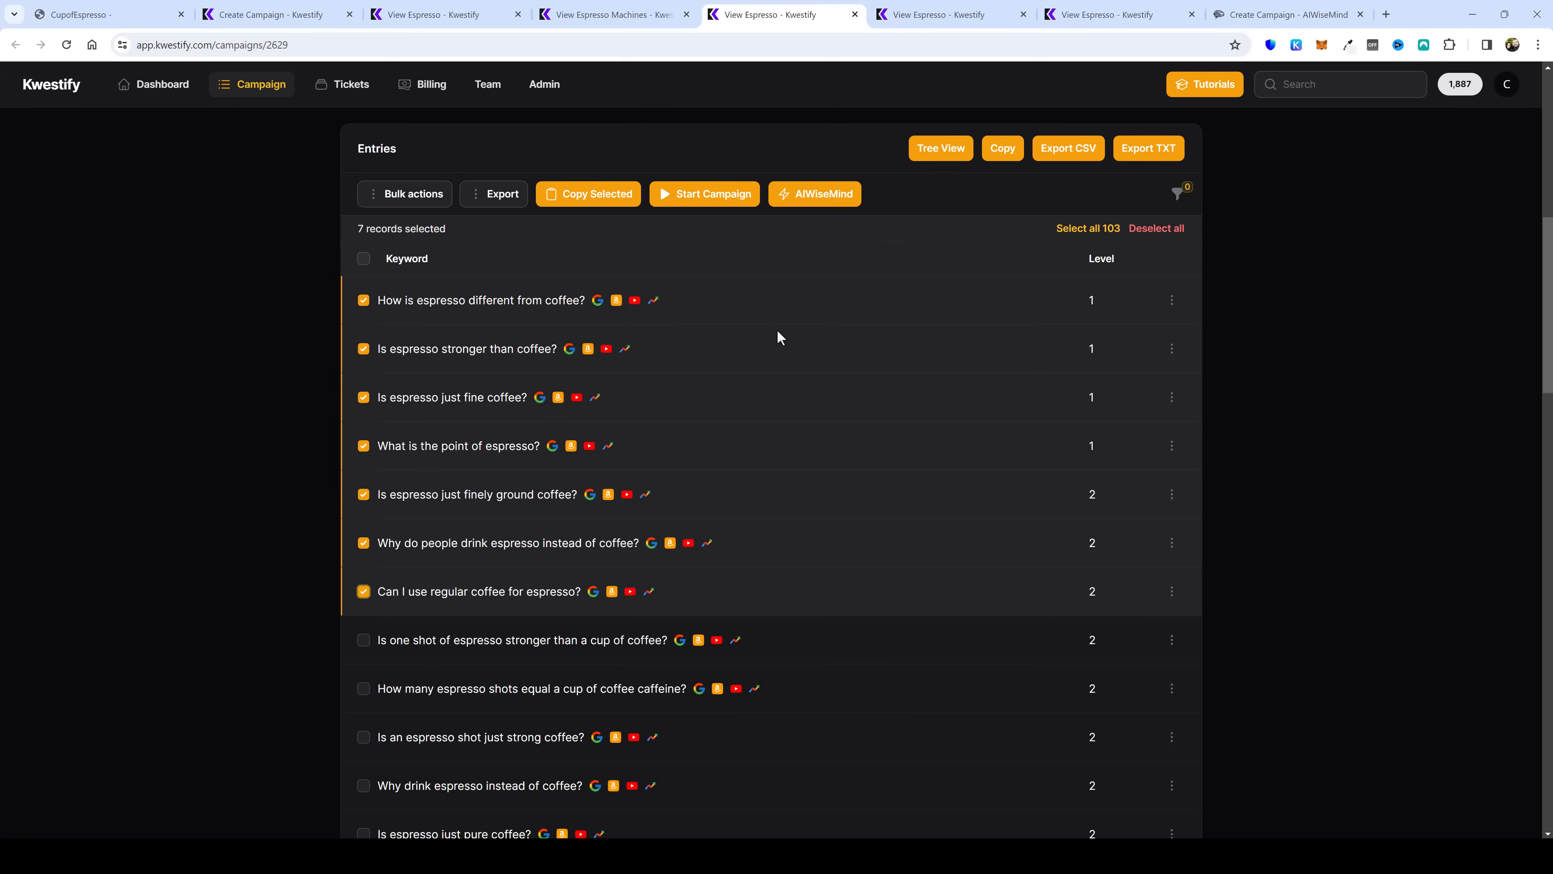
mouse_move(462, 321)
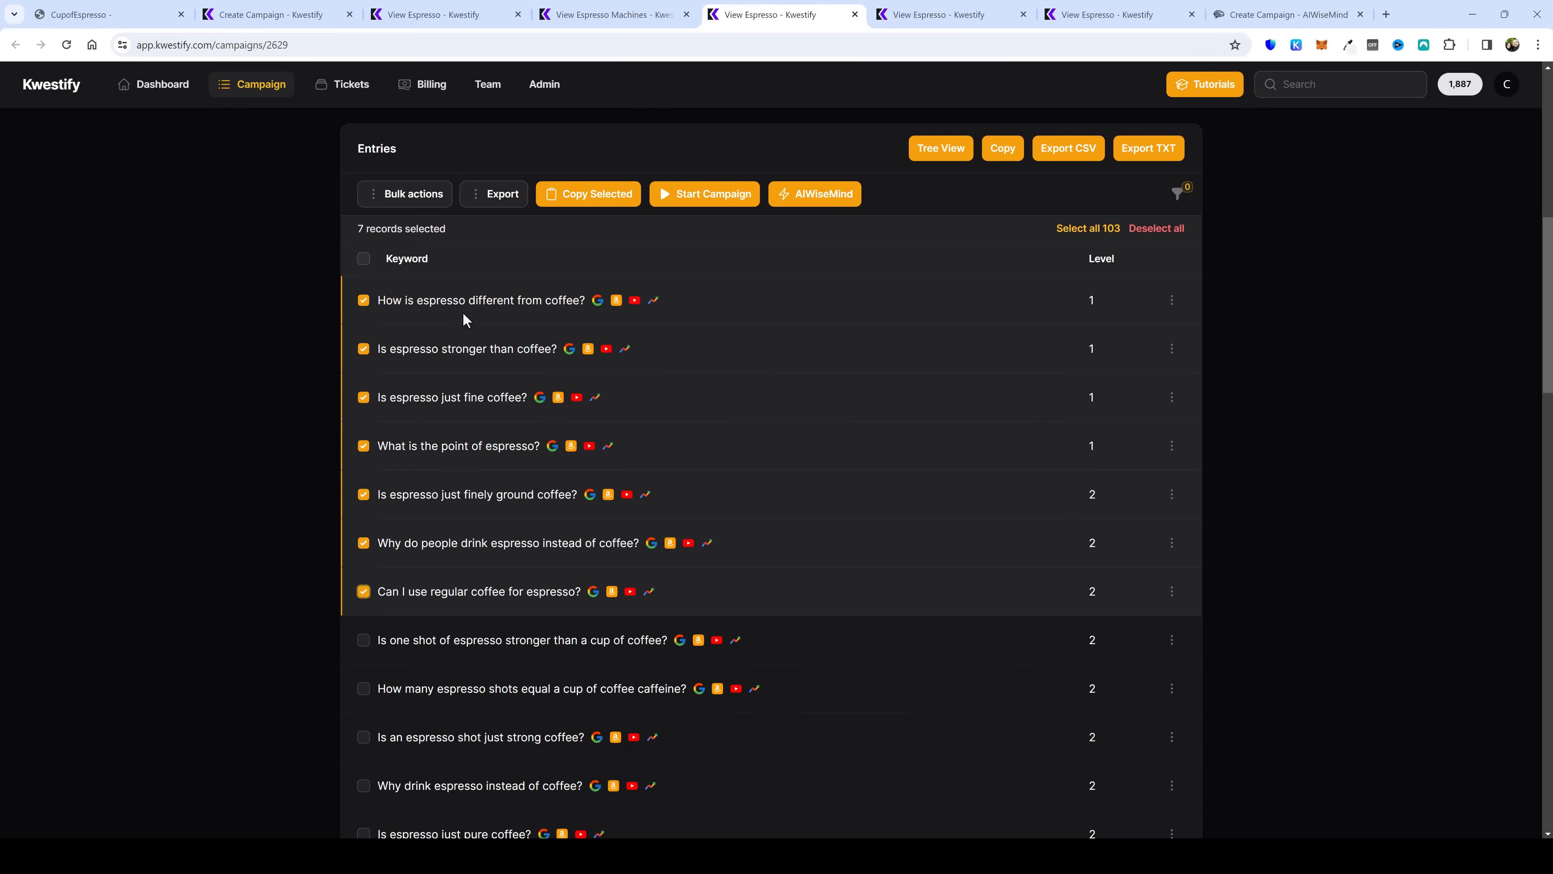
mouse_move(467, 591)
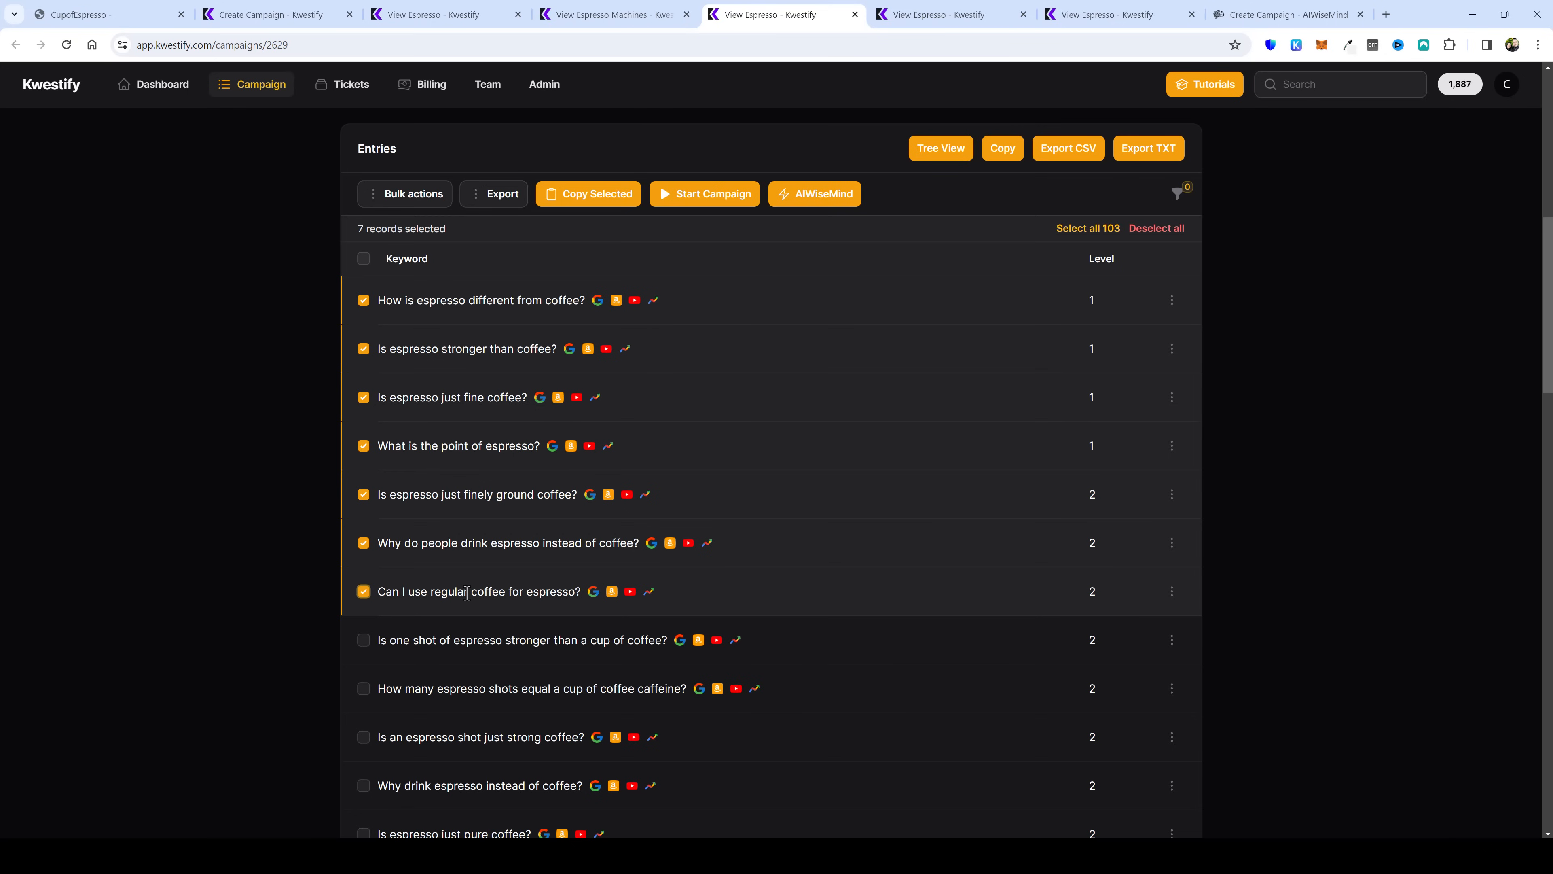
mouse_move(165, 107)
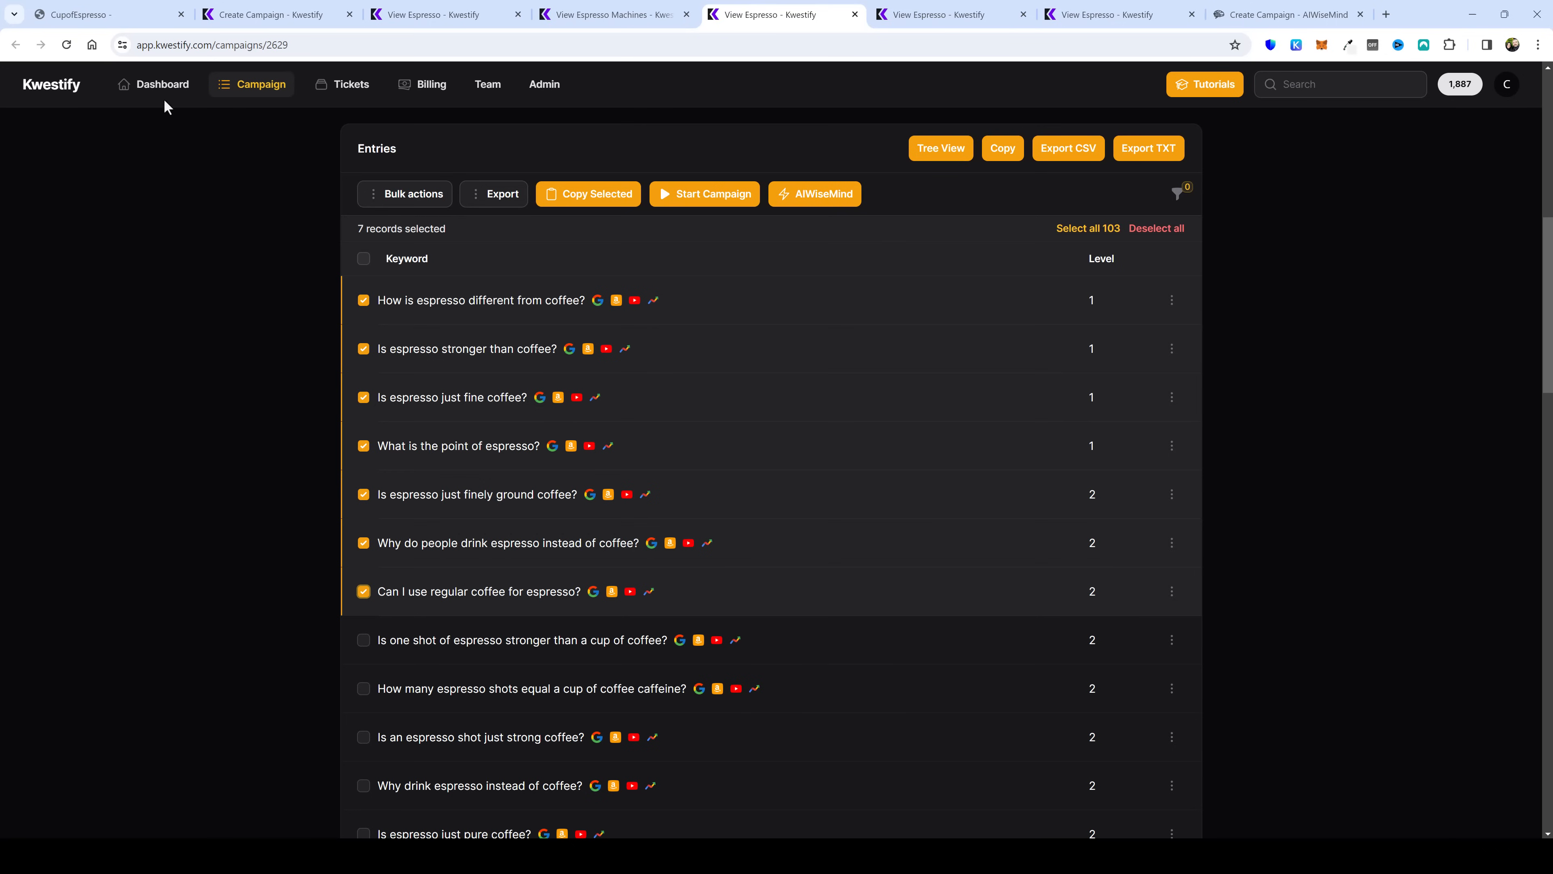
left_click(77, 15)
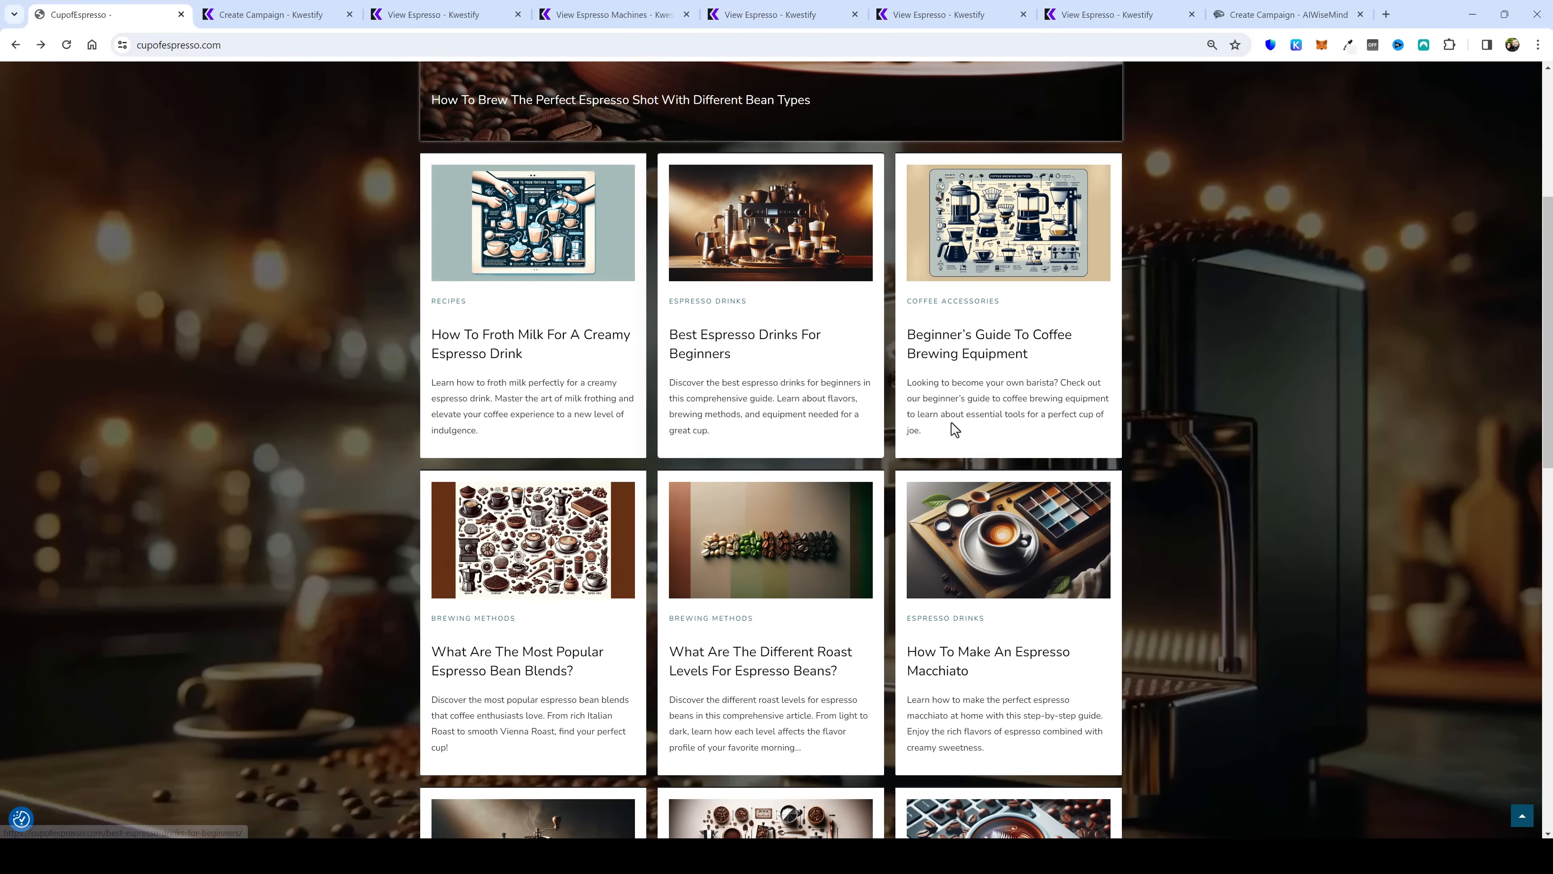
mouse_move(993, 361)
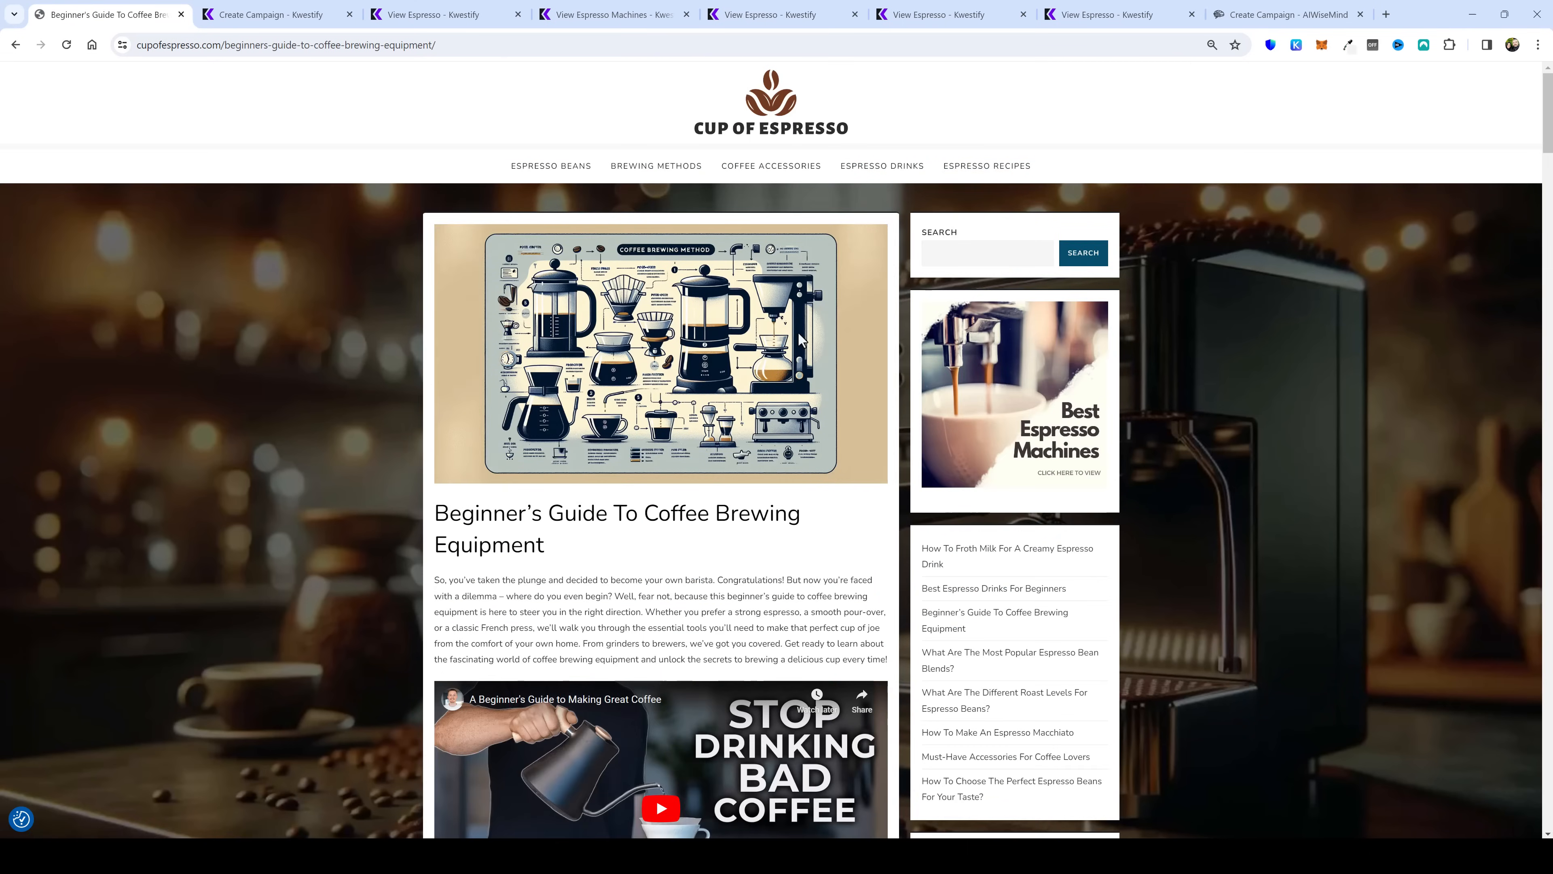
Step: Read down the Beginner's Guide To Coffee Brewing Equipment article, then move to AIWiseMind
scroll("down", 3)
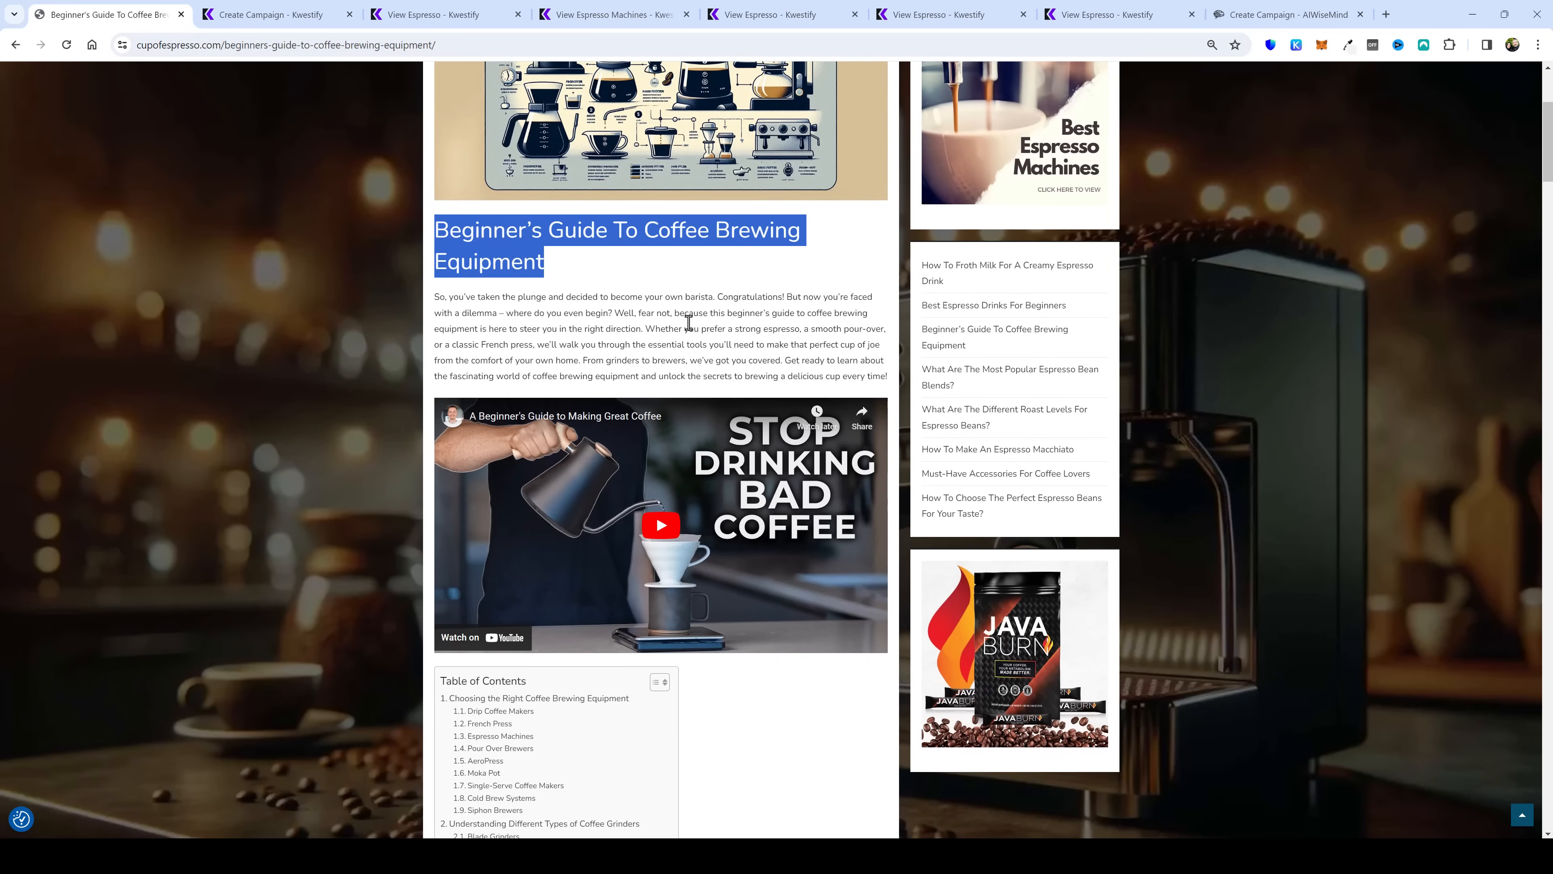
scroll("down", 3)
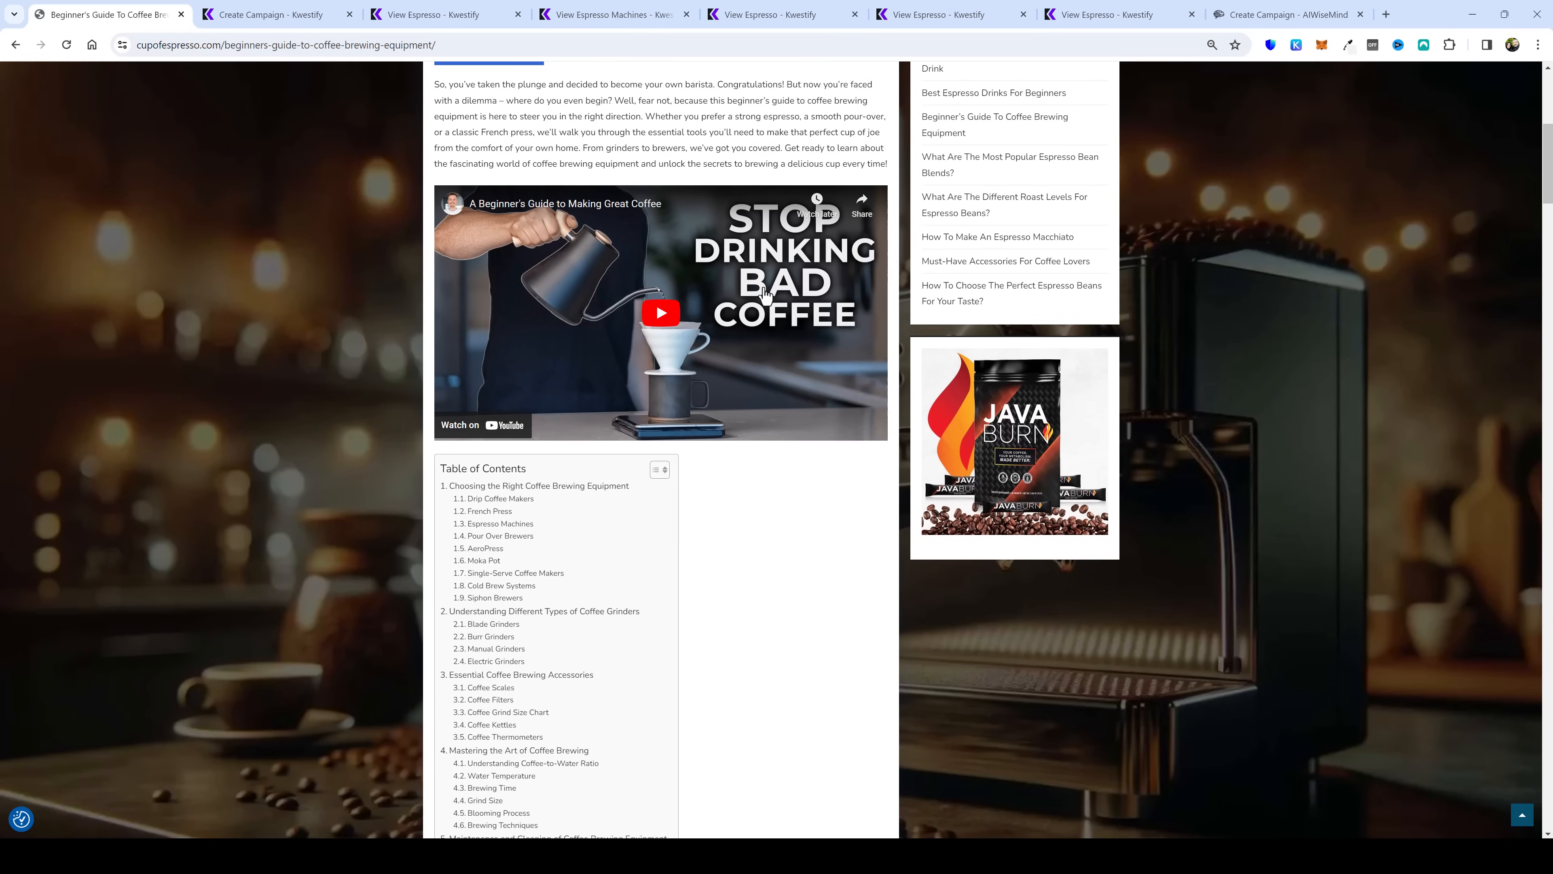
mouse_move(757, 311)
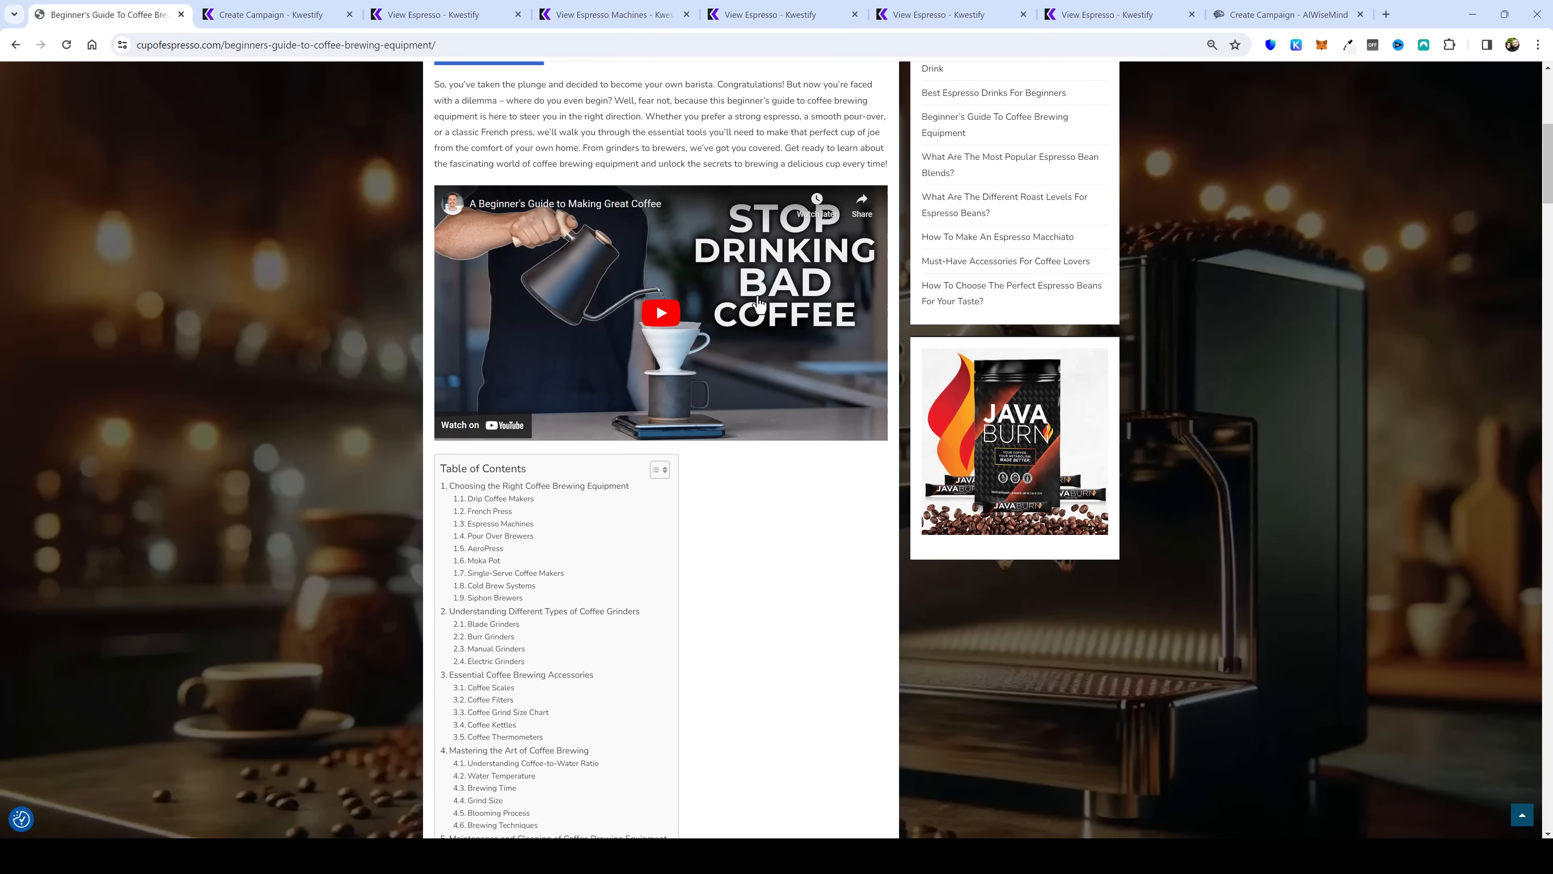
mouse_move(805, 461)
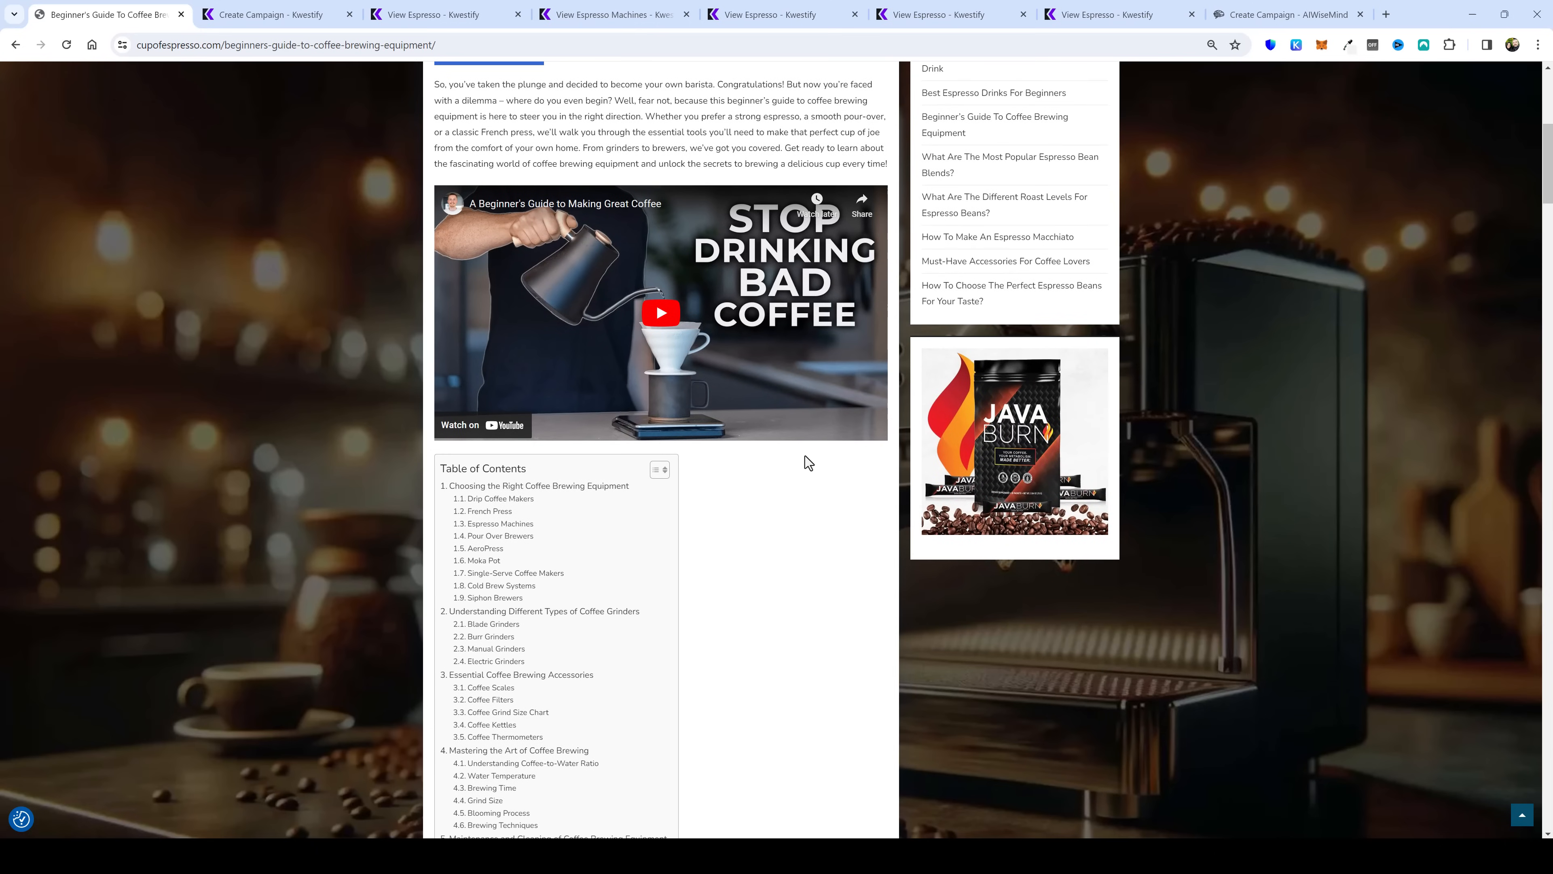
scroll("down", 3)
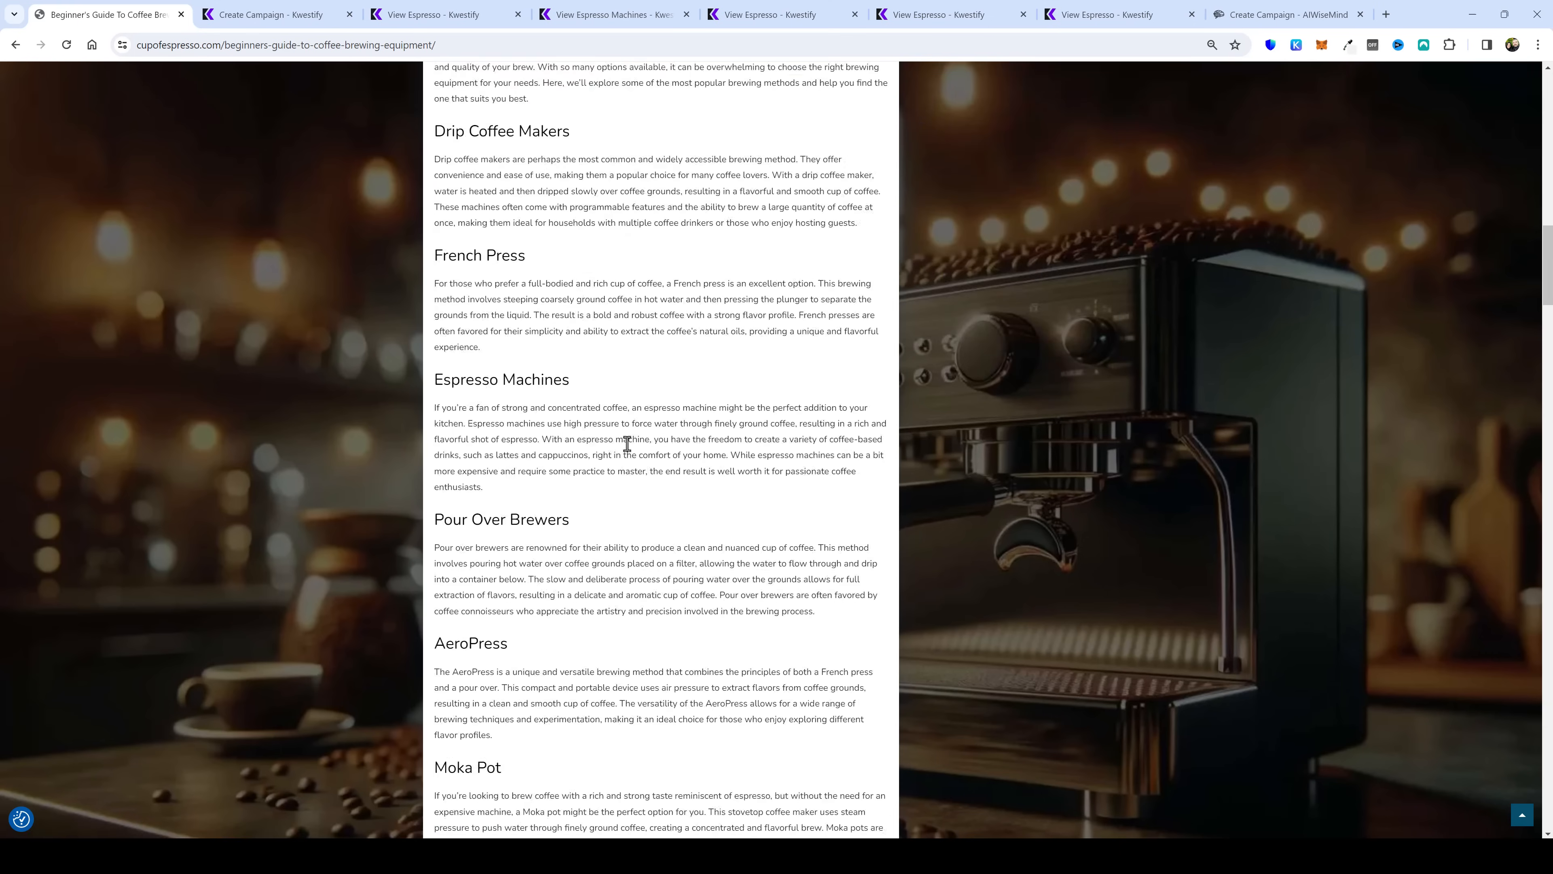
scroll("down", 3)
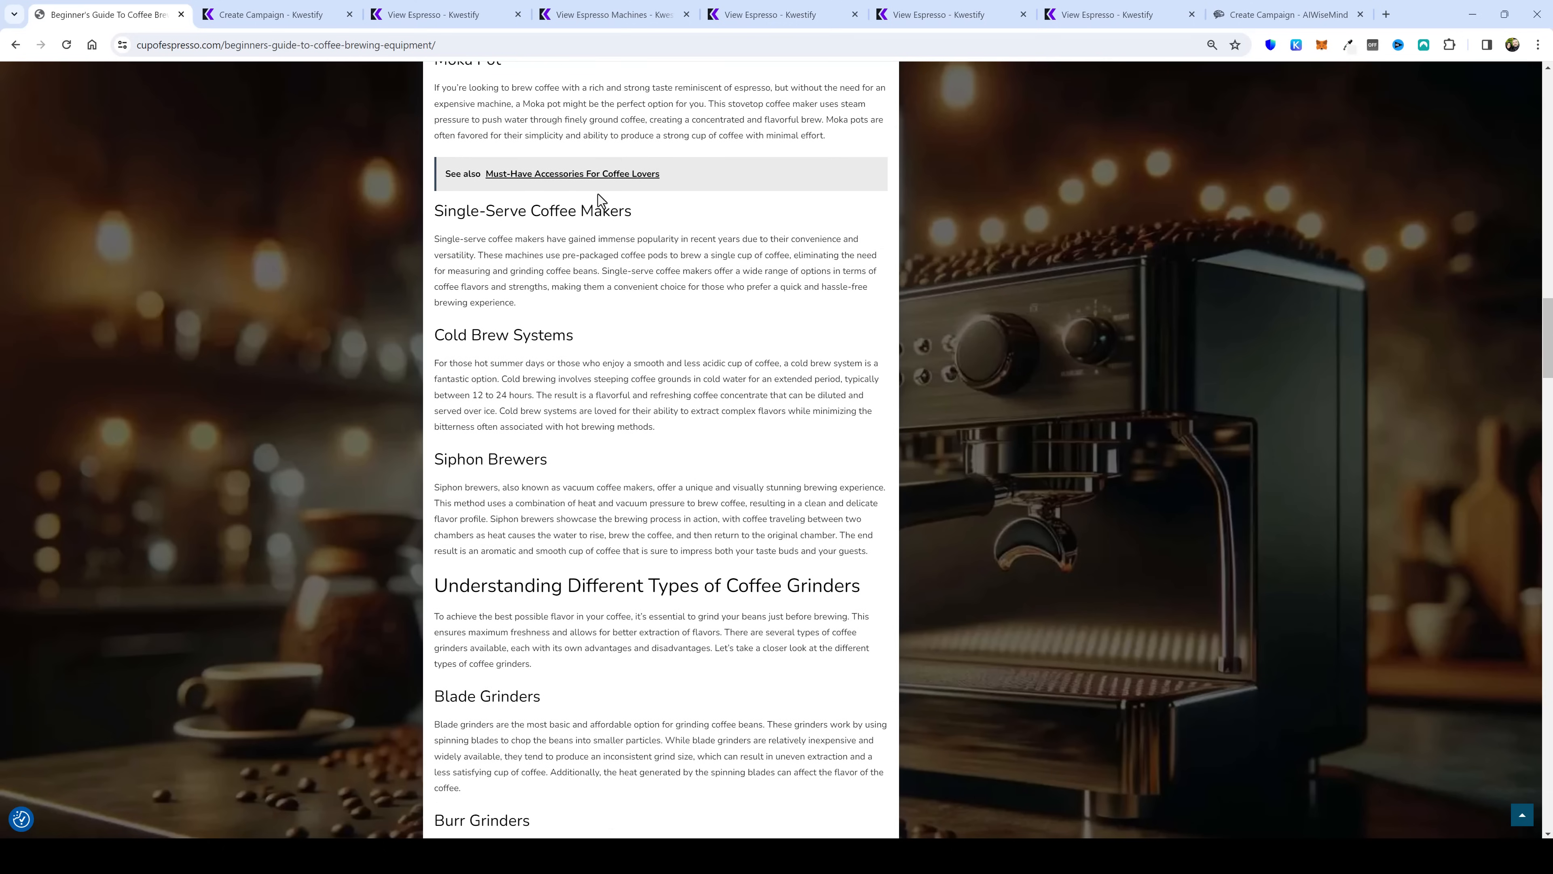
scroll("down", 3)
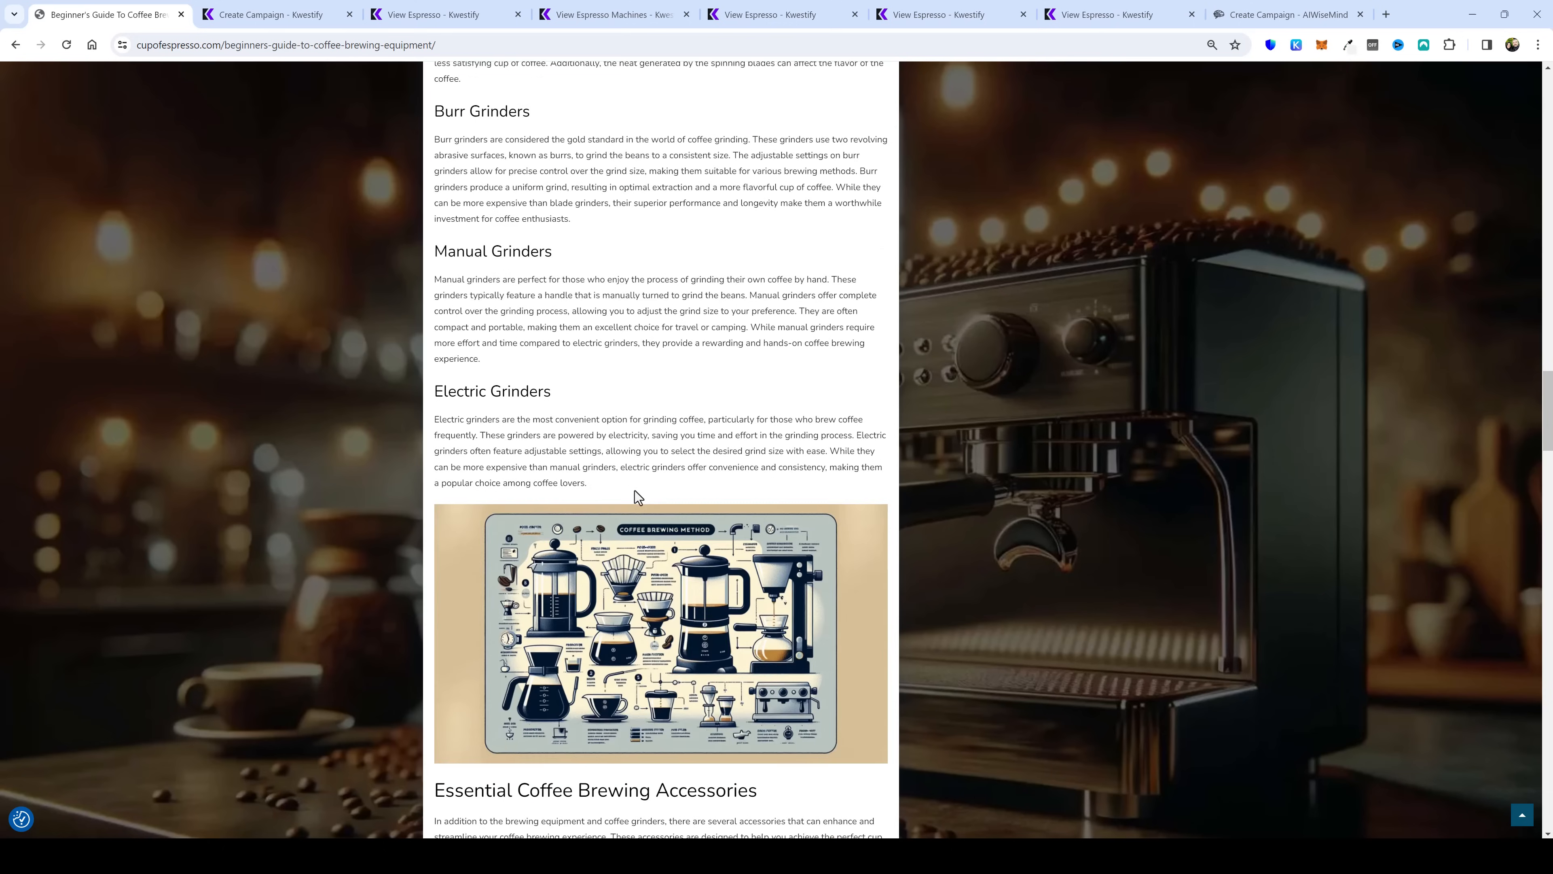
left_click(1283, 15)
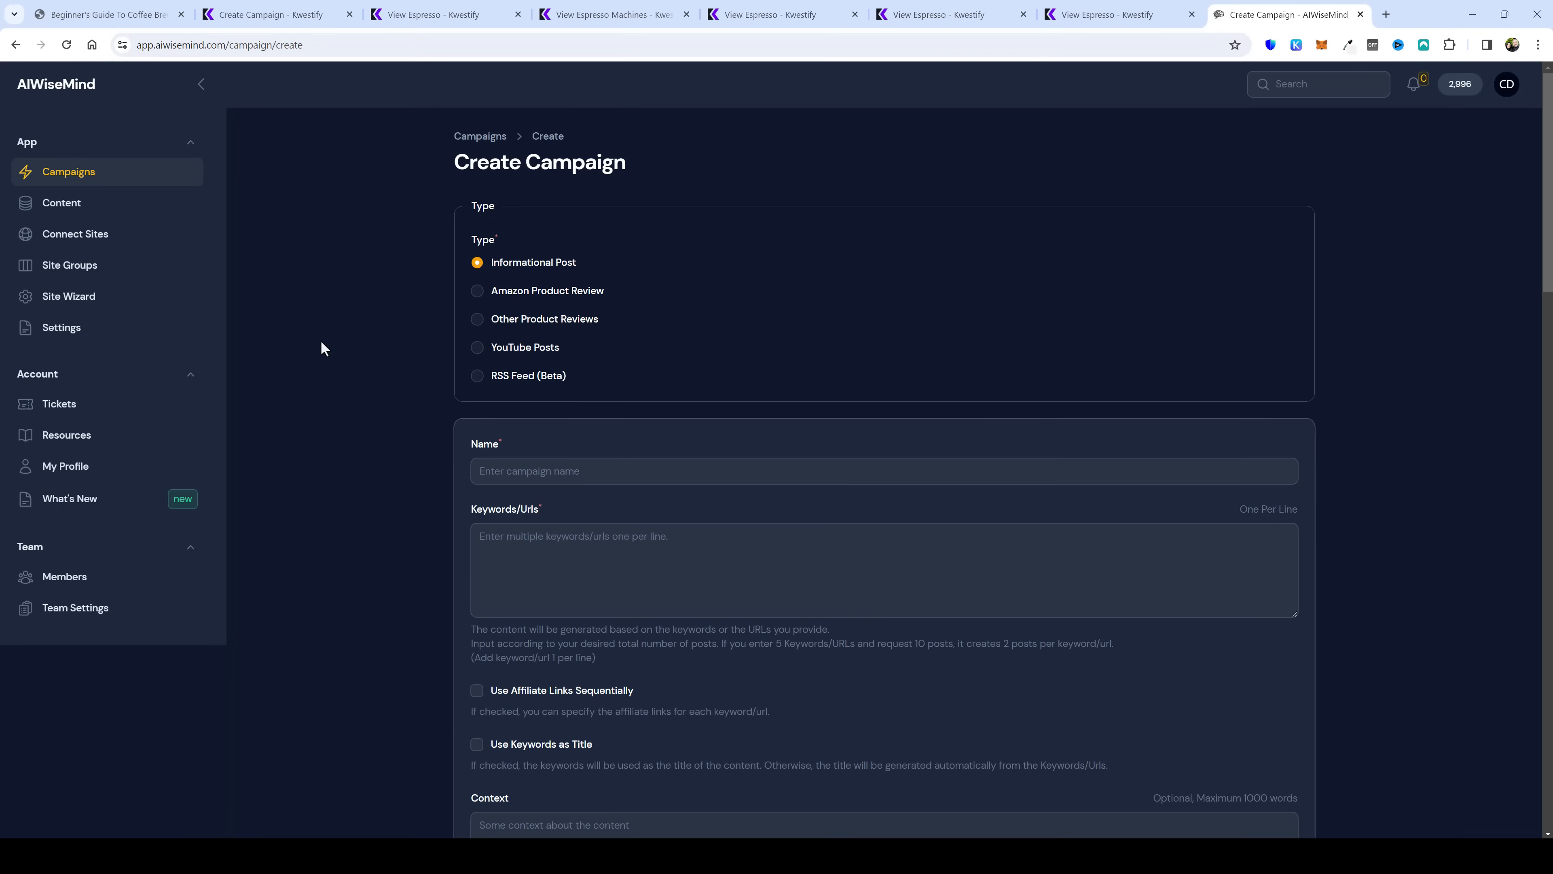
Step: Scroll the Create Campaign form past Type, Name, Keywords and Context to the affiliate link options
scroll("down", 3)
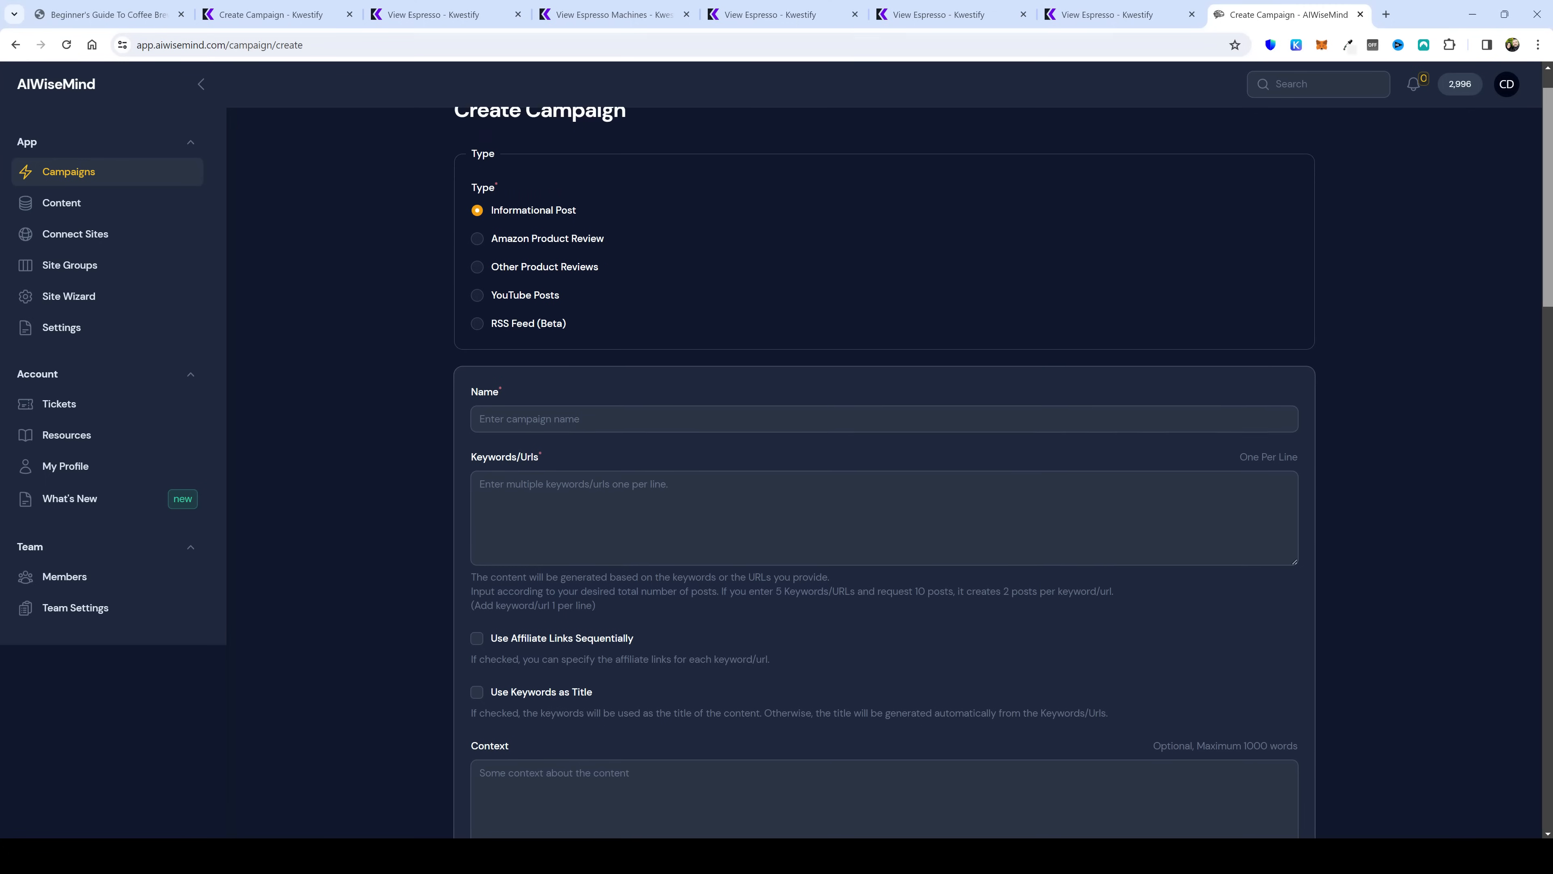
scroll("down", 3)
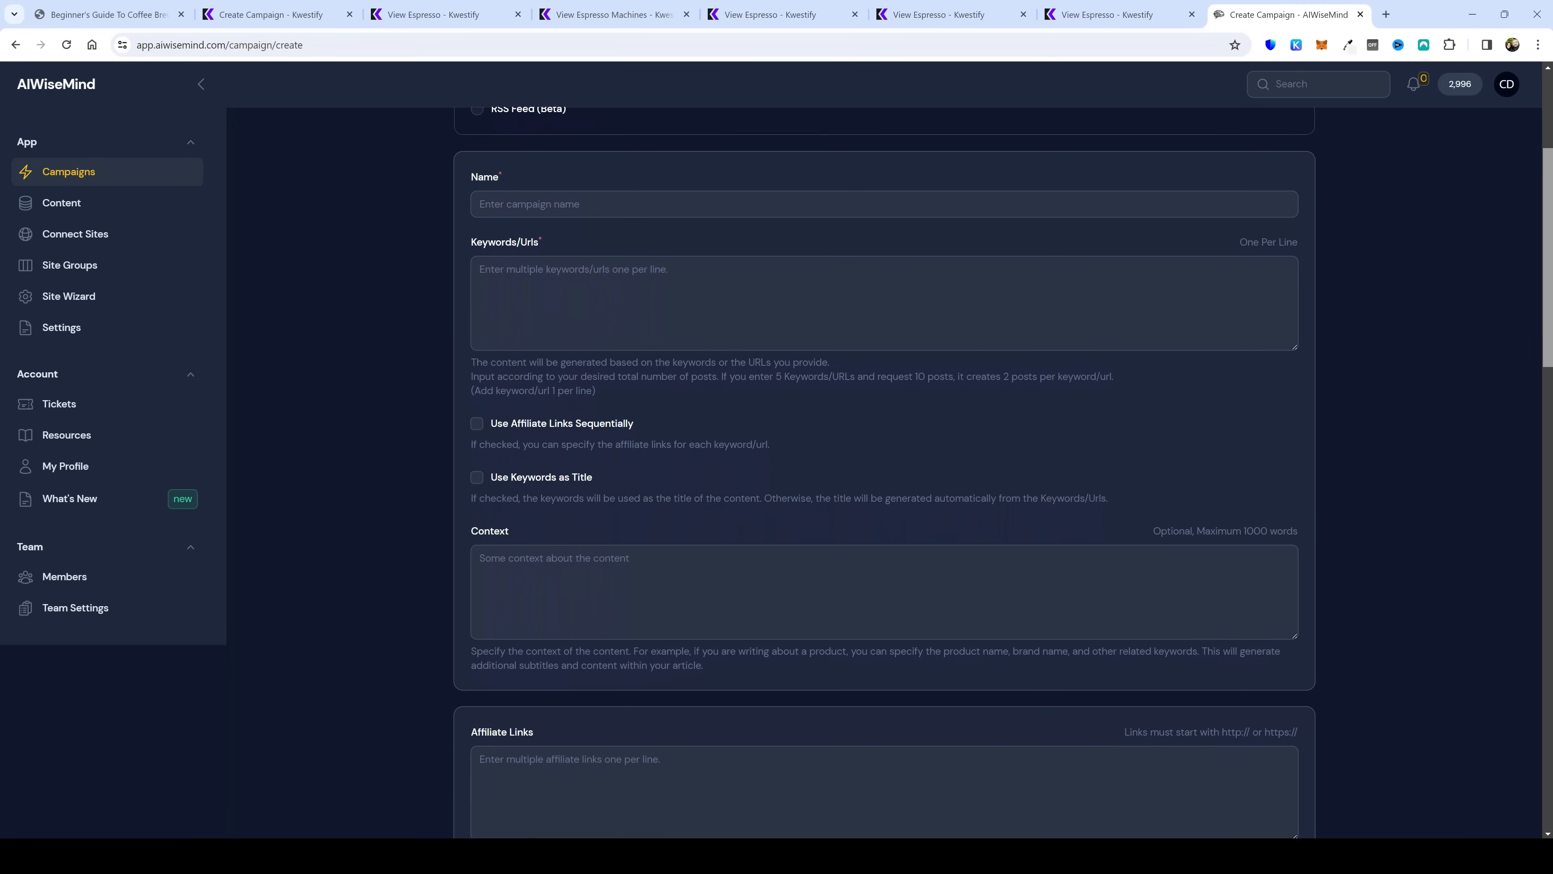
scroll("down", 3)
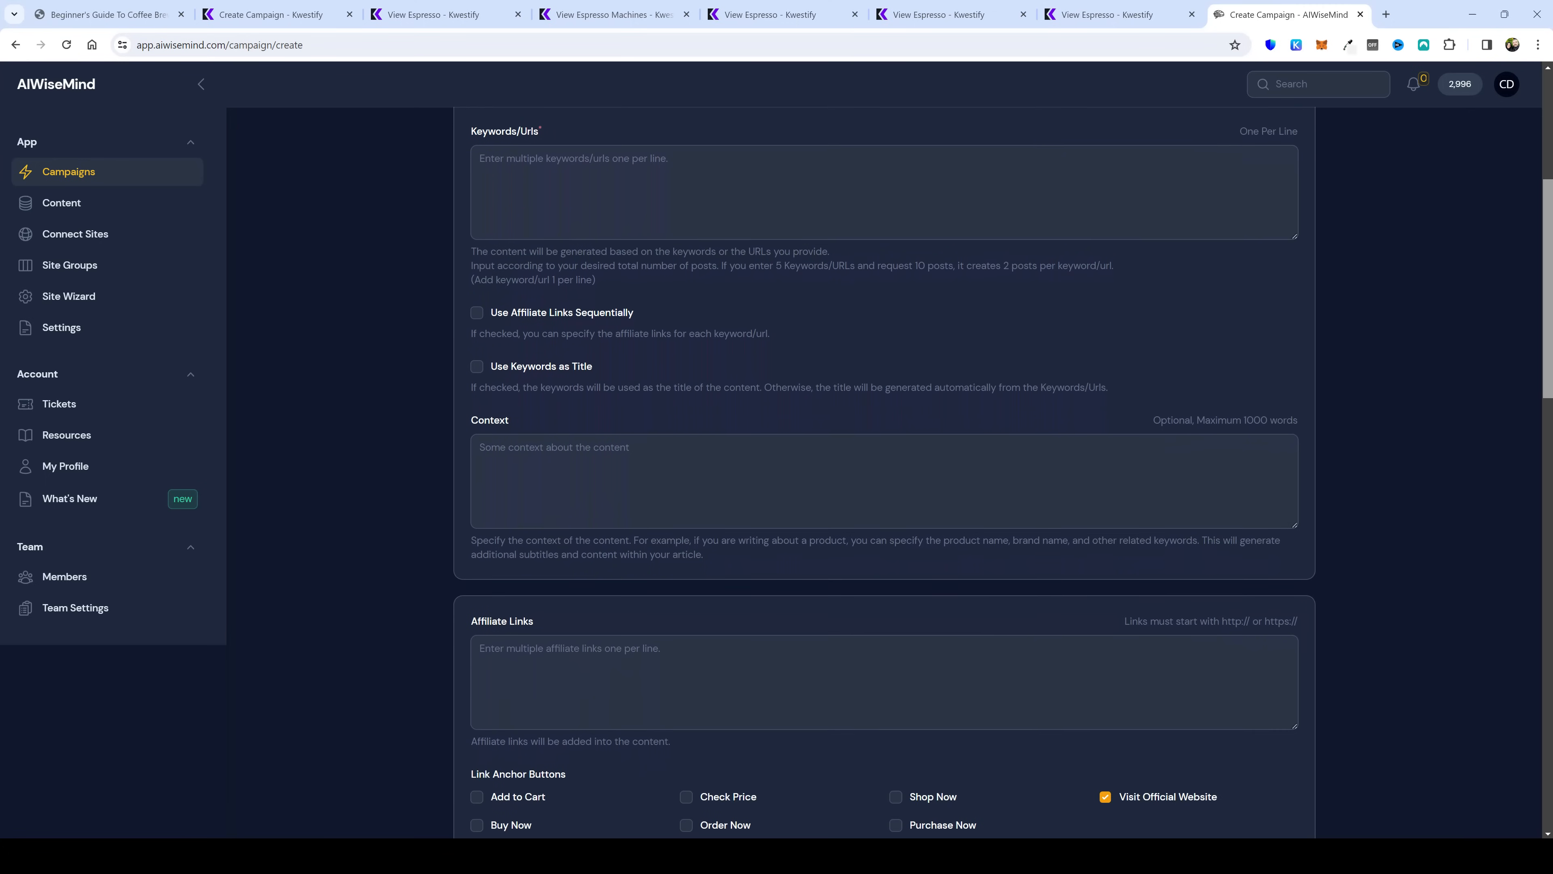
scroll("down", 3)
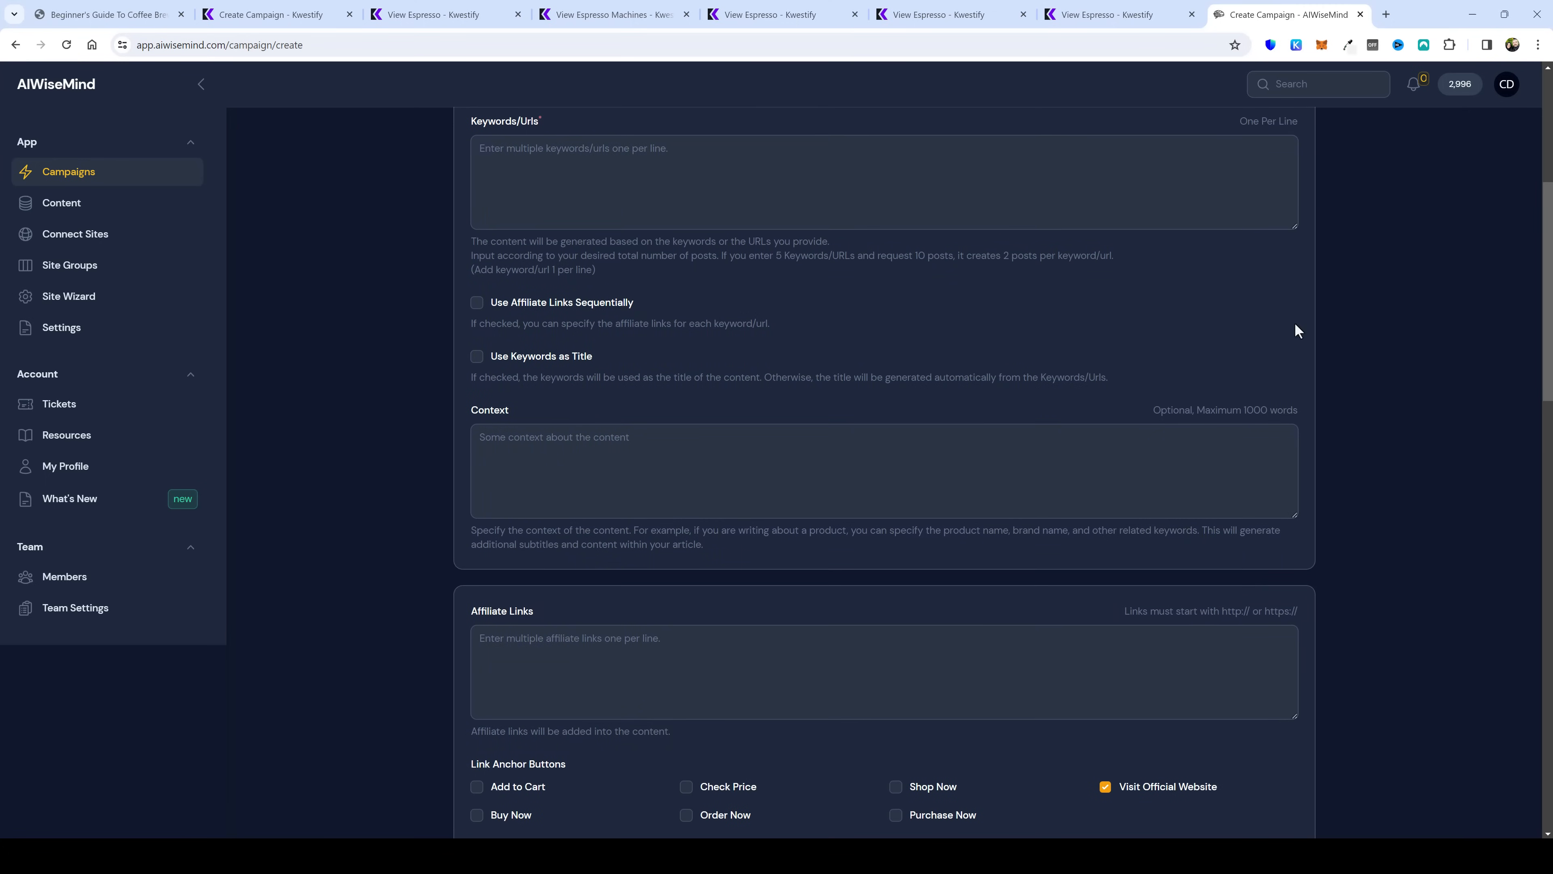
scroll("down", 3)
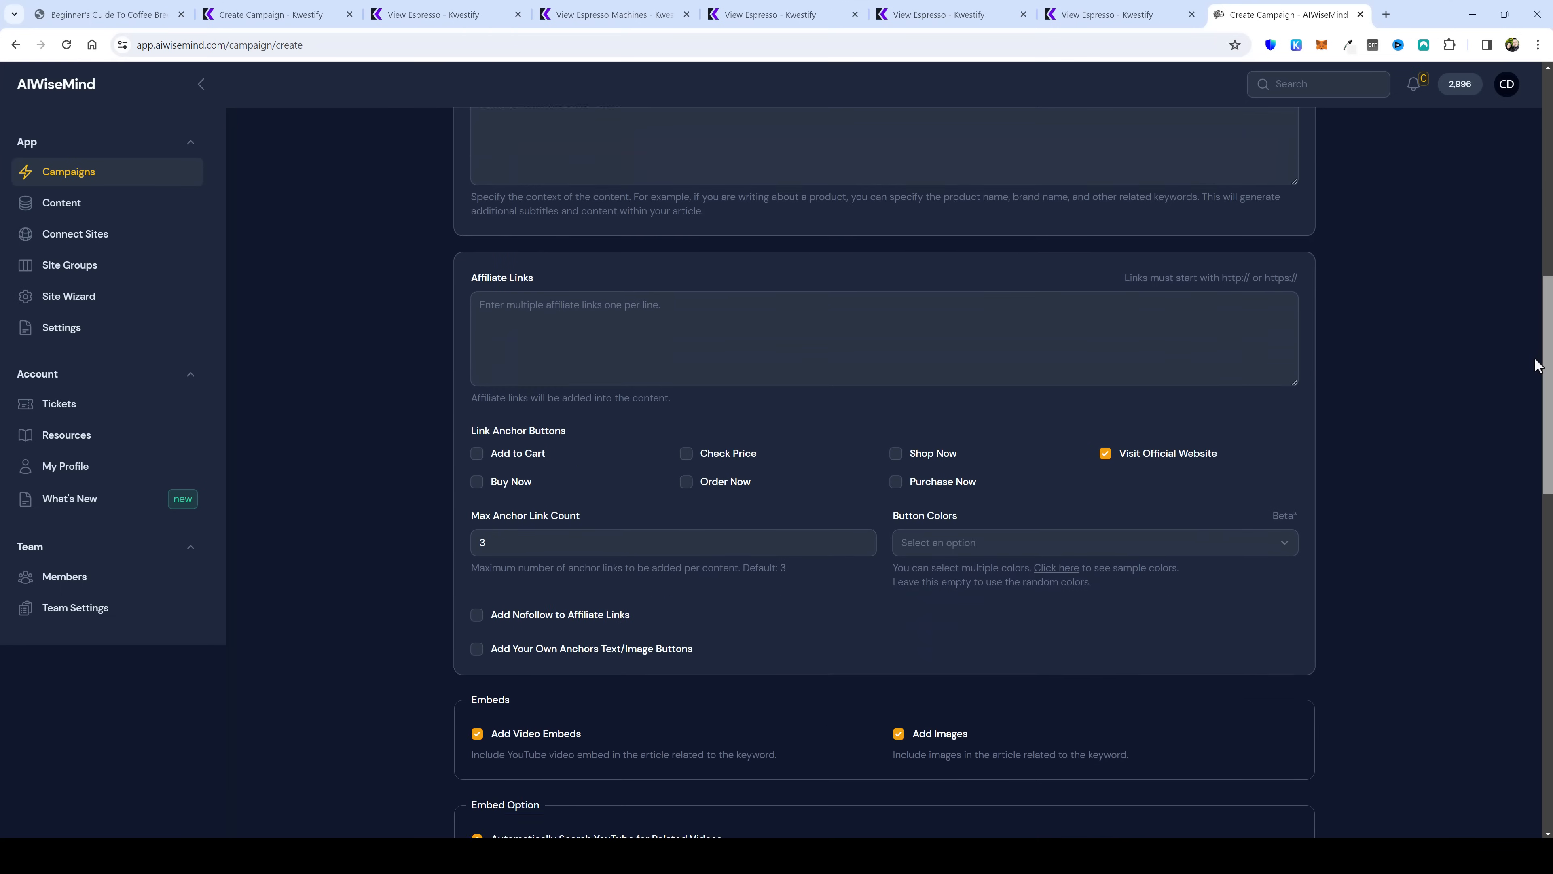
scroll("down", 3)
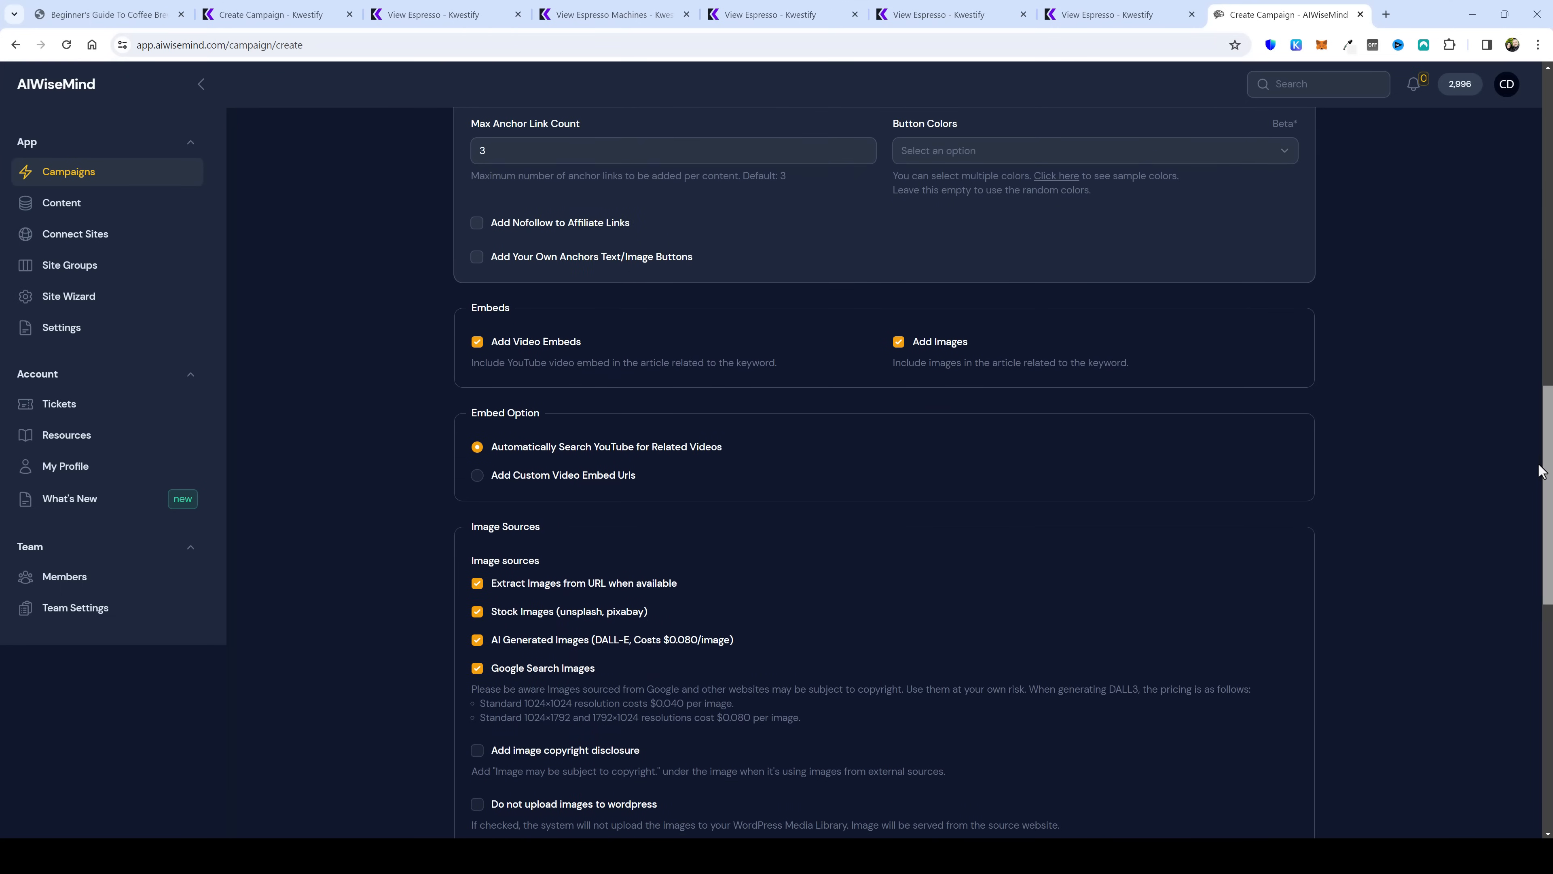
scroll("down", 3)
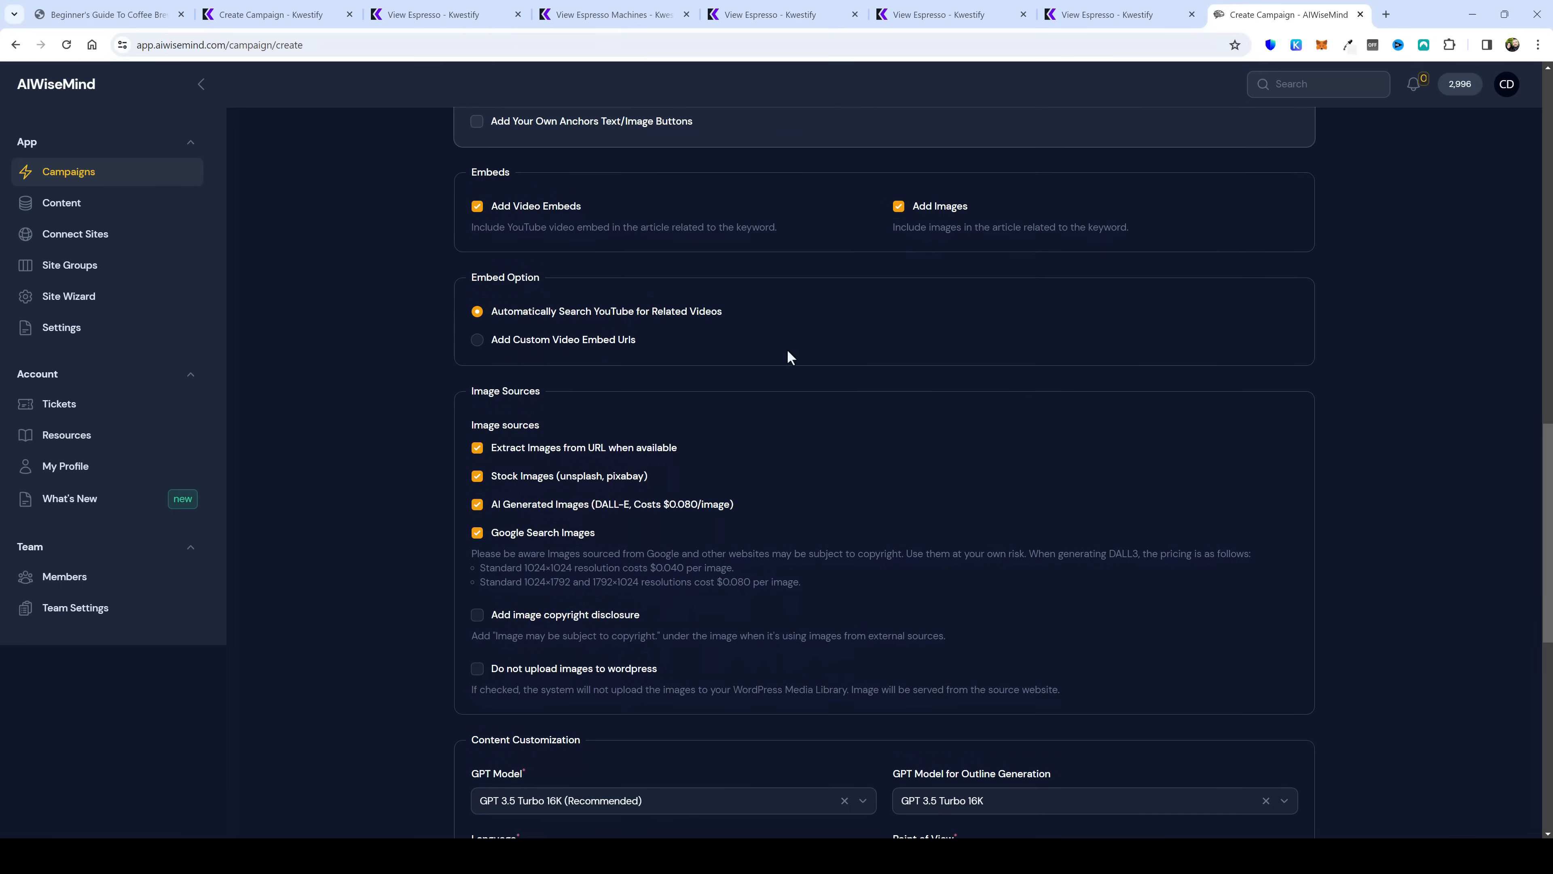
mouse_move(721, 333)
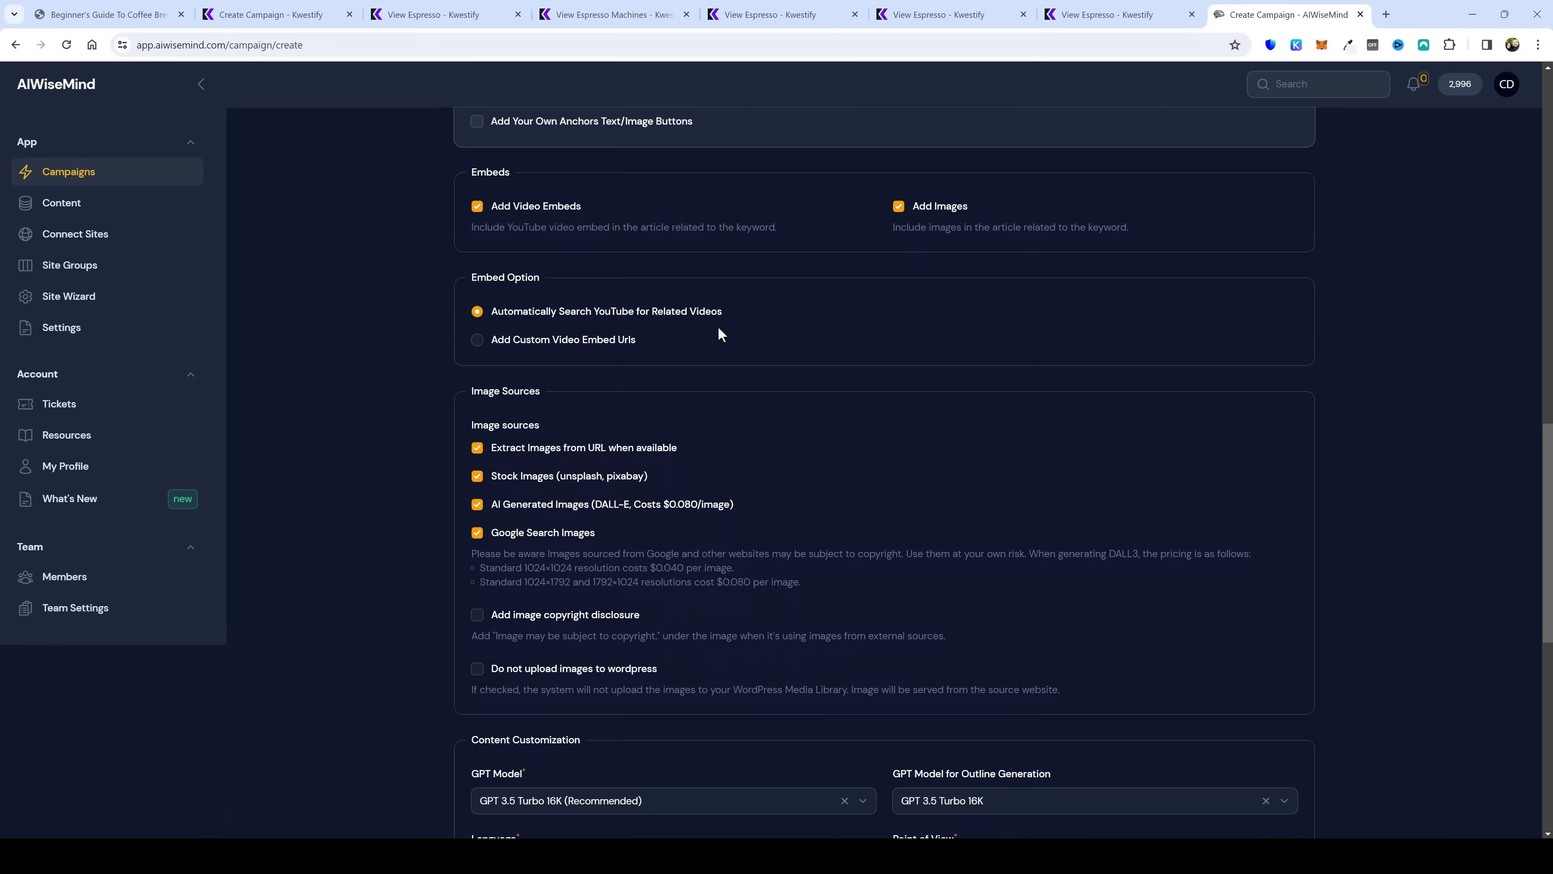
scroll("down", 3)
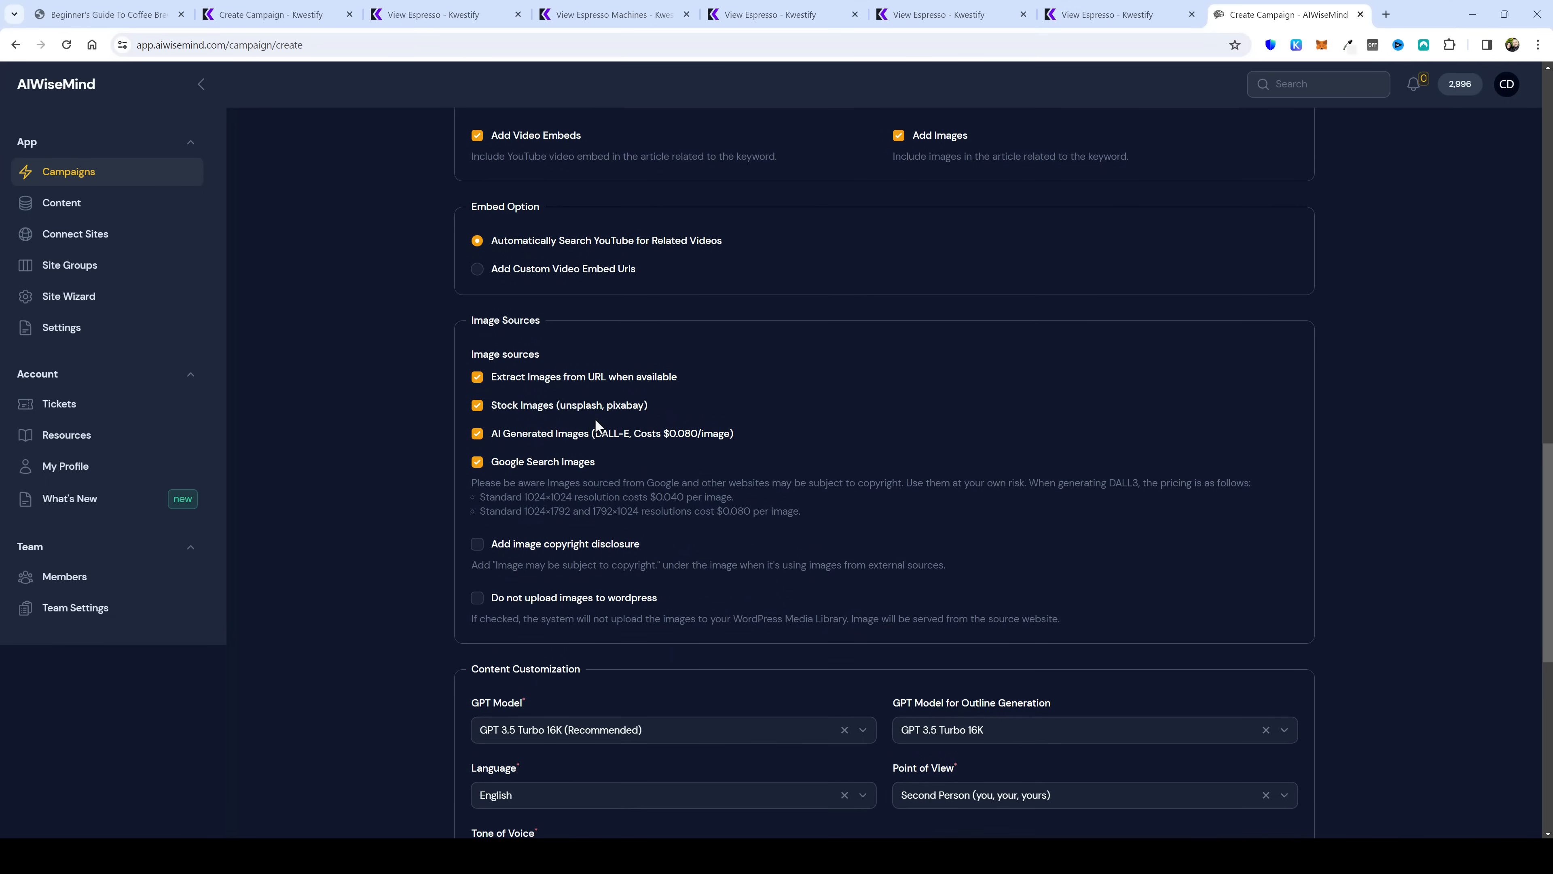
mouse_move(514, 448)
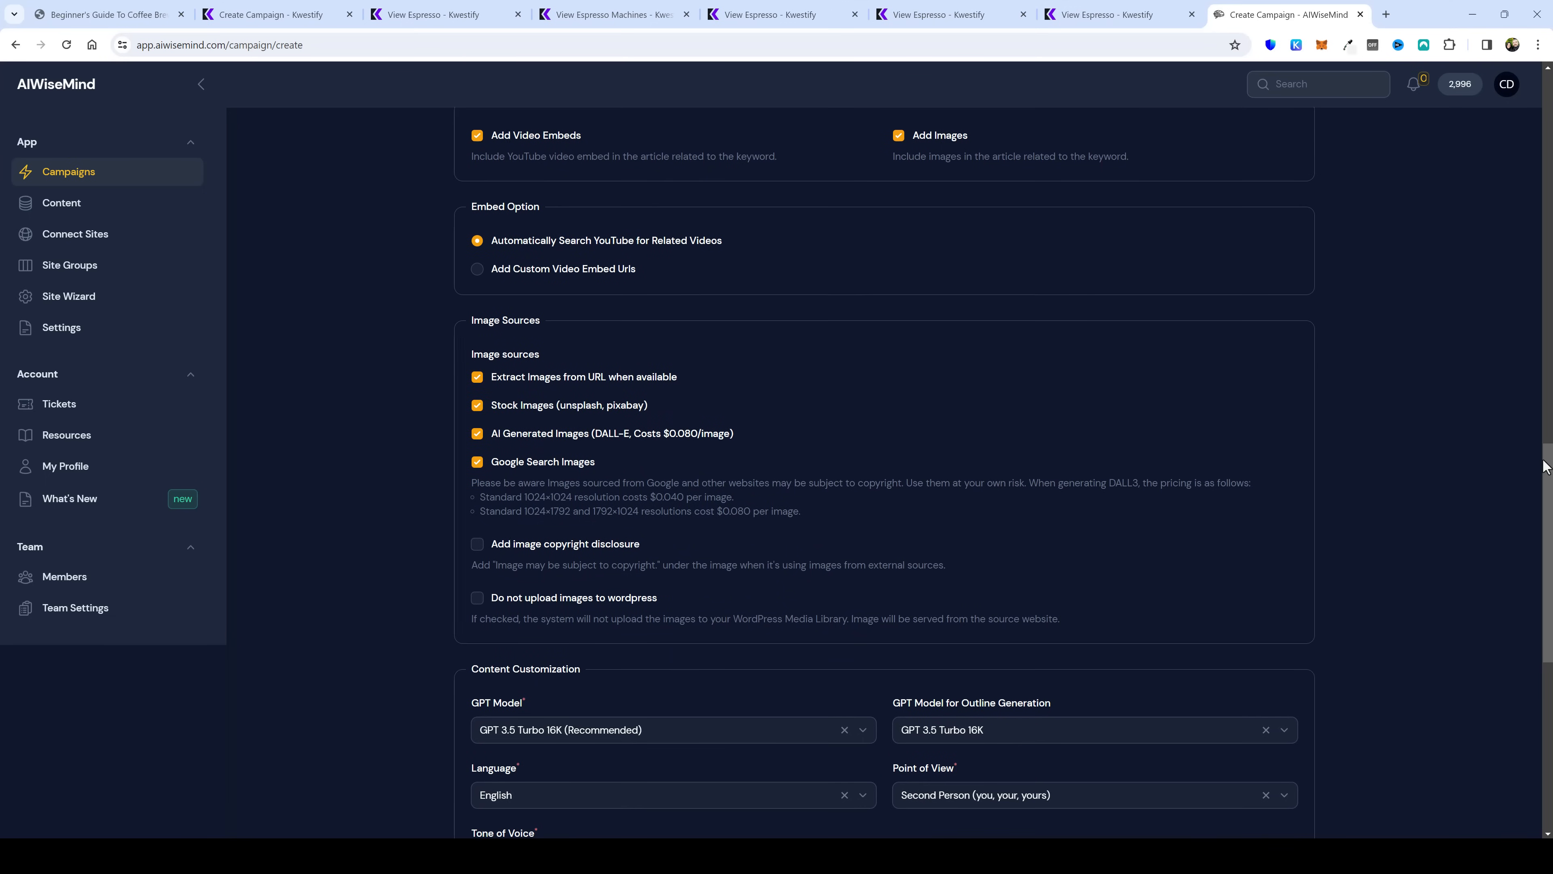
scroll("down", 3)
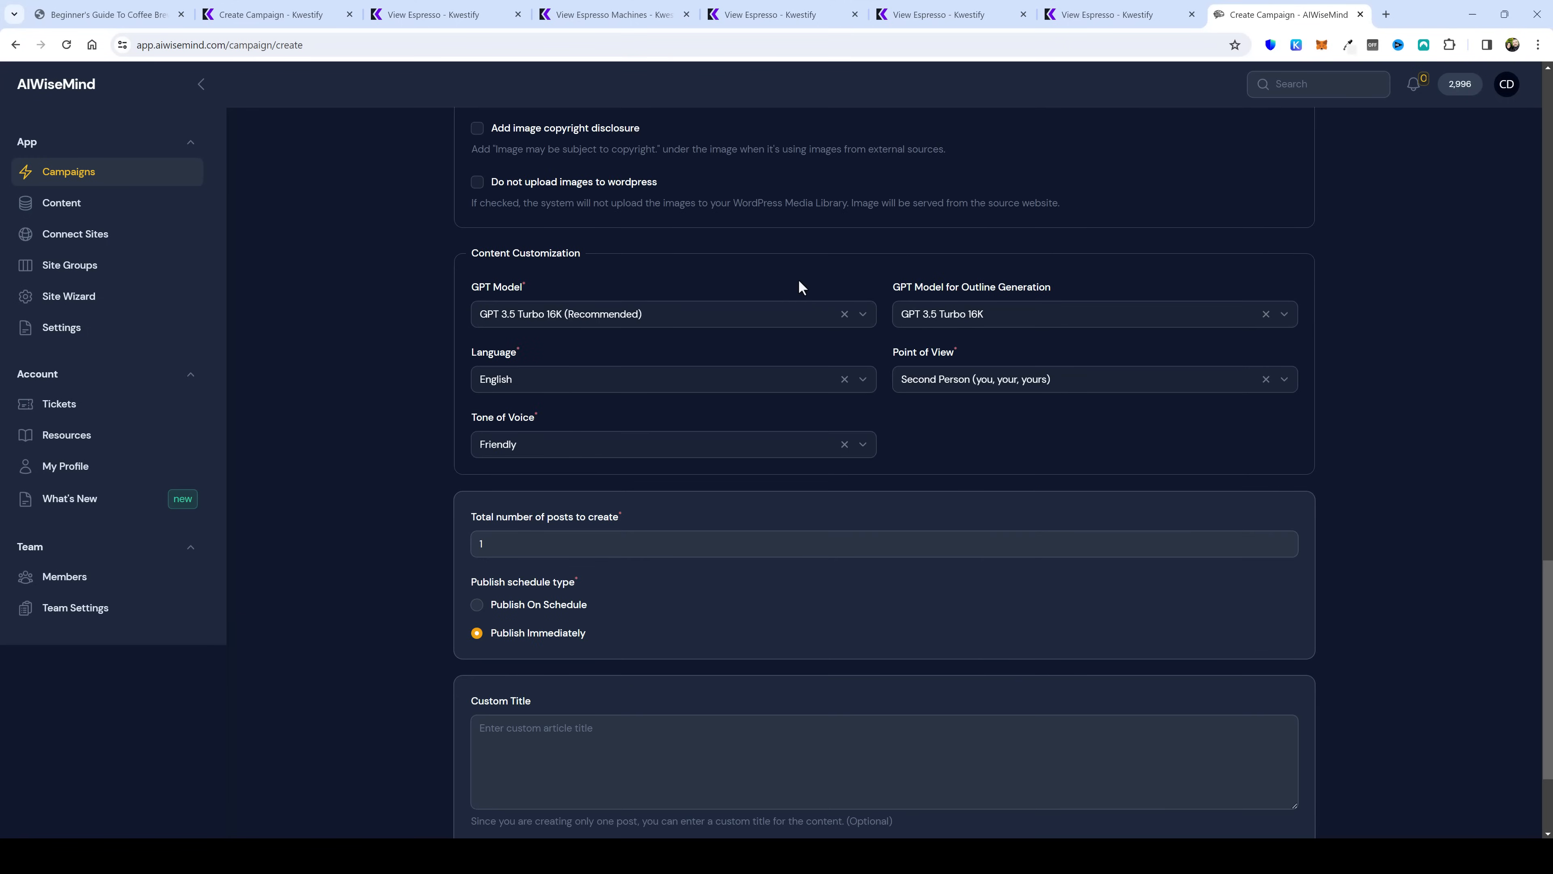
mouse_move(617, 344)
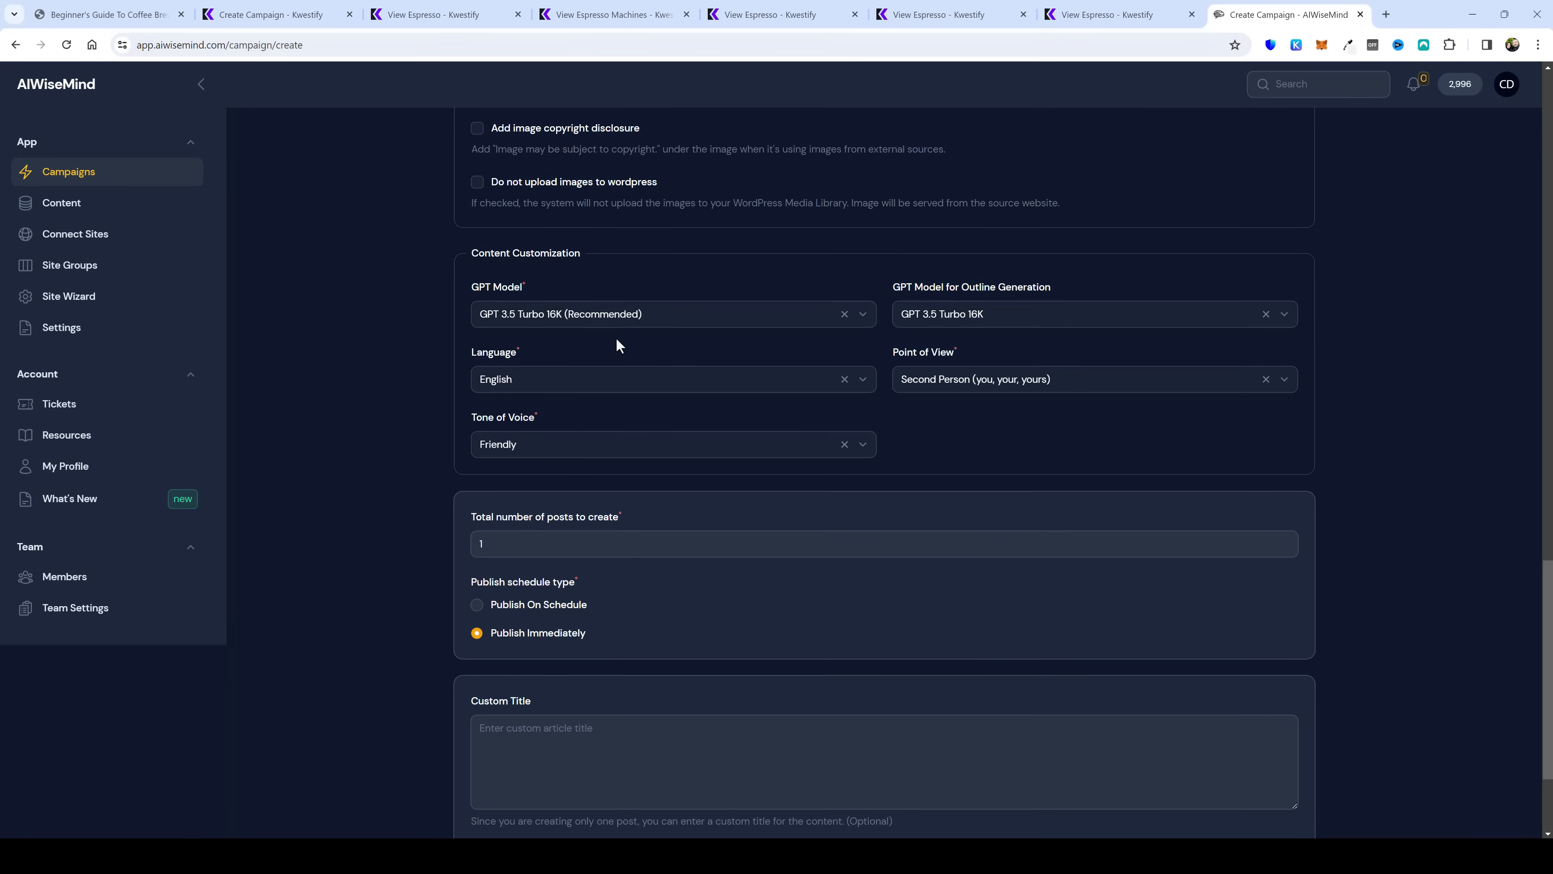
mouse_move(800, 402)
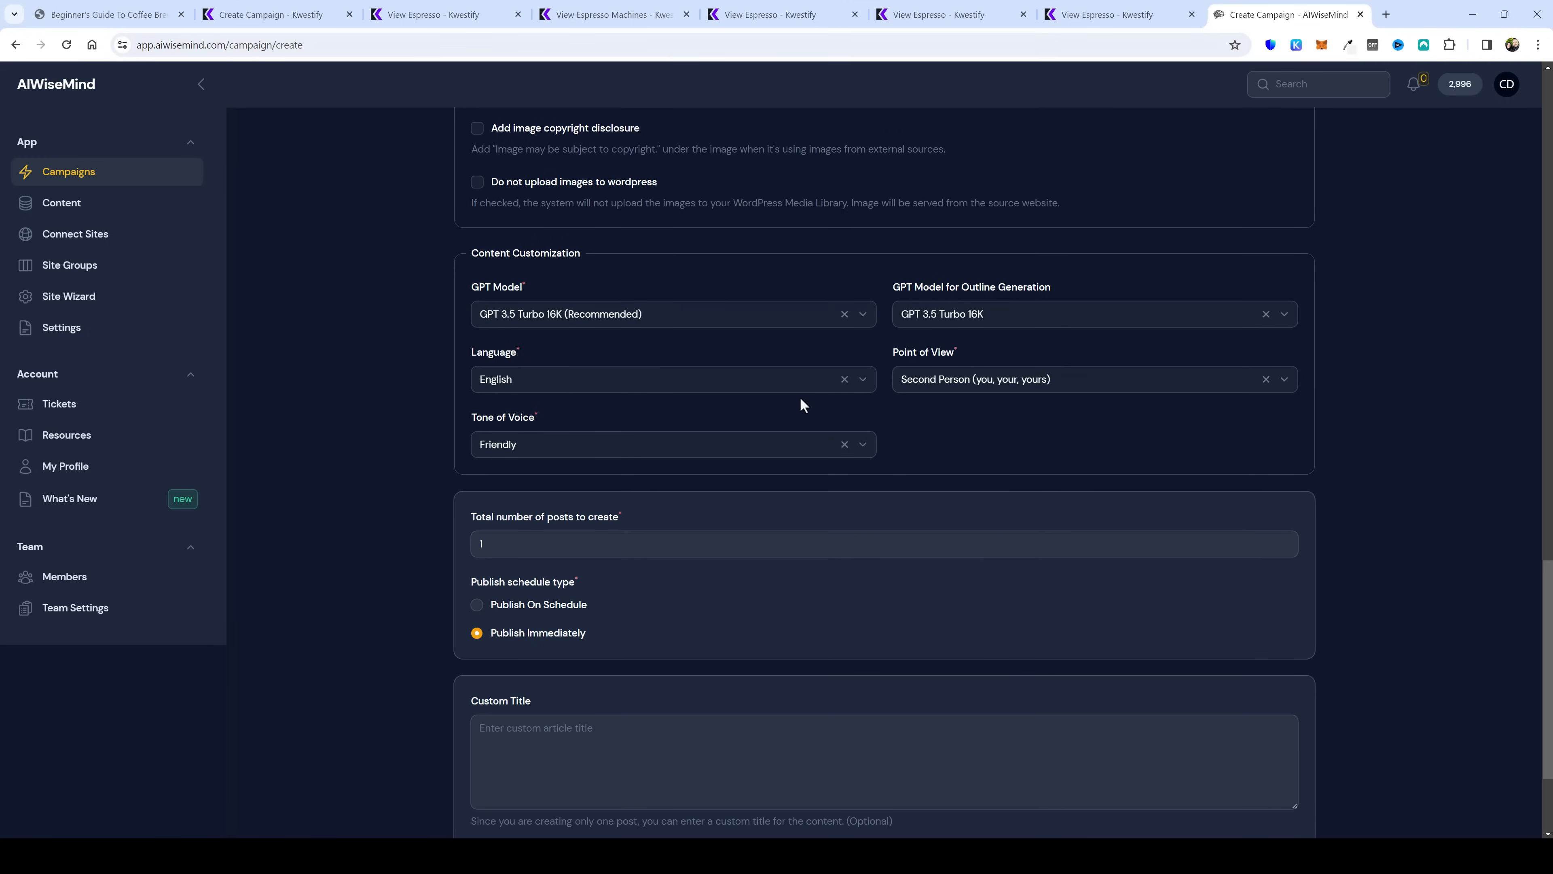
mouse_move(976, 410)
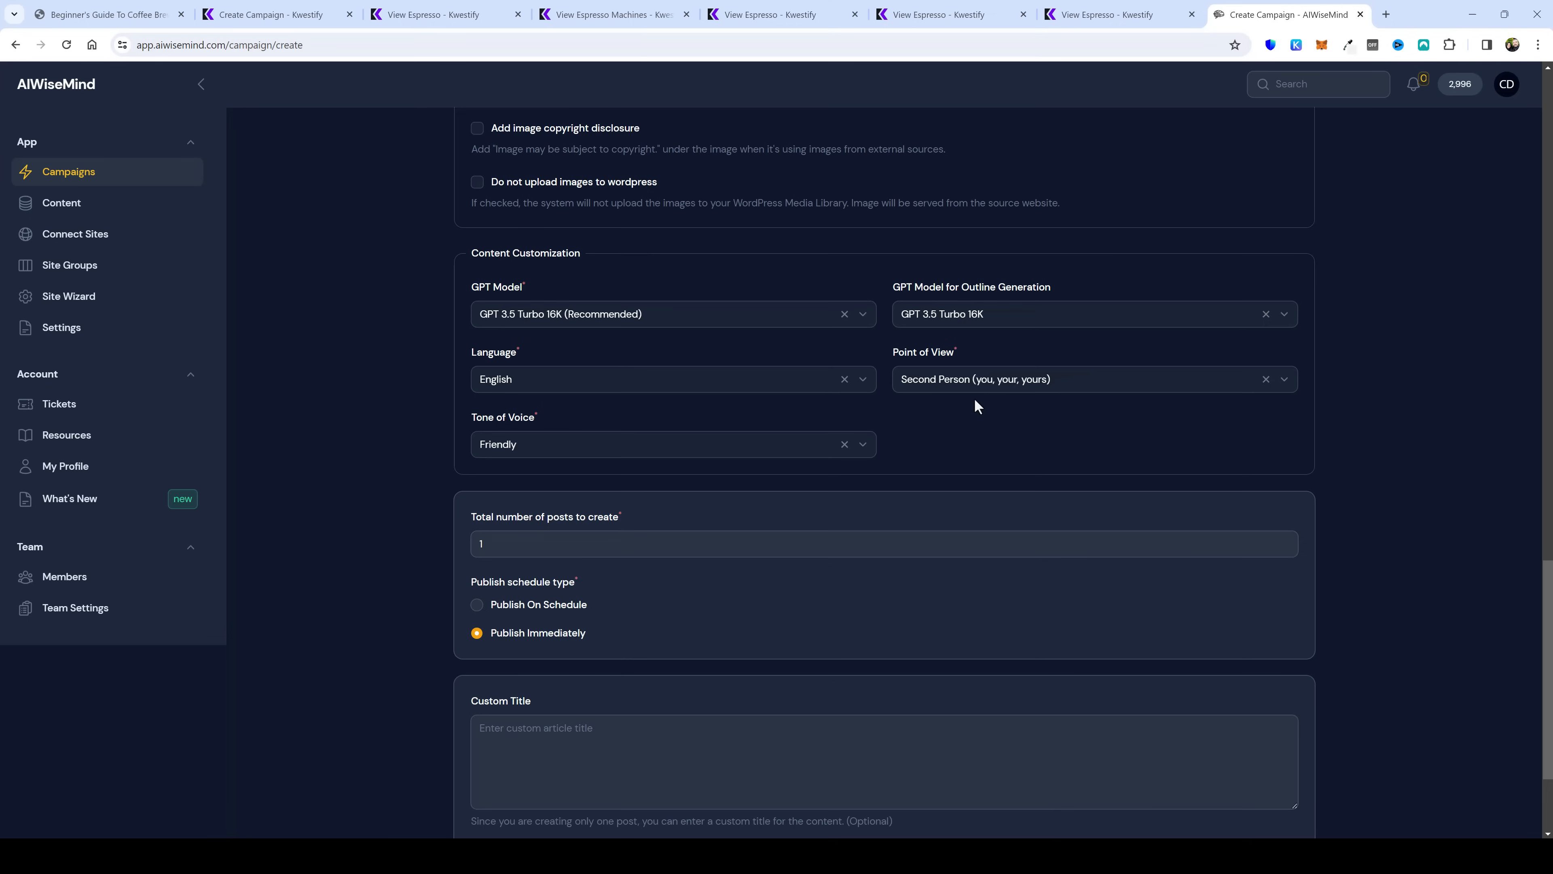
Step: Set the campaign to Publish On Schedule with 1 post every day and no WordPress auto-posting
scroll("down", 3)
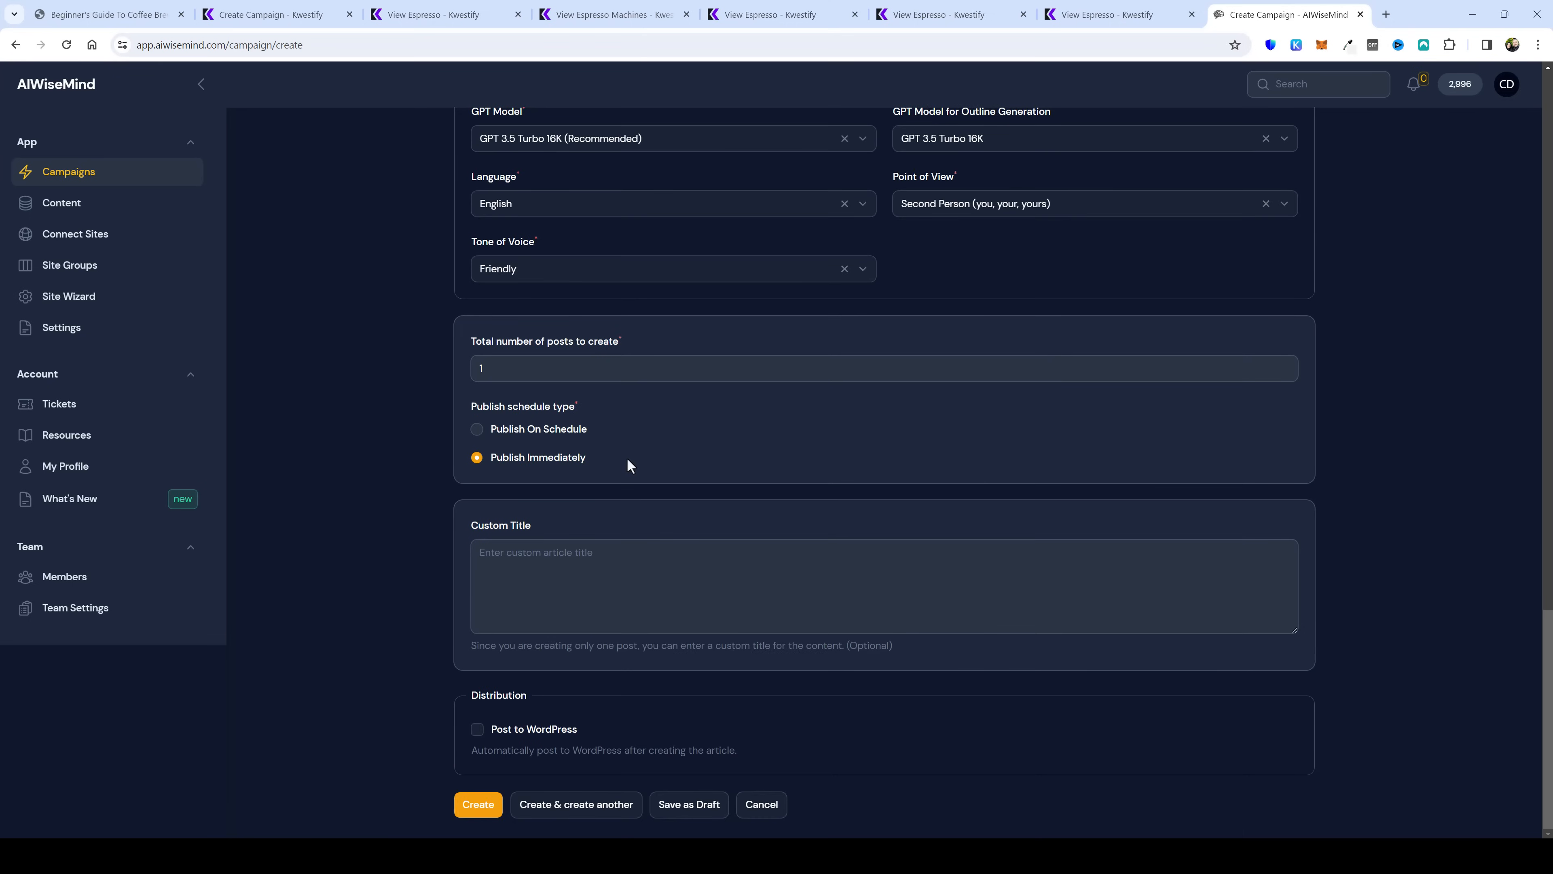
left_click(478, 429)
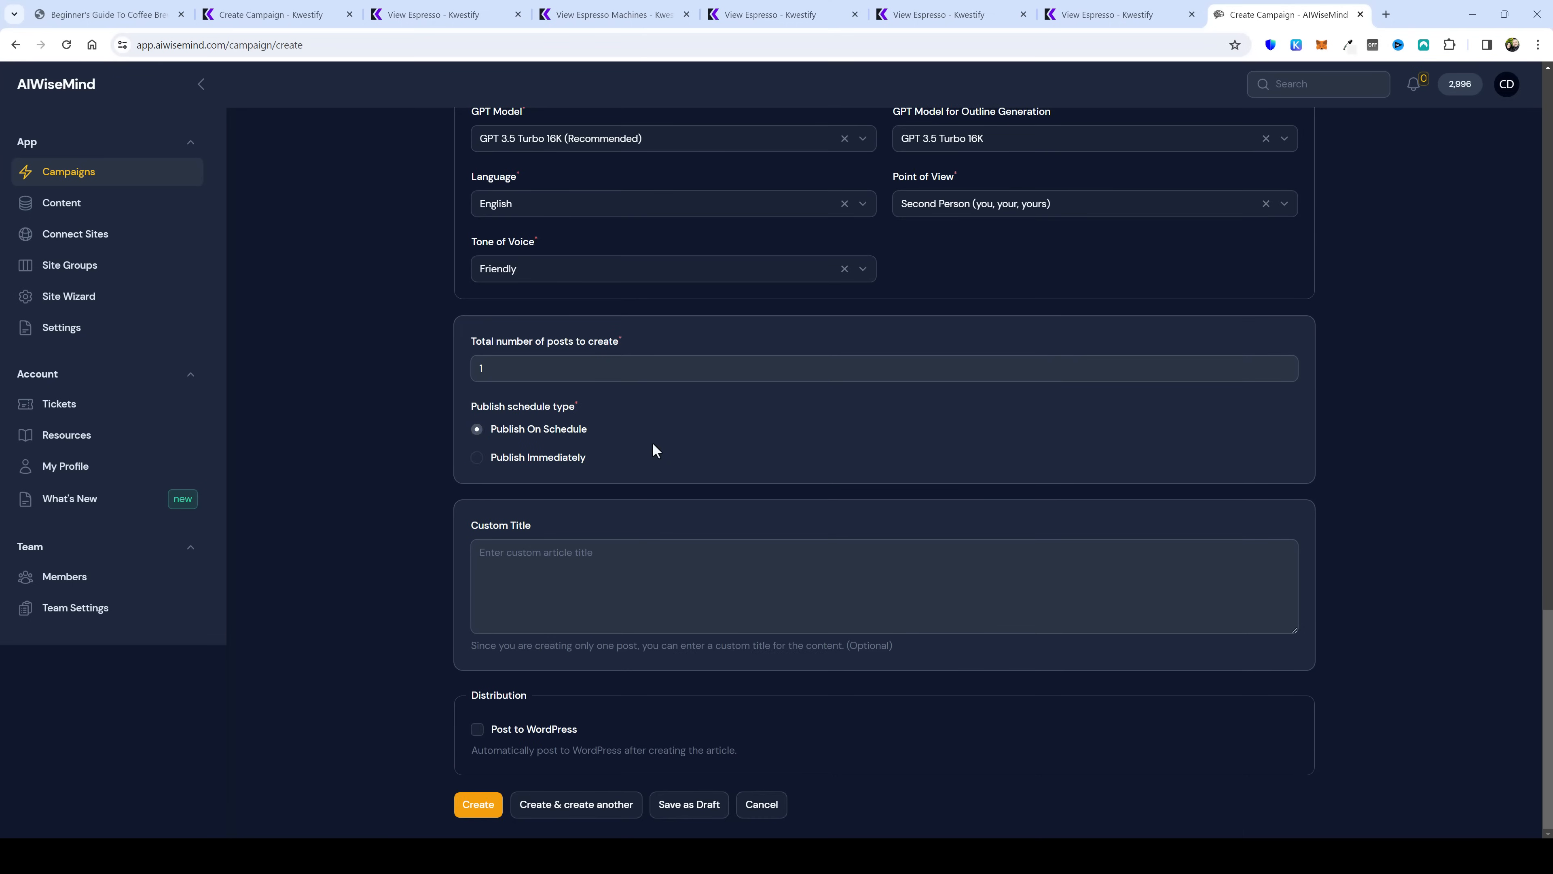
left_click(477, 429)
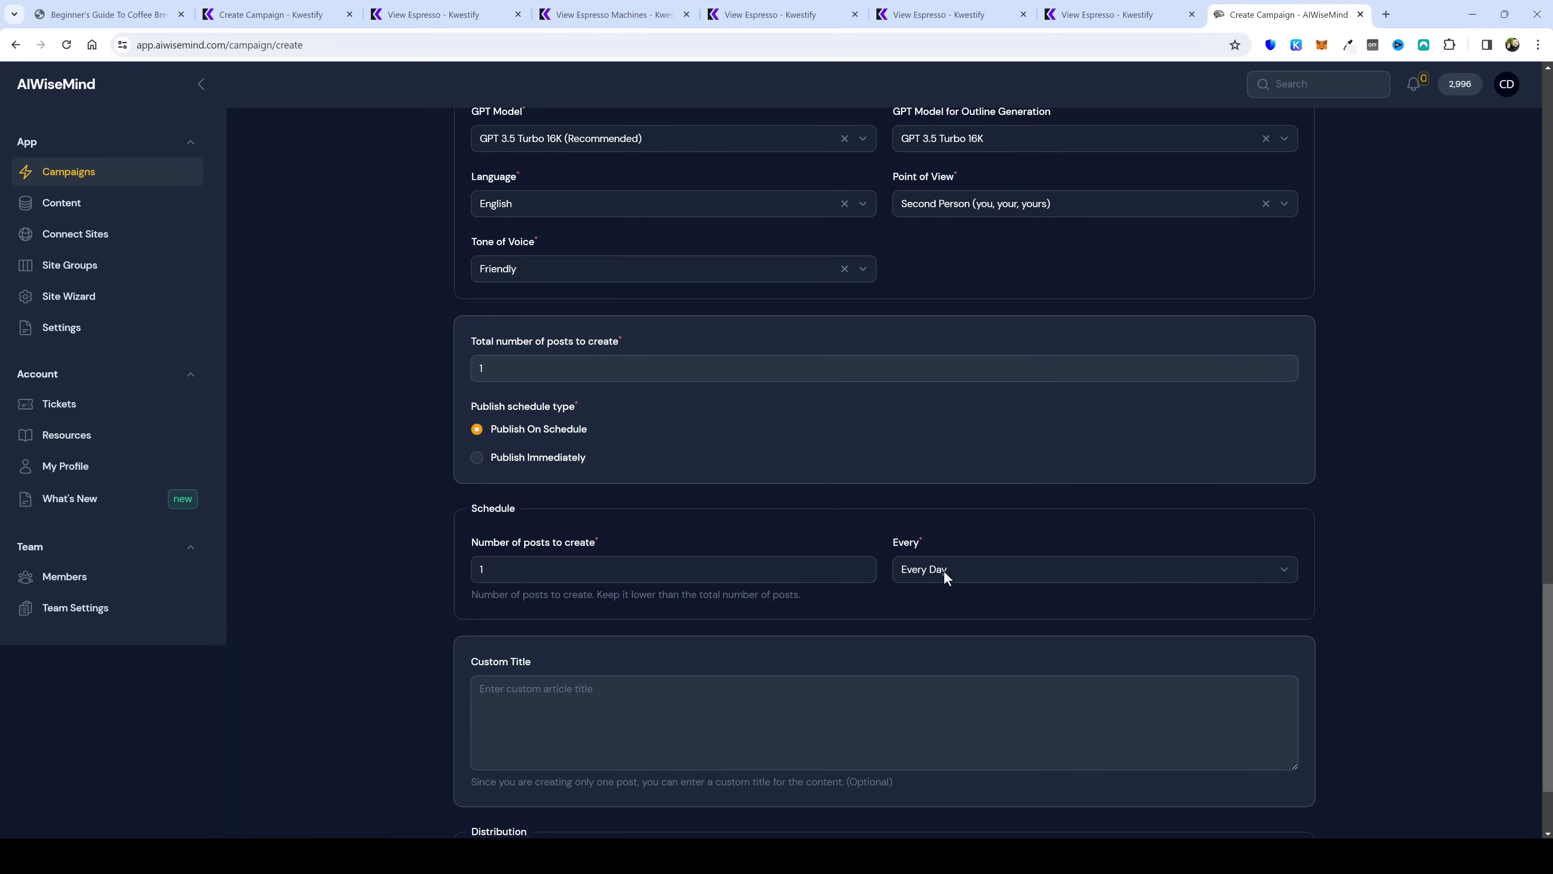
mouse_move(379, 562)
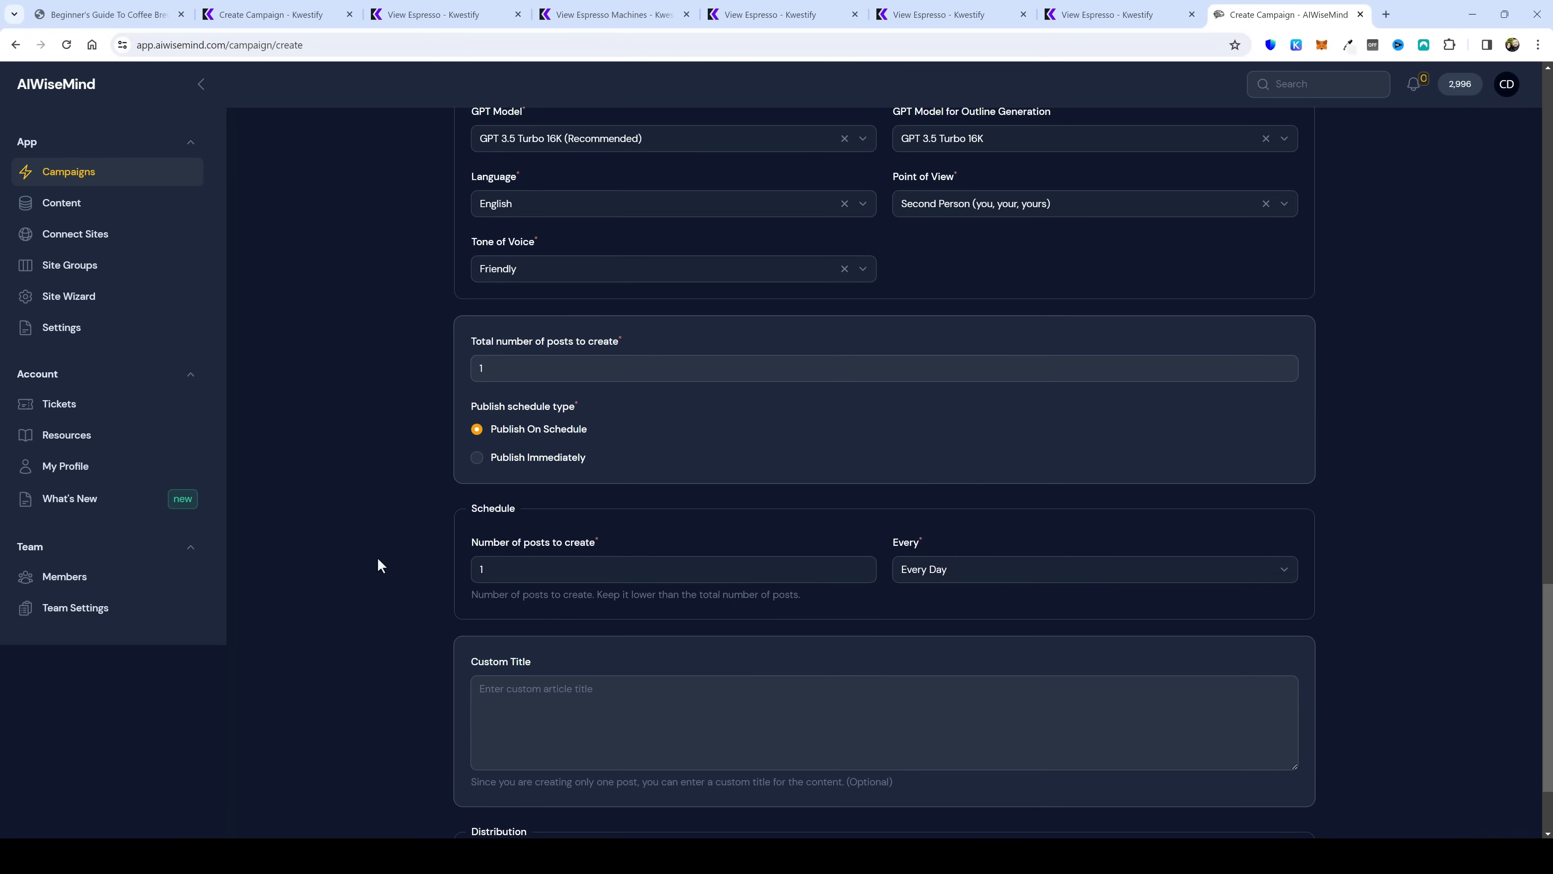
scroll("down", 3)
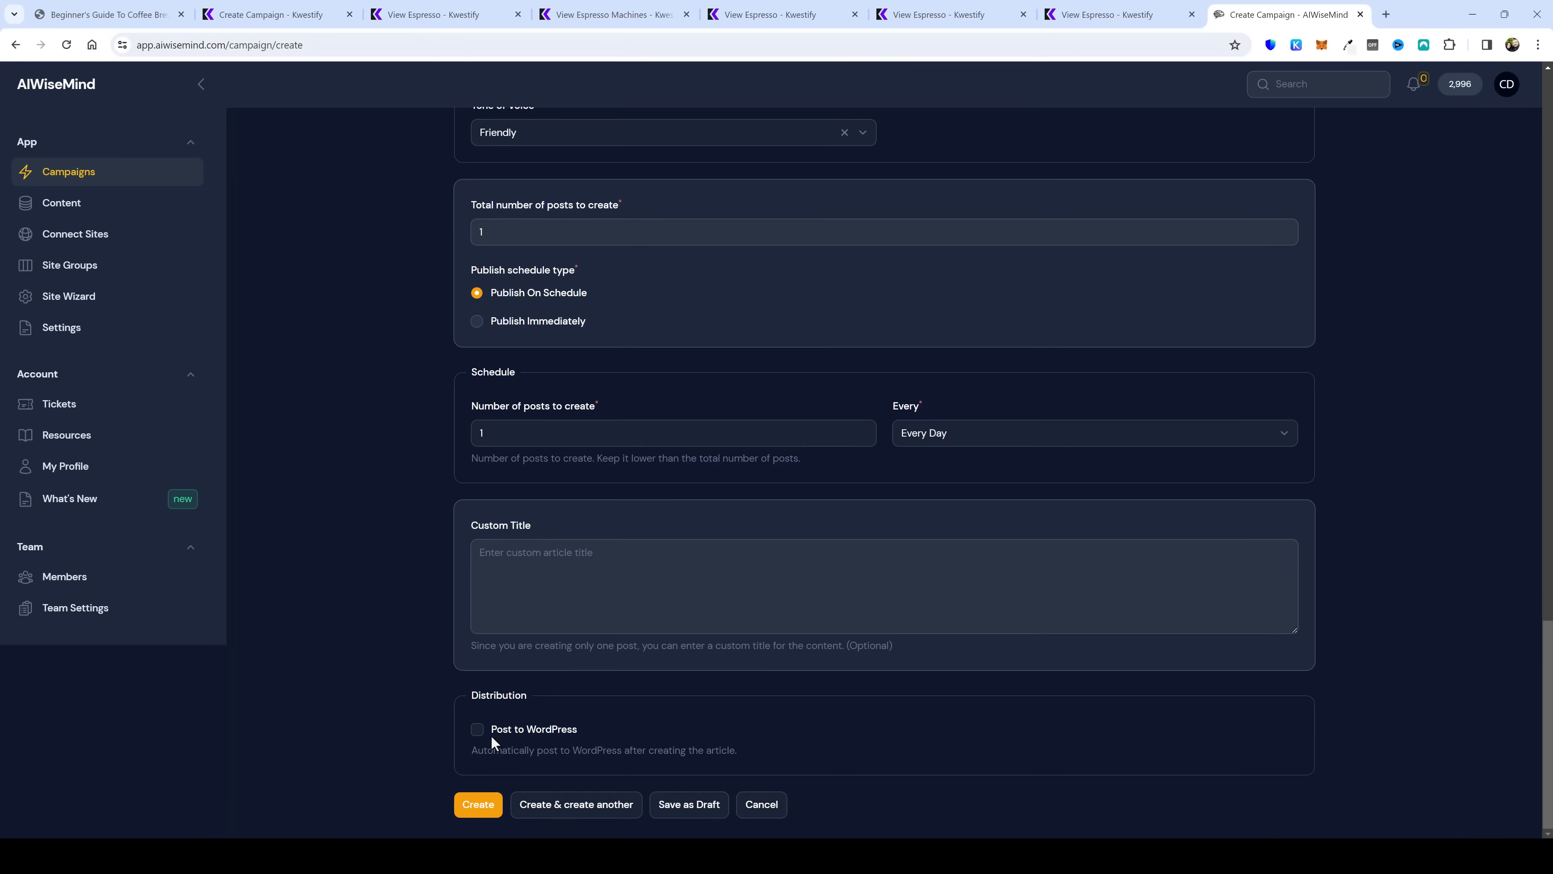
mouse_move(501, 744)
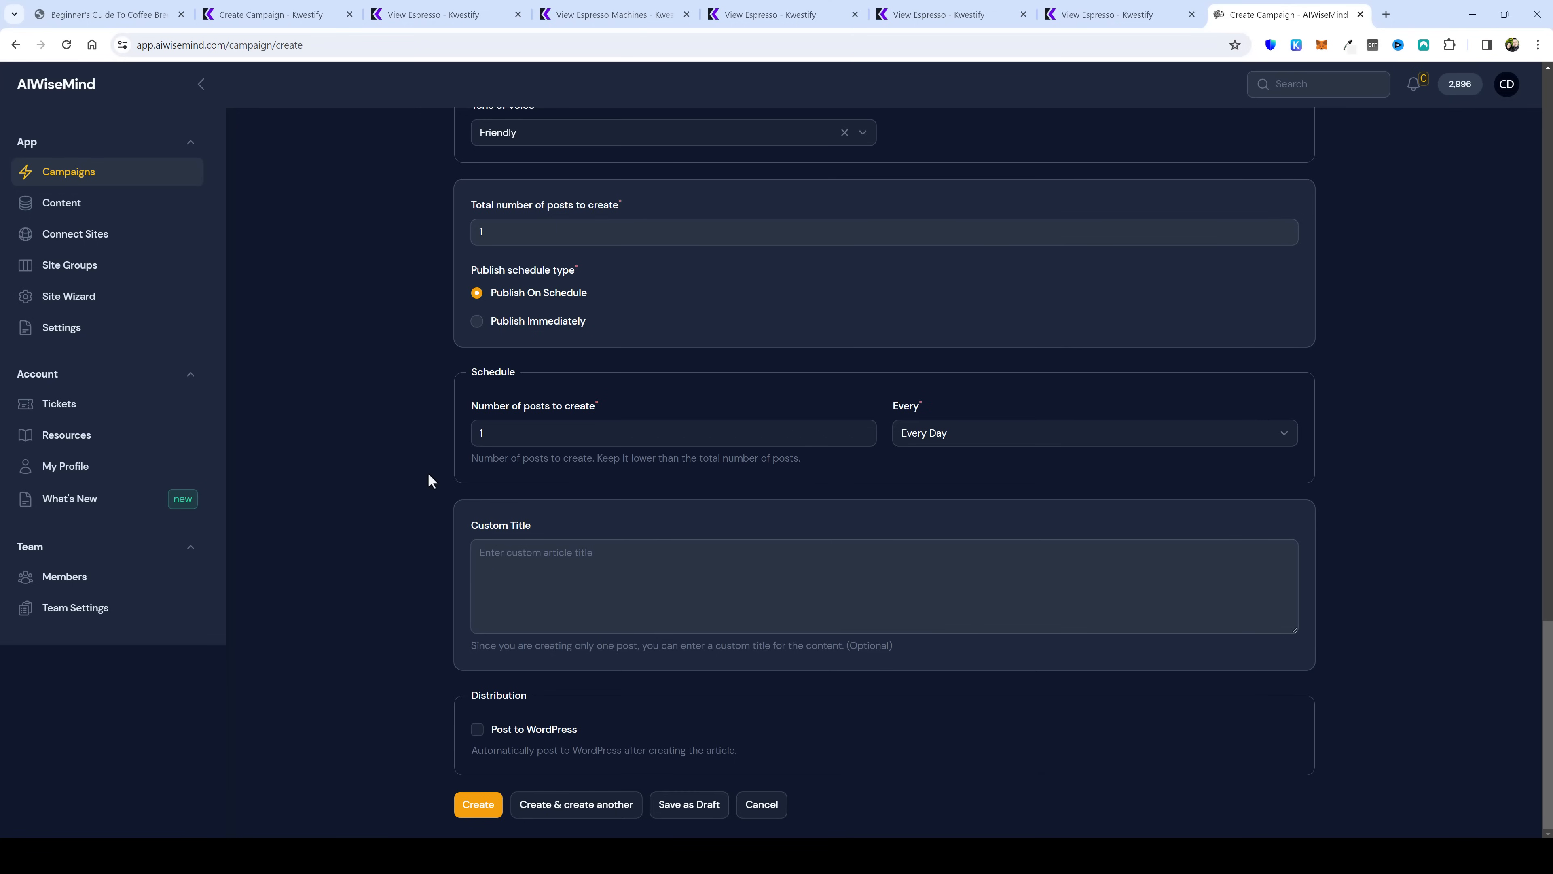
mouse_move(431, 447)
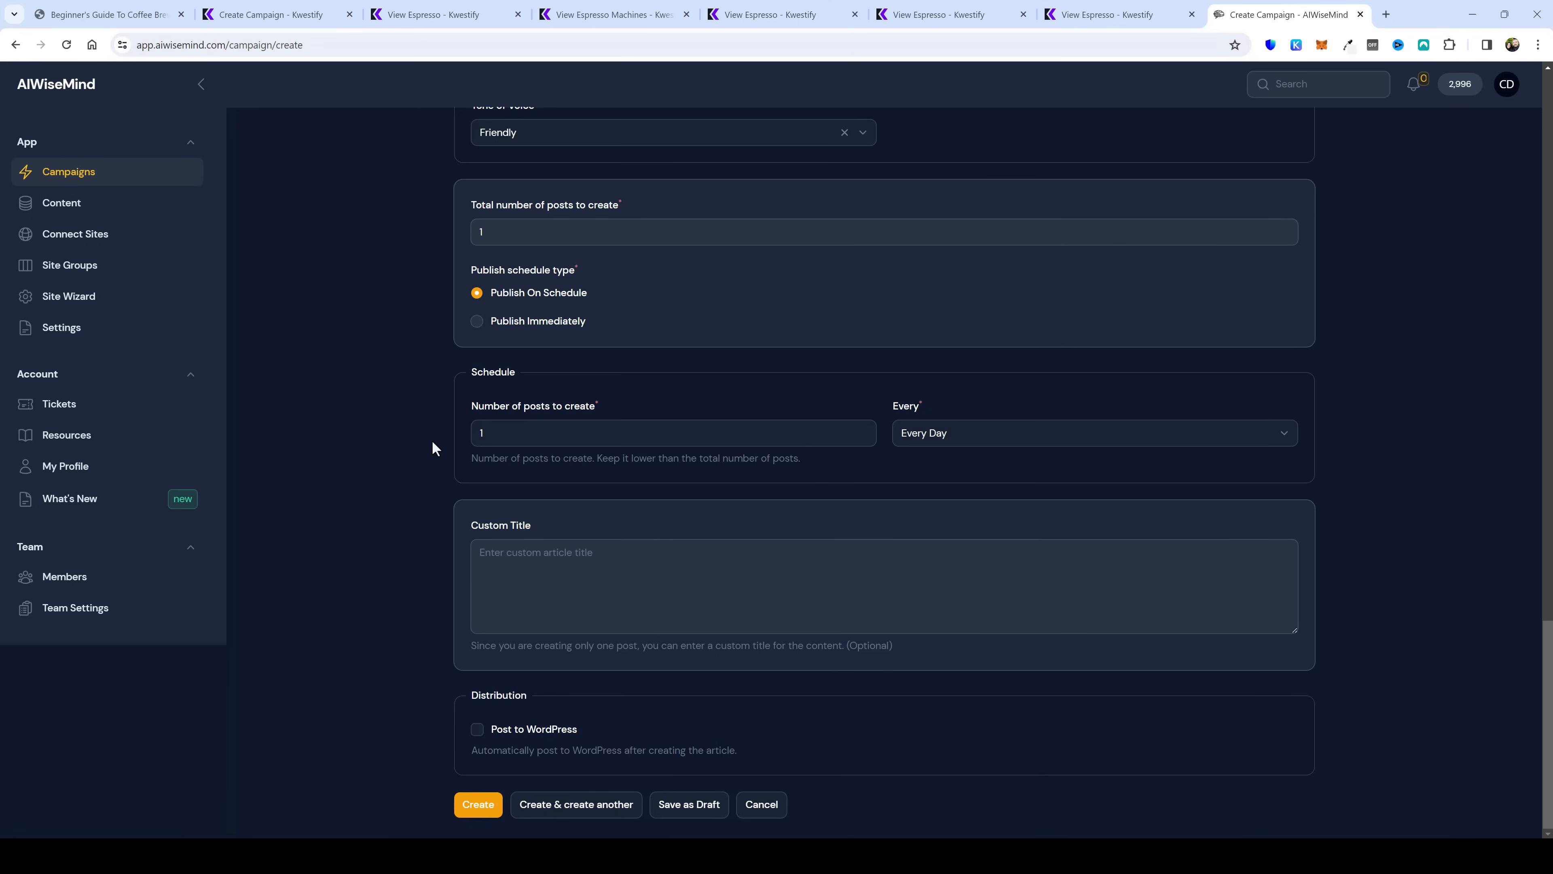
mouse_move(424, 430)
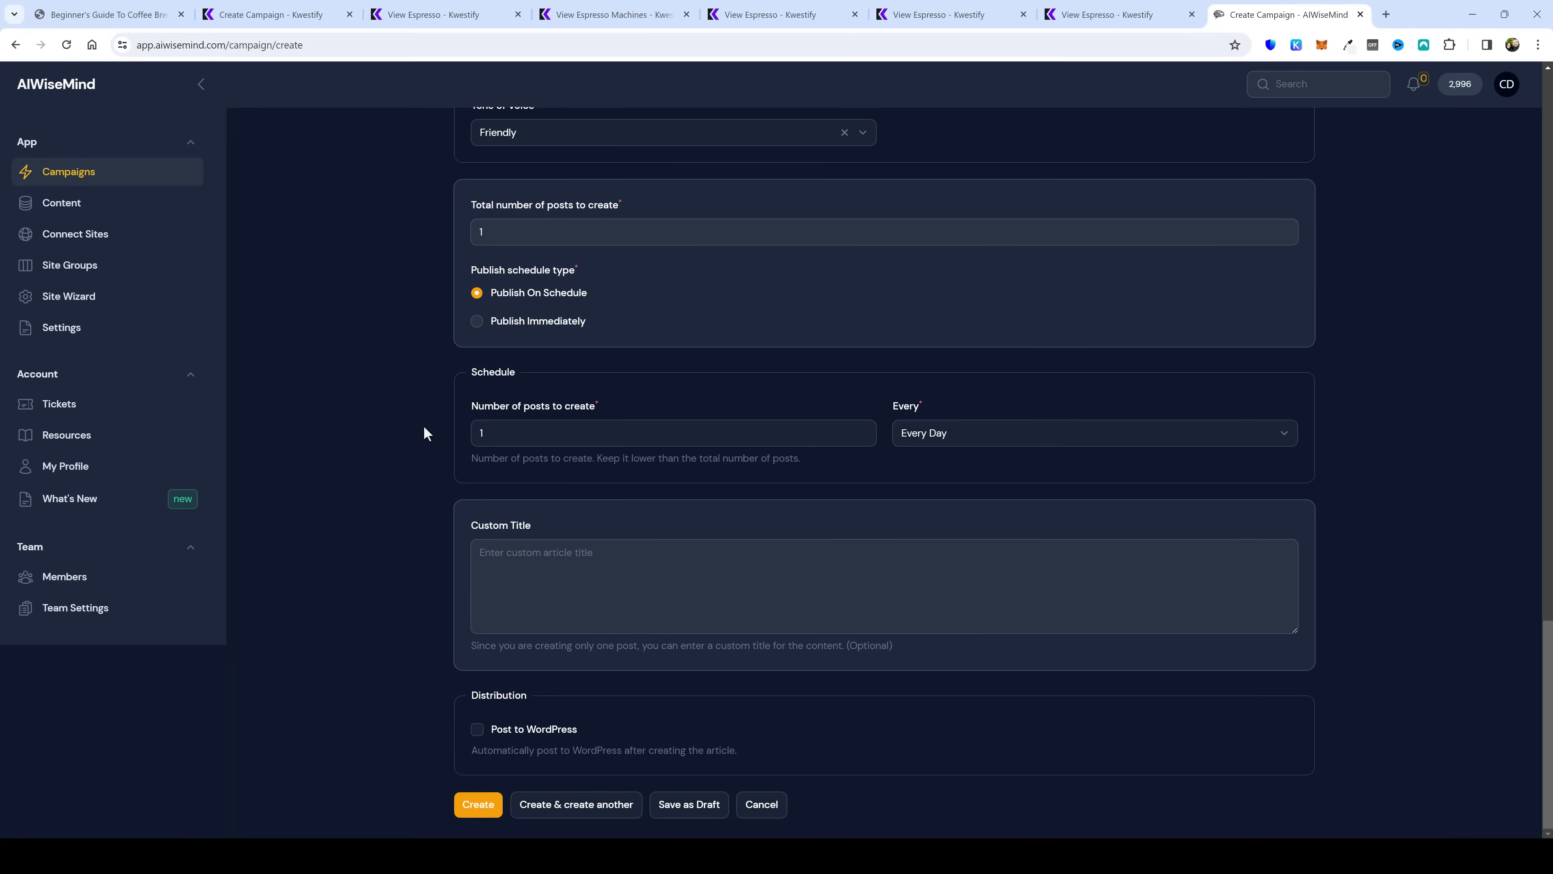
Step: In Site Wizard, review the Create Site Setup form and select the WiseMind Theme under Install Theme
left_click(68, 296)
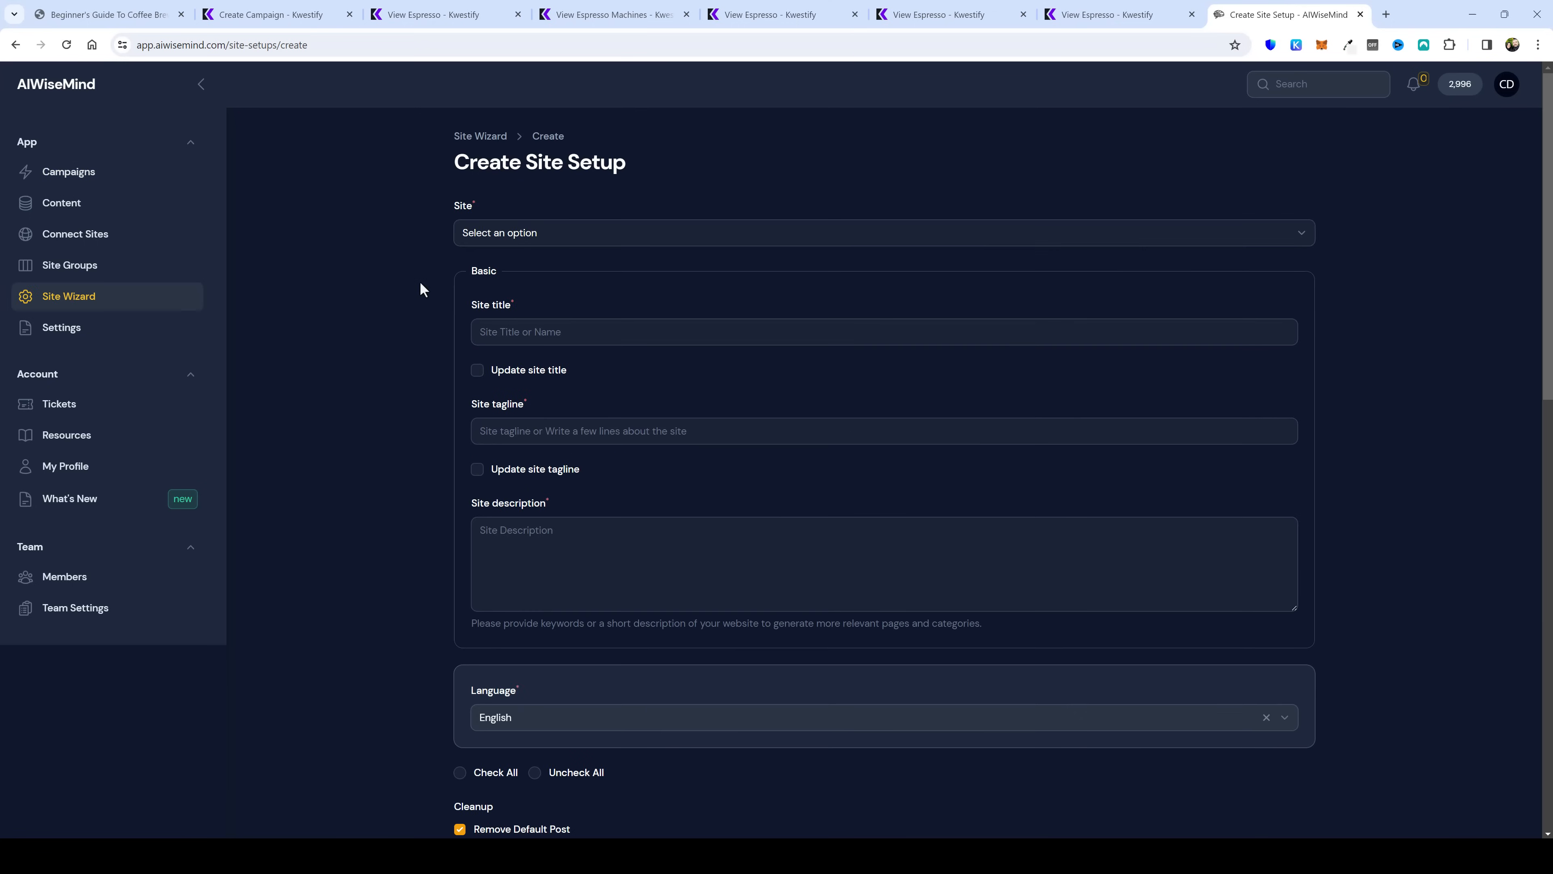
mouse_move(97, 312)
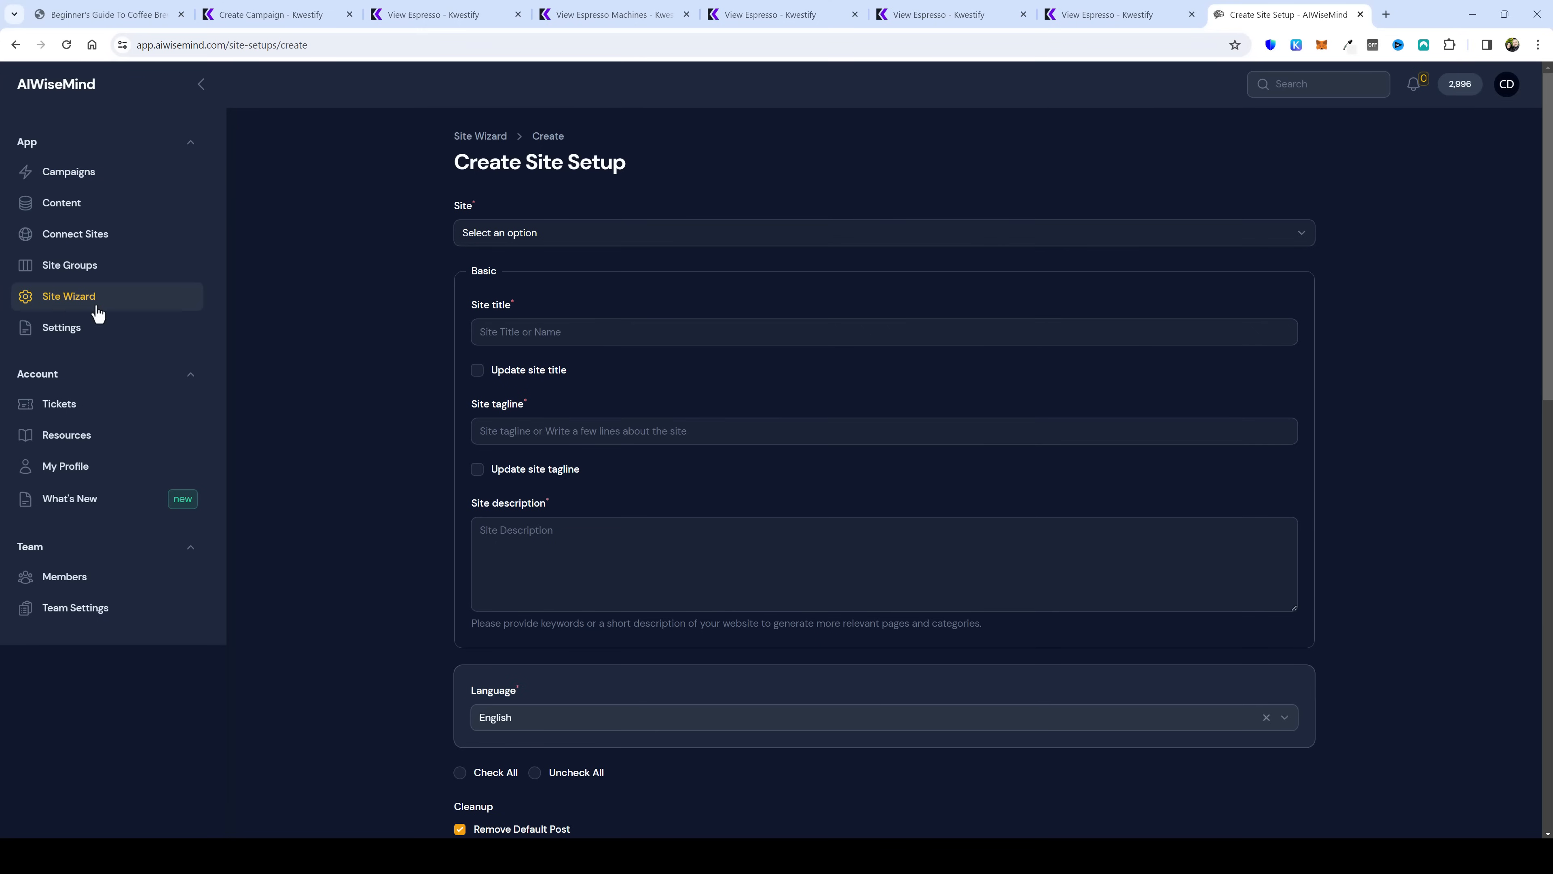
scroll("down", 3)
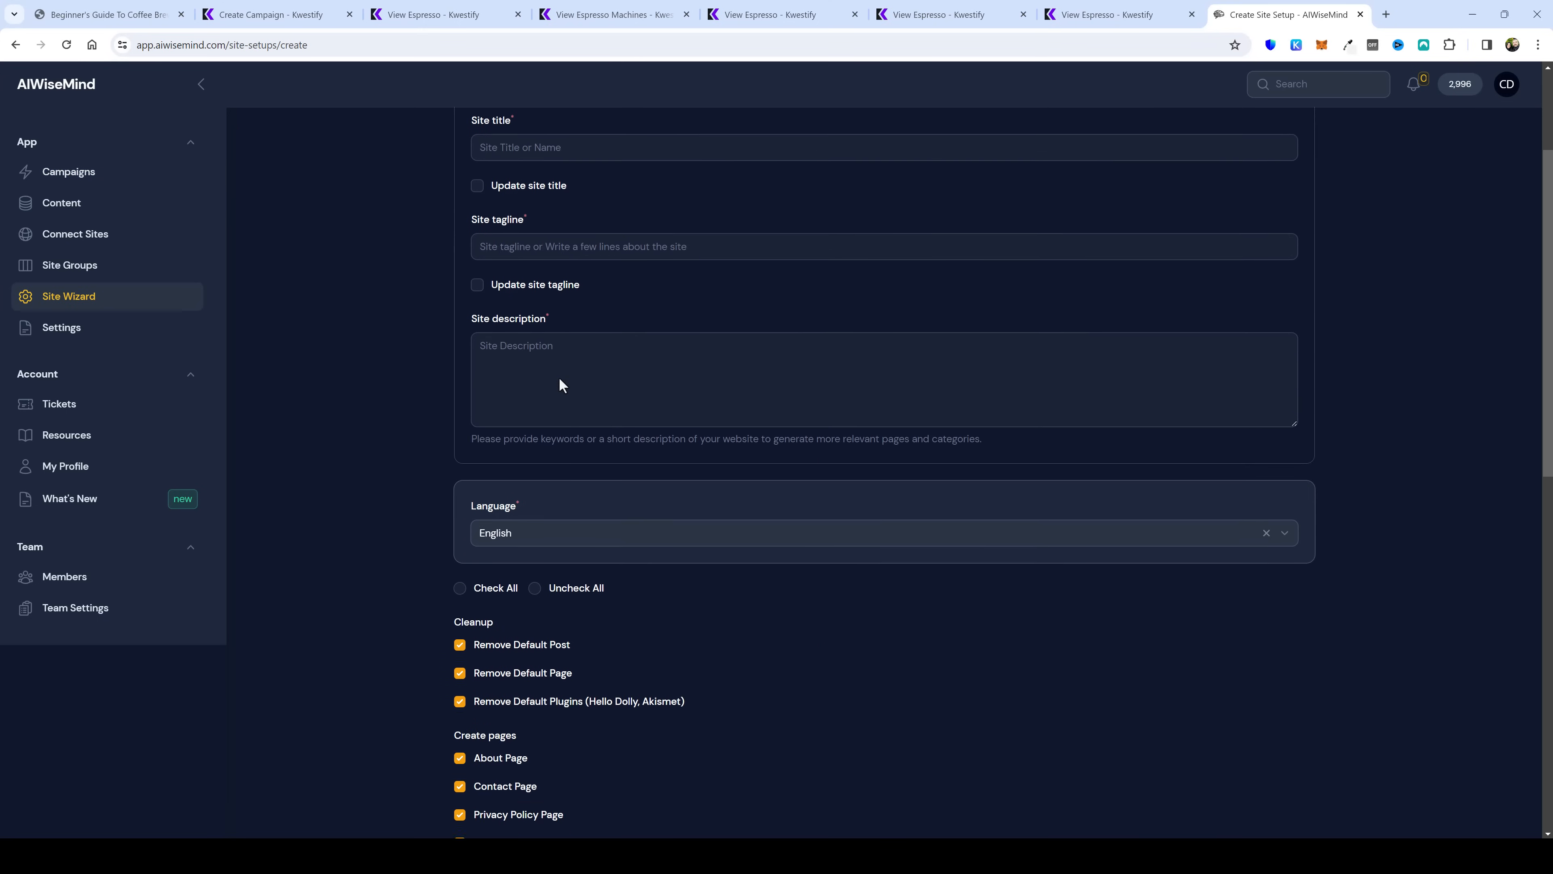
scroll("down", 3)
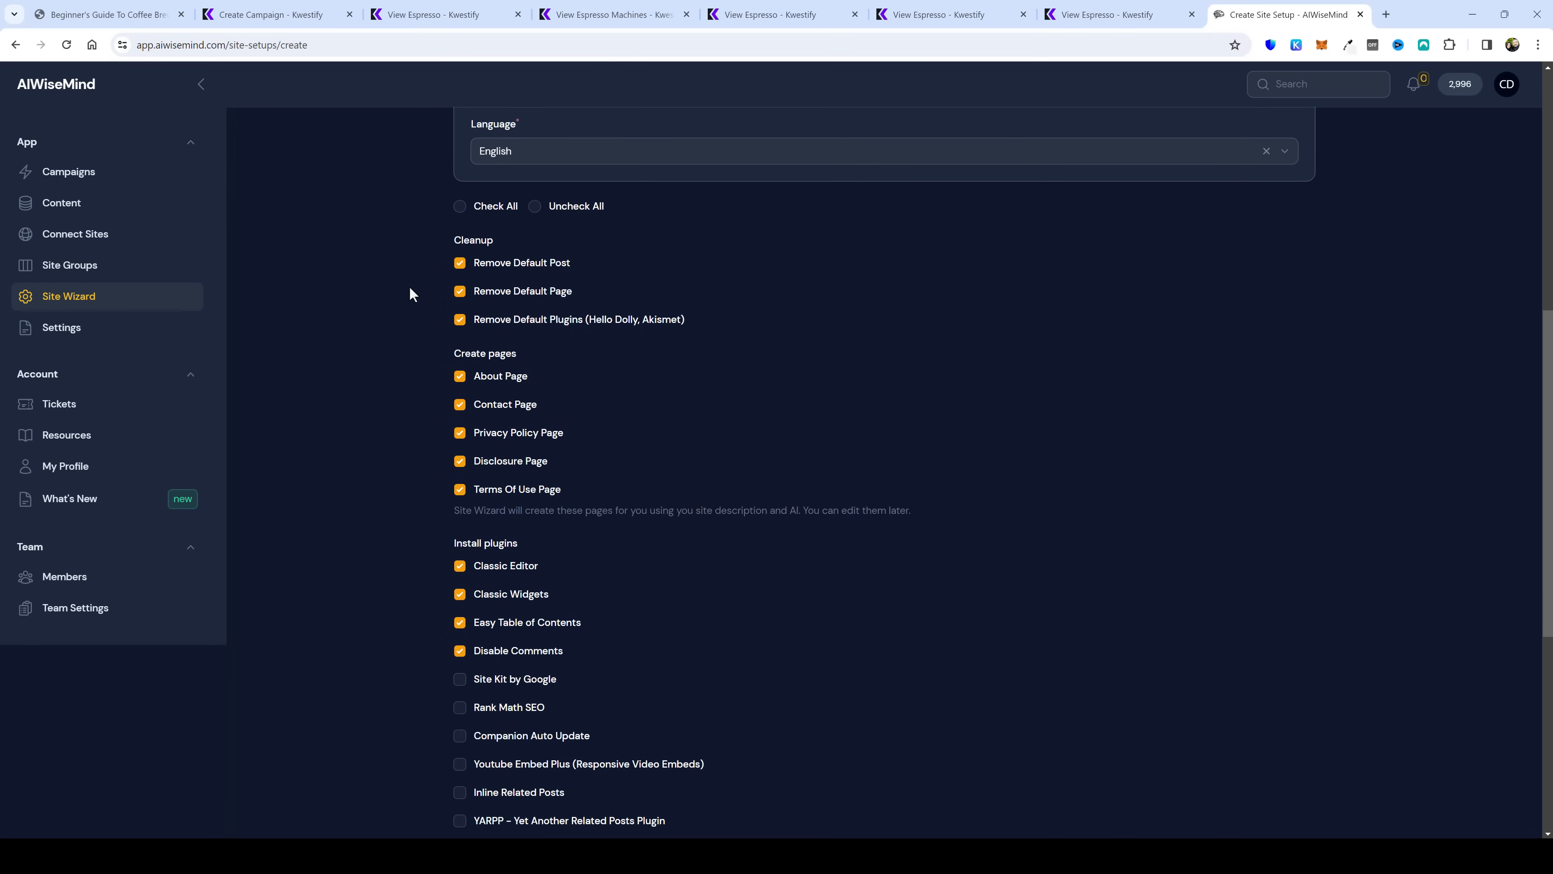
scroll("down", 3)
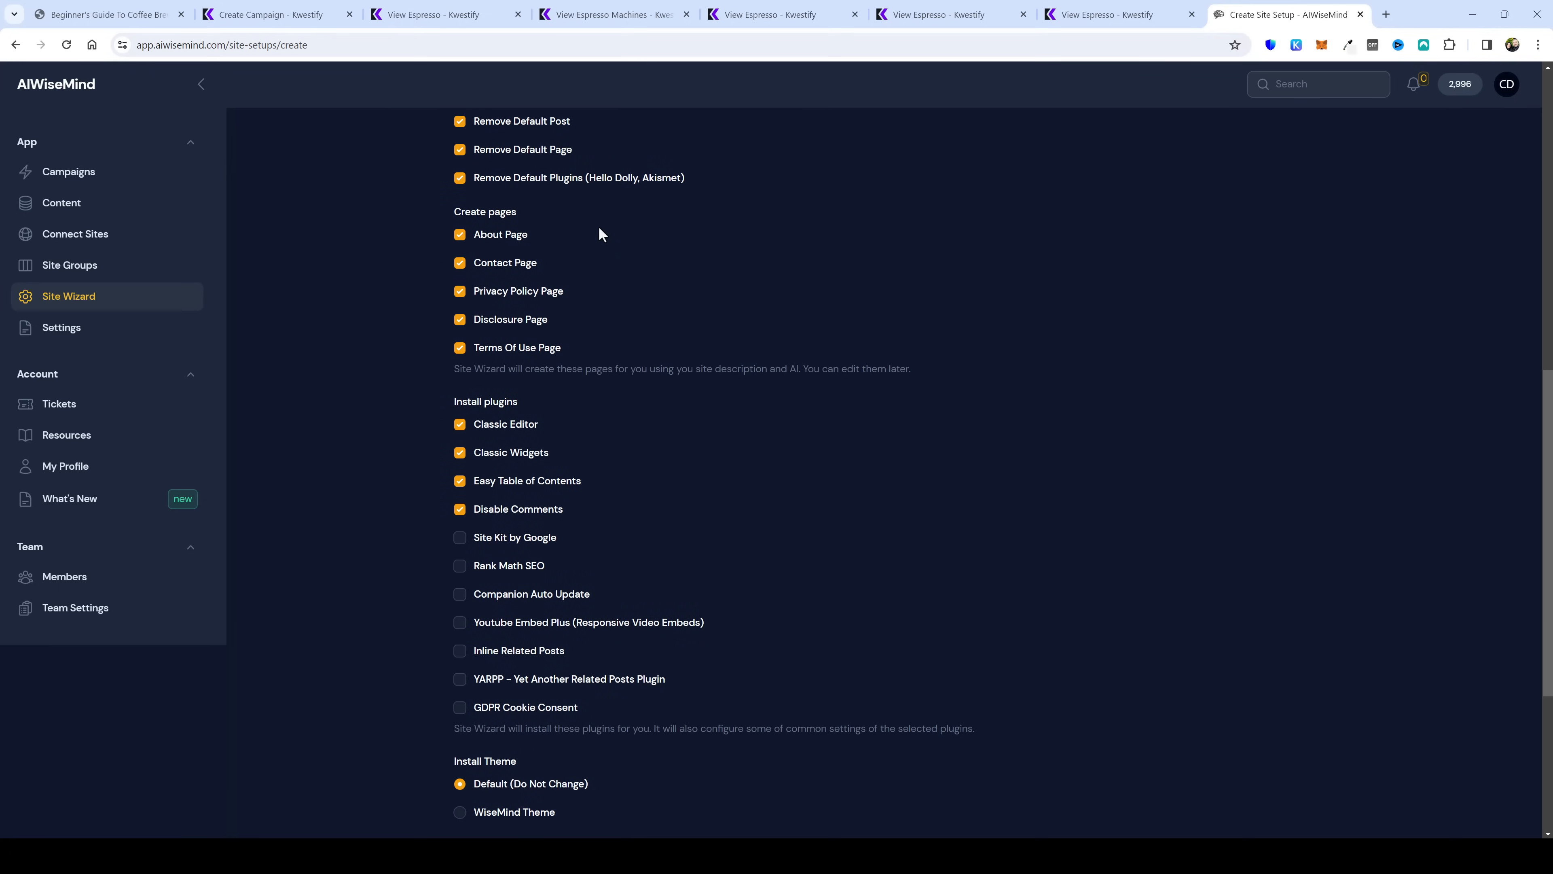
mouse_move(585, 202)
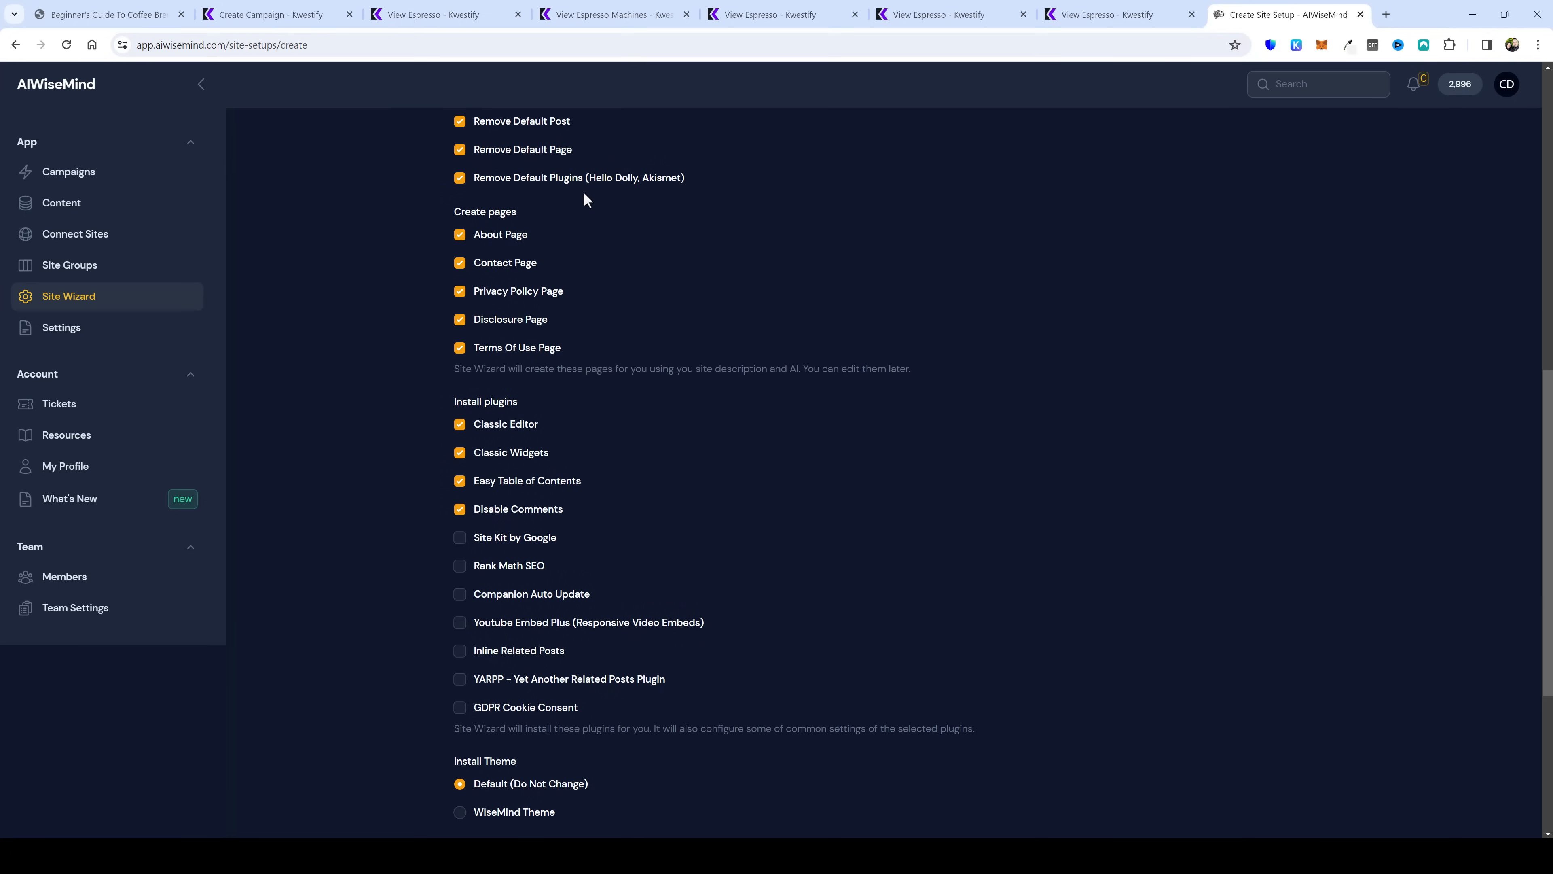
mouse_move(516, 144)
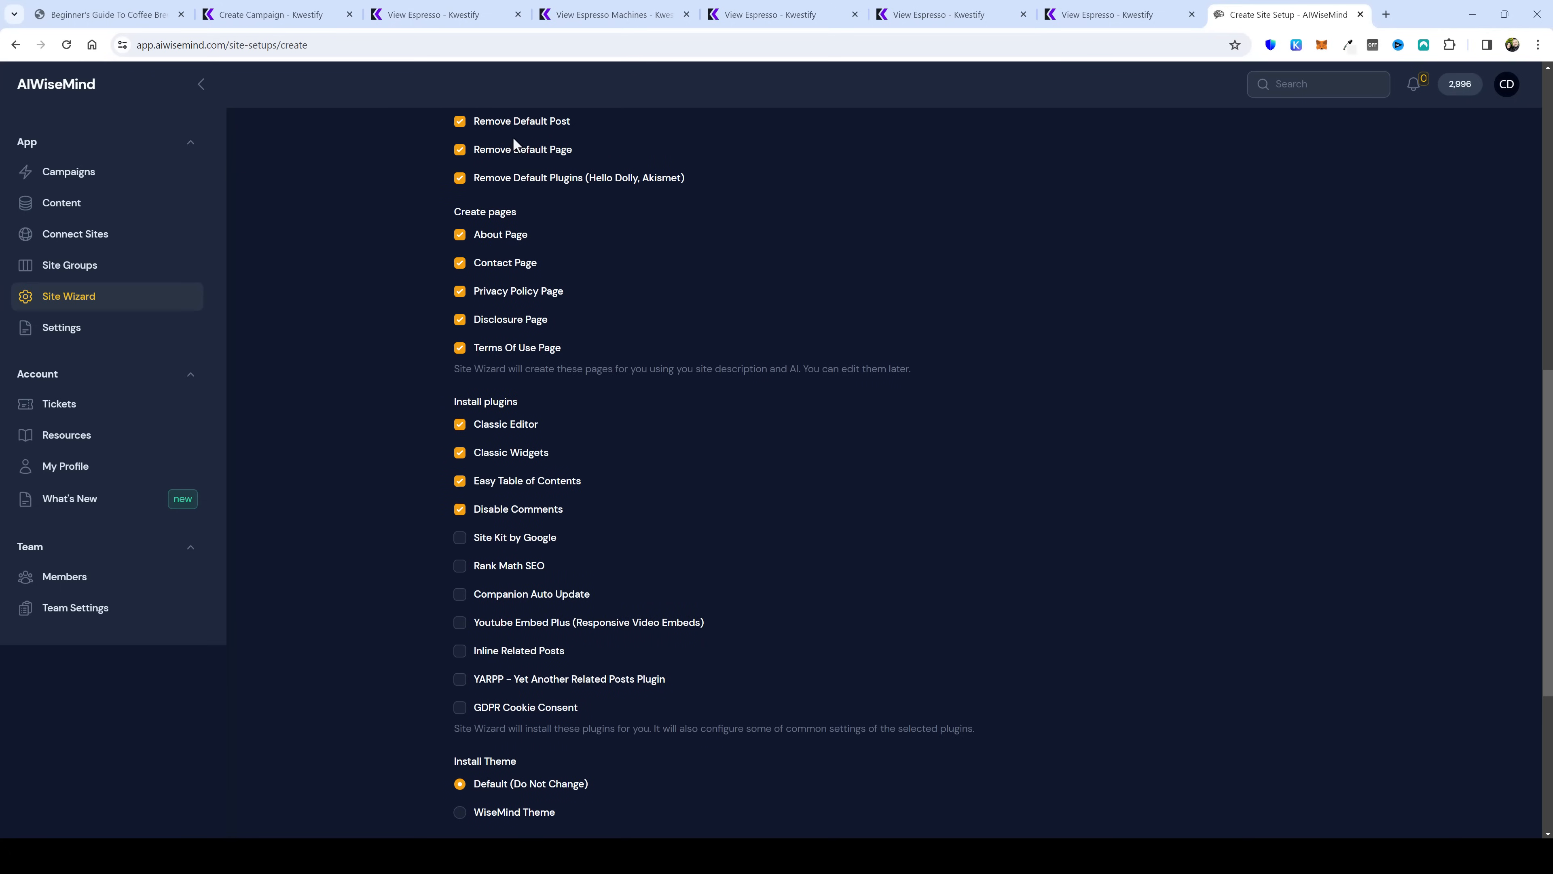
mouse_move(637, 228)
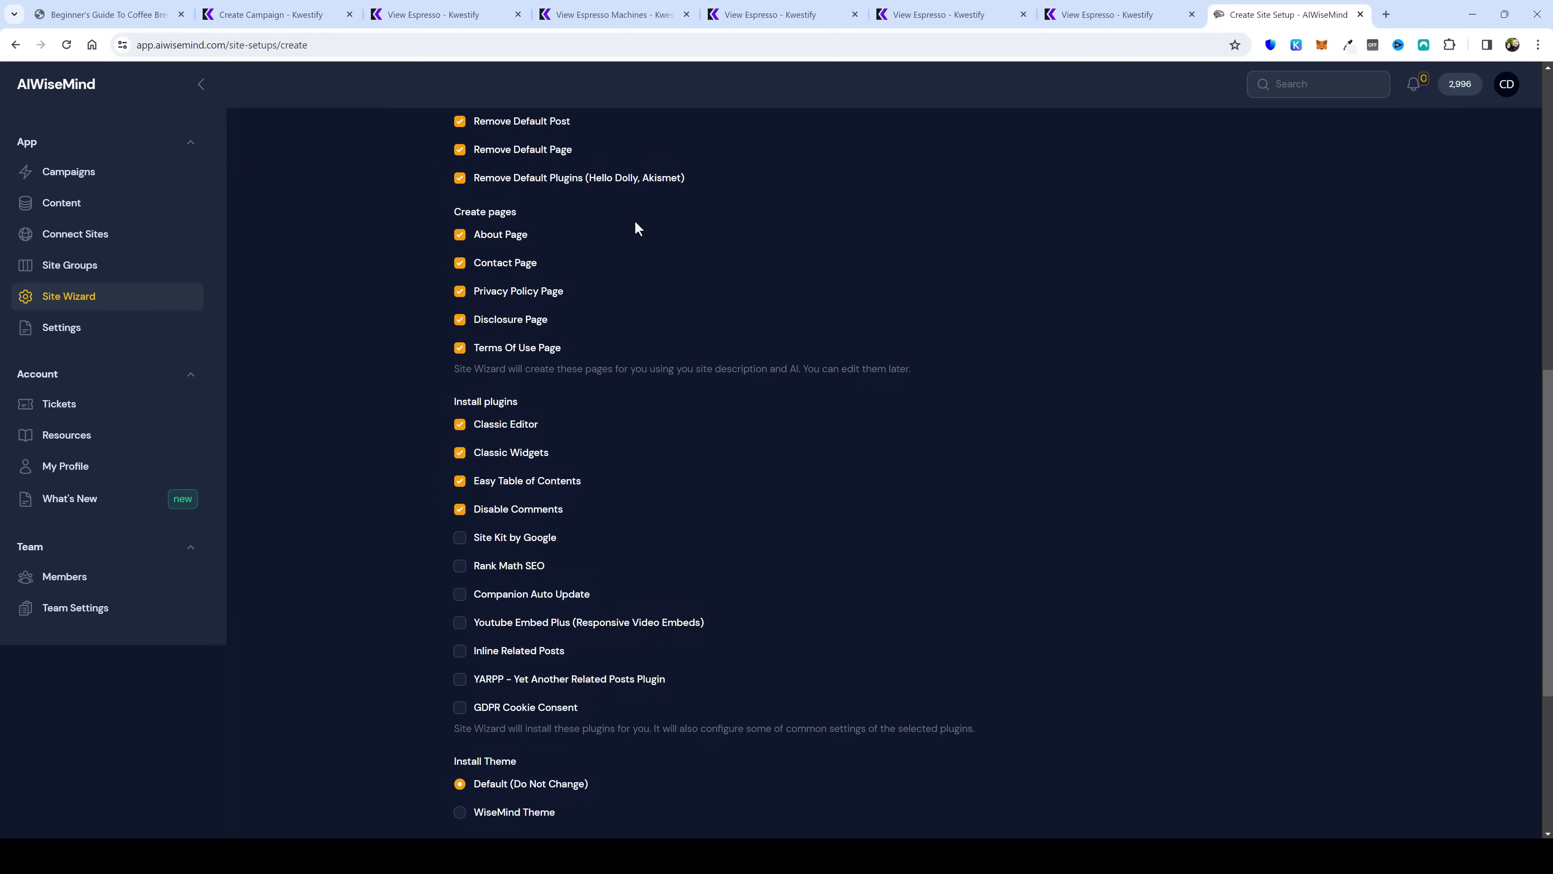
scroll("down", 3)
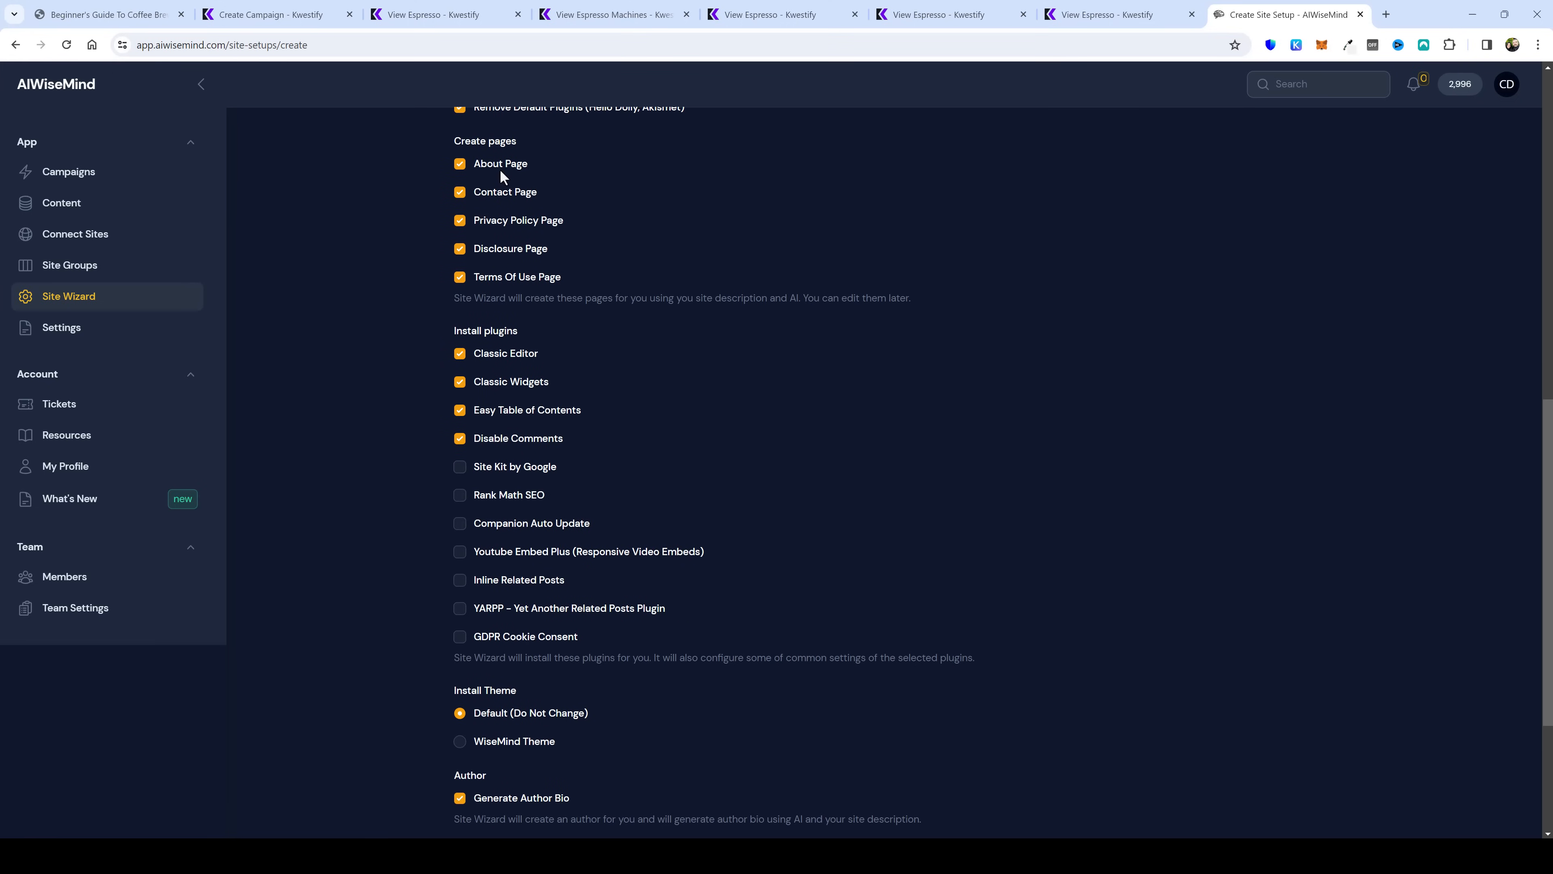
mouse_move(501, 218)
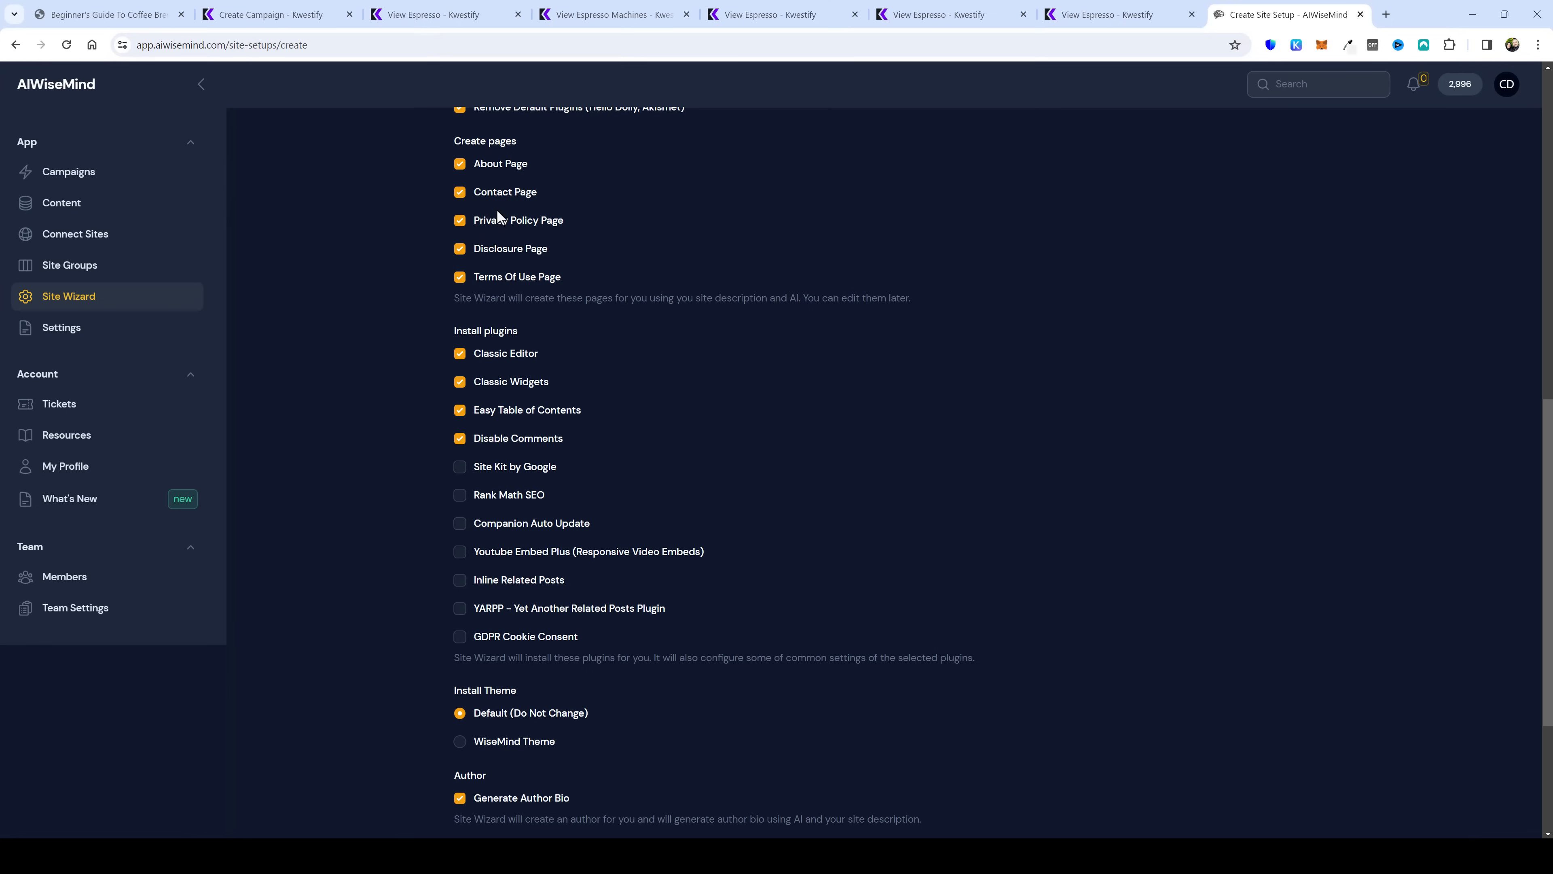
mouse_move(502, 270)
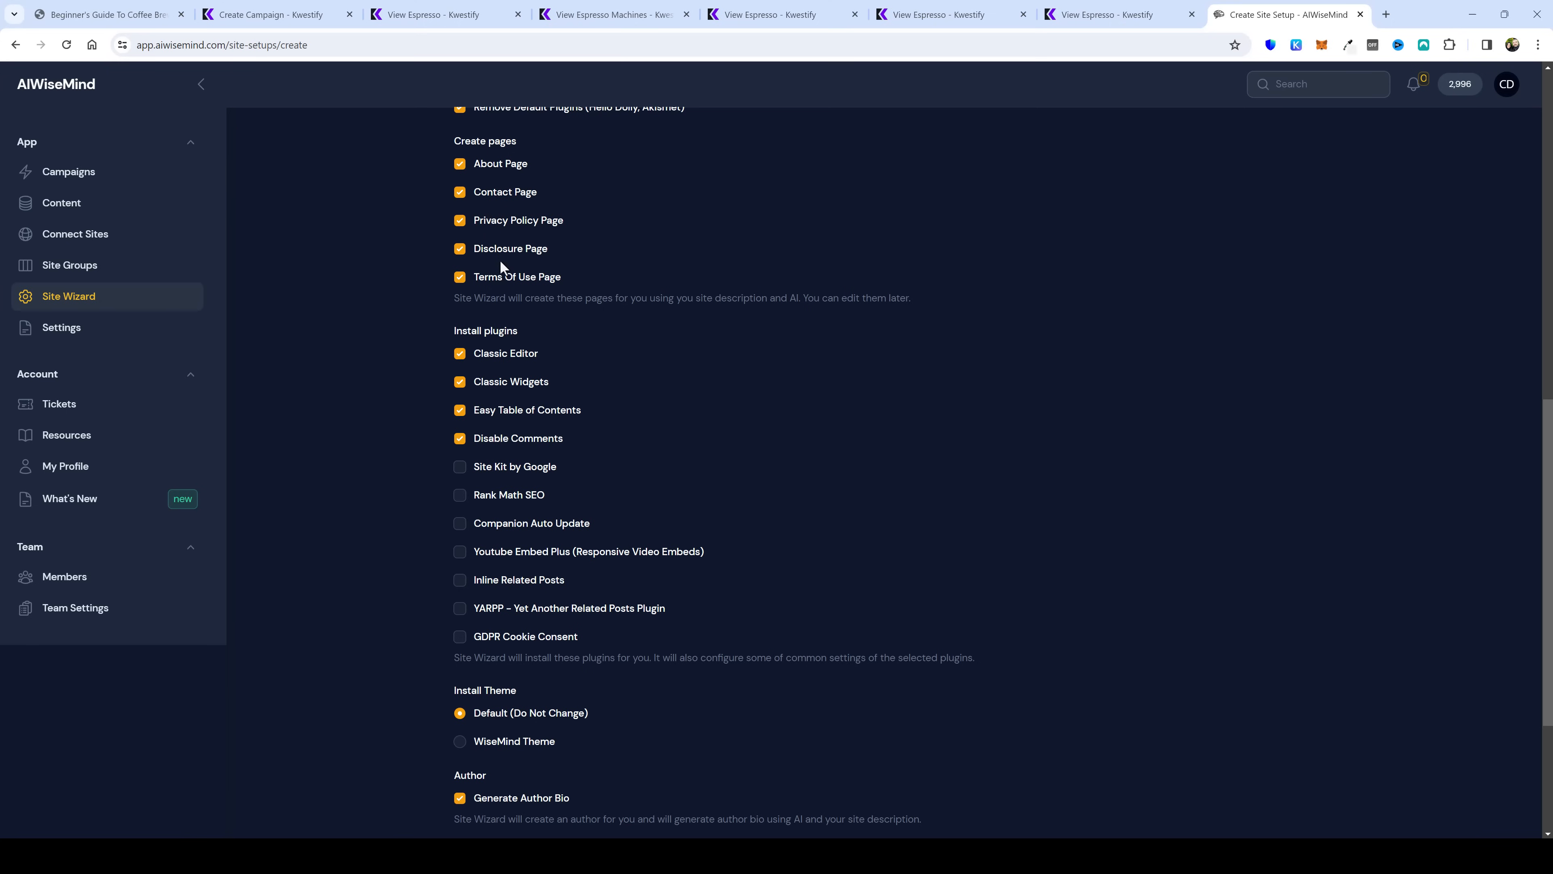
scroll("down", 3)
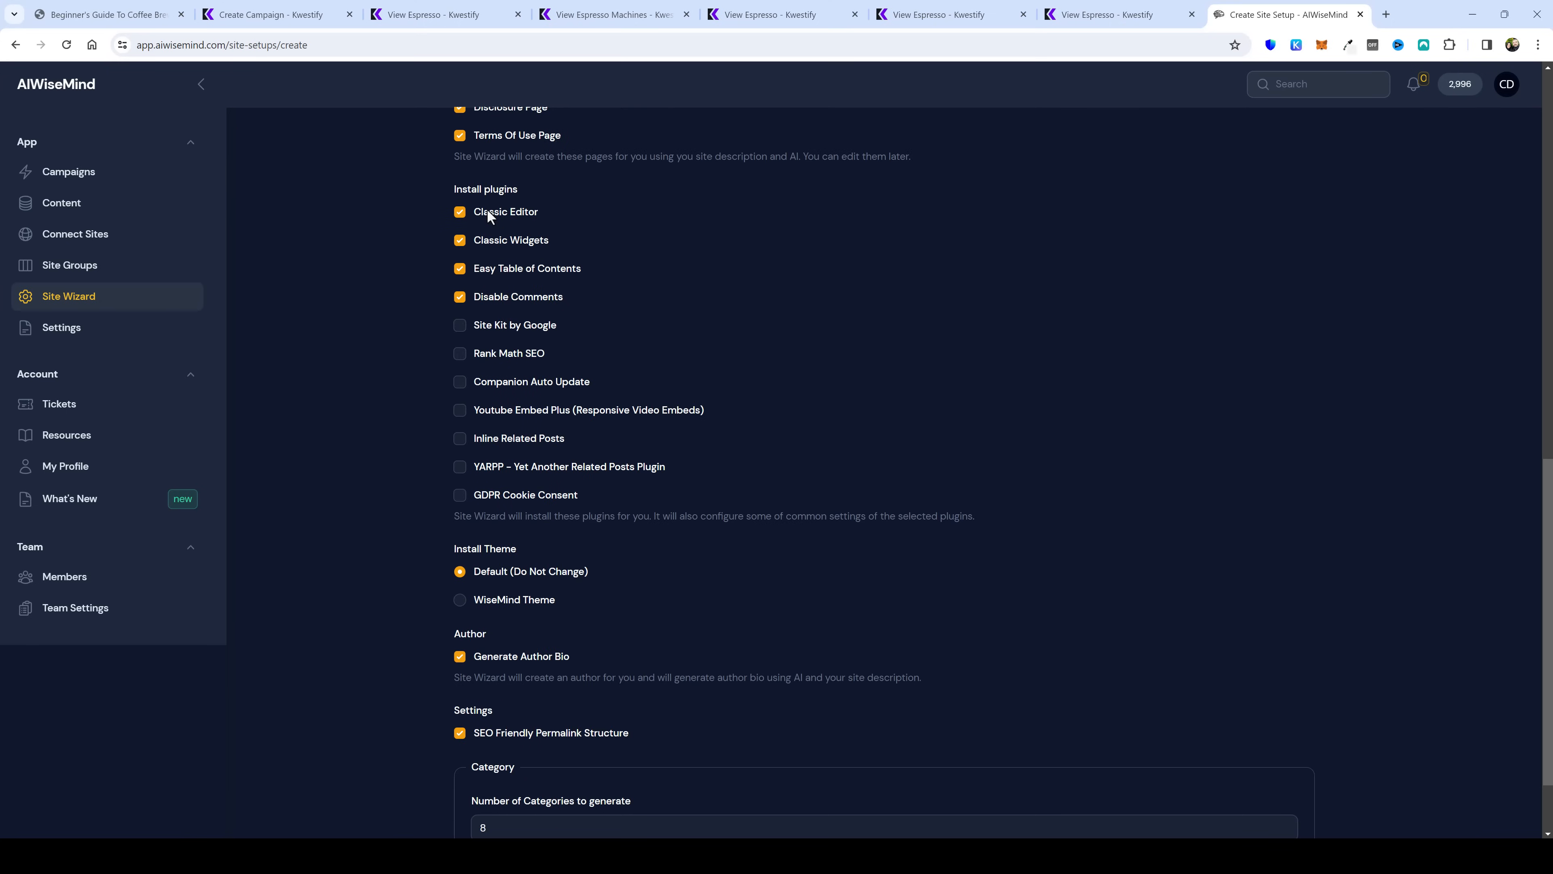
mouse_move(446, 478)
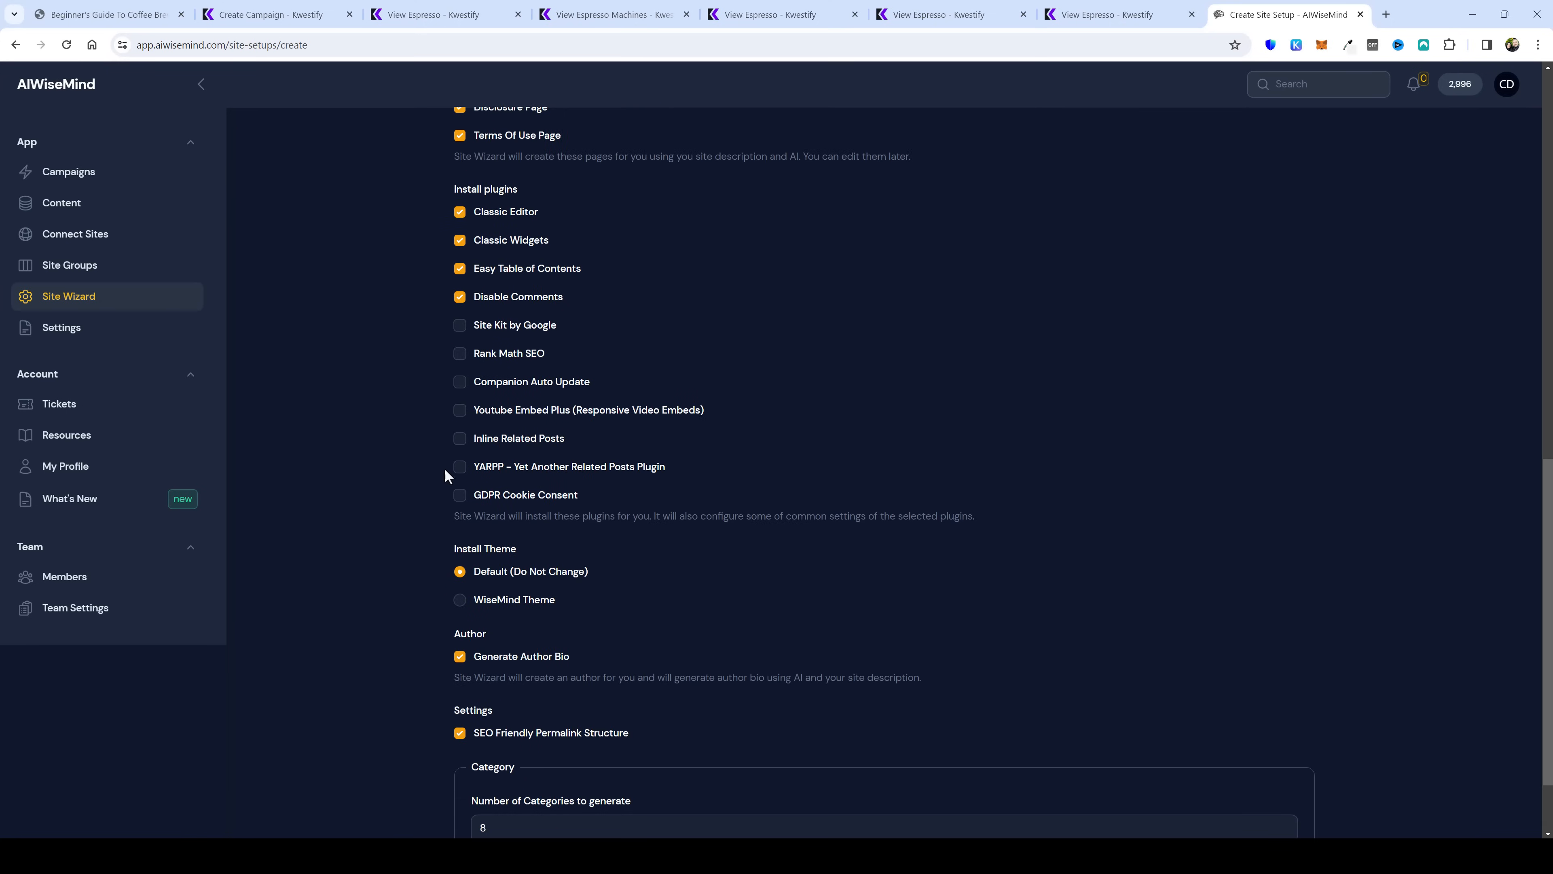
scroll("down", 3)
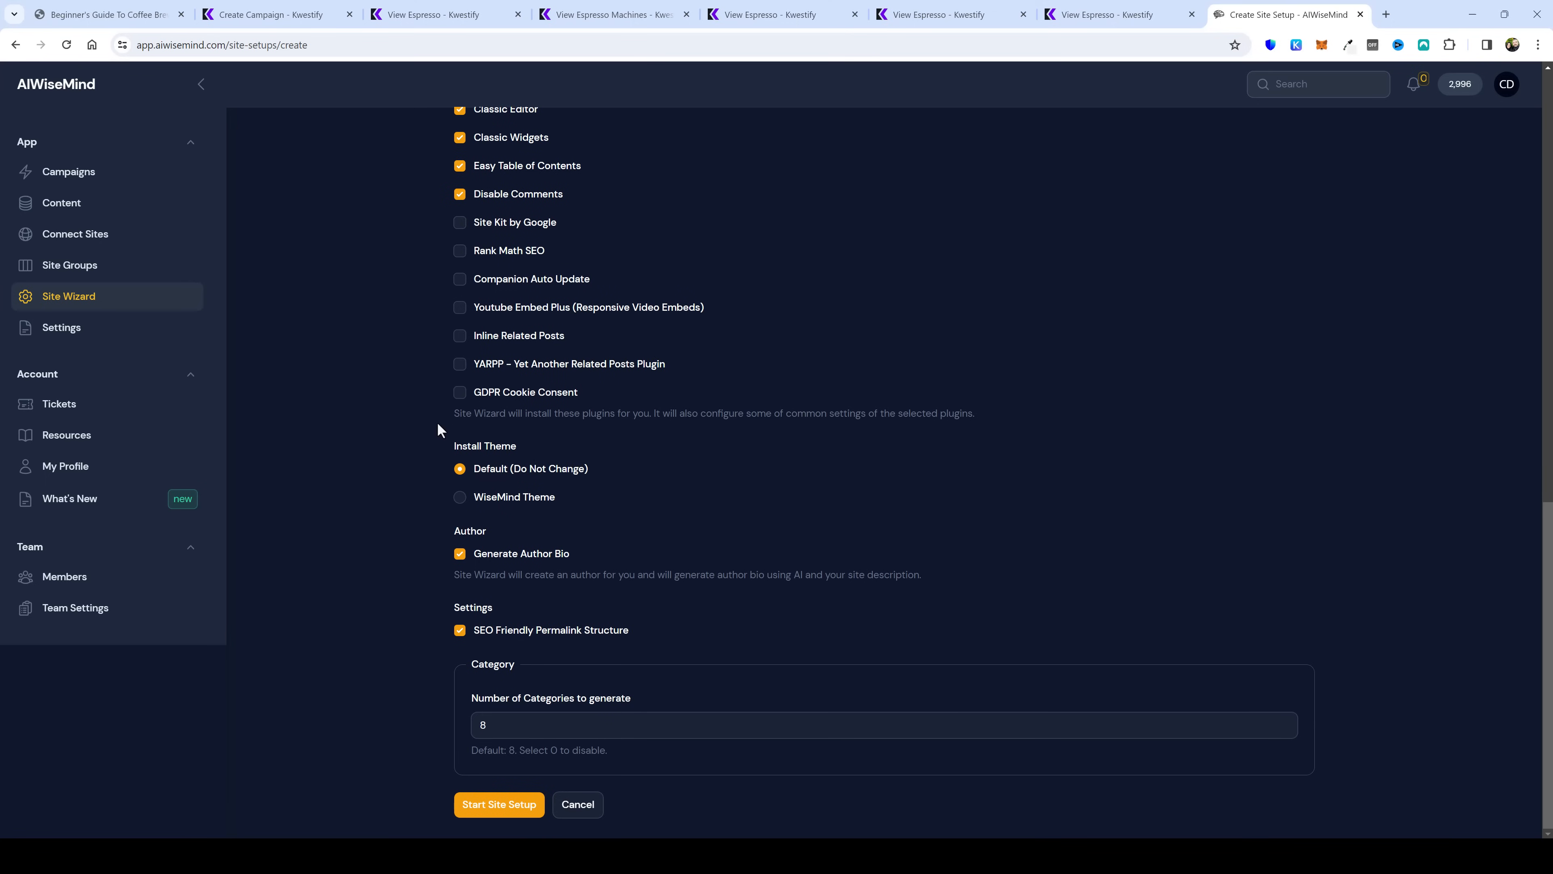
left_click(459, 497)
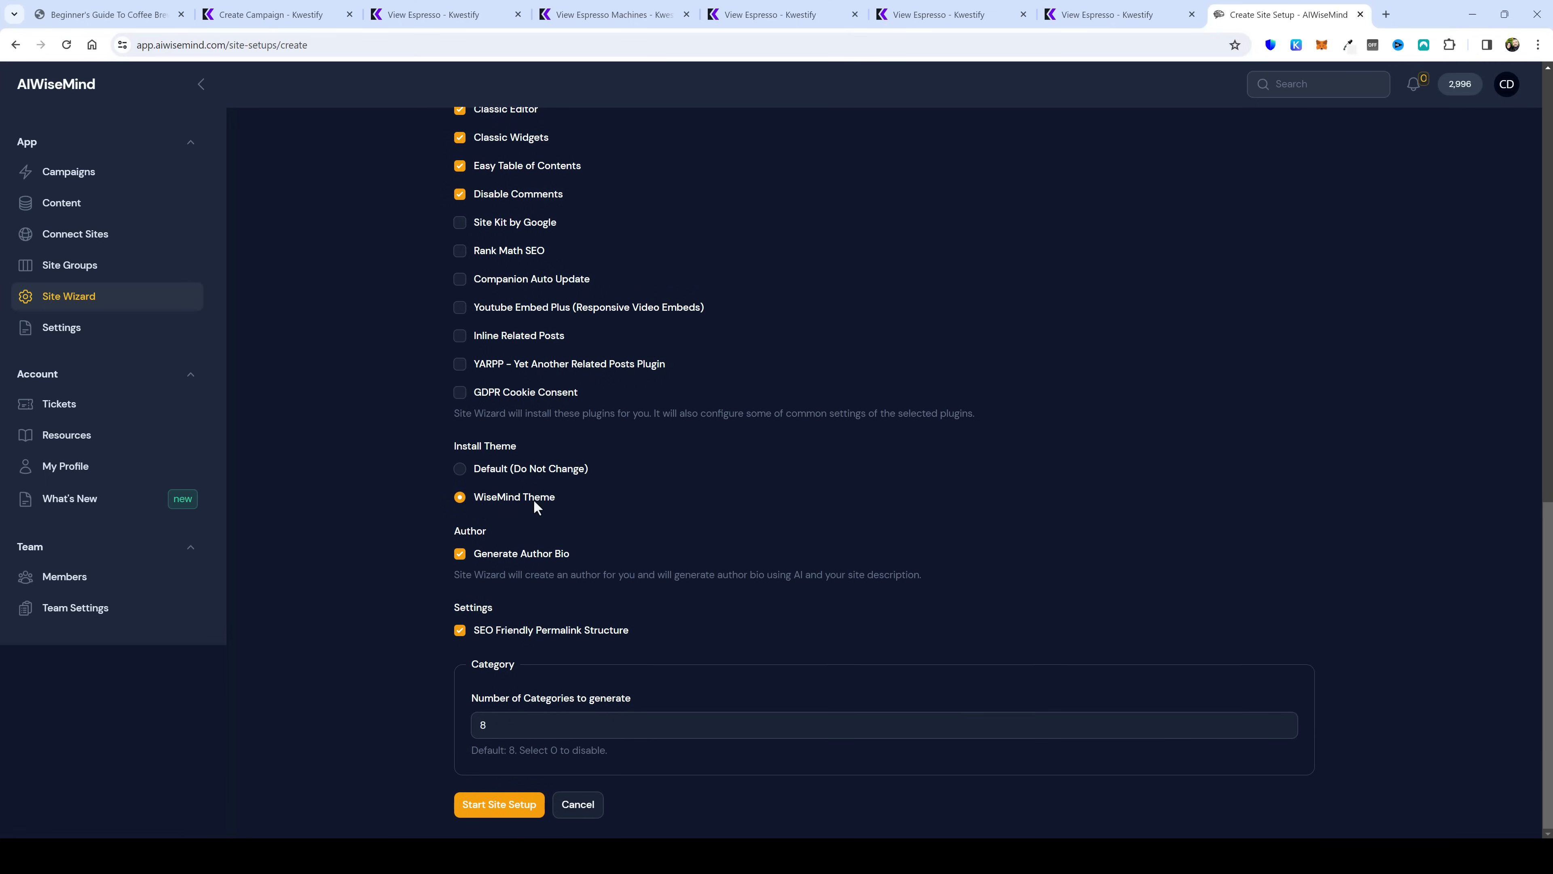
left_click(102, 14)
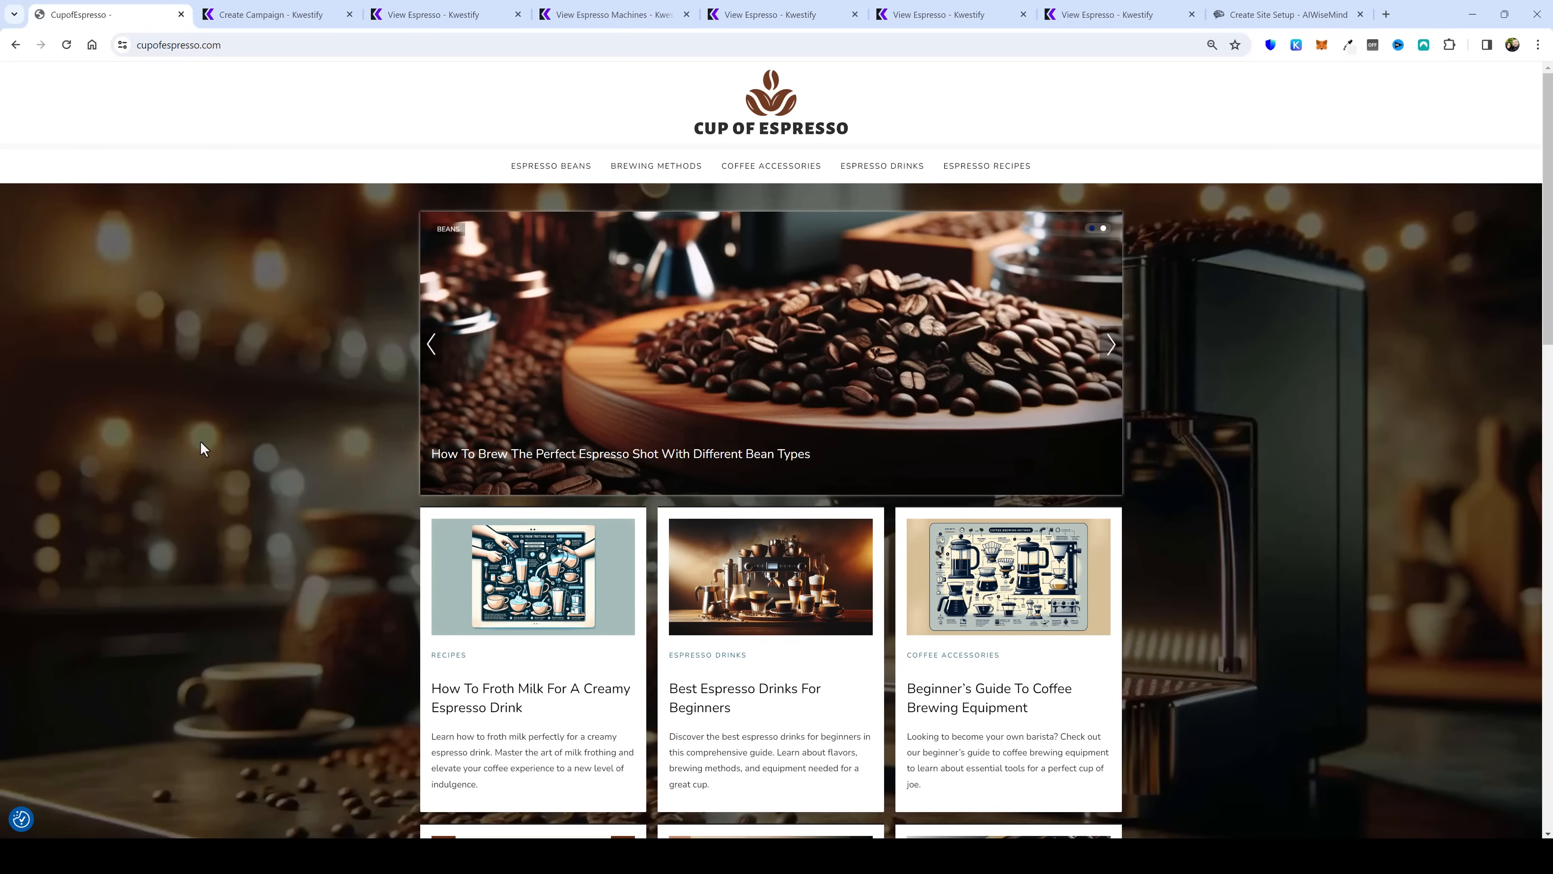
mouse_move(278, 437)
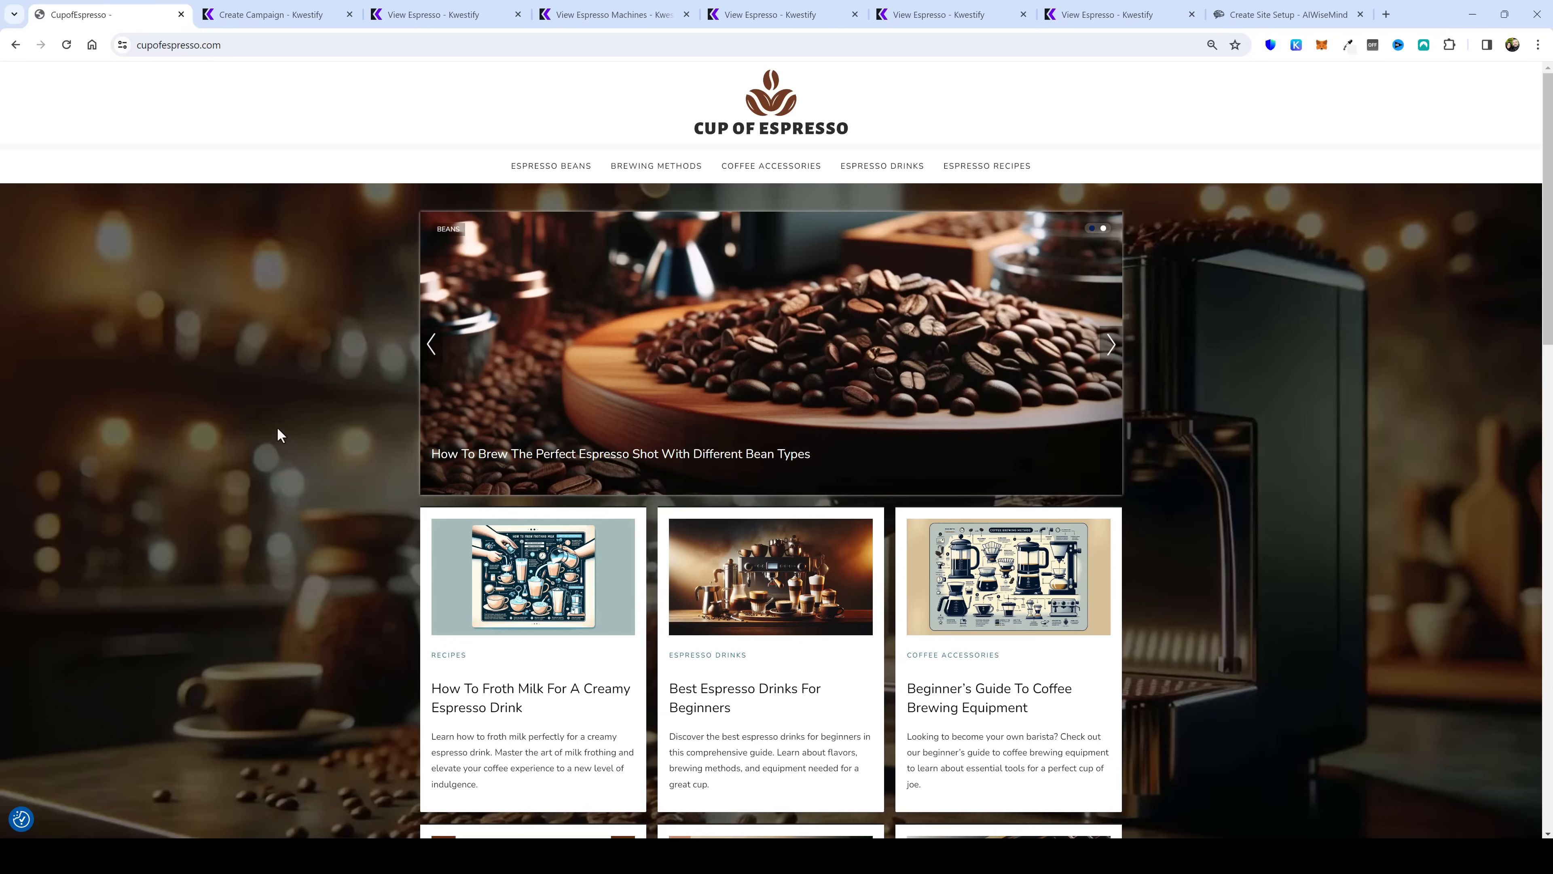
mouse_move(280, 430)
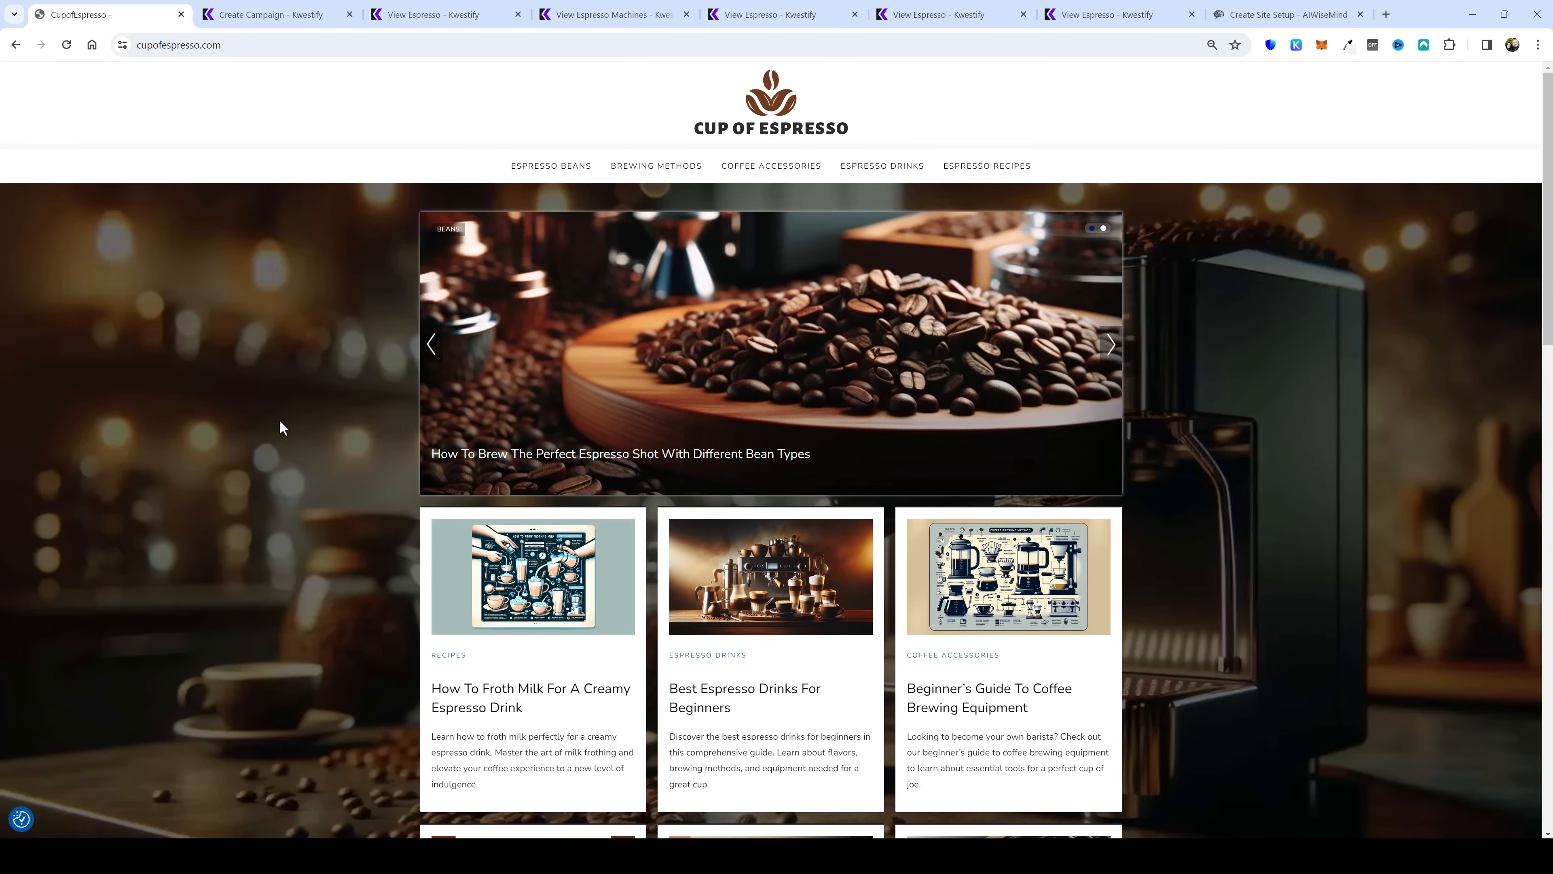
mouse_move(211, 388)
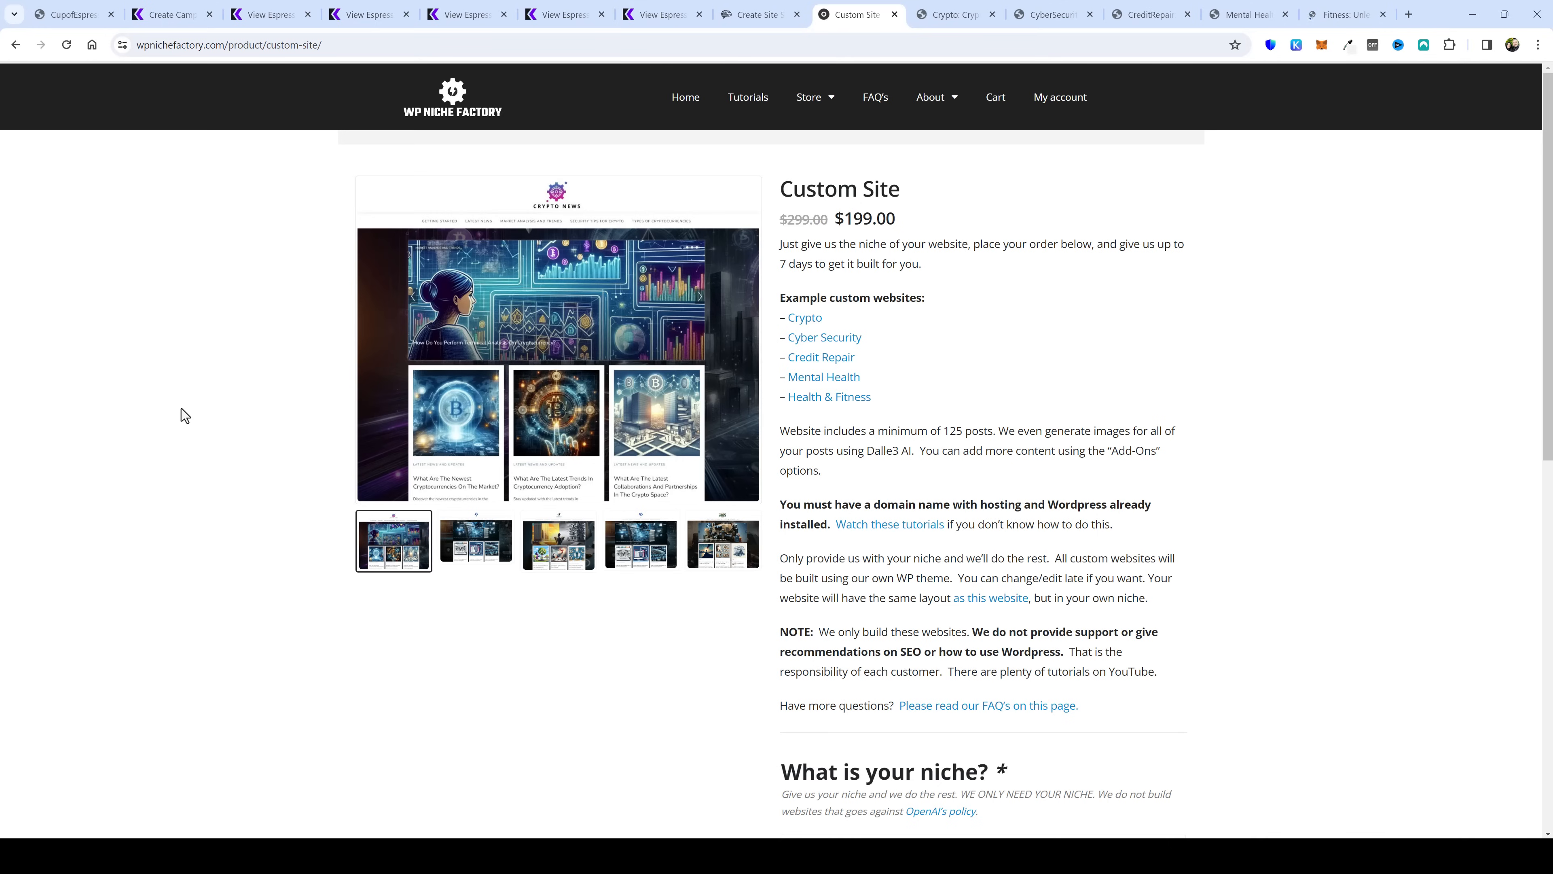
mouse_move(262, 211)
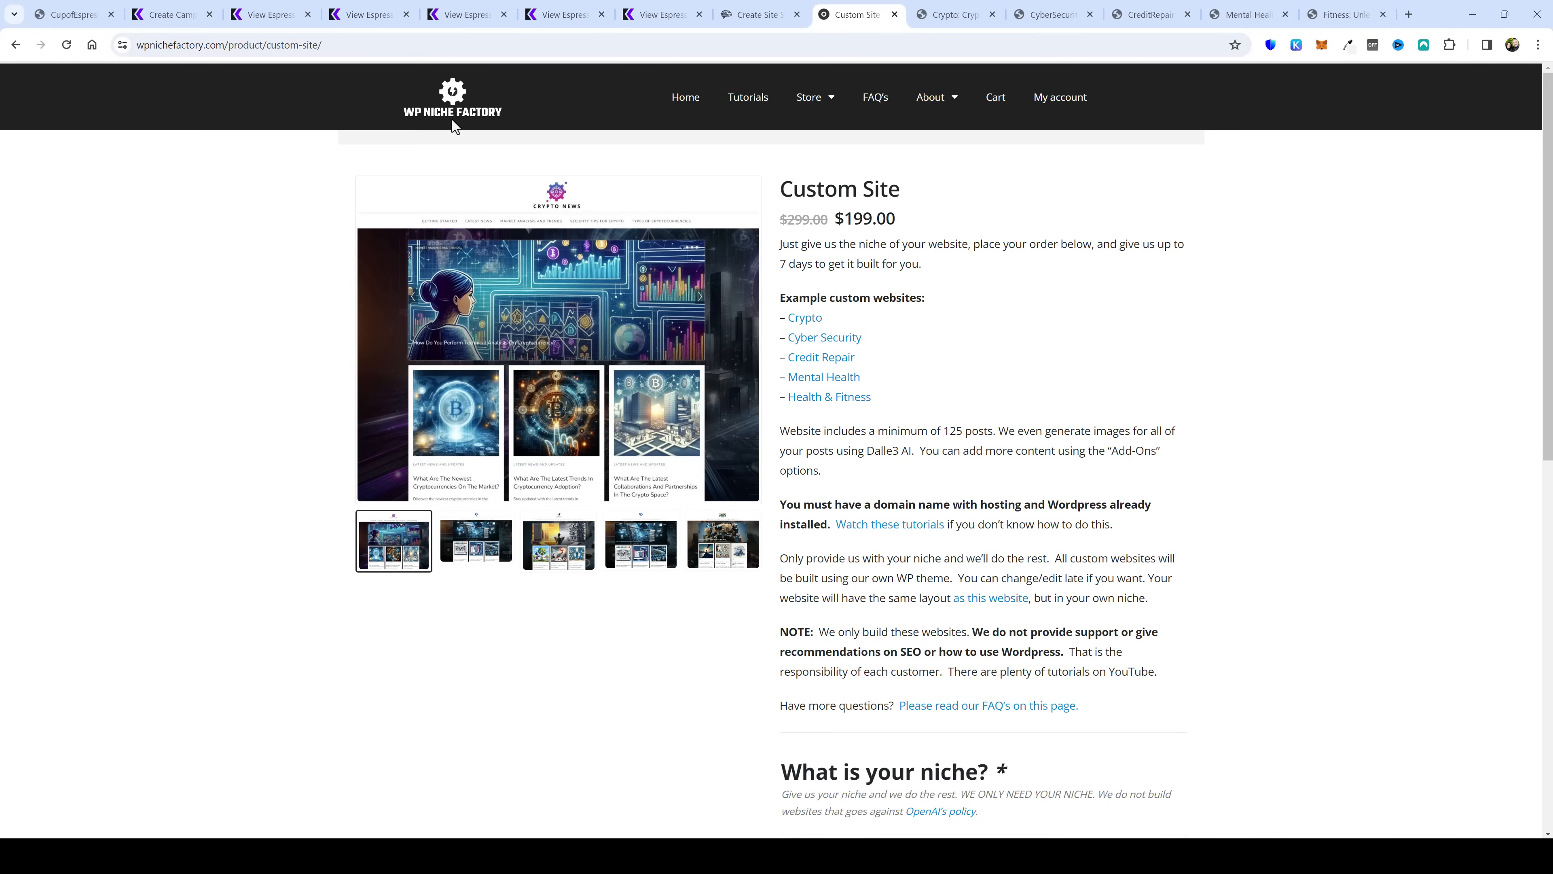
mouse_move(610, 389)
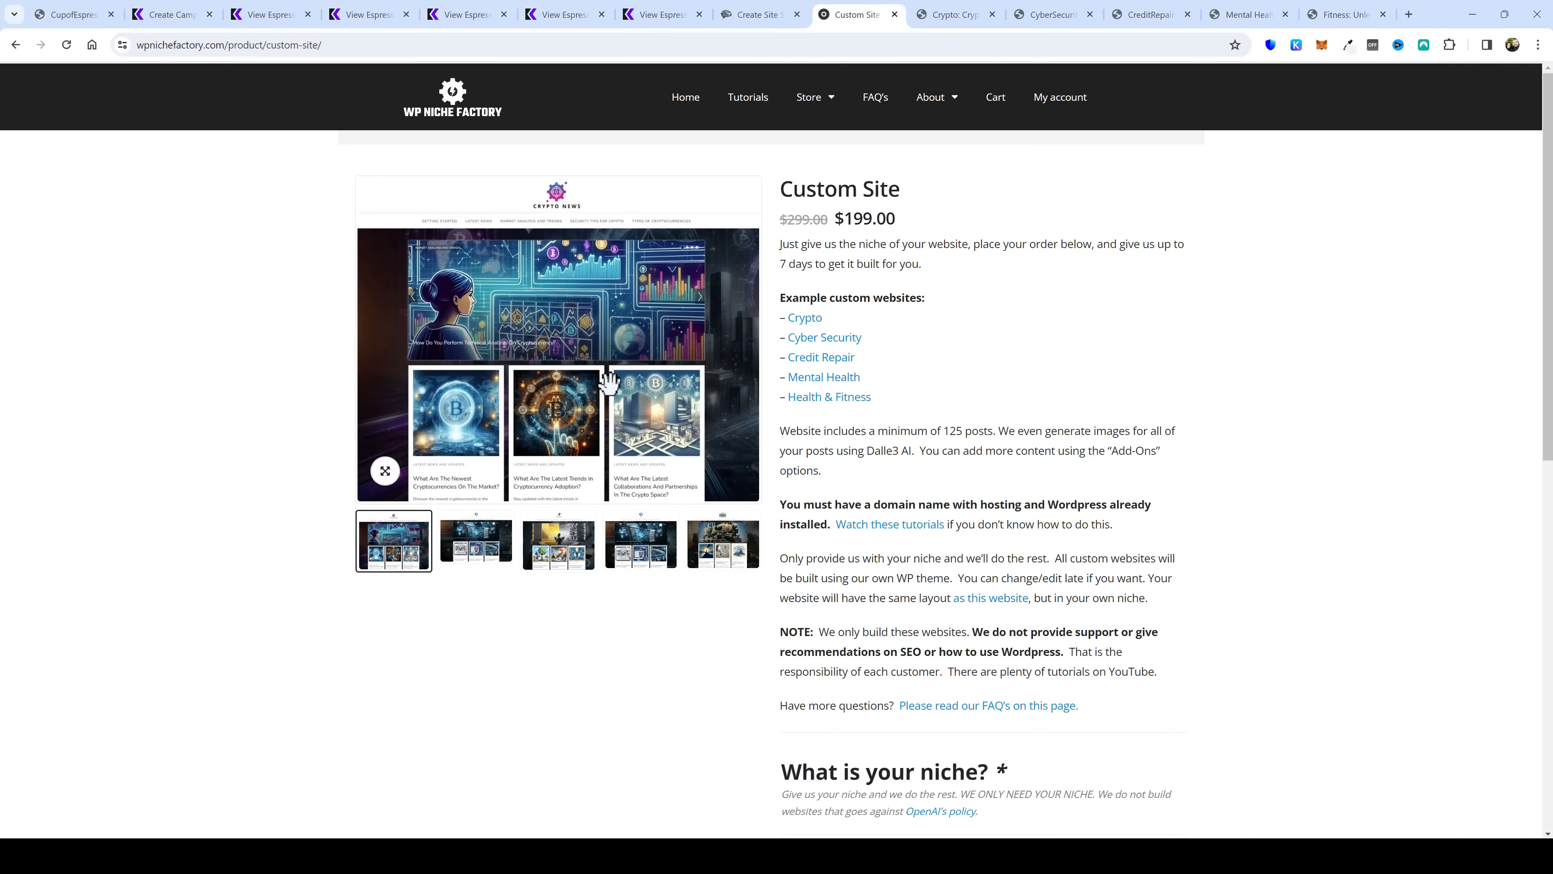
mouse_move(970, 332)
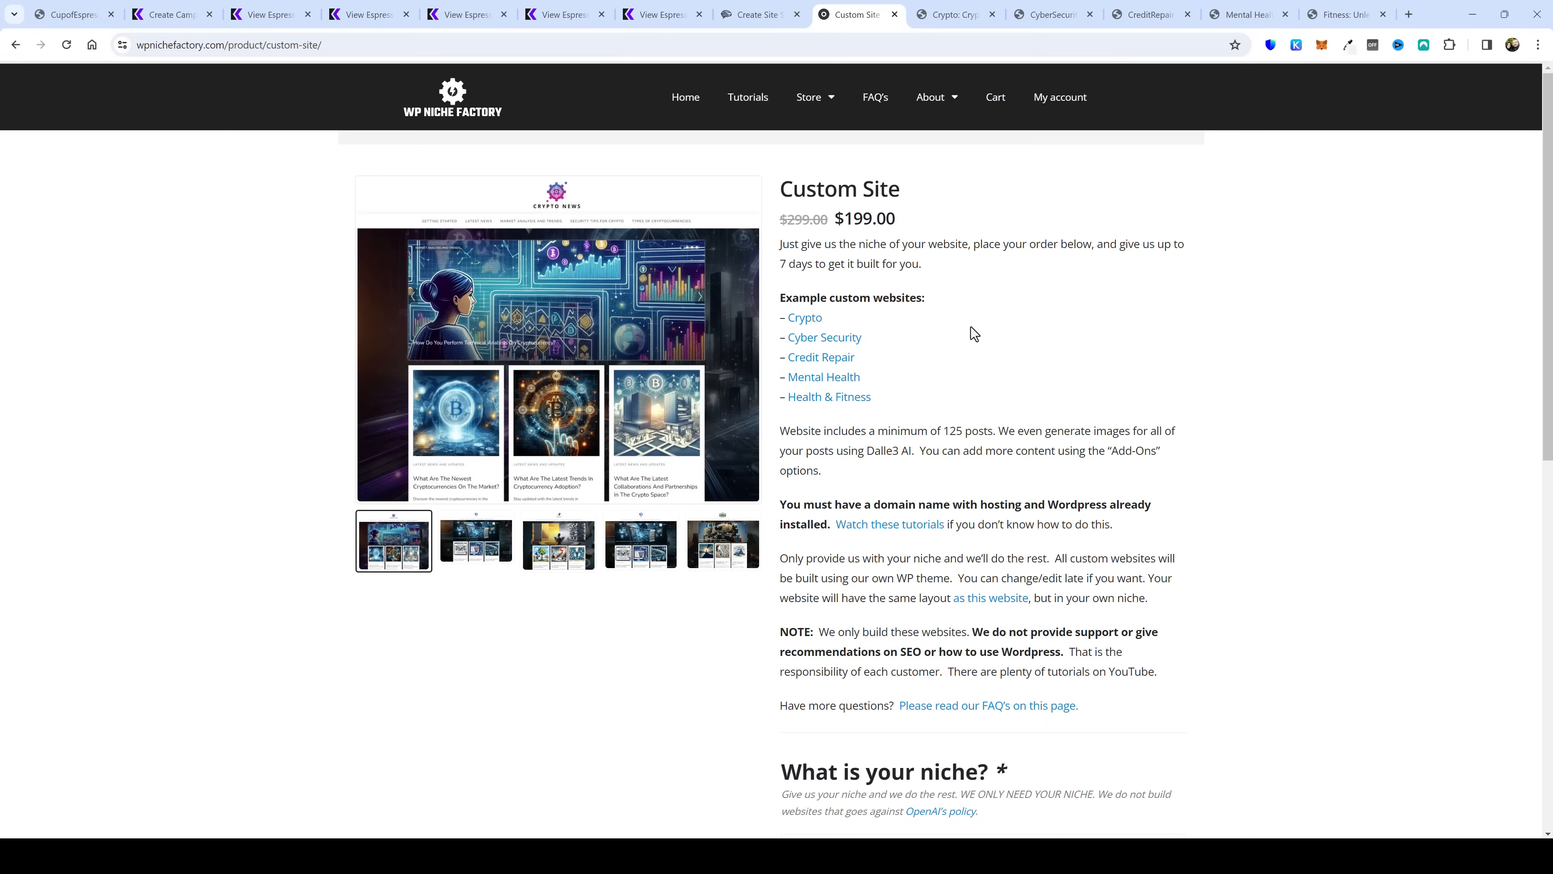
mouse_move(867, 264)
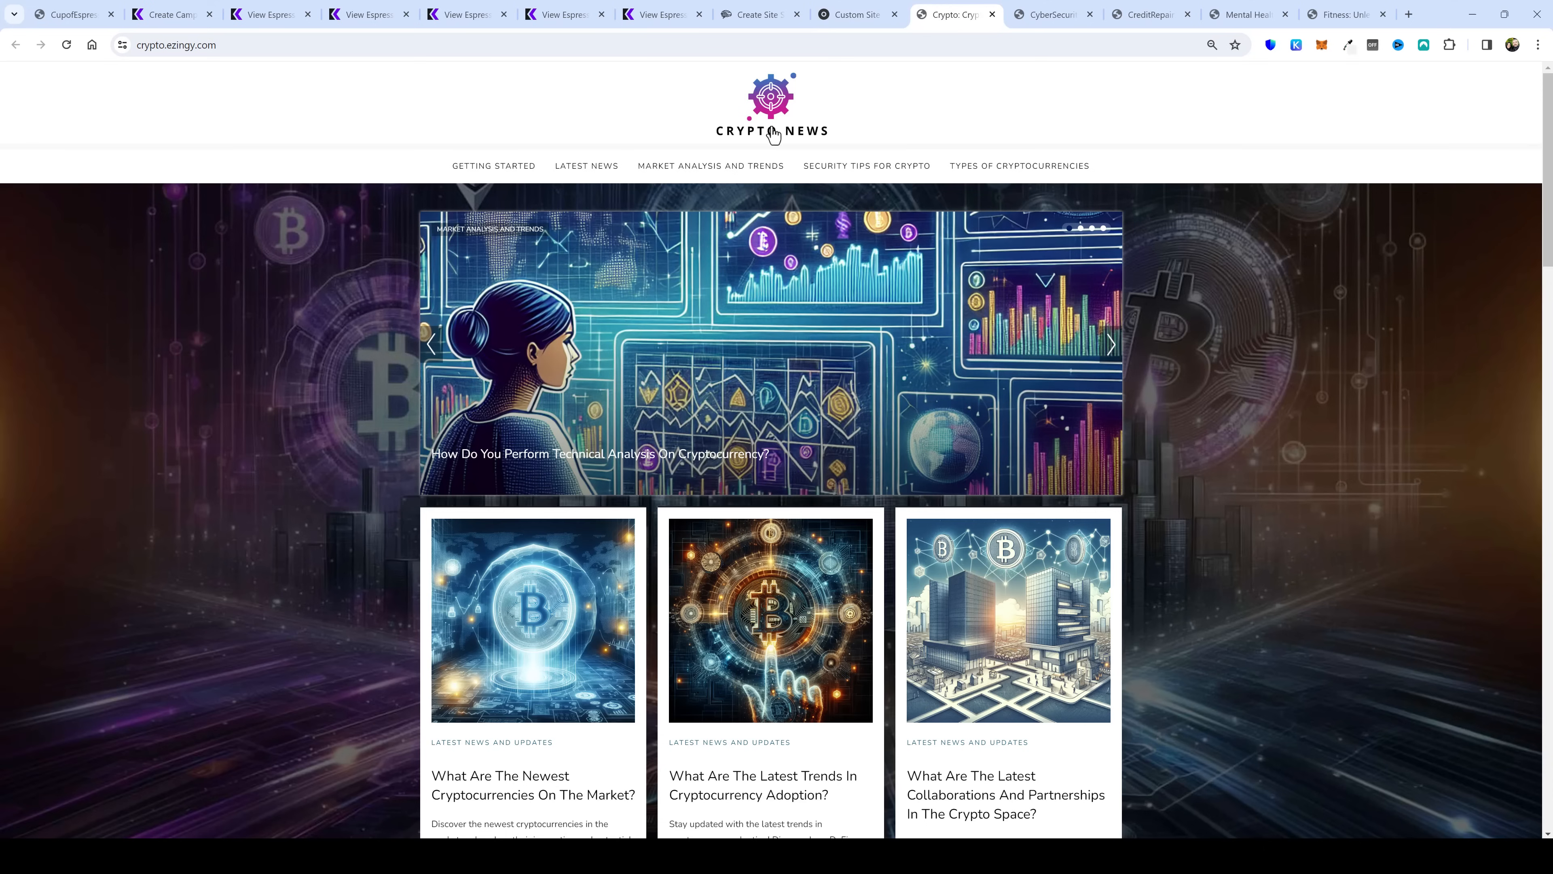
mouse_move(1090, 541)
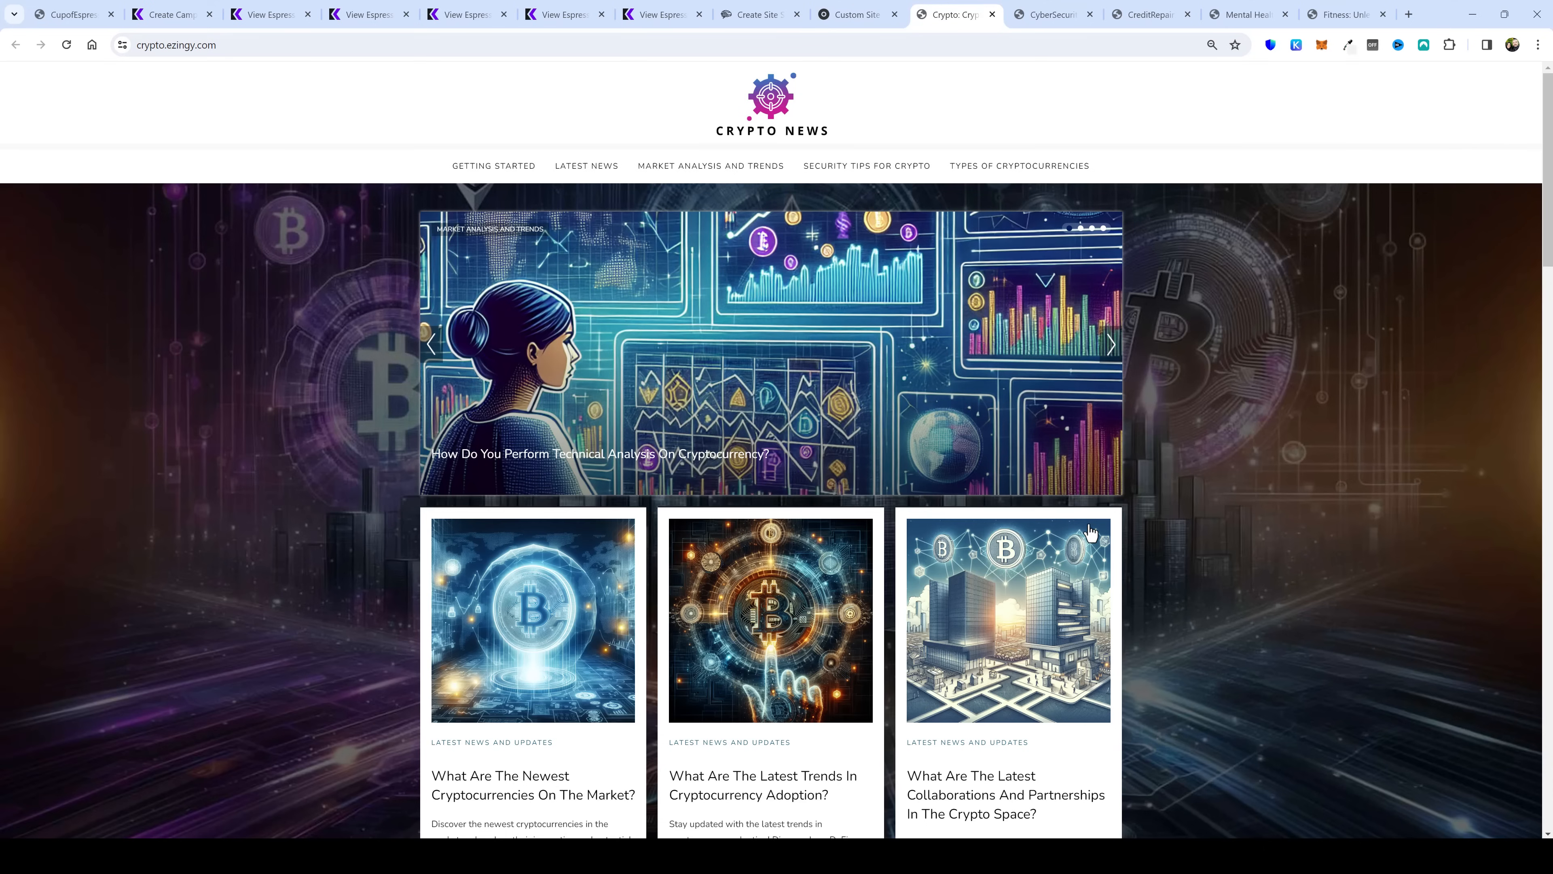
Step: Preview the Cyber Security, Credit Repair, Mental Health and Fitness sample sites, then return to the $199 Custom Site page
scroll("down", 3)
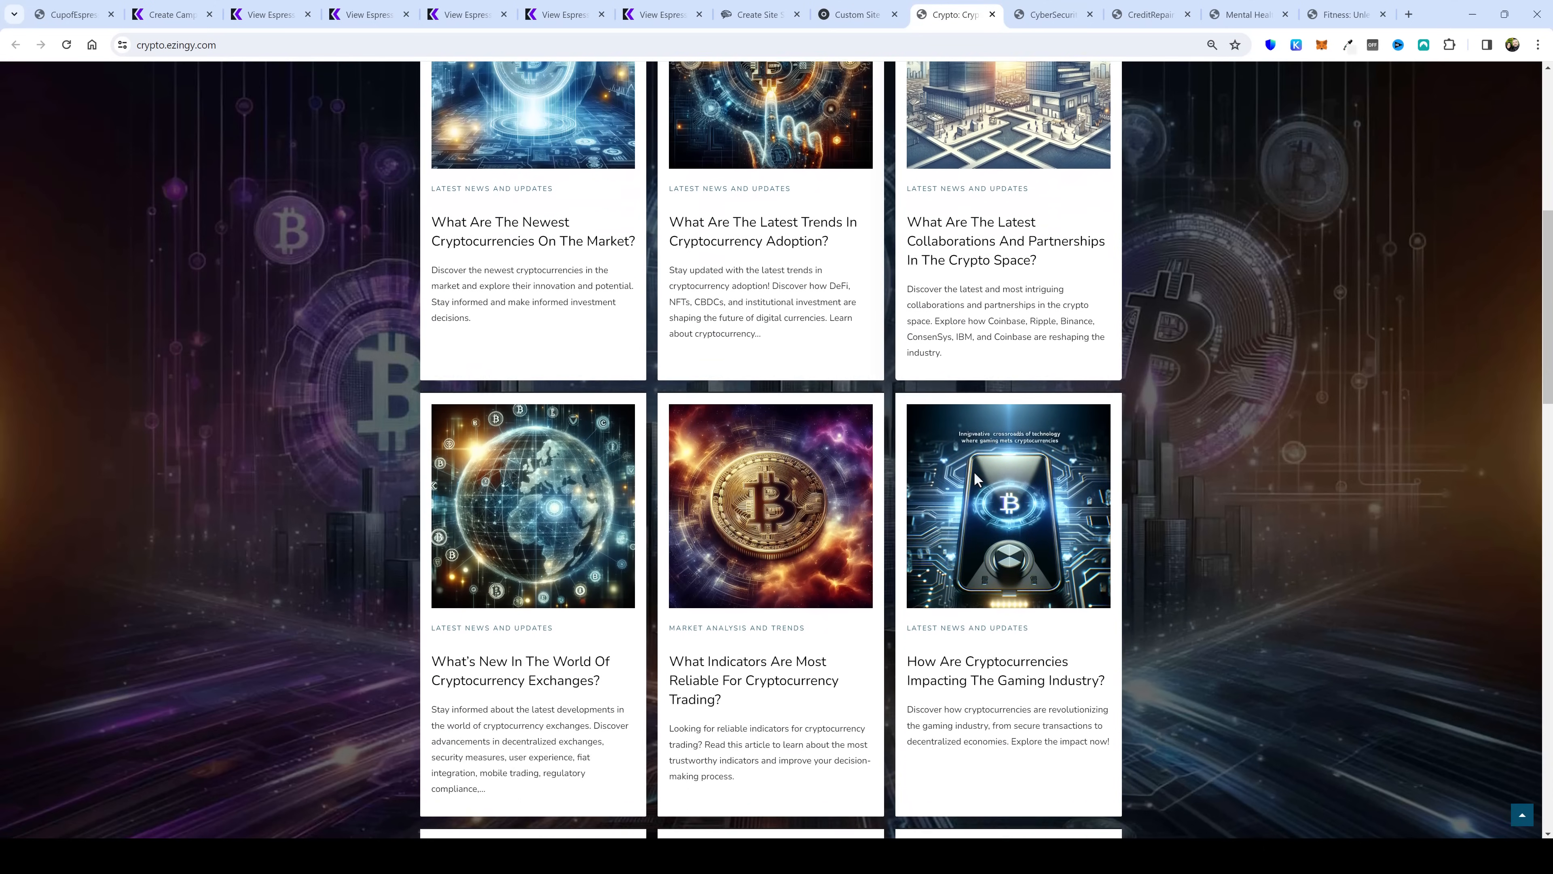
scroll("up", 3)
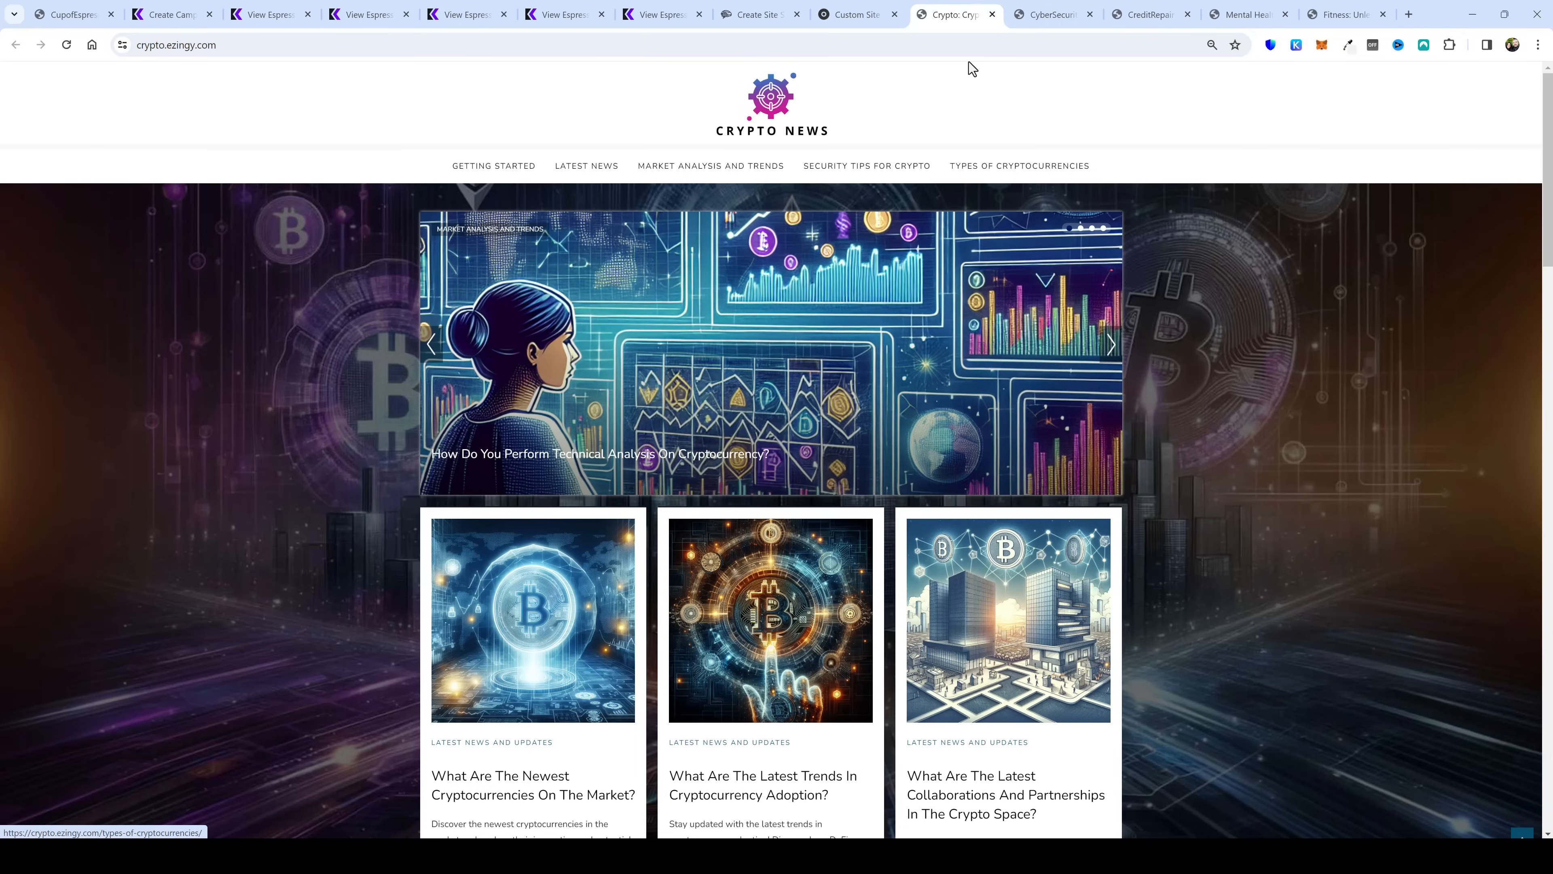
left_click(1053, 15)
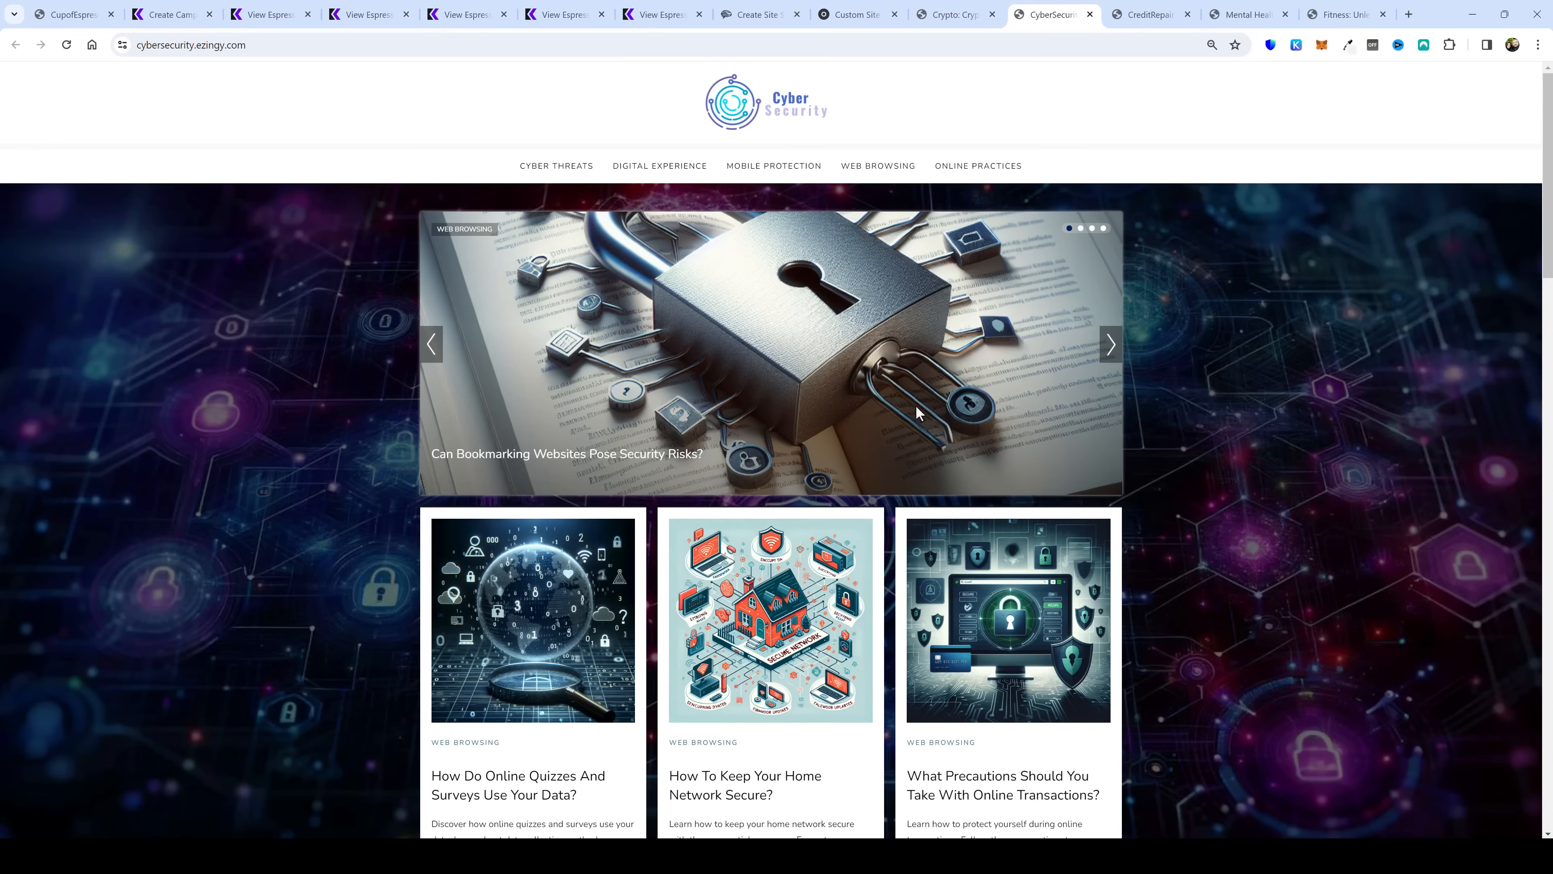
left_click(1147, 14)
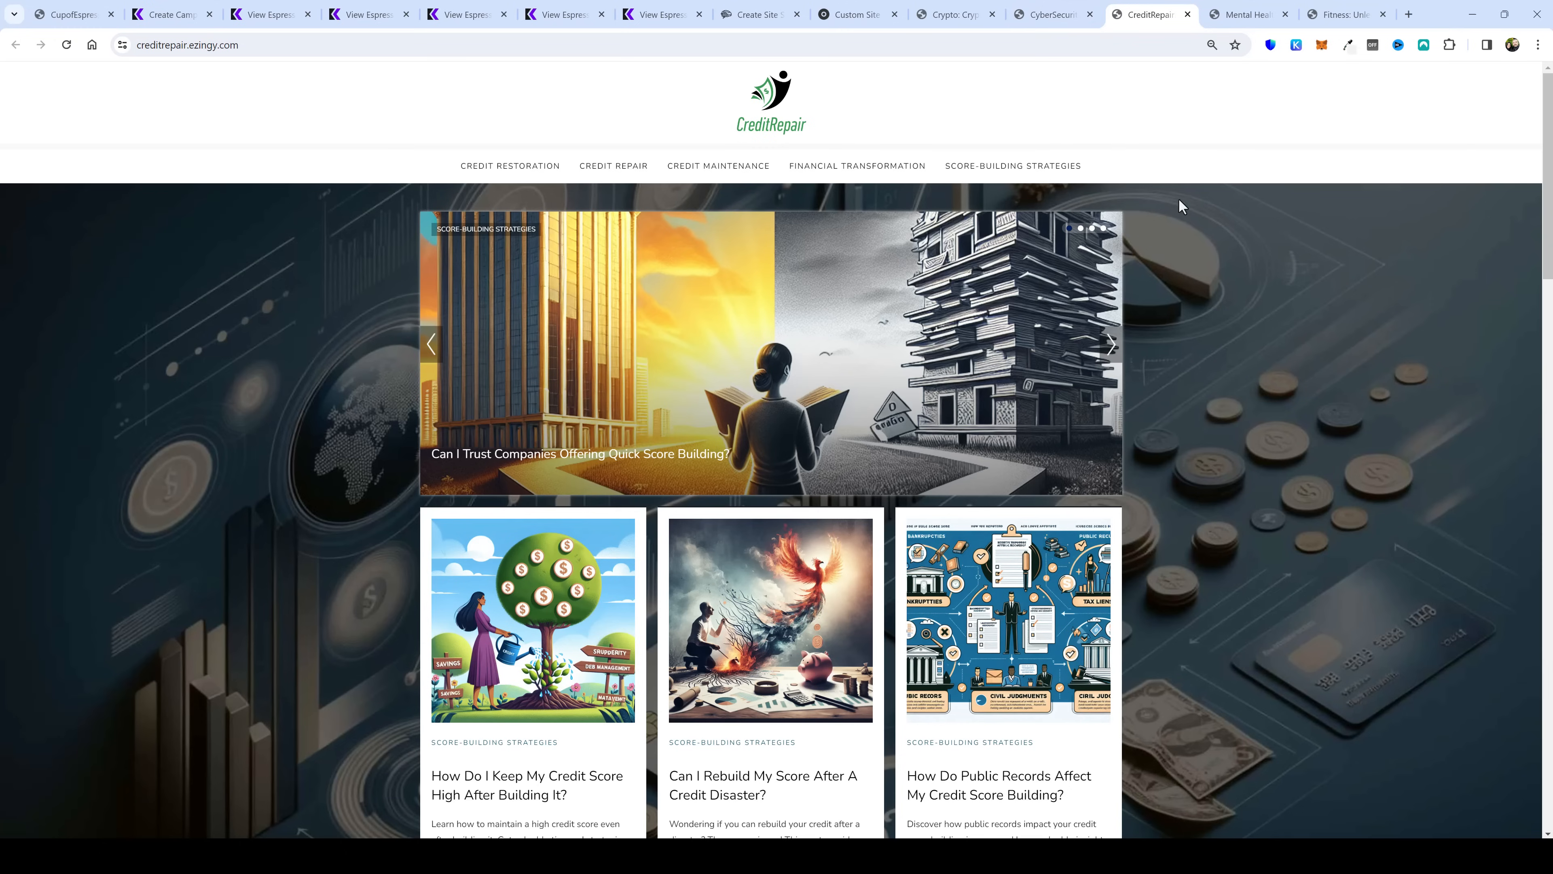
left_click(1247, 15)
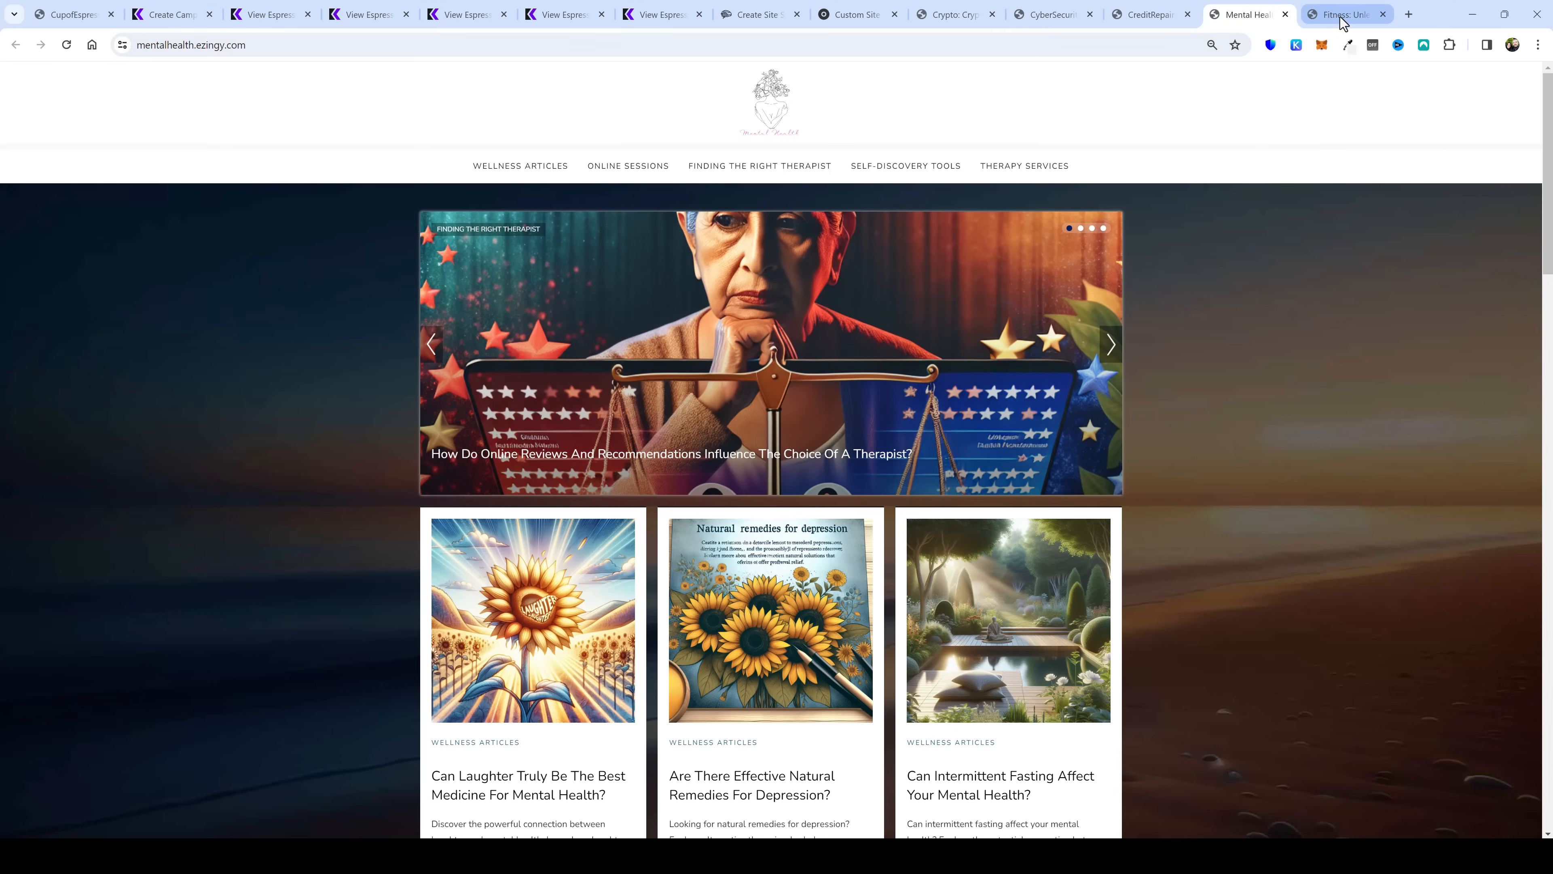
left_click(1346, 14)
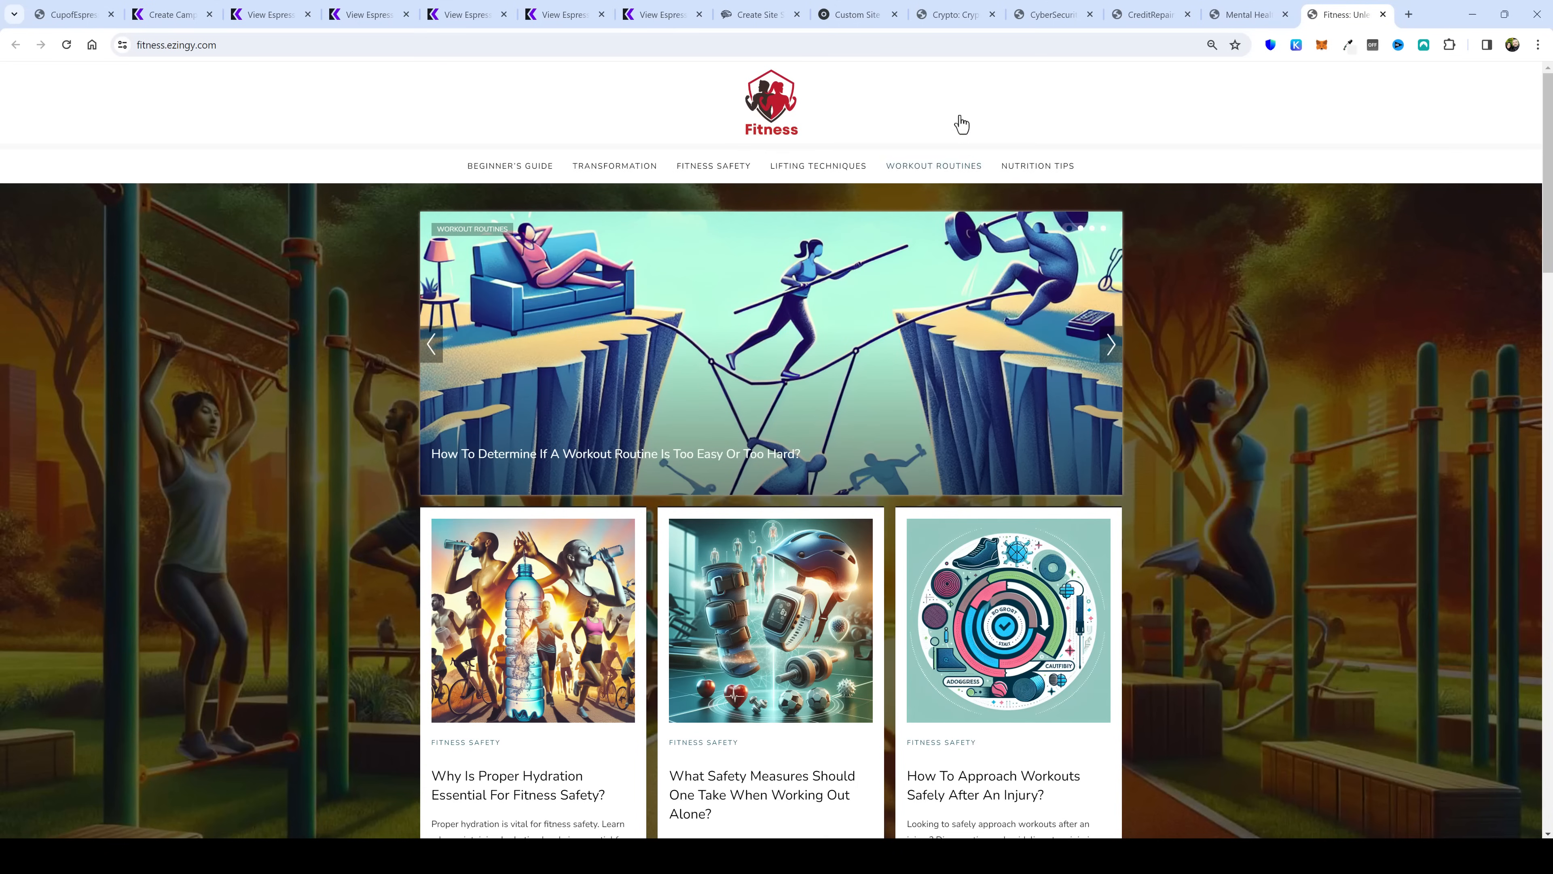
left_click(857, 14)
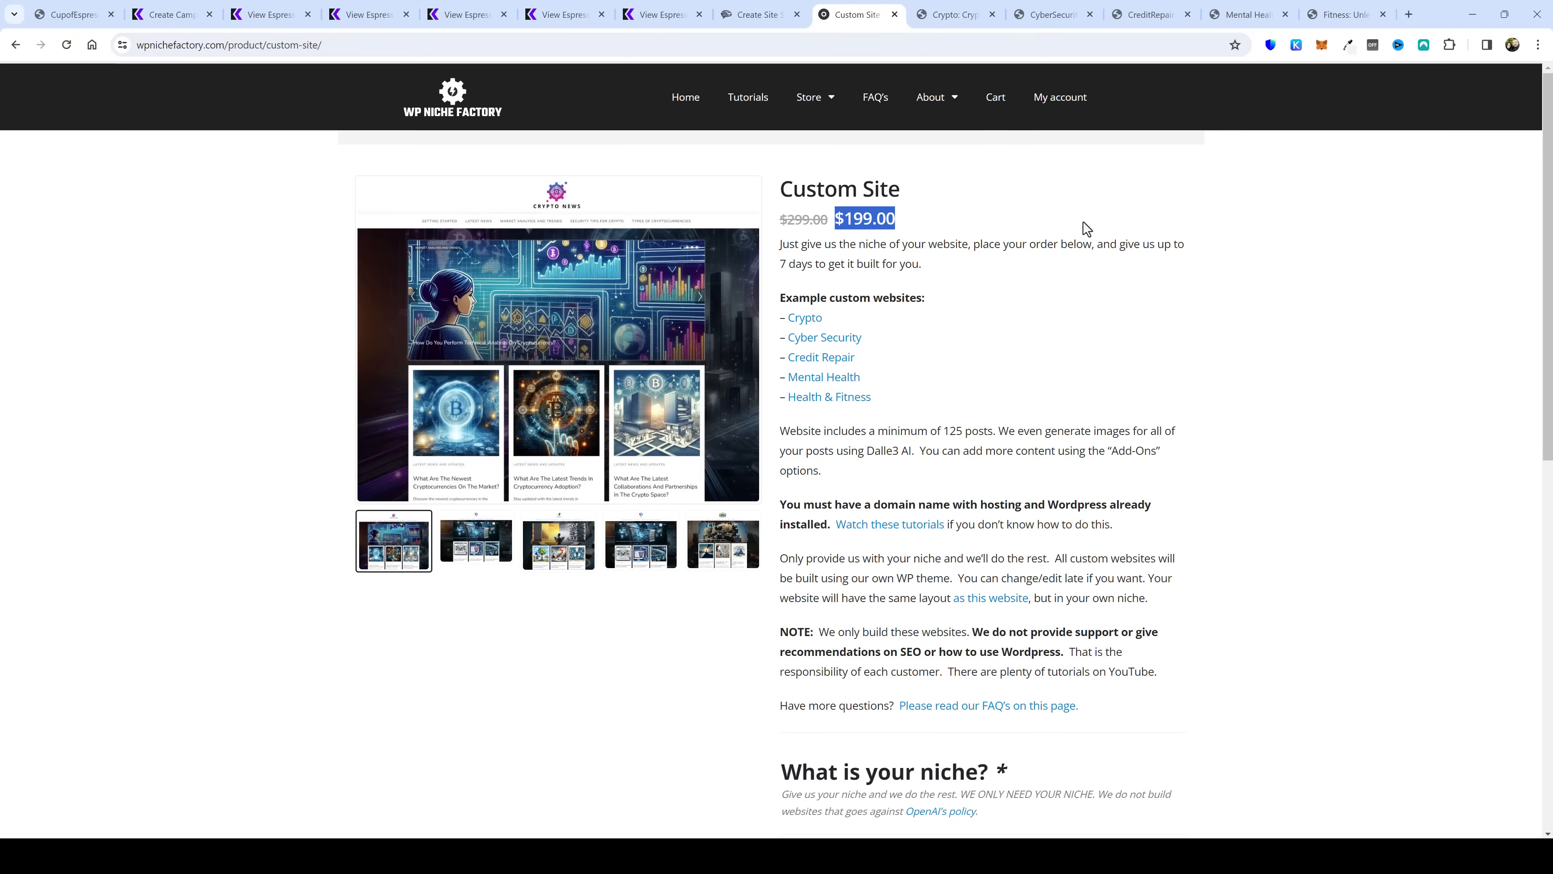
mouse_move(1131, 369)
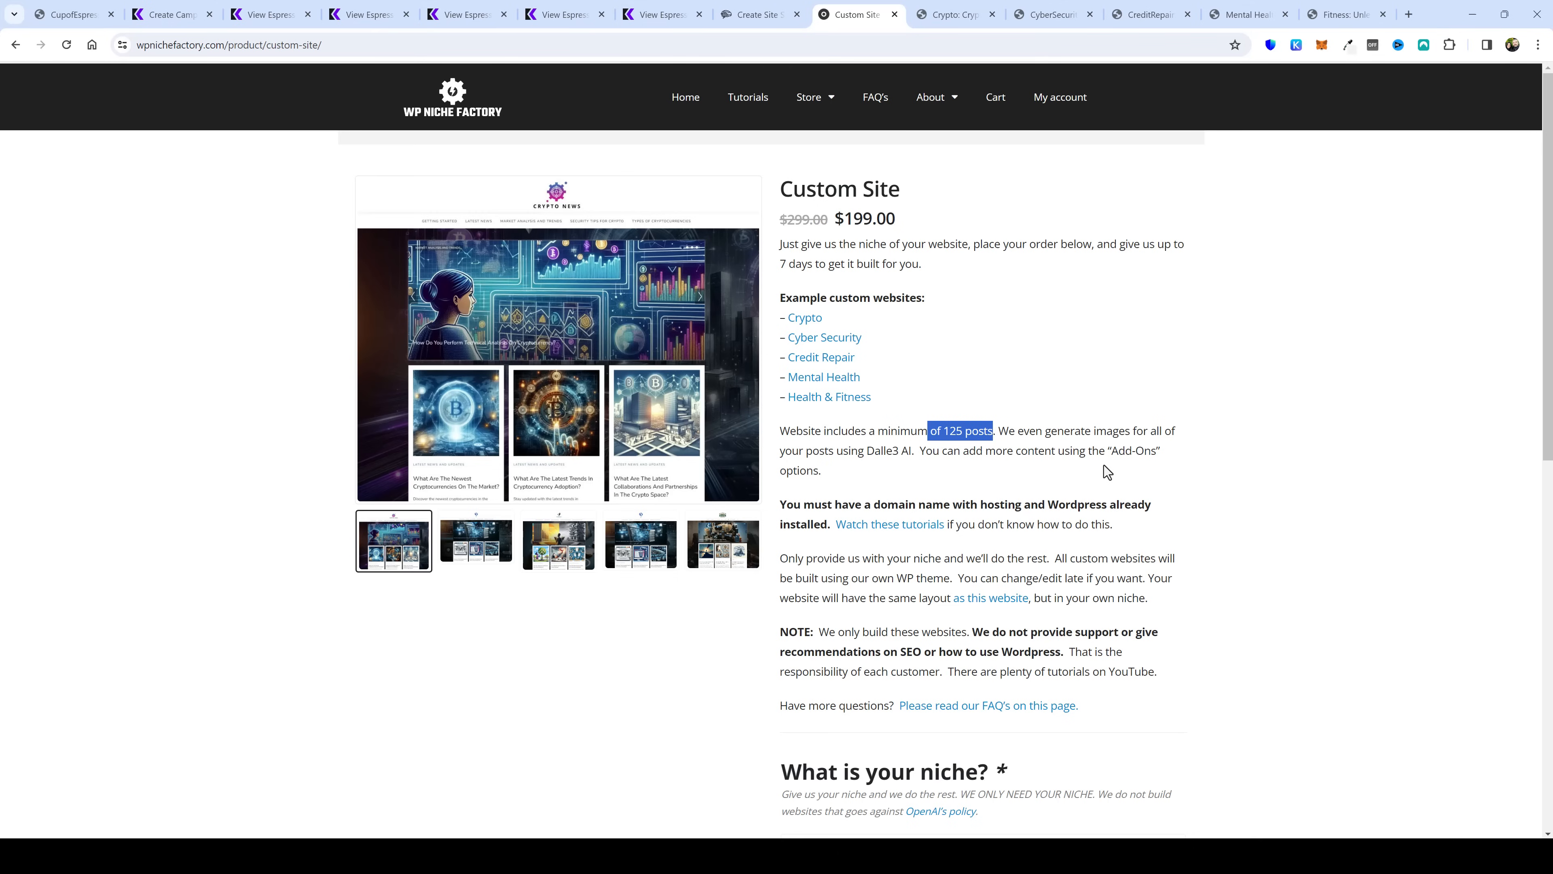
mouse_move(1220, 527)
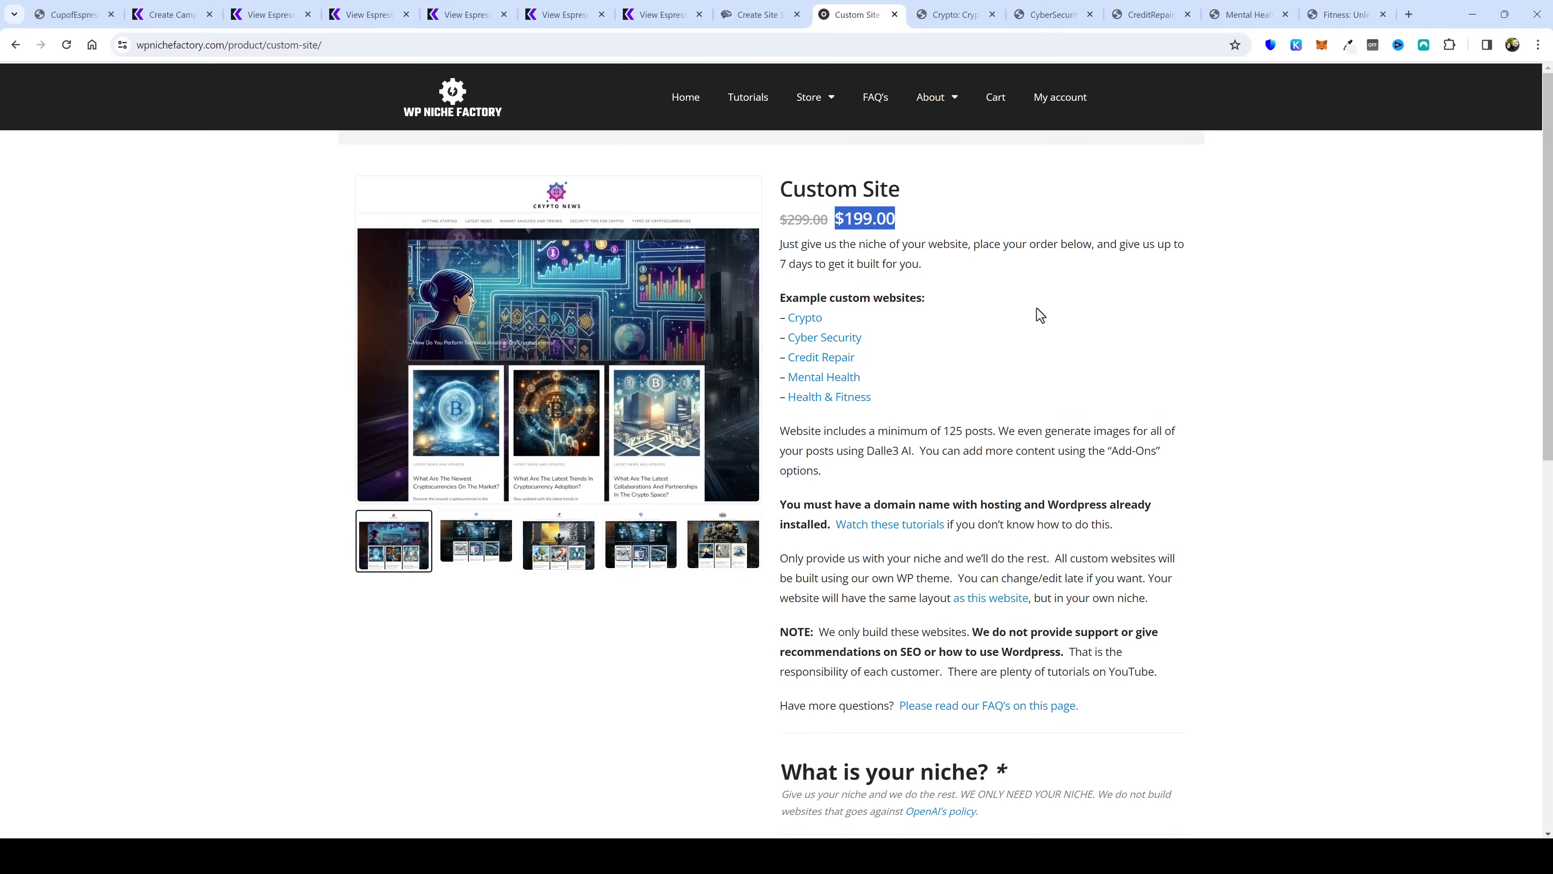
Step: Review the Custom Site order form's niche field, website login details and optional add-ons
scroll("down", 3)
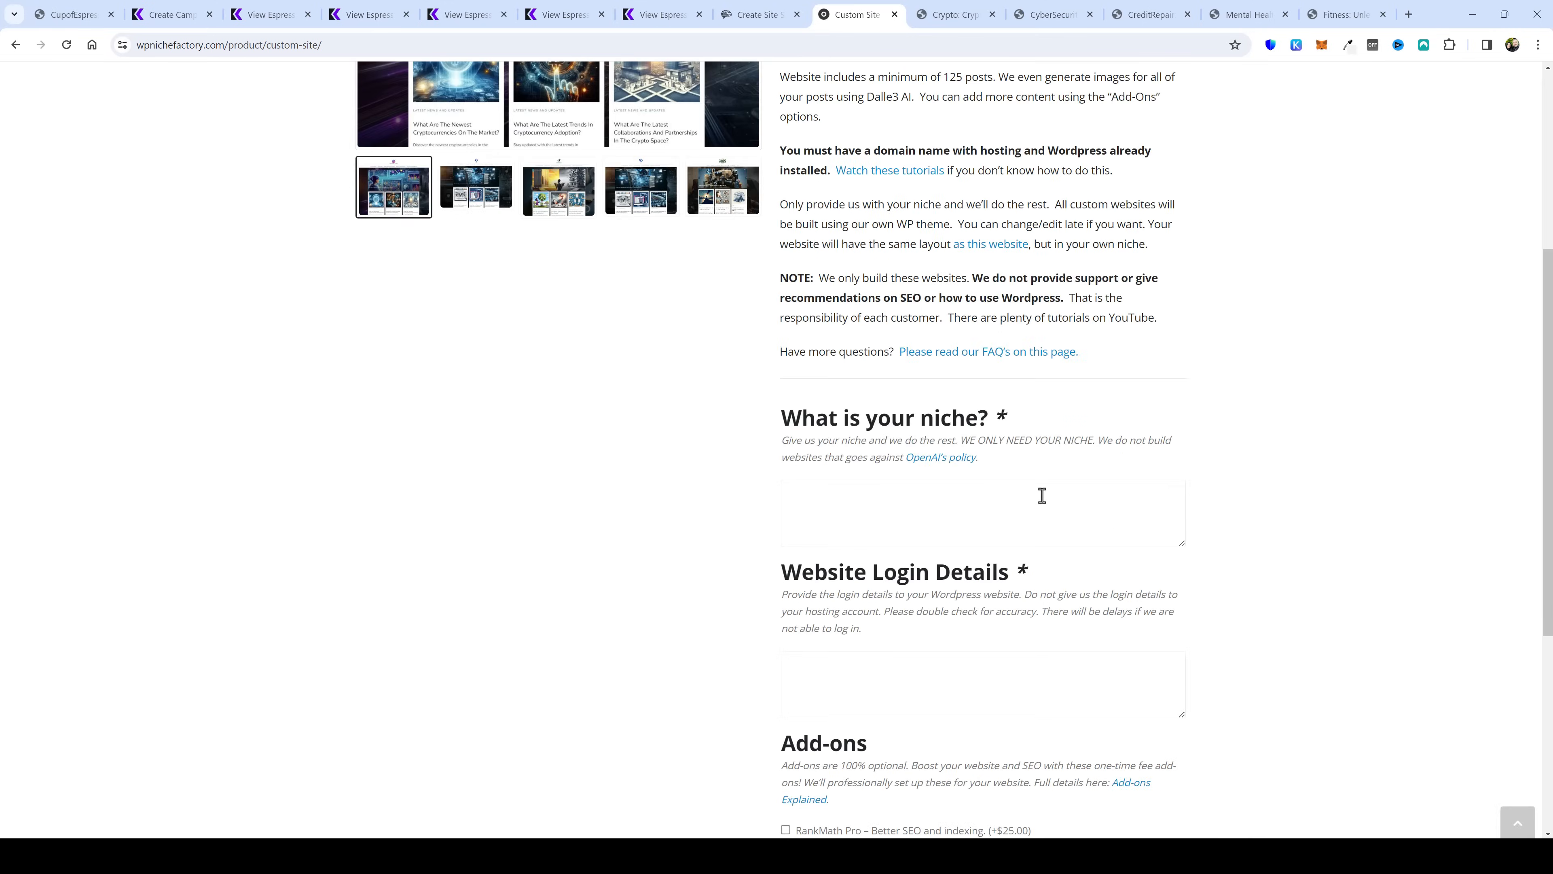
scroll("down", 3)
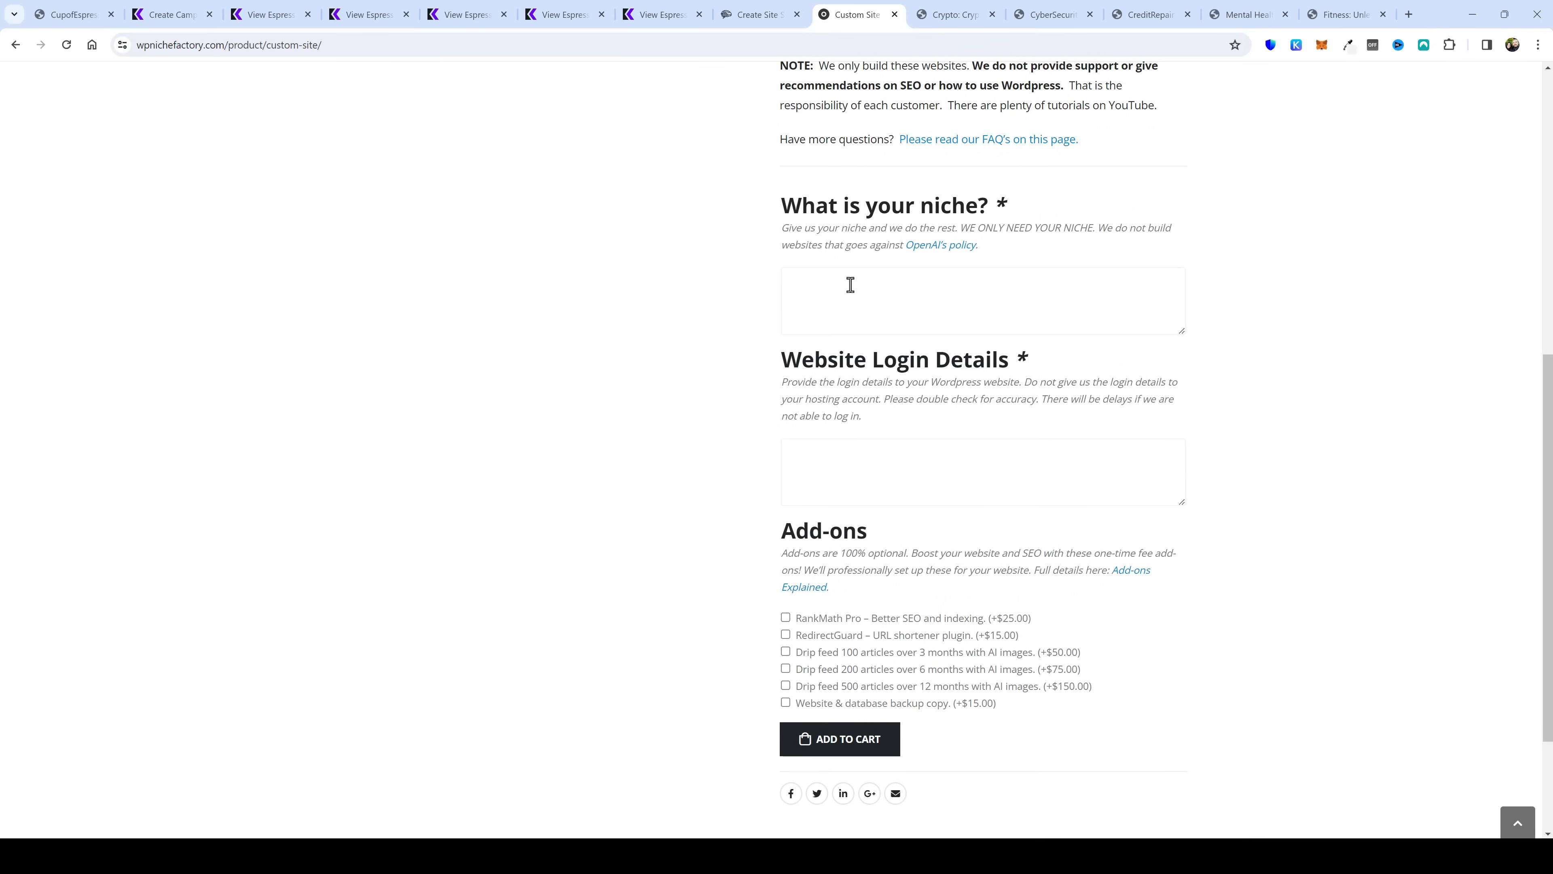
mouse_move(849, 278)
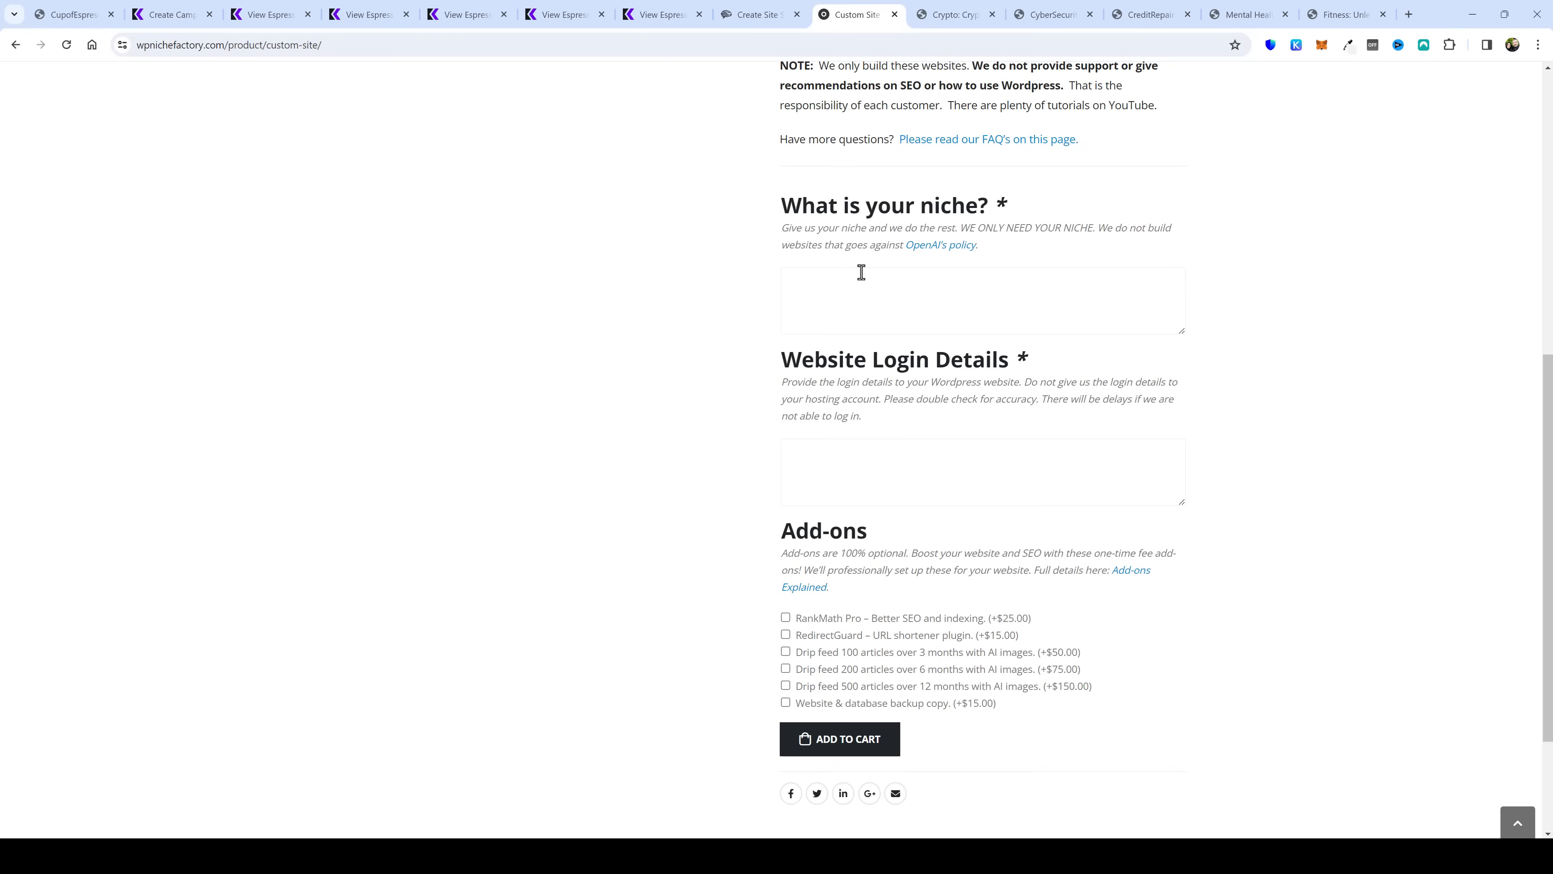
left_click(840, 738)
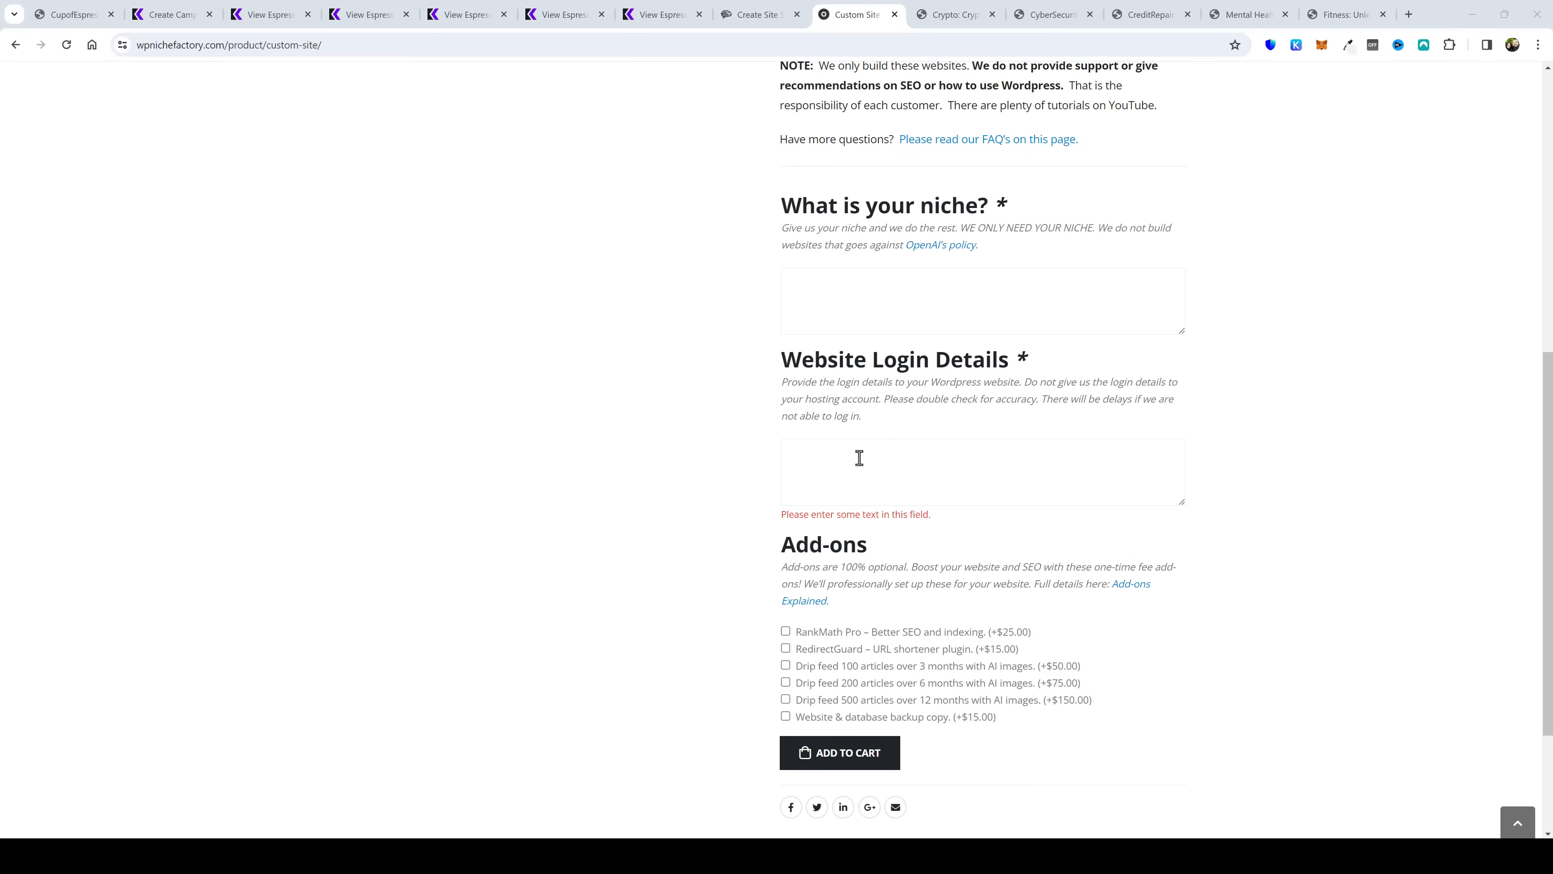
mouse_move(863, 455)
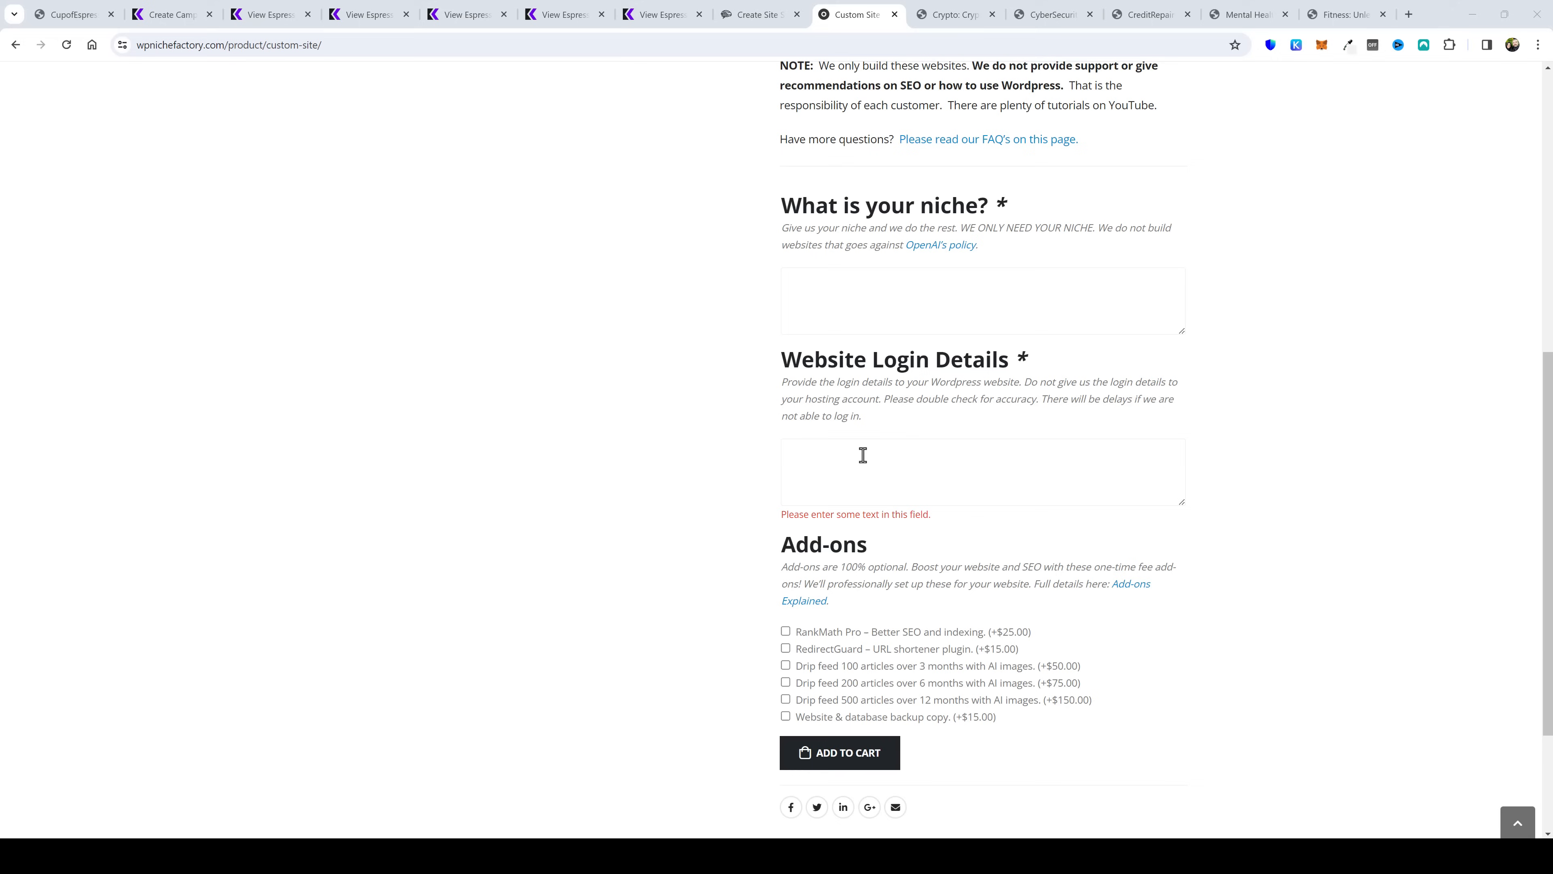
mouse_move(912, 385)
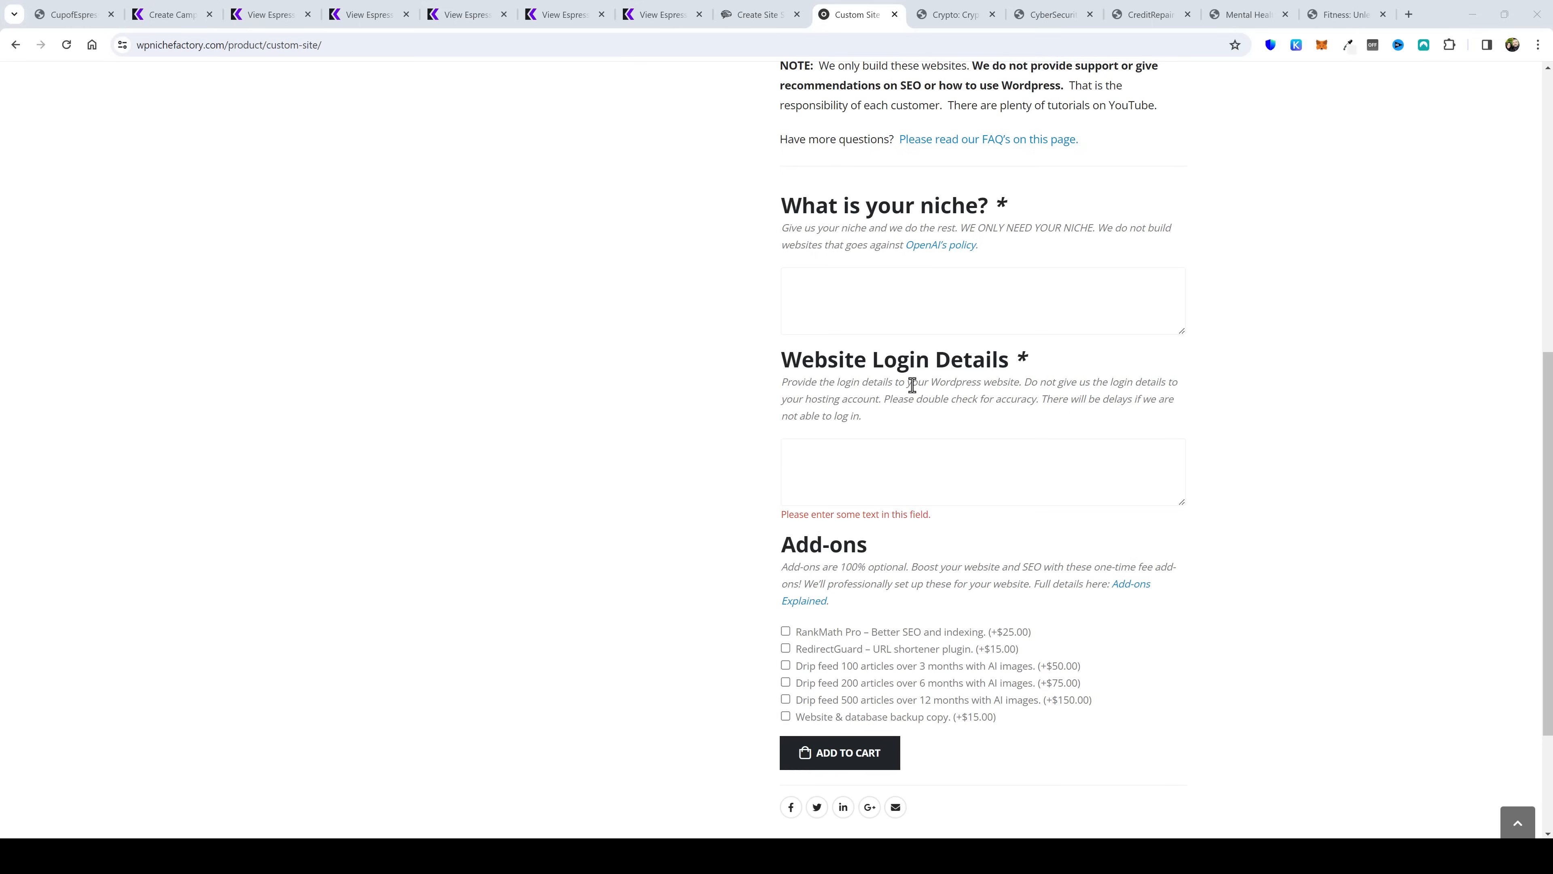
scroll("down", 3)
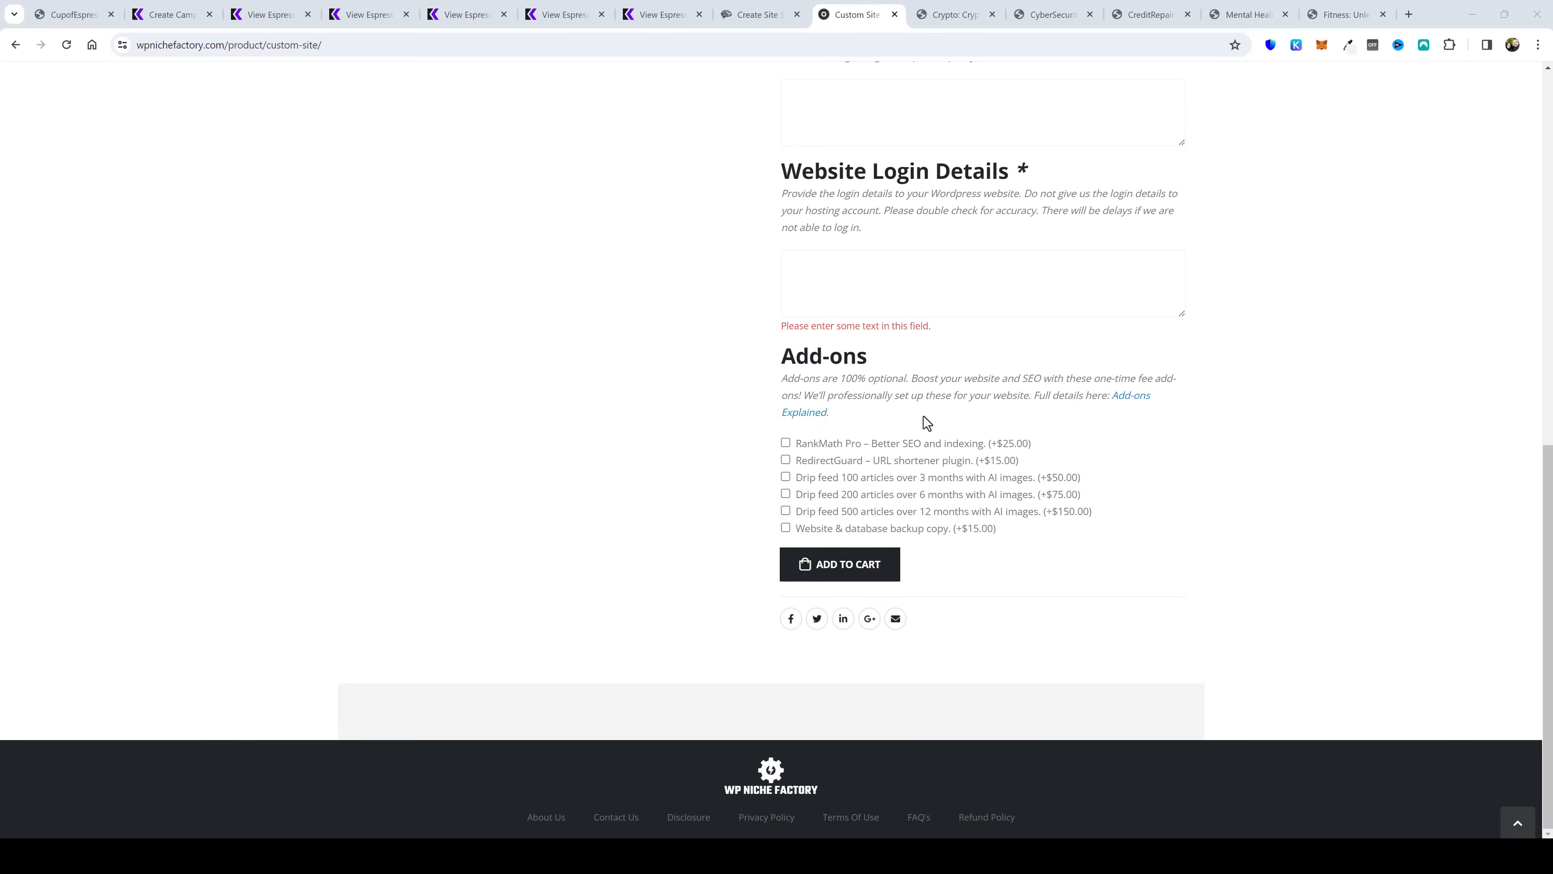
mouse_move(961, 466)
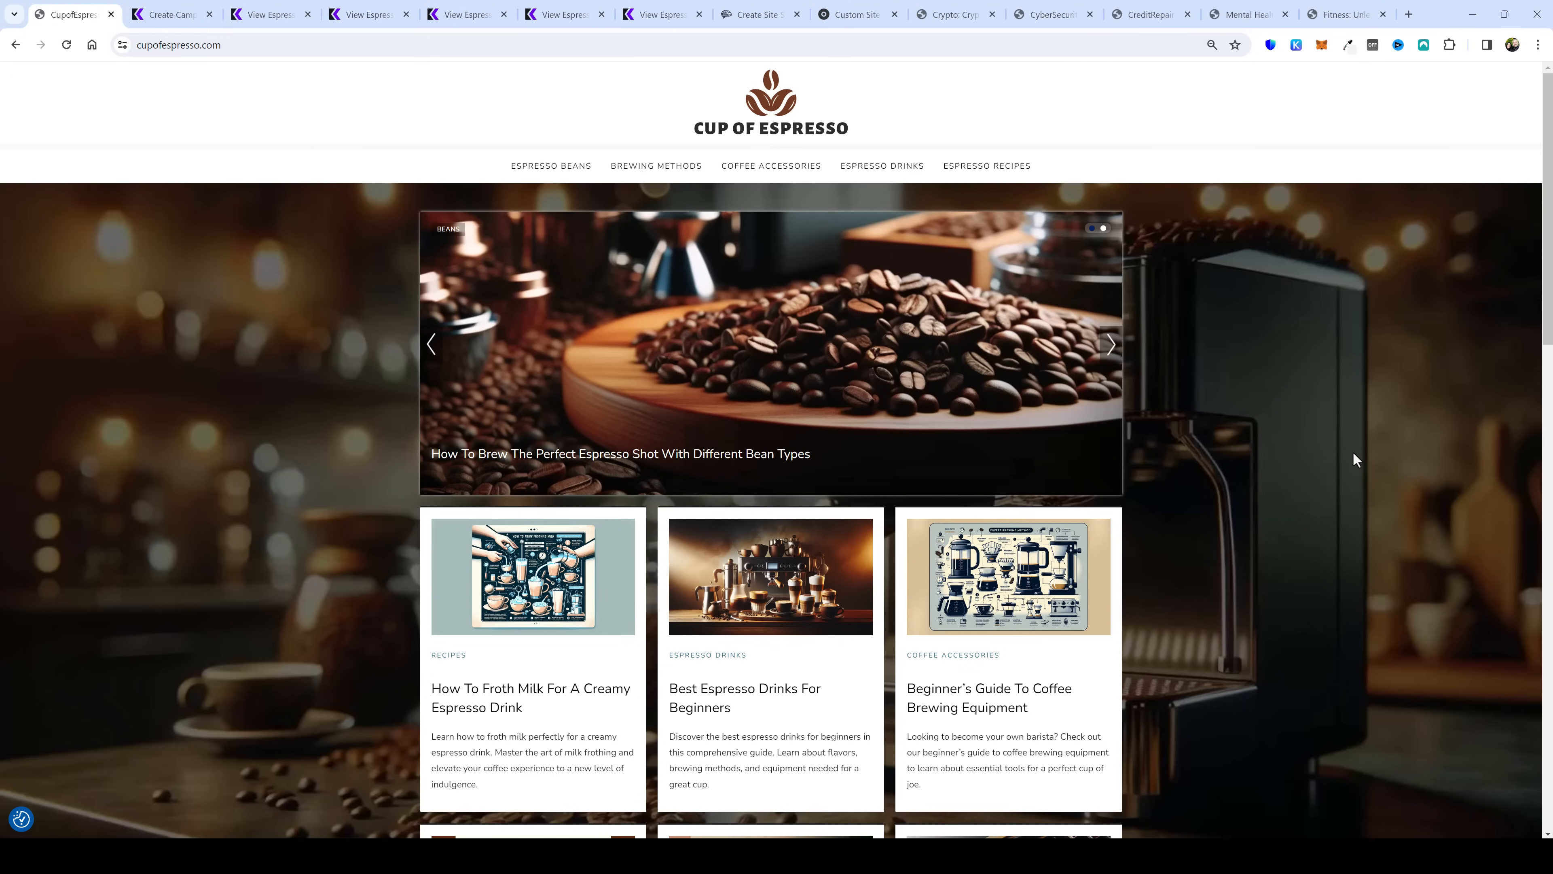
mouse_move(1355, 500)
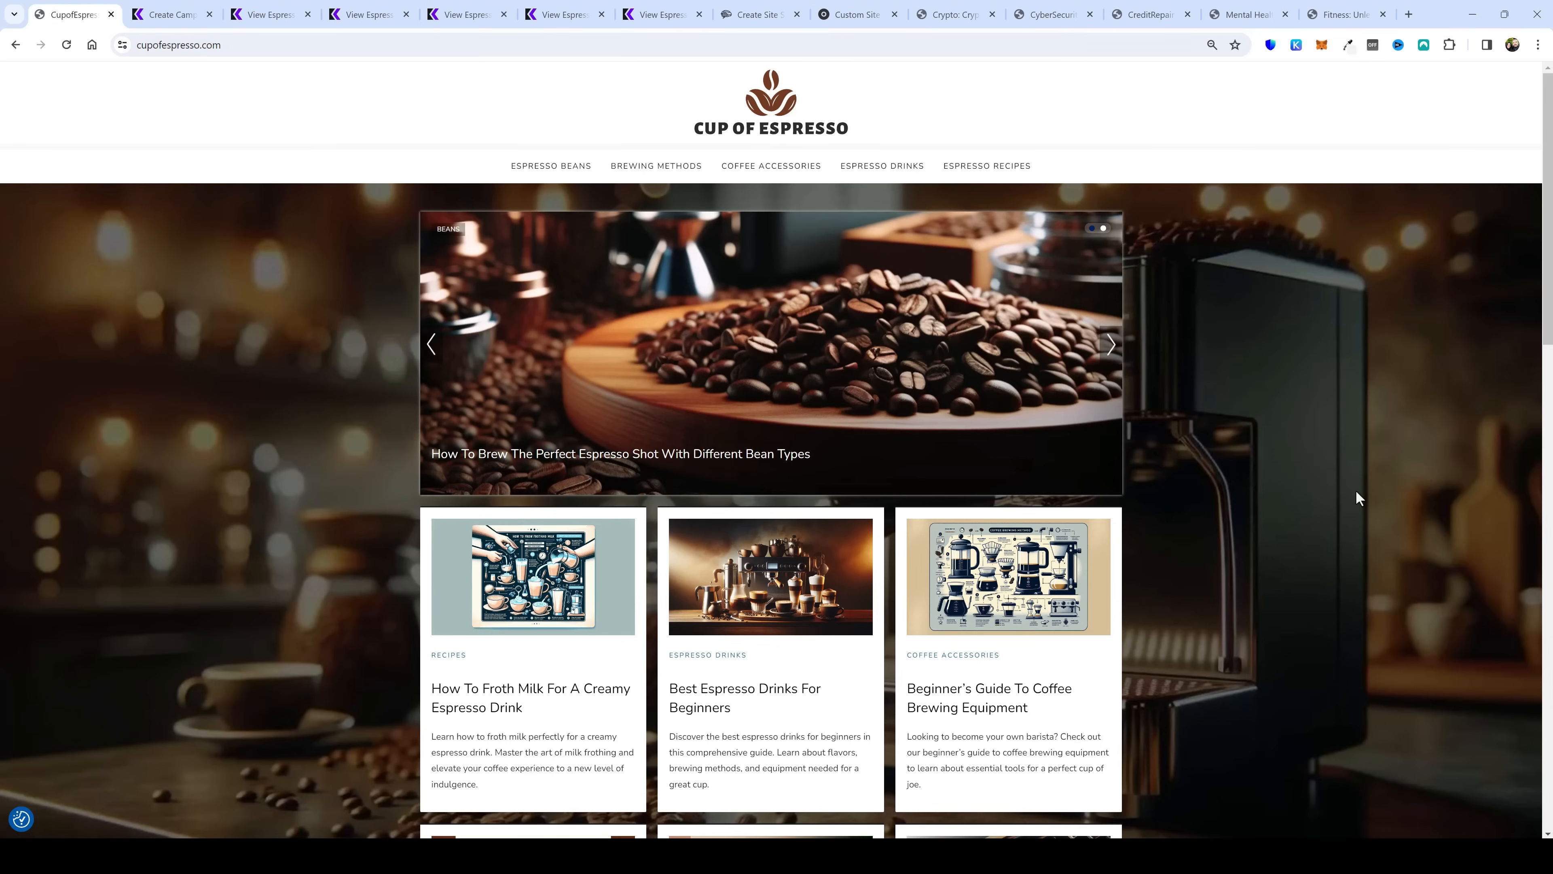
mouse_move(1357, 517)
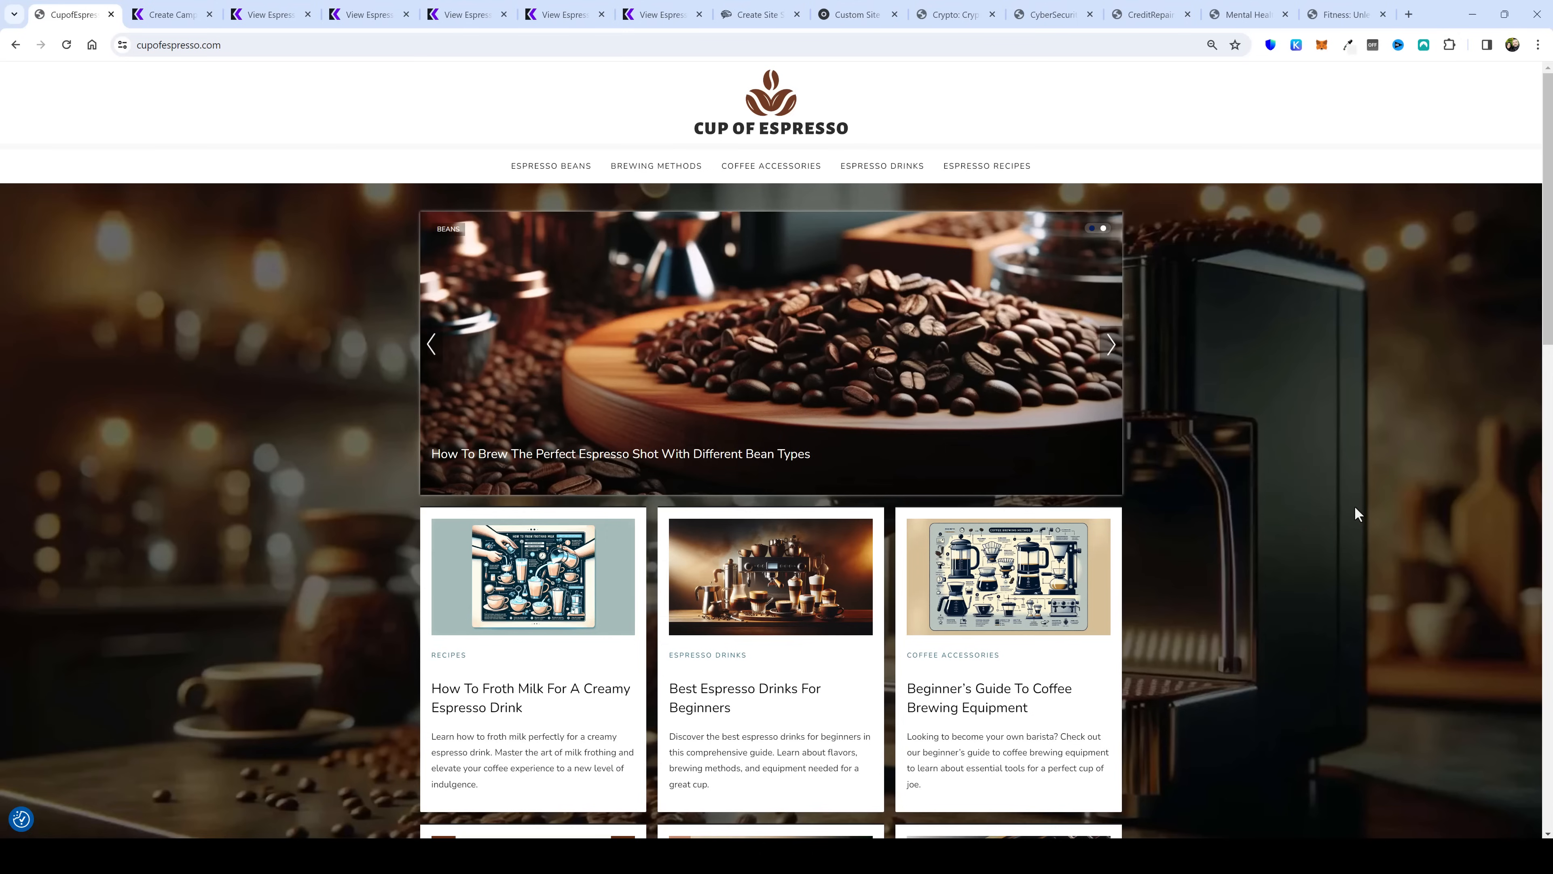
mouse_move(1430, 482)
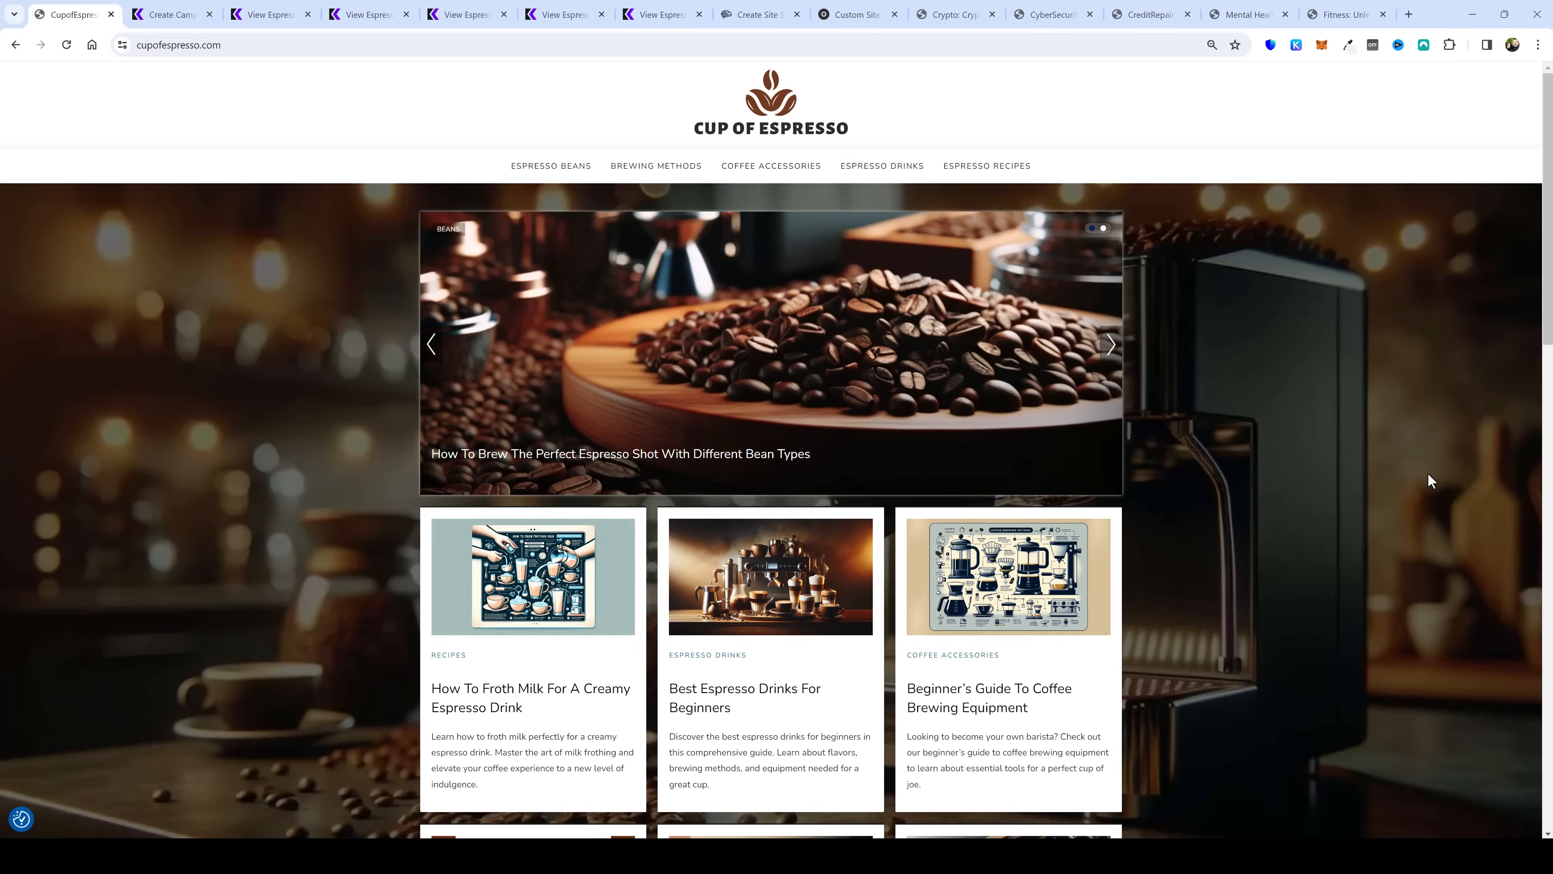